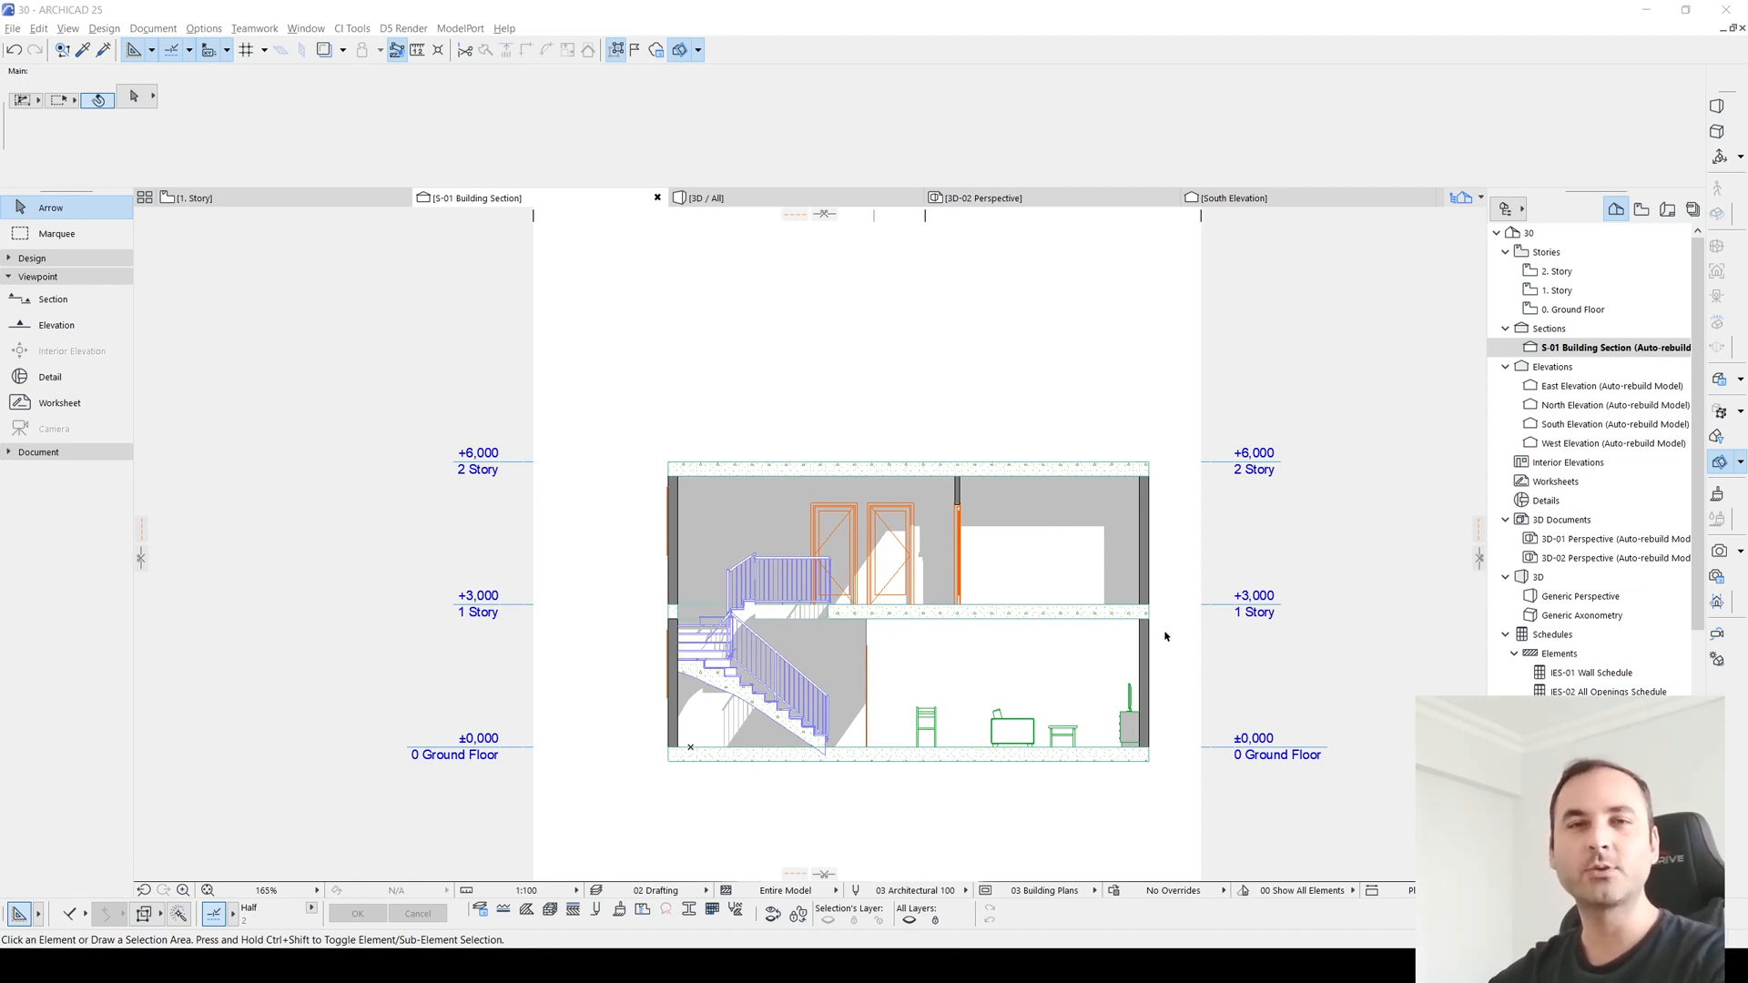
mouse_move(717, 468)
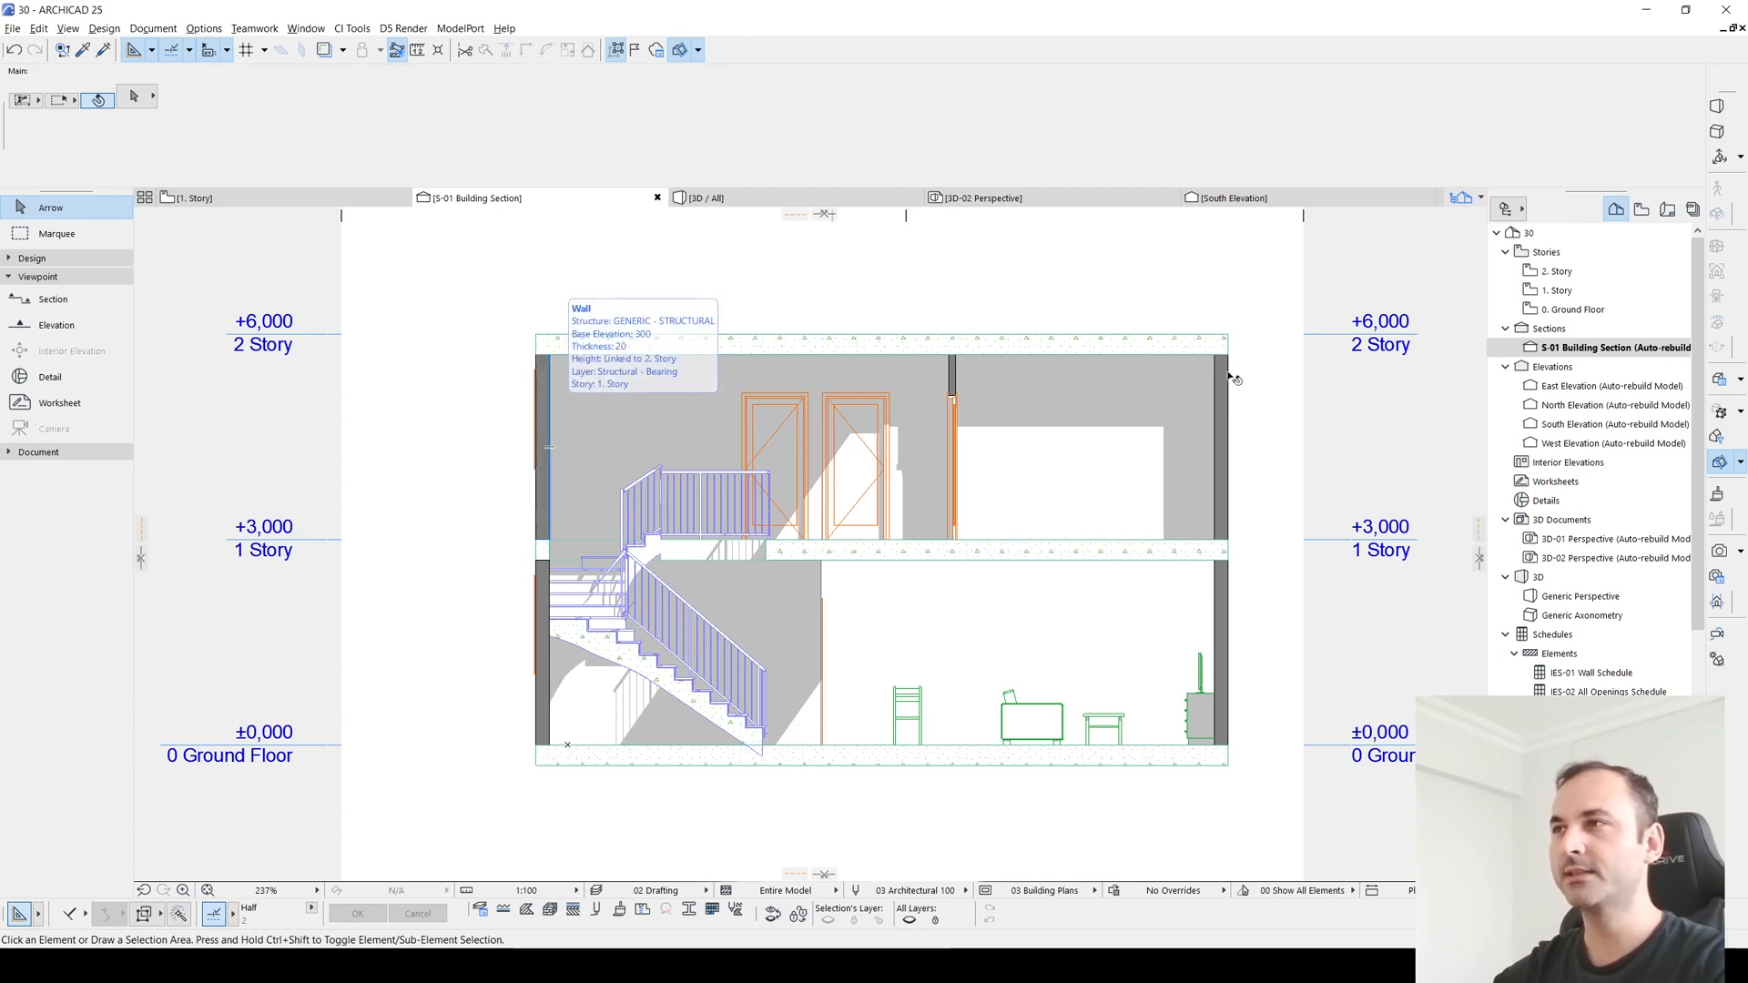
Step: Open the Section Selection Settings of the S-01 marker on the 1. Story plan
click(1612, 347)
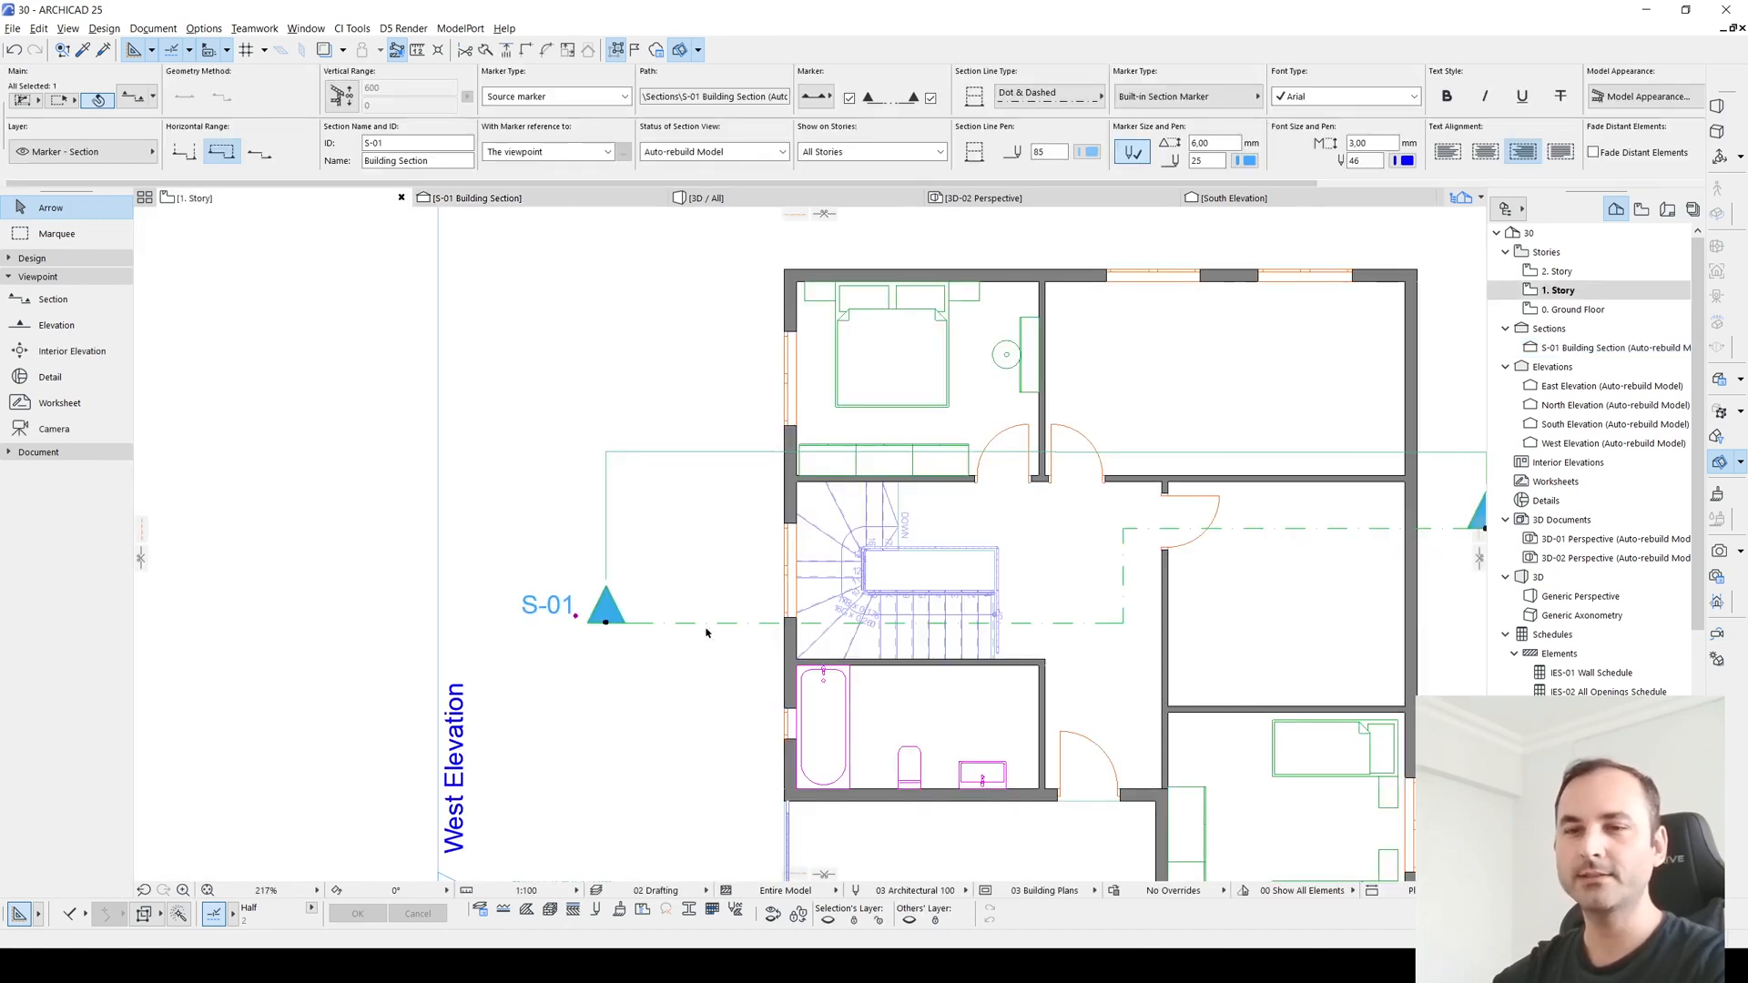
mouse_move(632, 600)
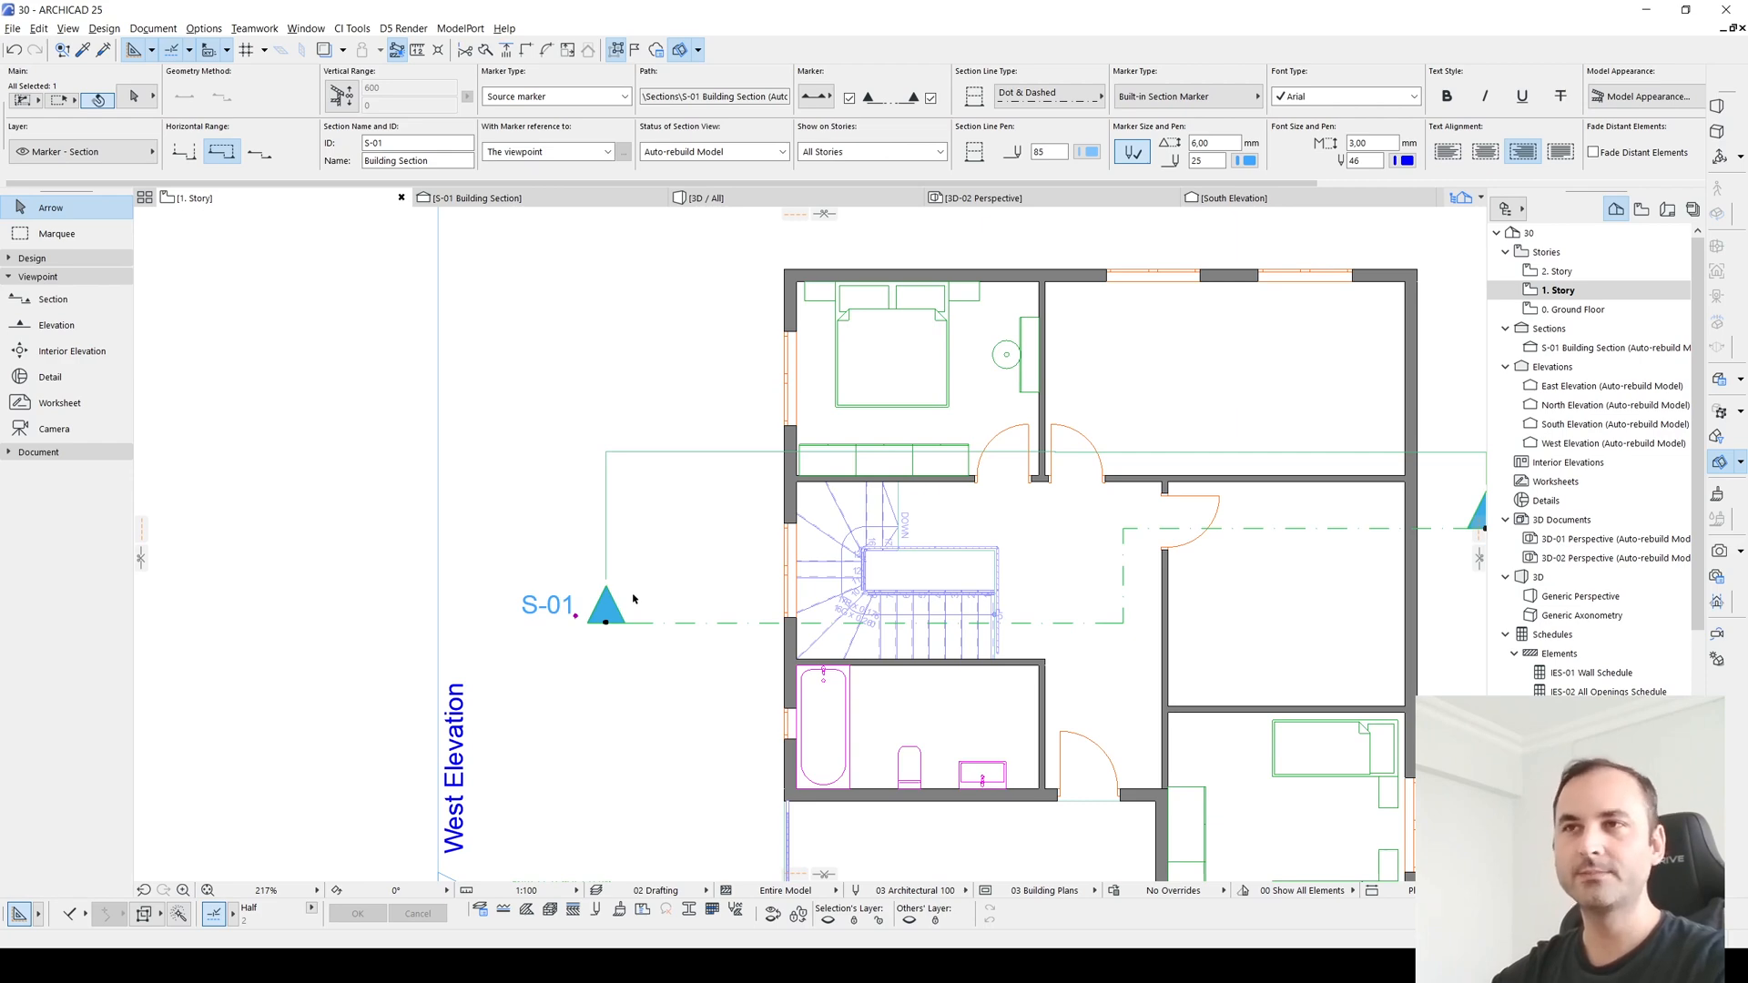
double_click(607, 603)
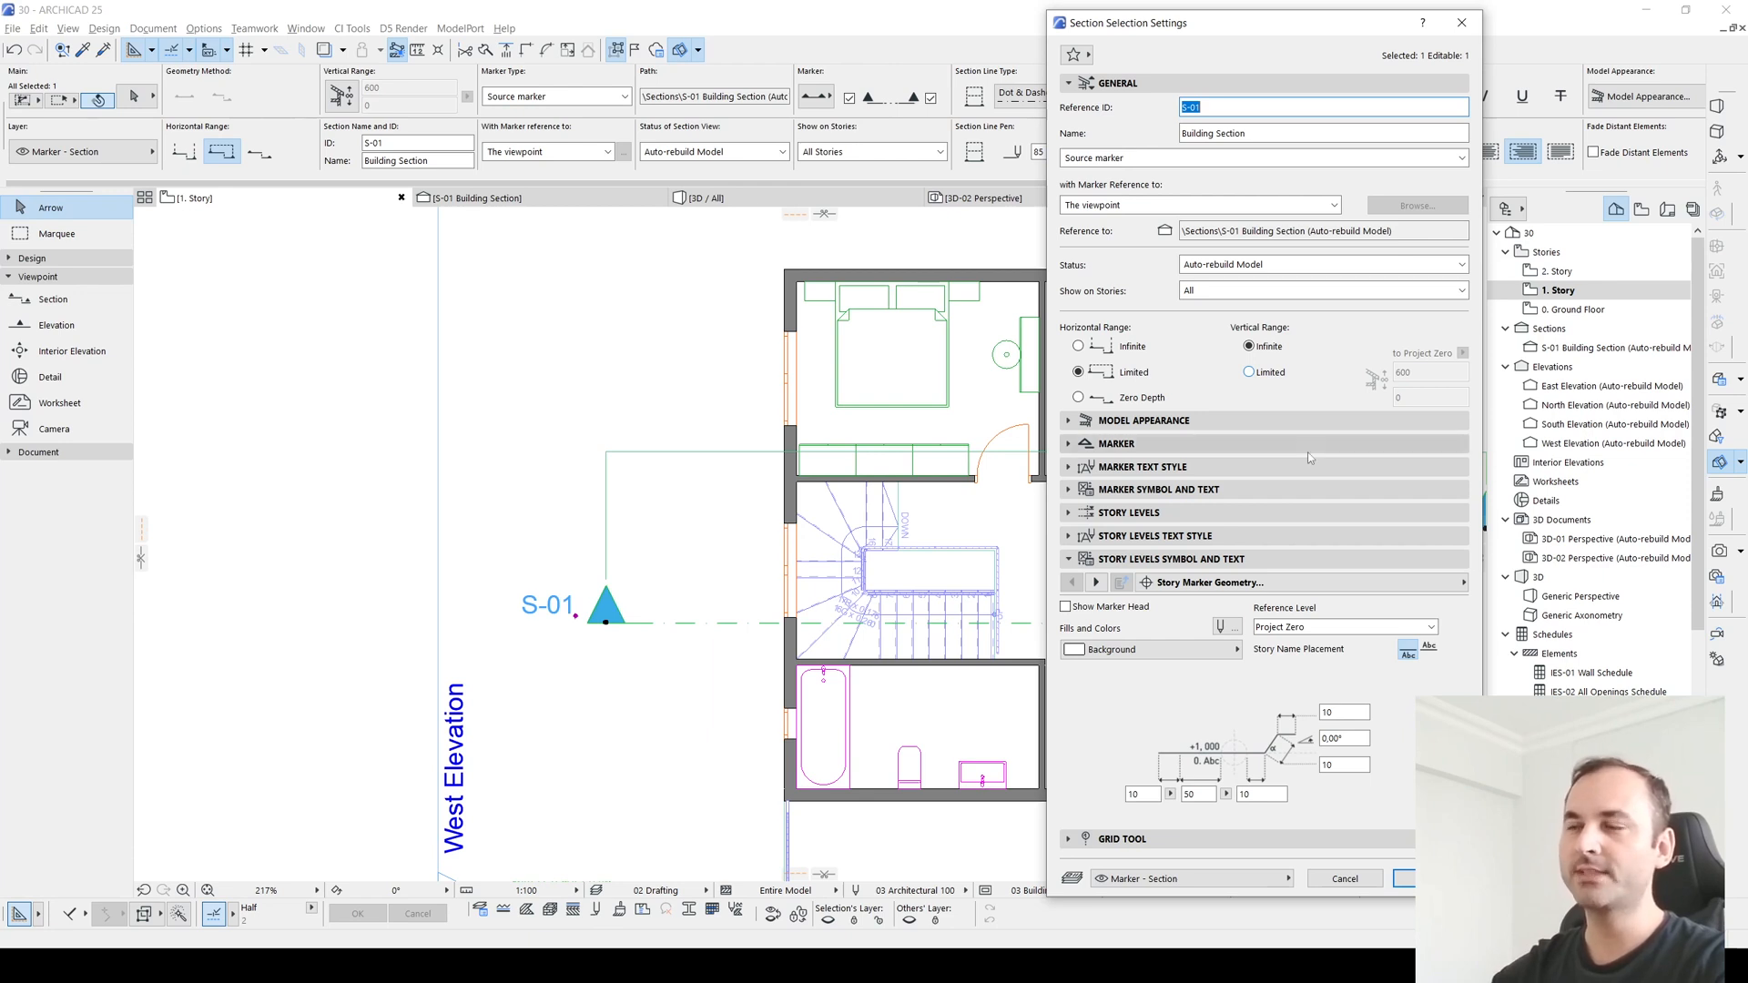
mouse_move(1190, 446)
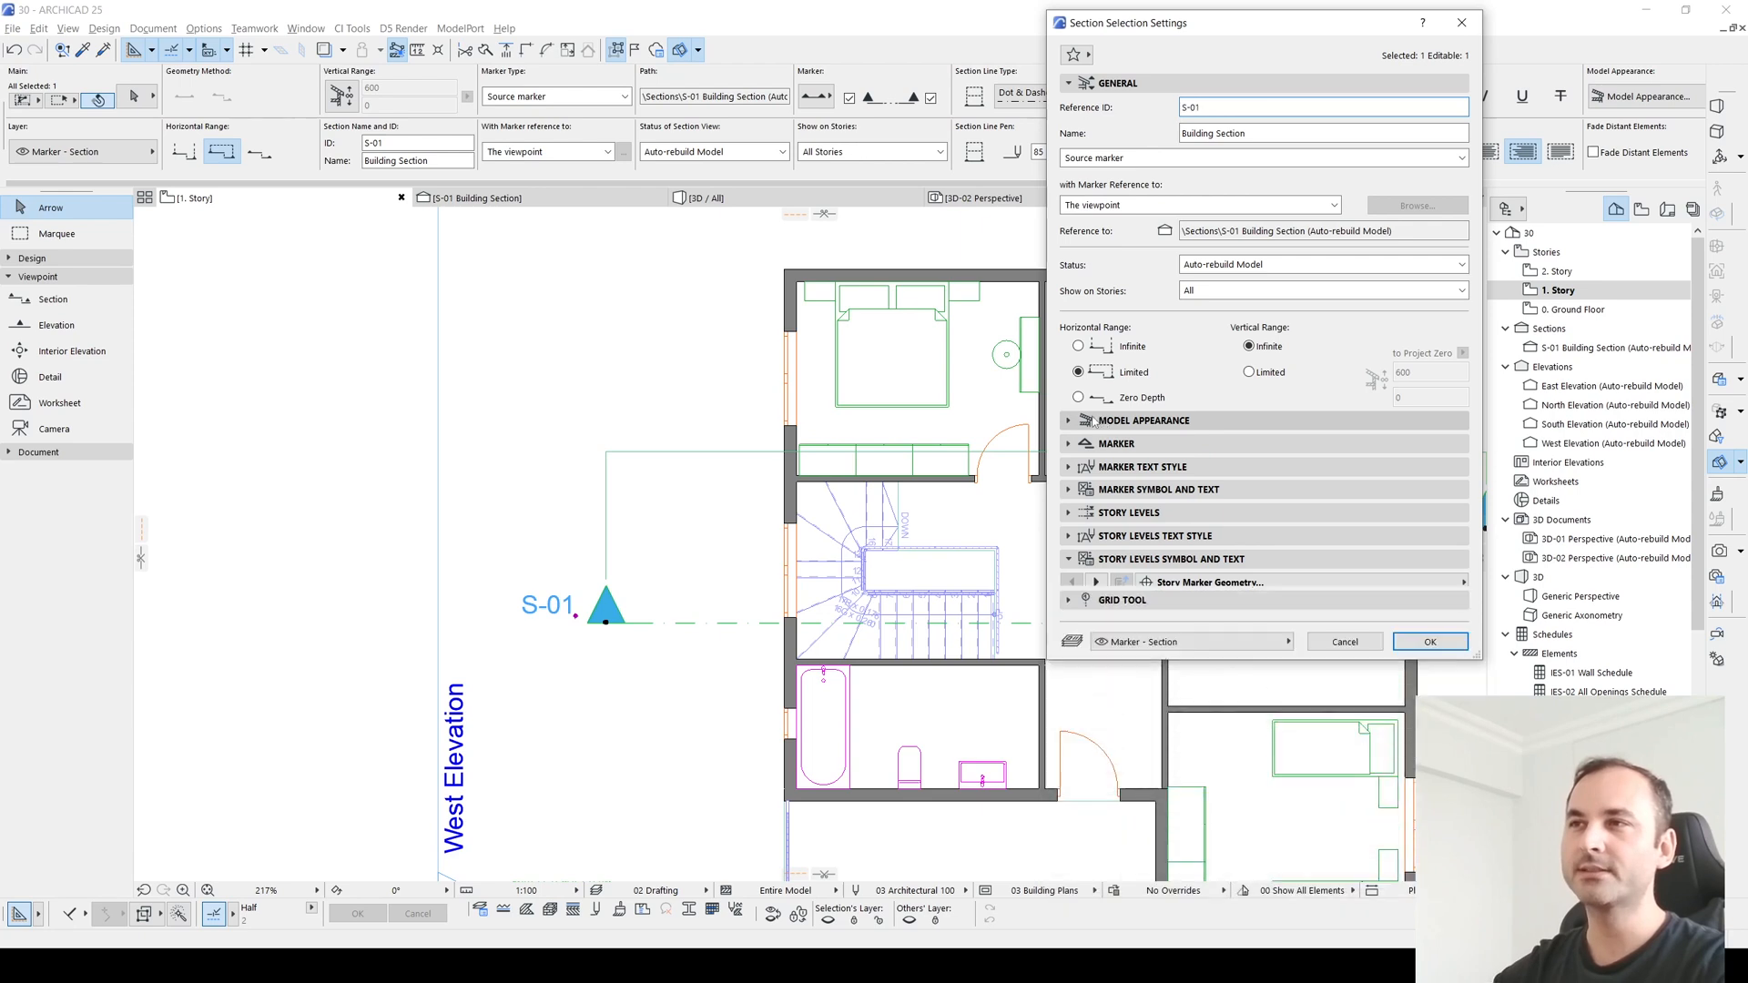
Step: Expand Model Appearance to show the Cut Elements and Uncut Elements options
click(1144, 421)
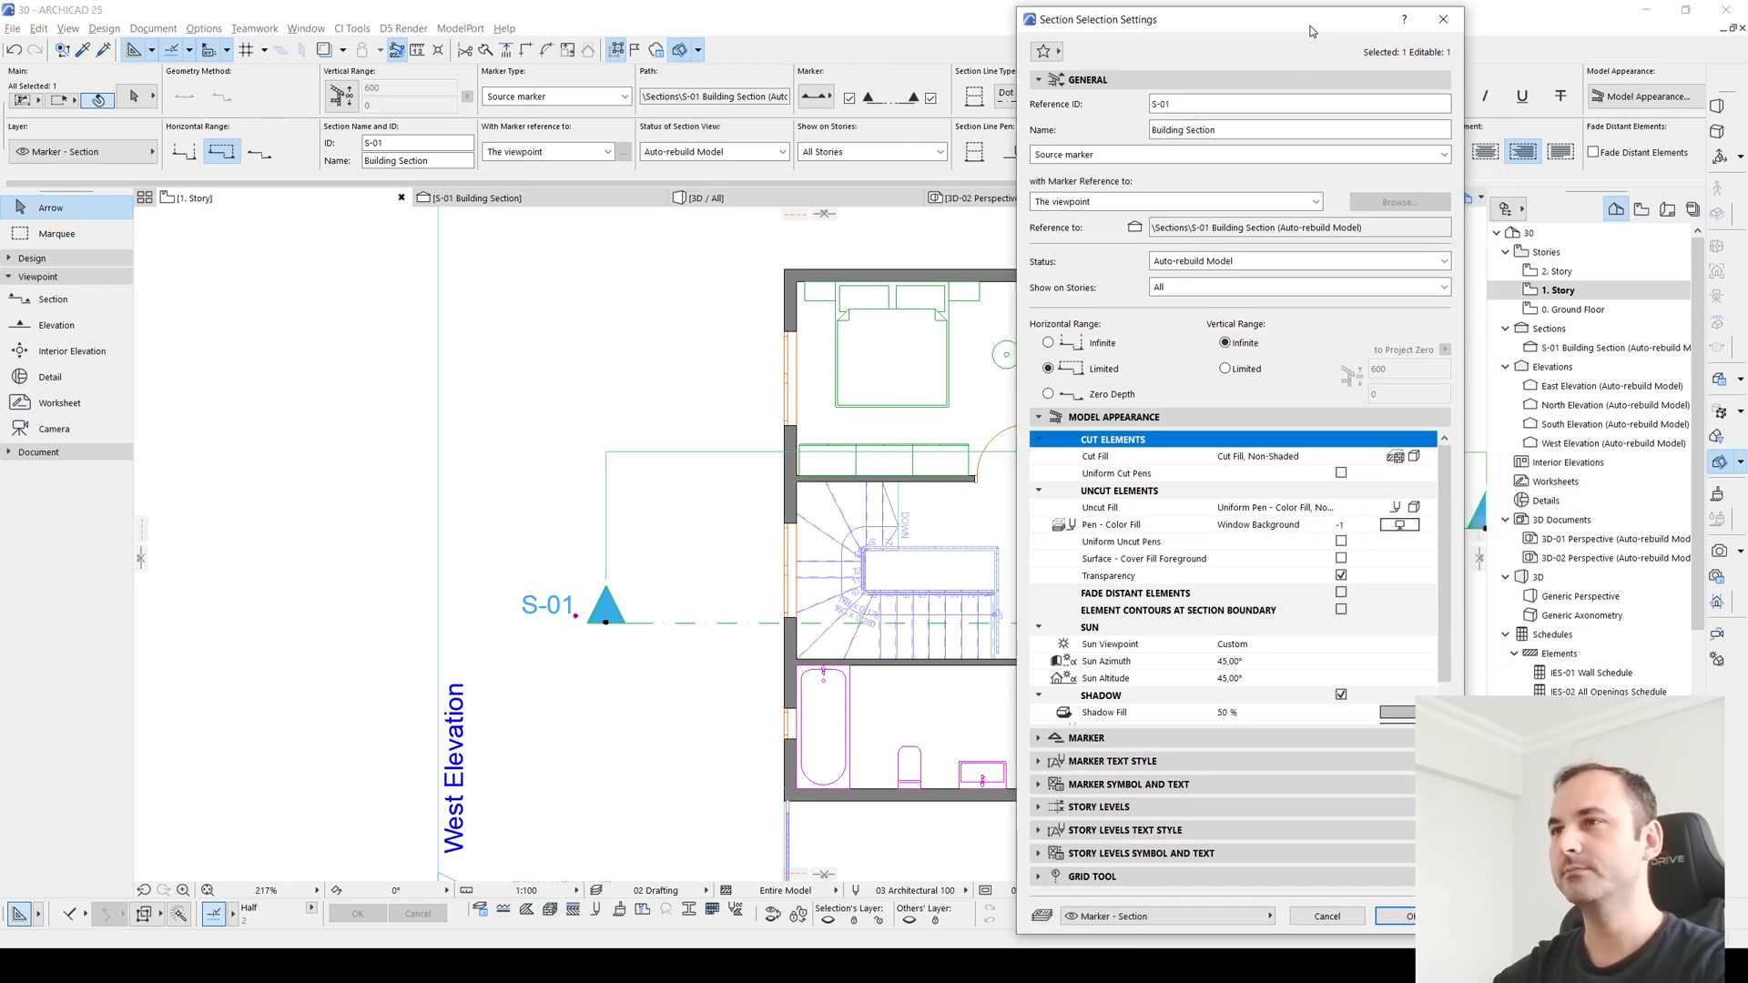
mouse_move(1378, 557)
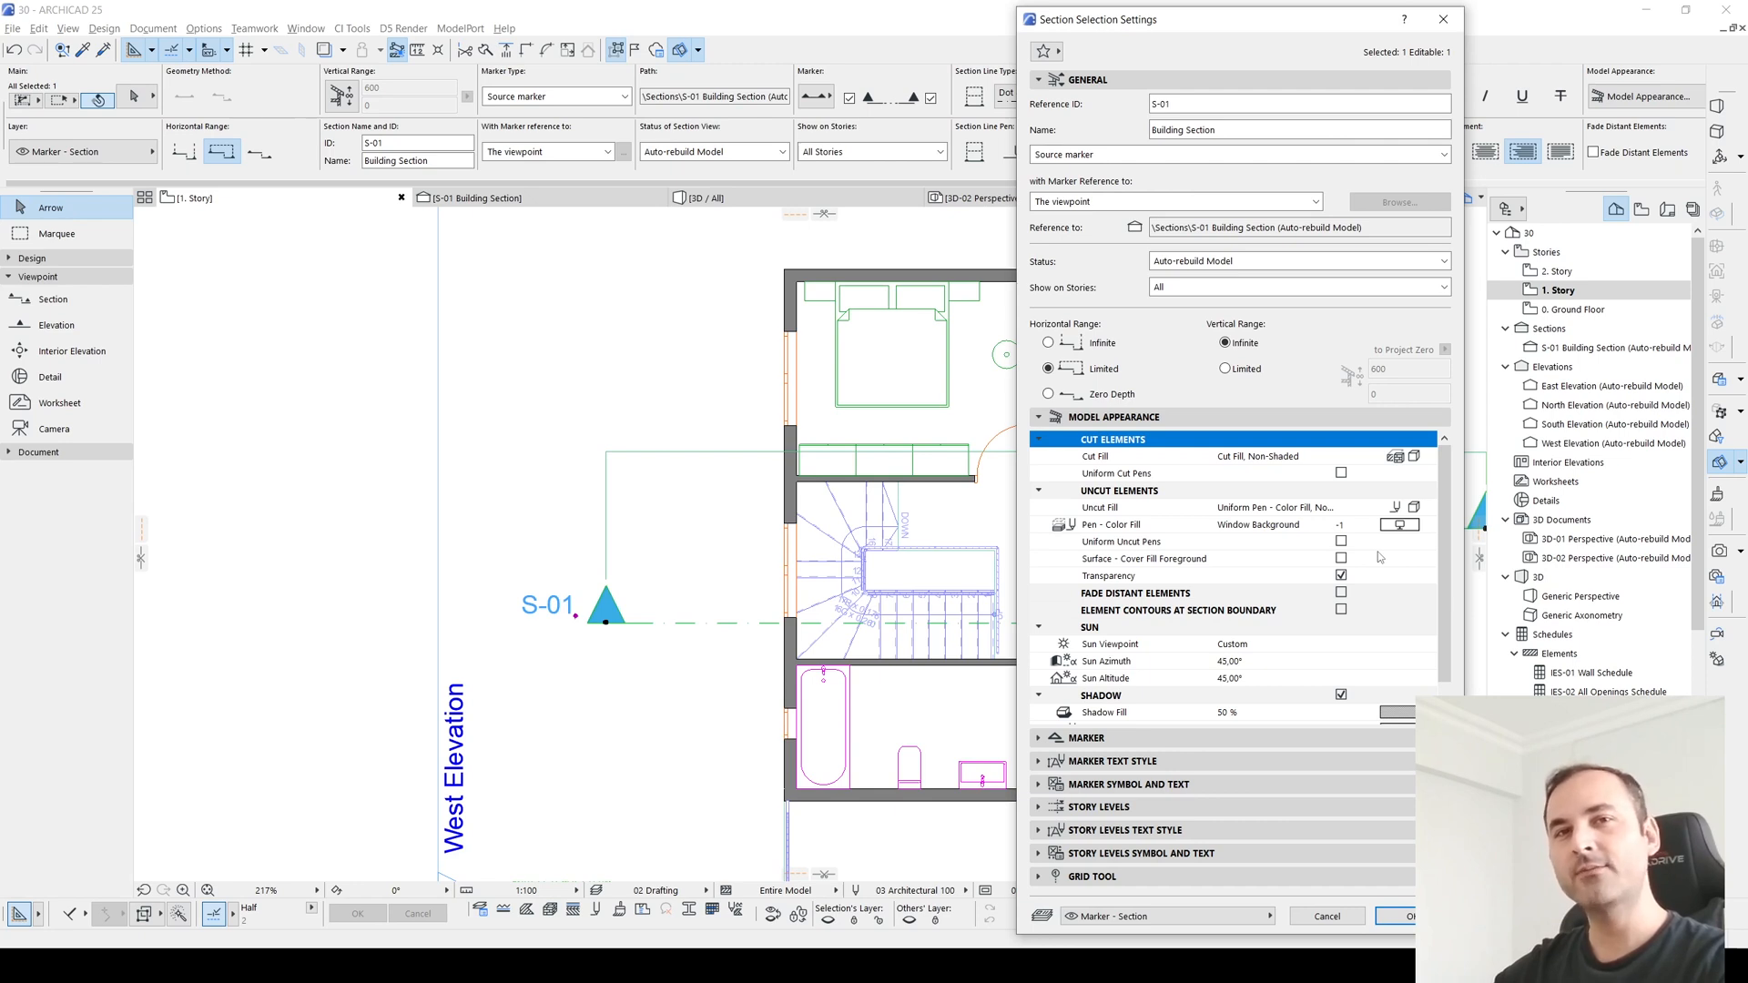
mouse_move(1249, 488)
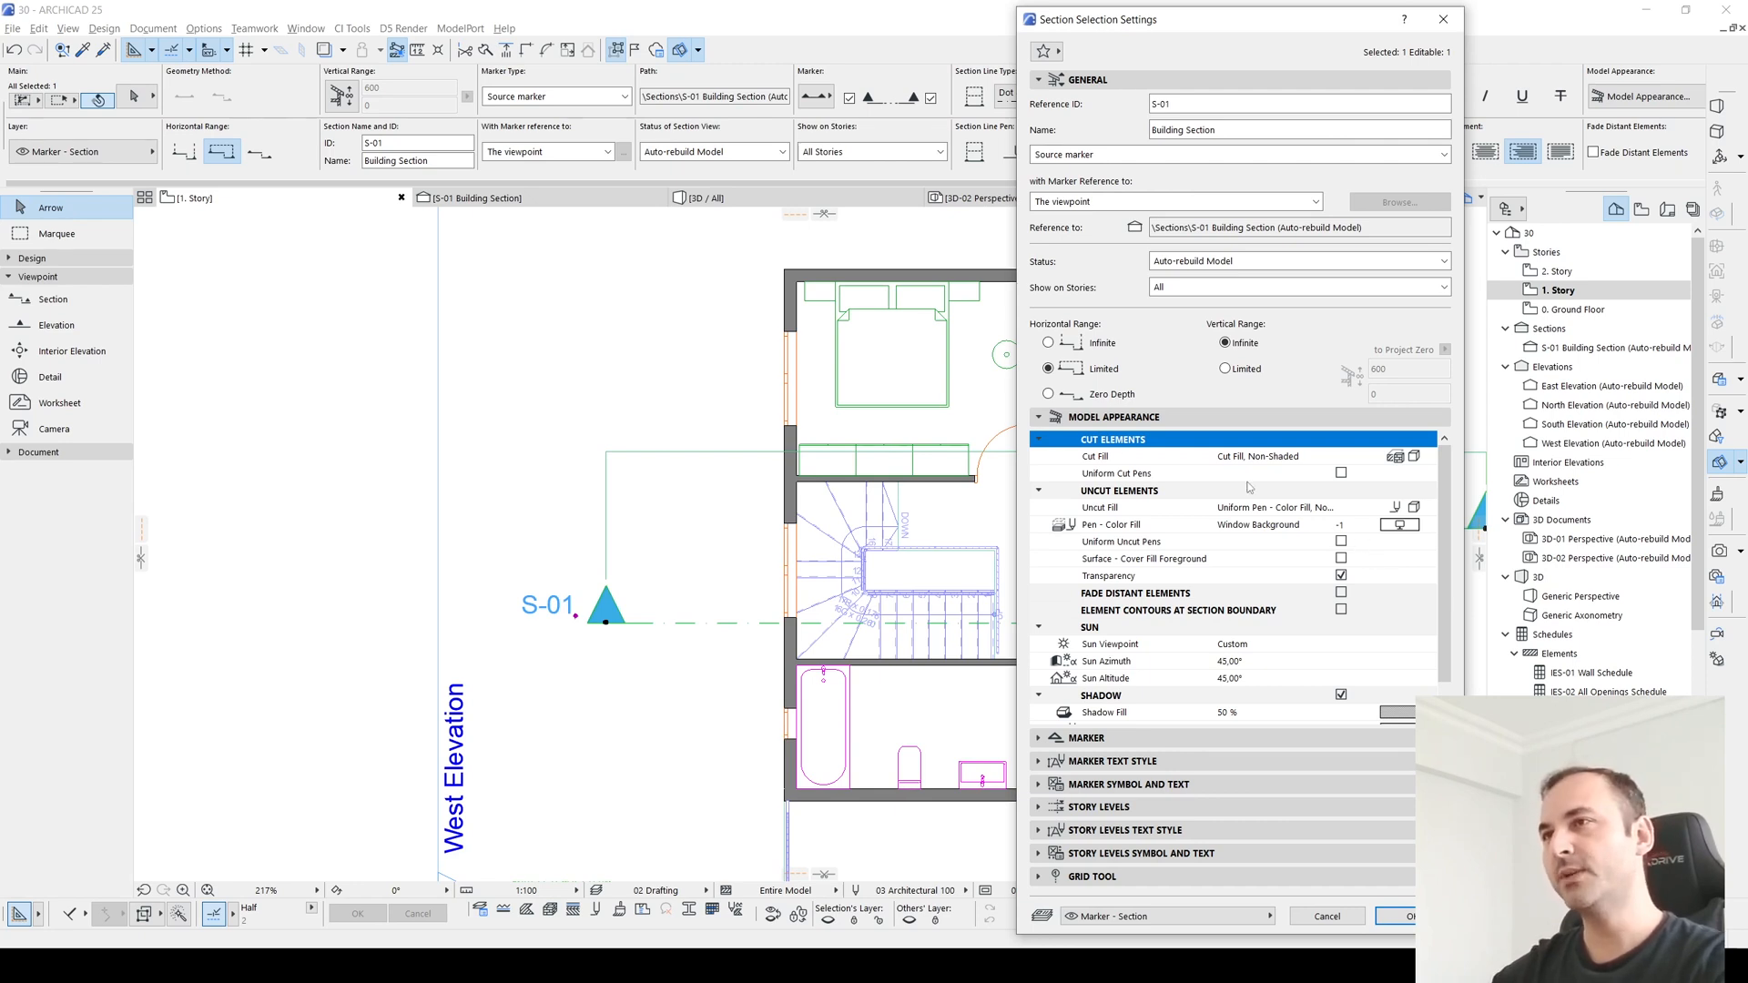
click(1118, 490)
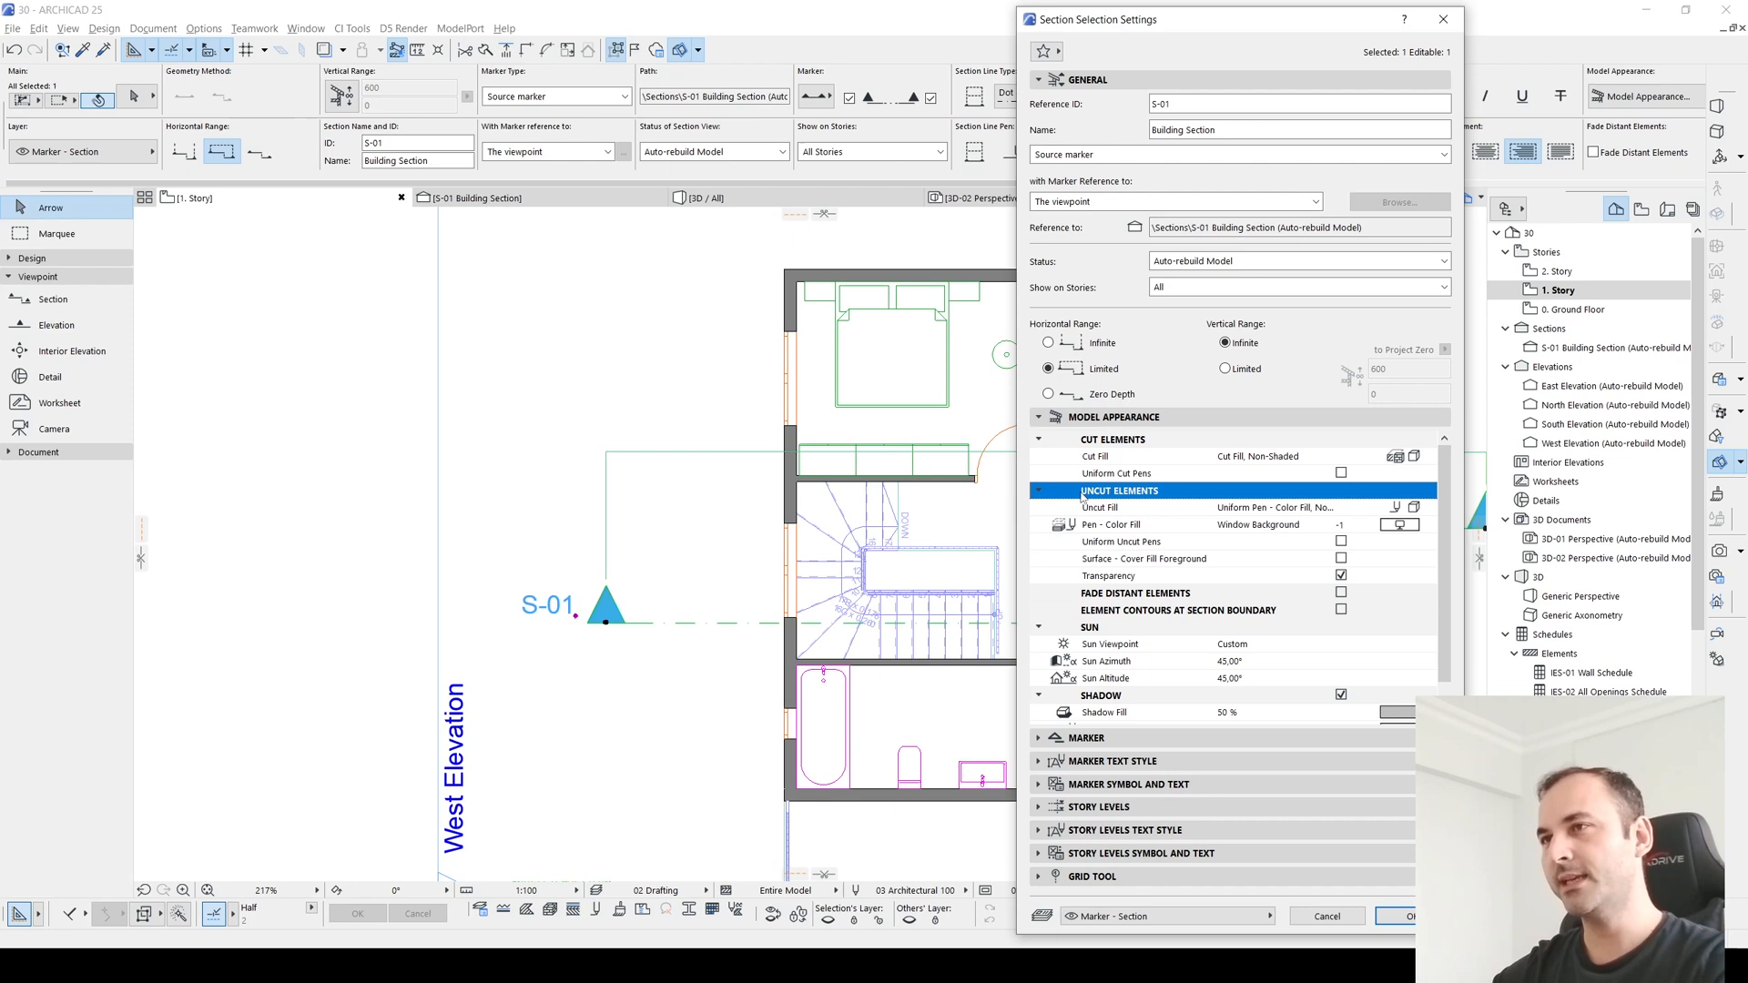
mouse_move(1155, 456)
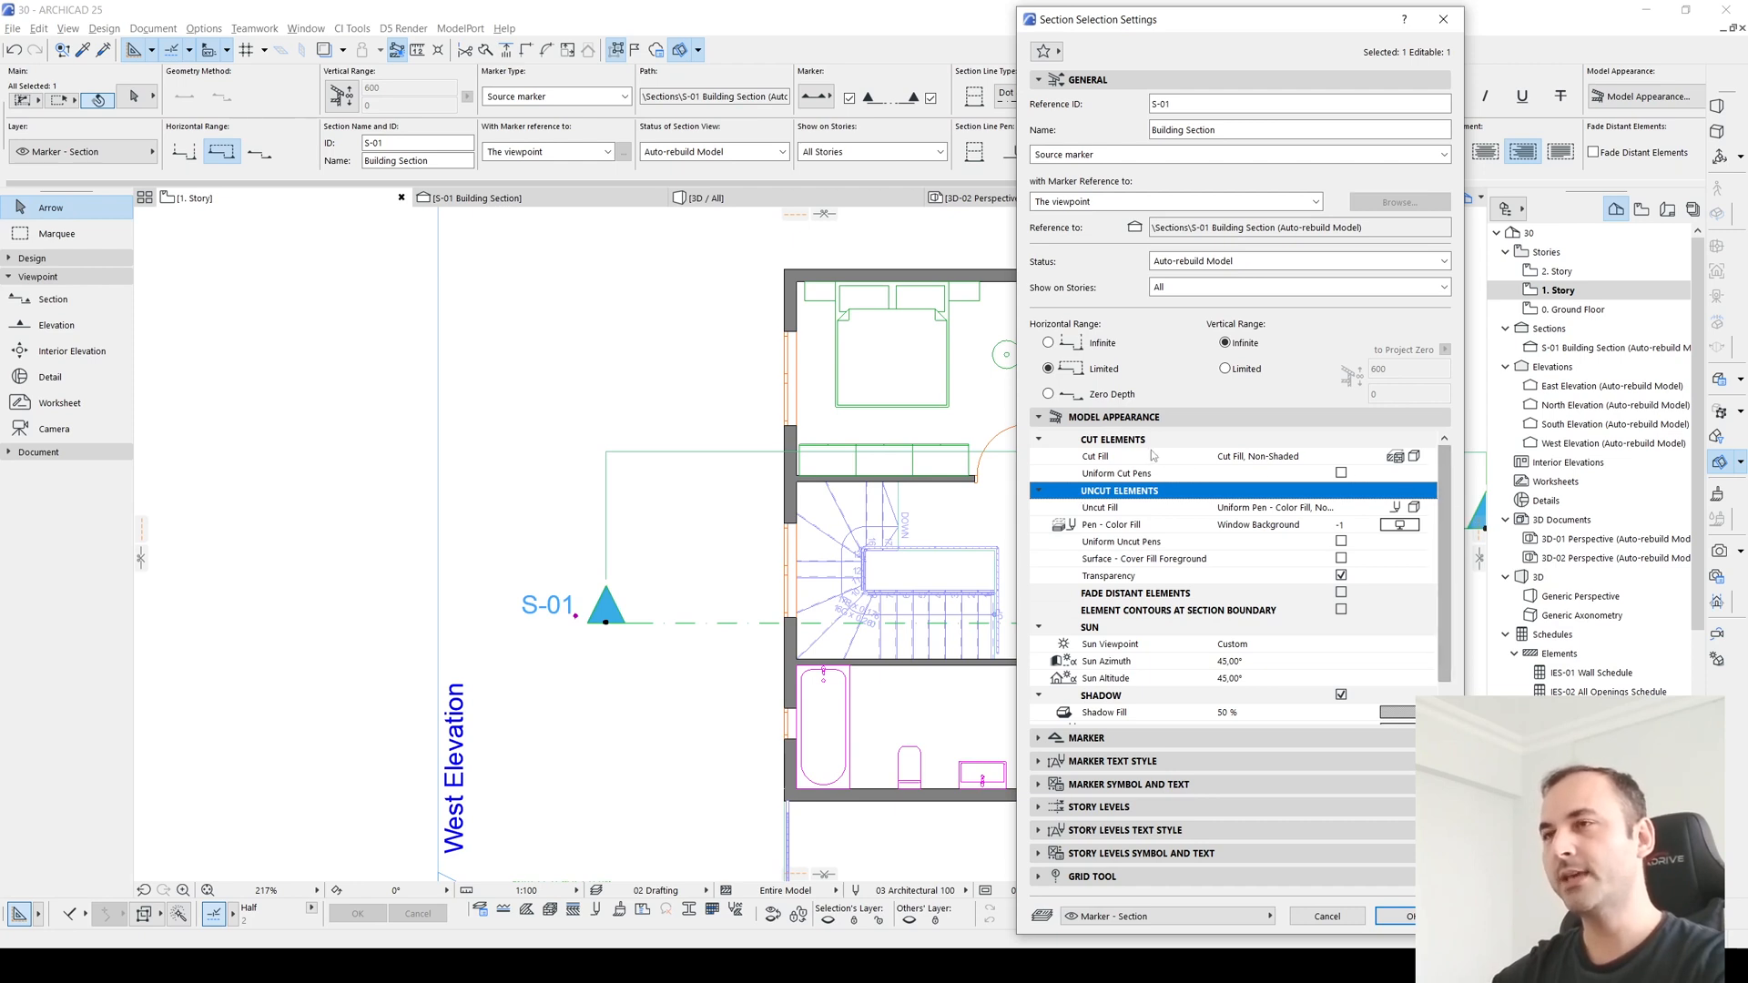
mouse_move(1096, 468)
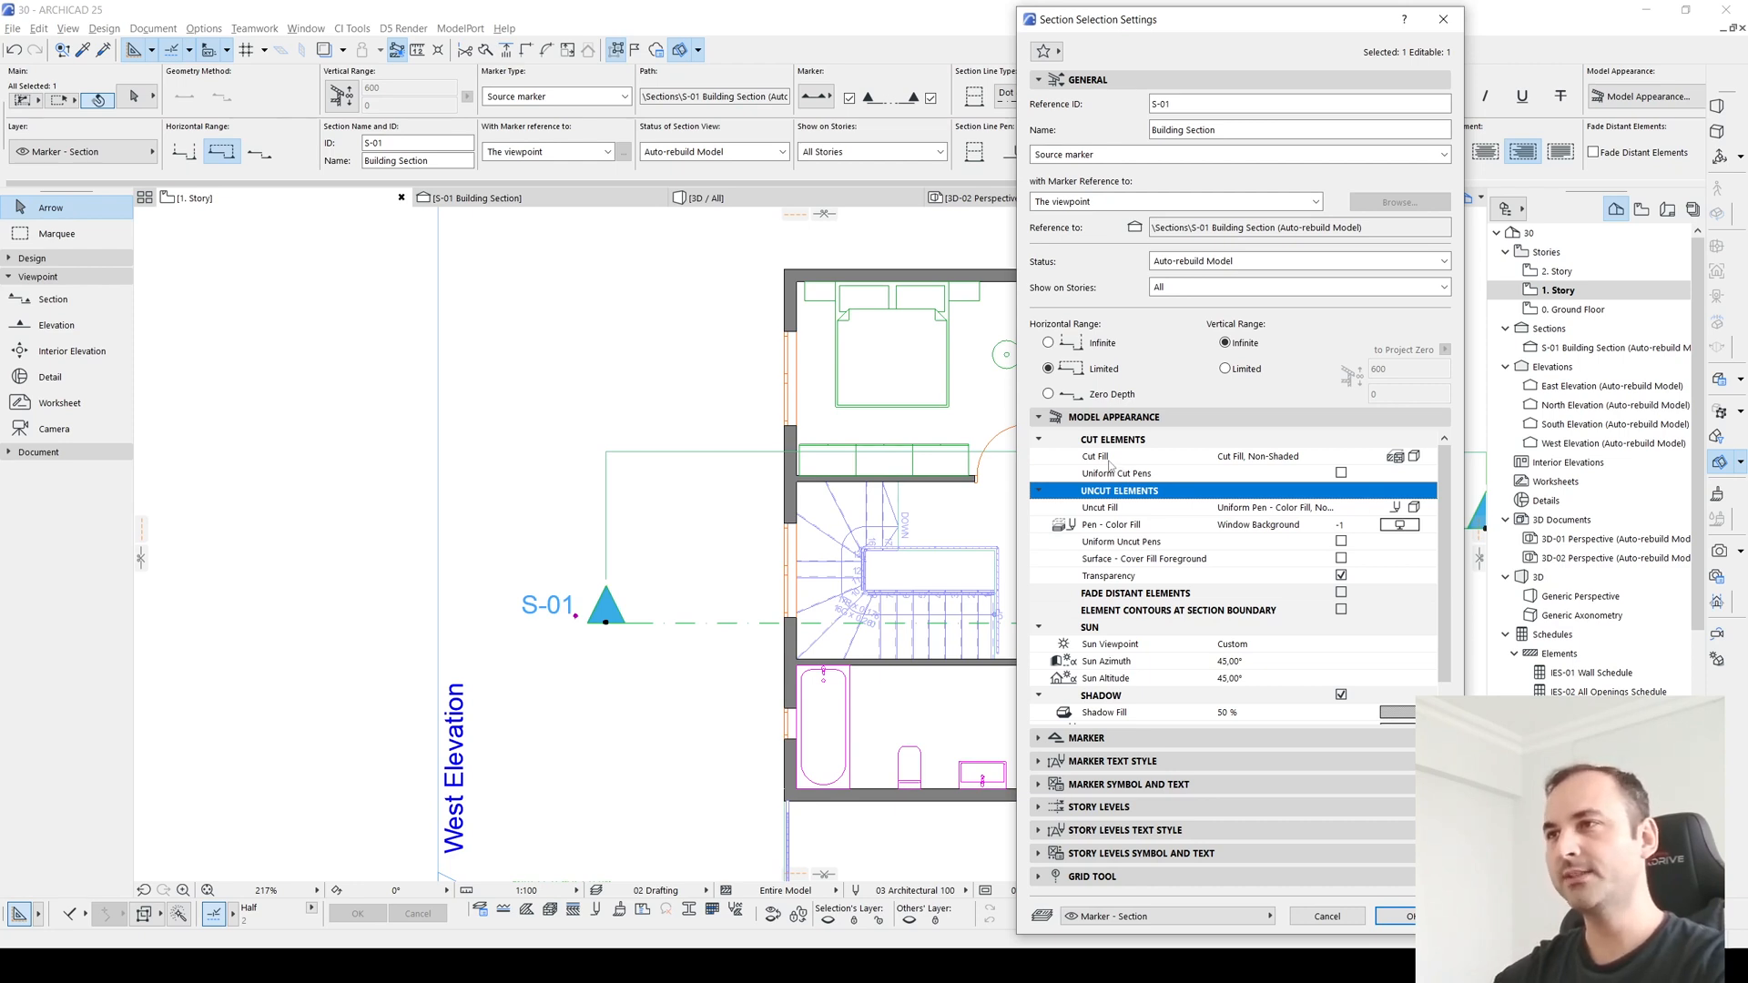
Step: Set Cut Fill to Uniform Surface - Color Fill with Paint - Ivory Black and confirm
click(1115, 455)
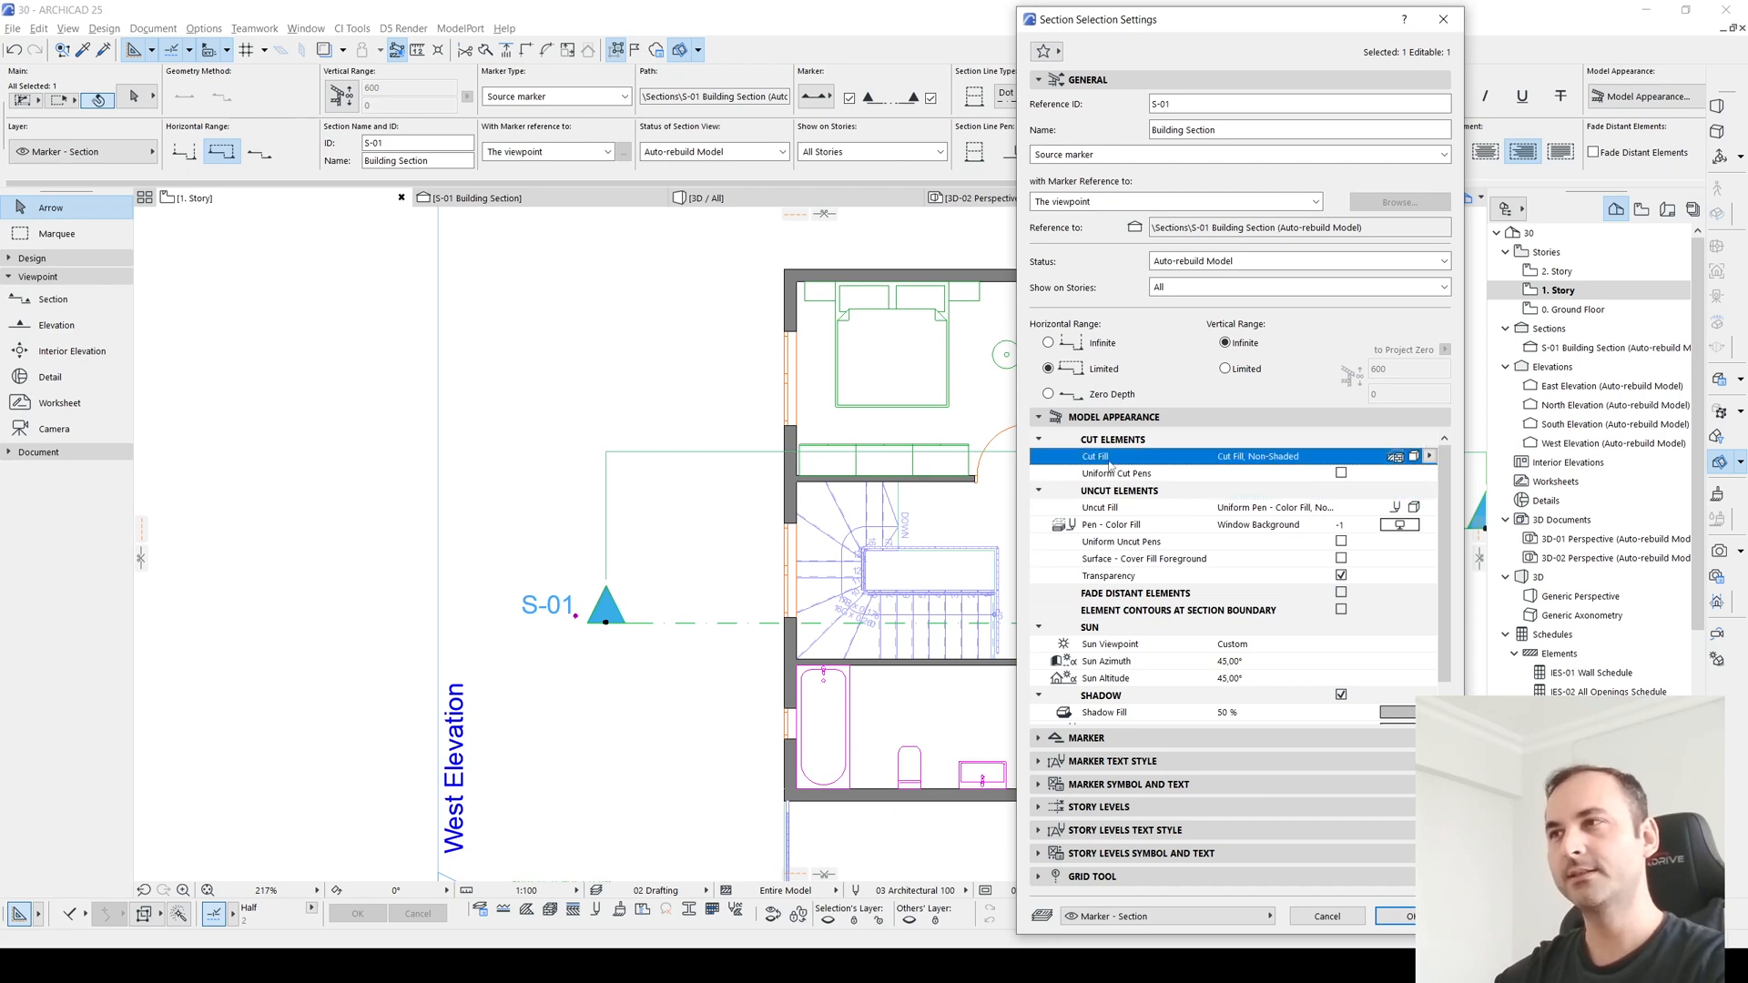
click(1419, 455)
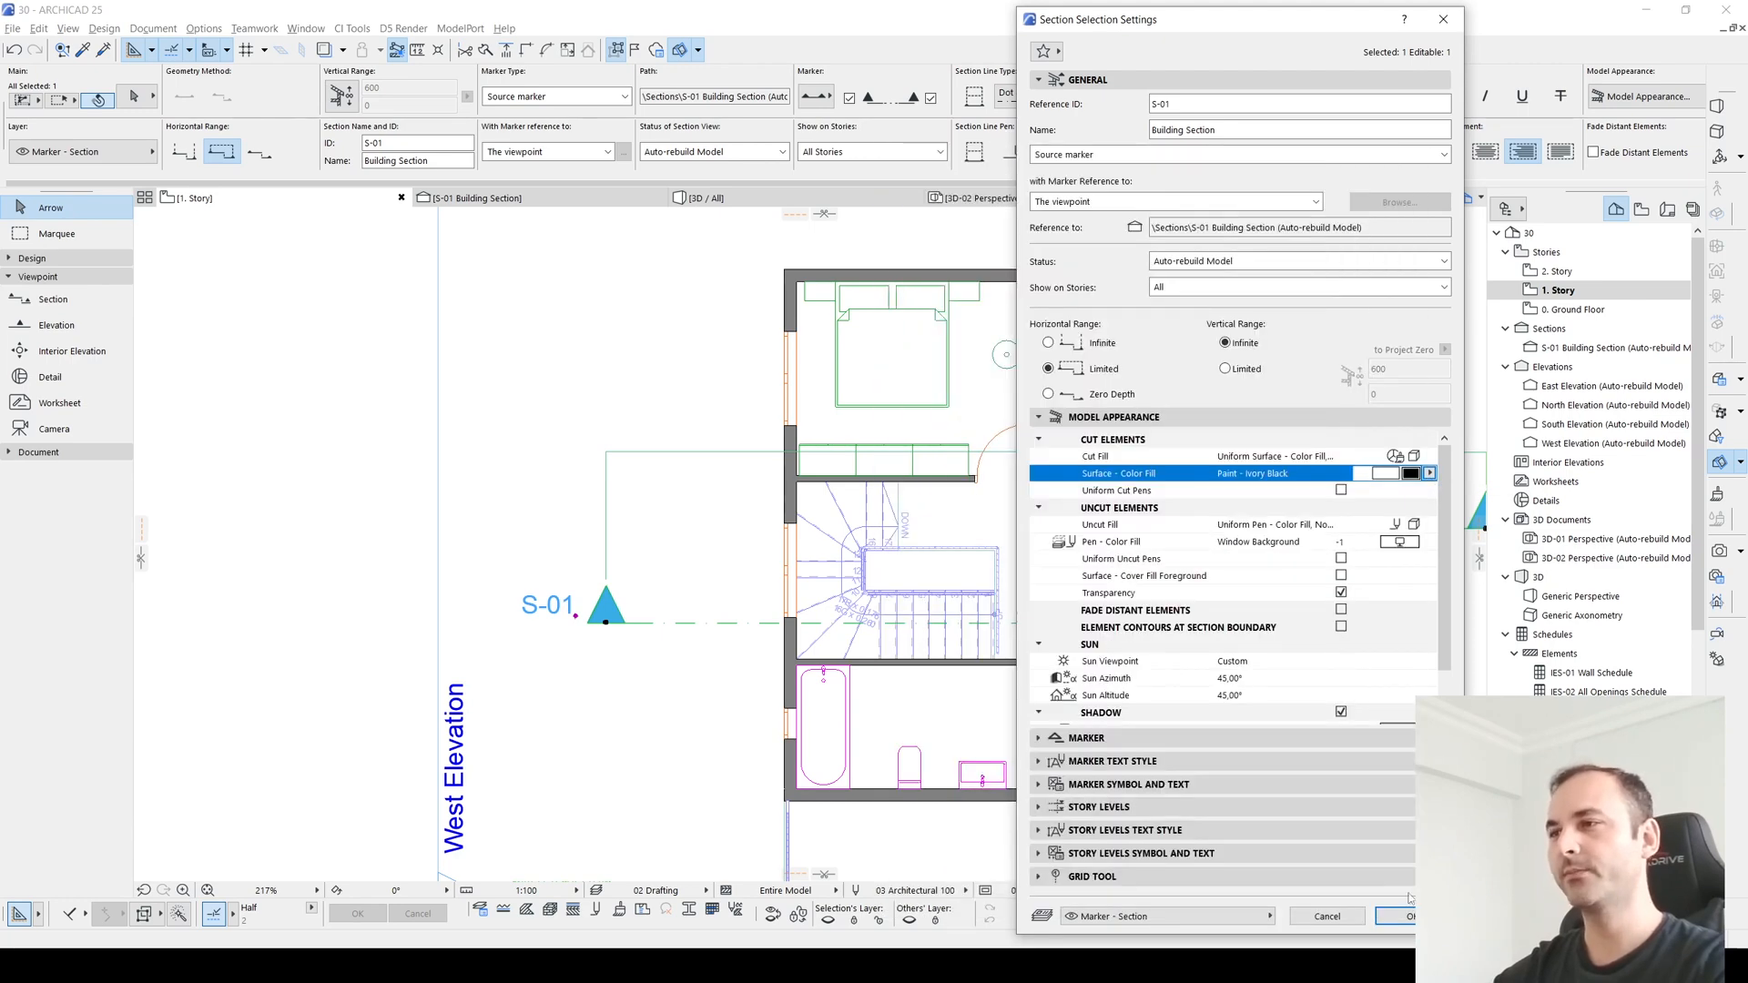
click(1397, 916)
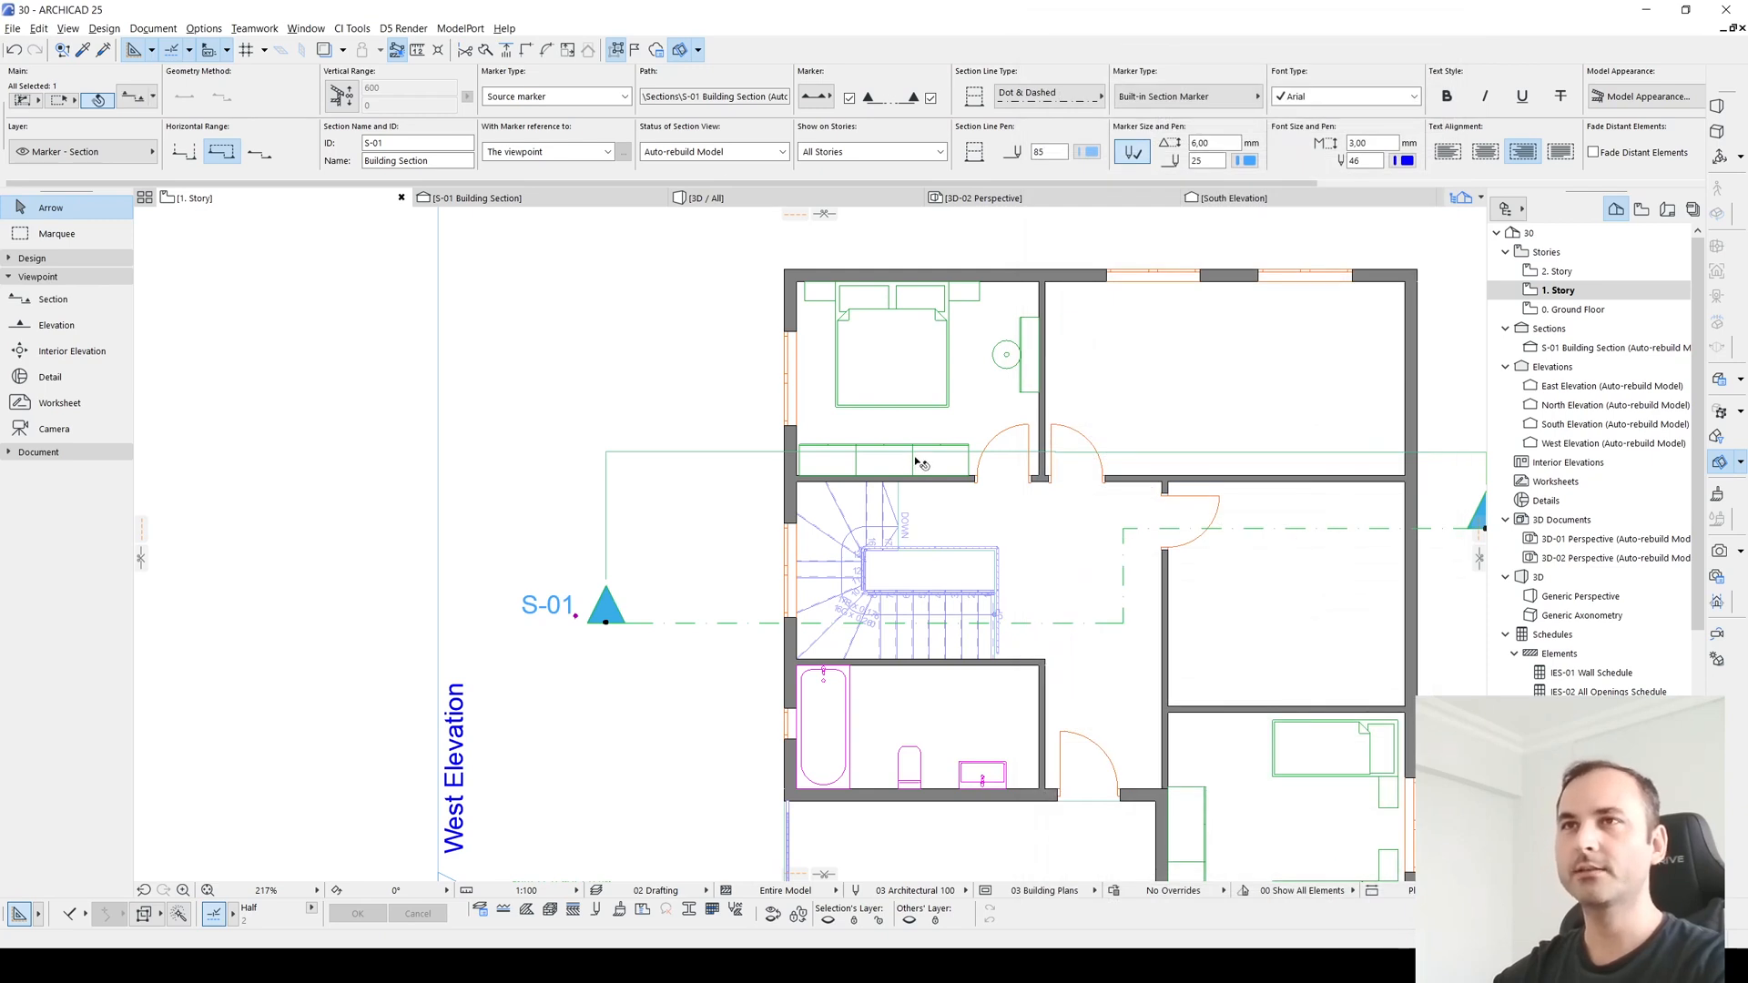
Step: View section S-01 and change the cut surface colour to Brick - Brown
click(476, 196)
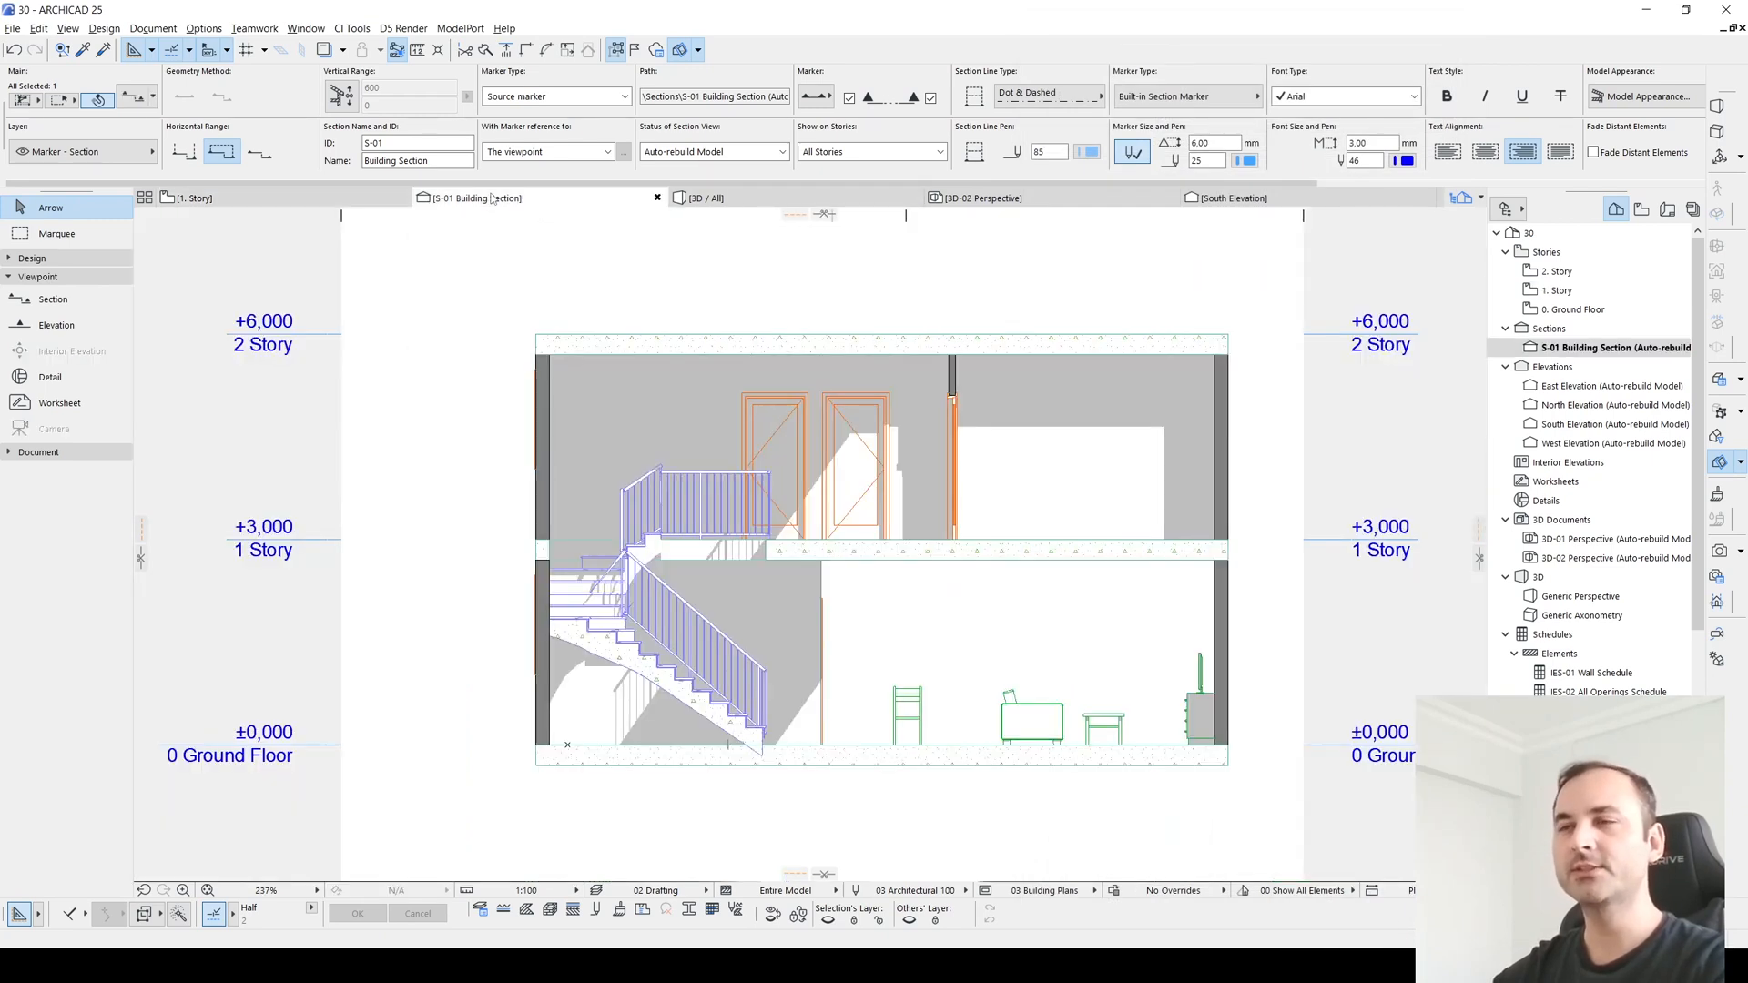
click(1005, 436)
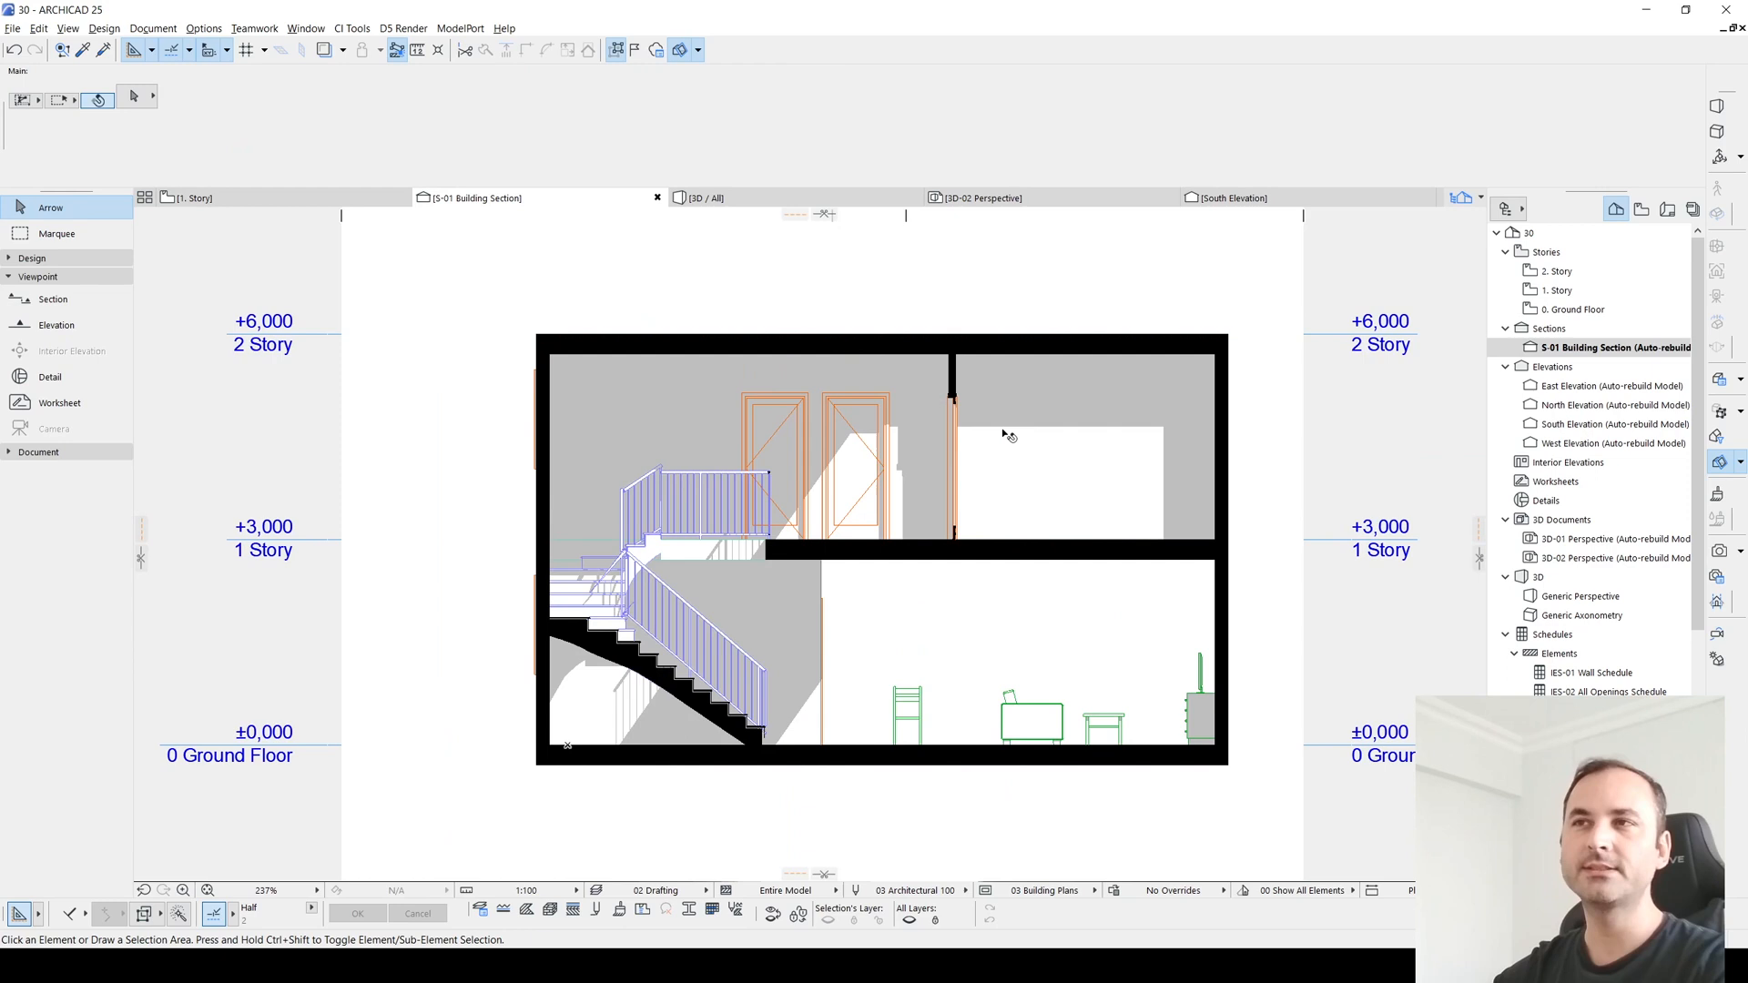
mouse_move(993, 535)
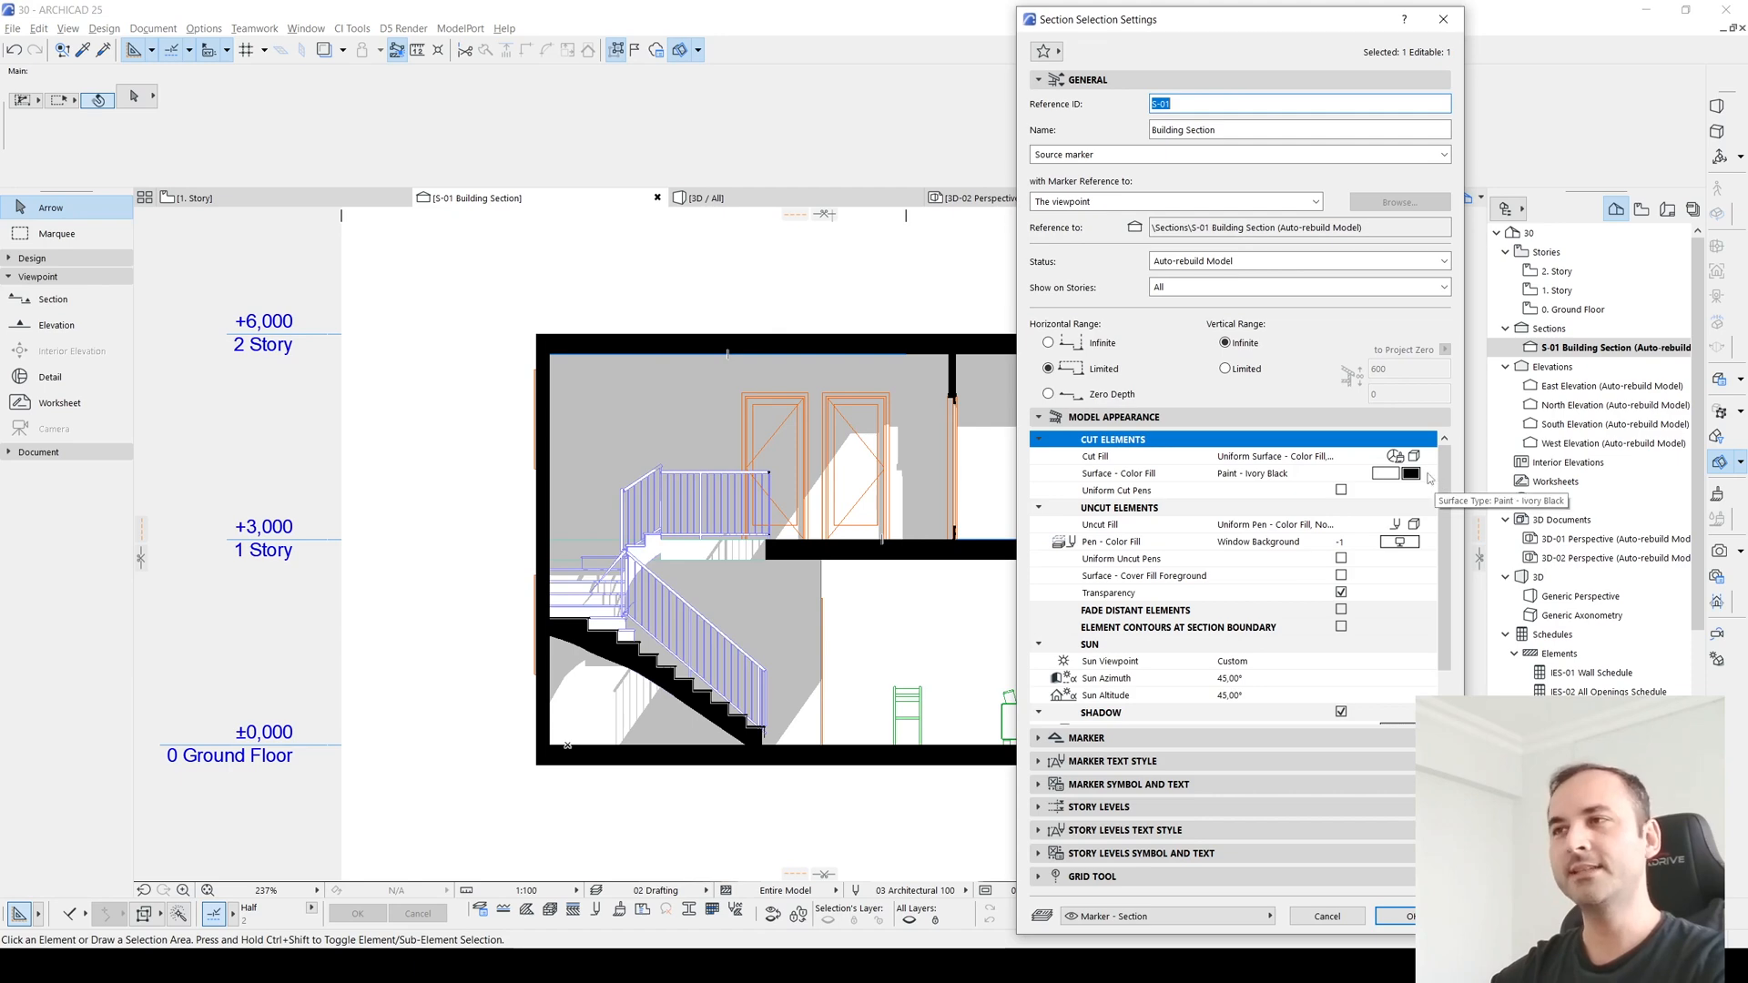
click(1409, 474)
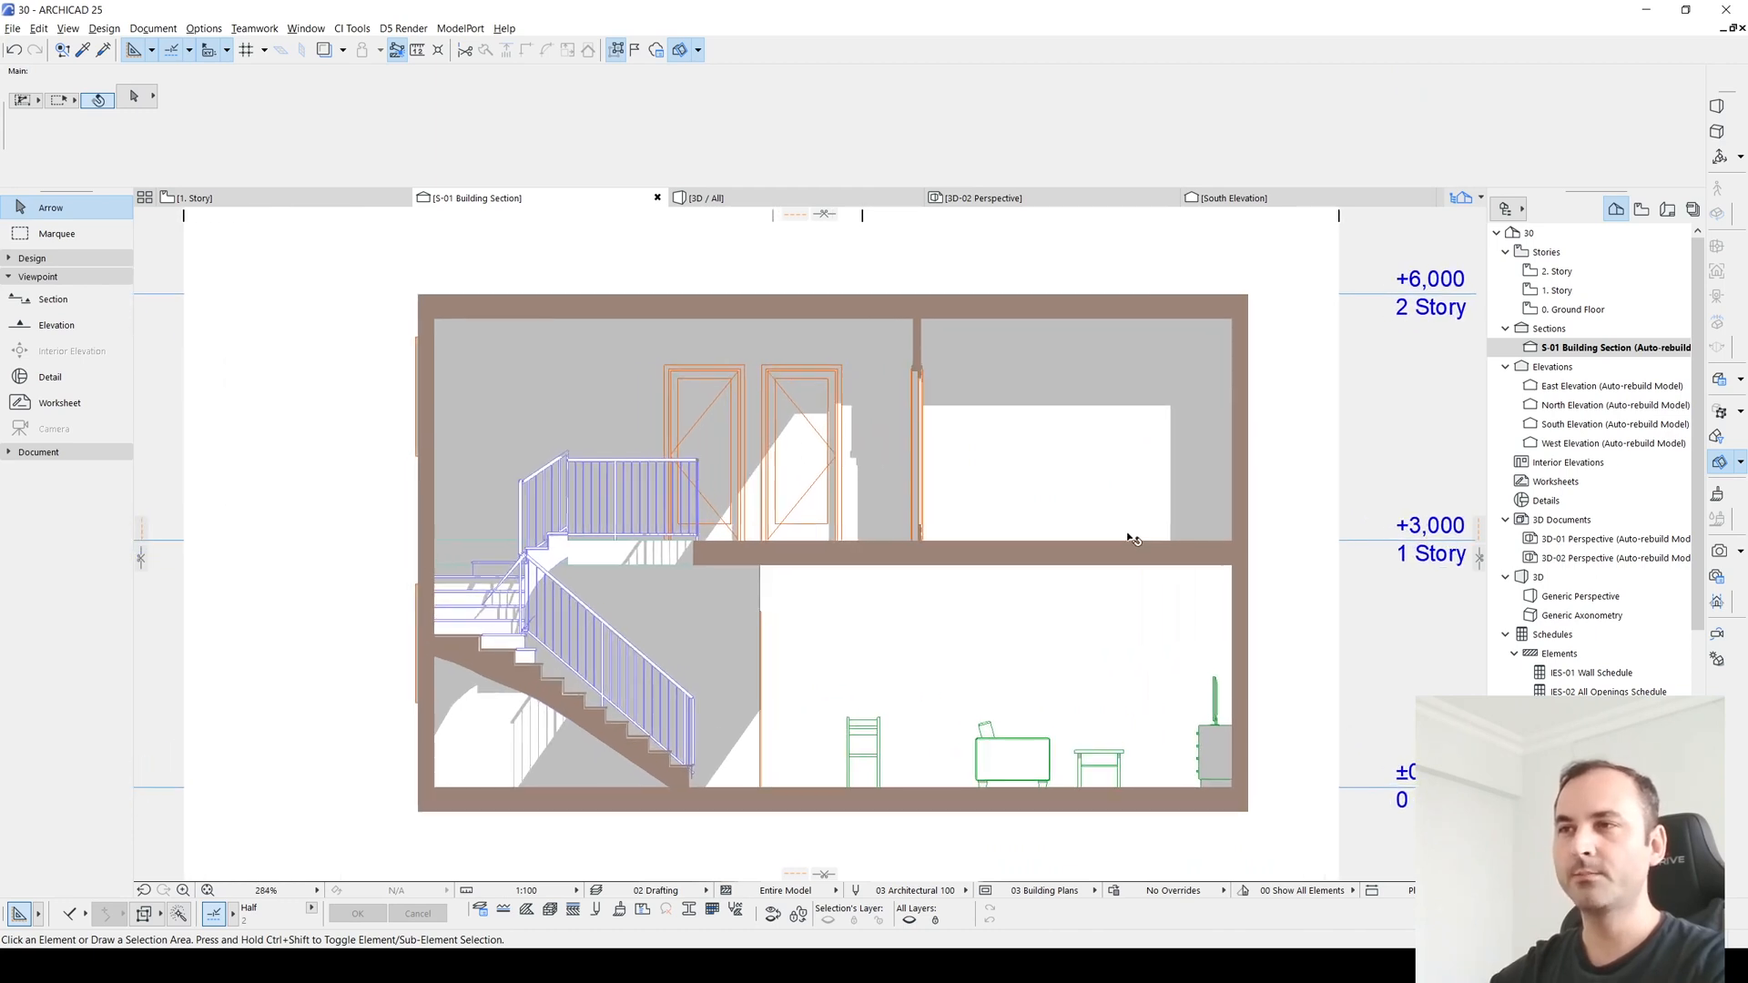
mouse_move(1129, 539)
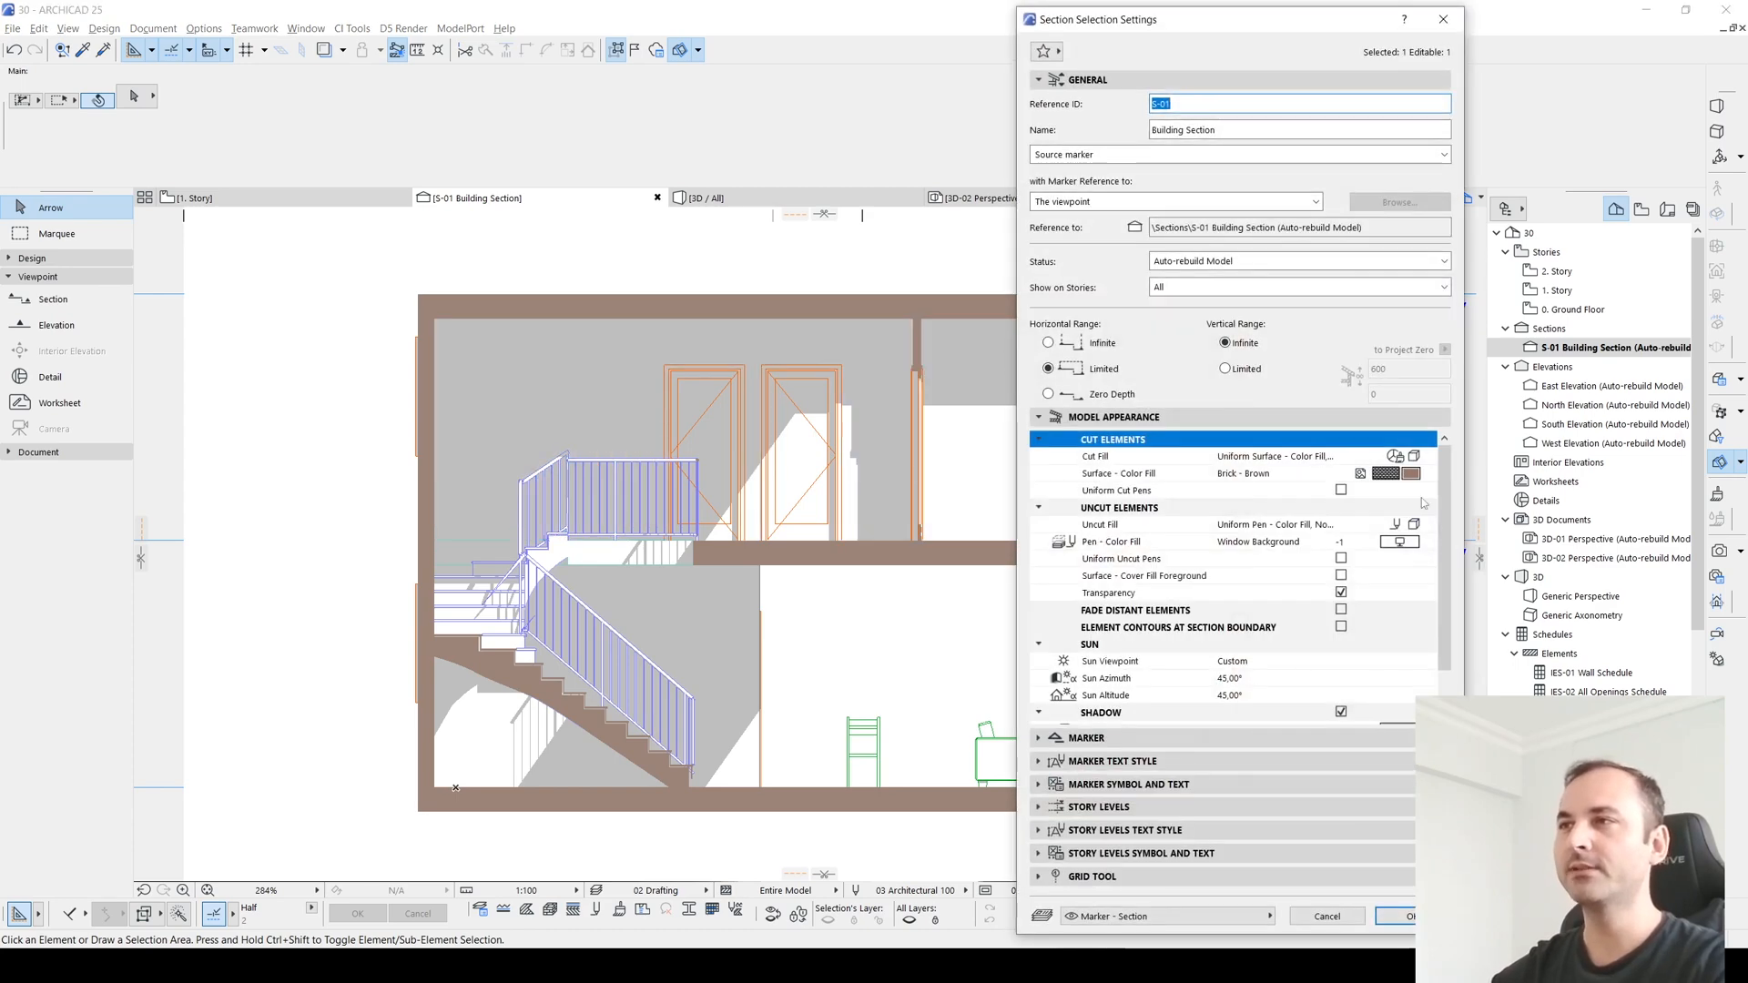
Step: Switch cut elements back to Non-Shaded Cut Fills with Uniform Cut Pens and apply
click(1413, 456)
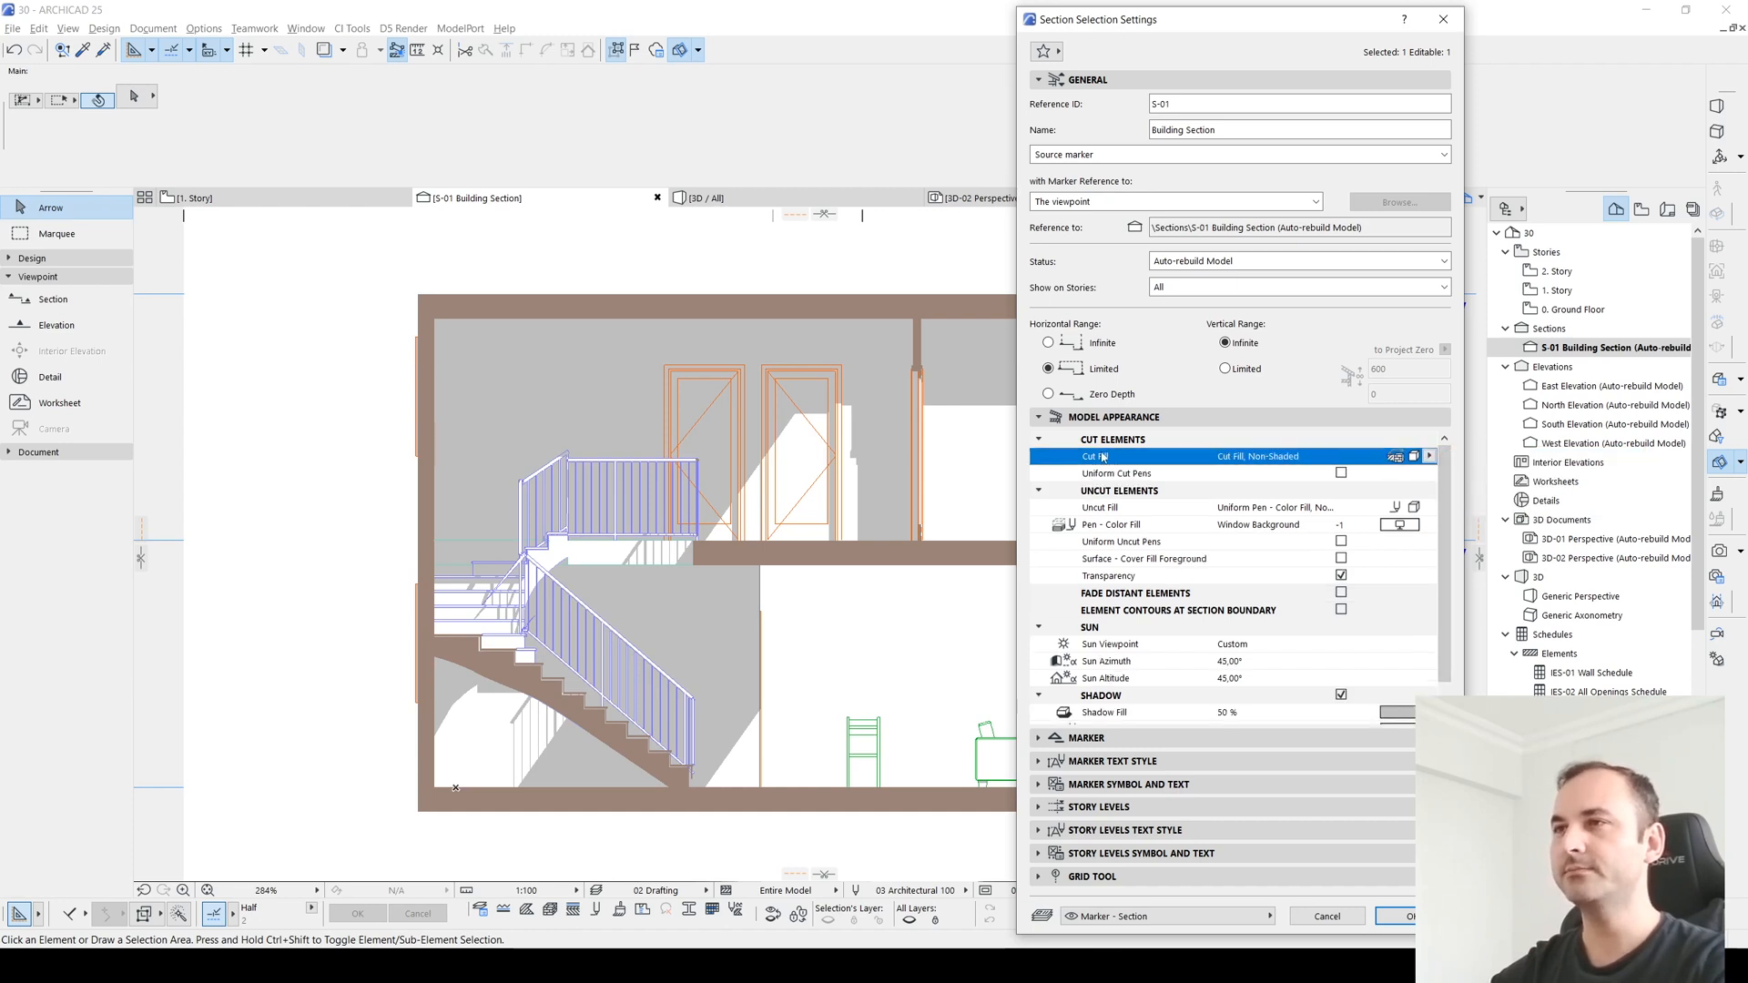
click(1116, 473)
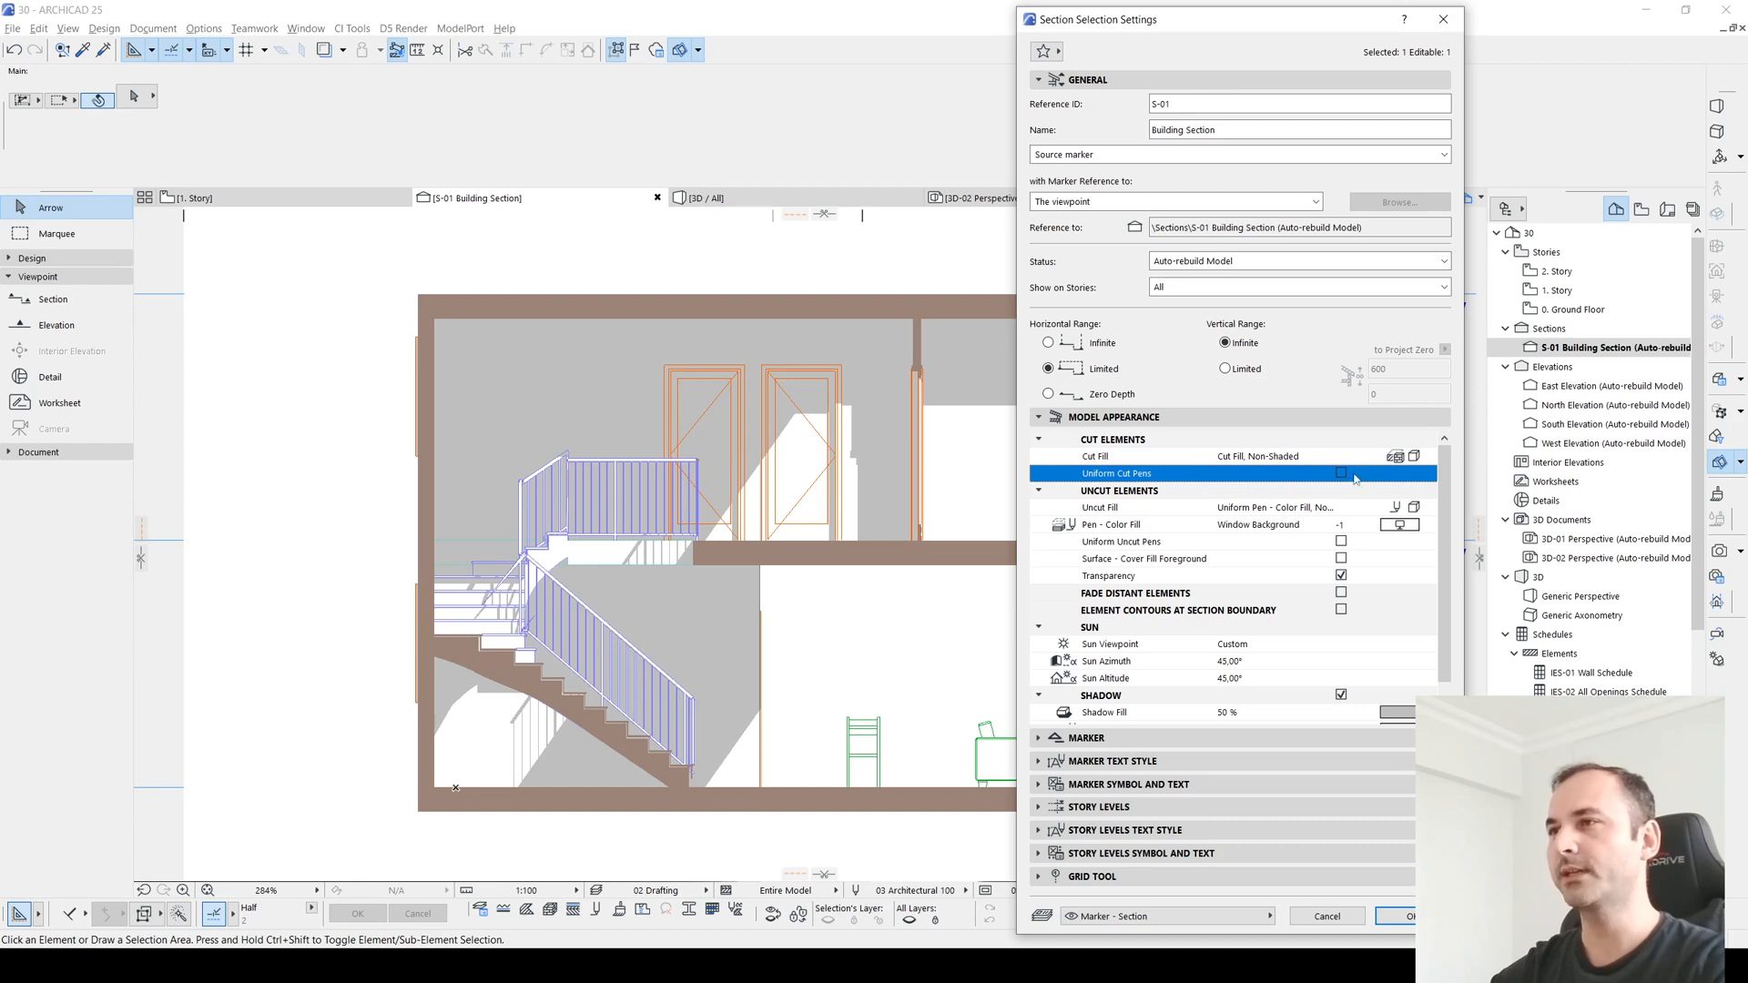
click(1343, 474)
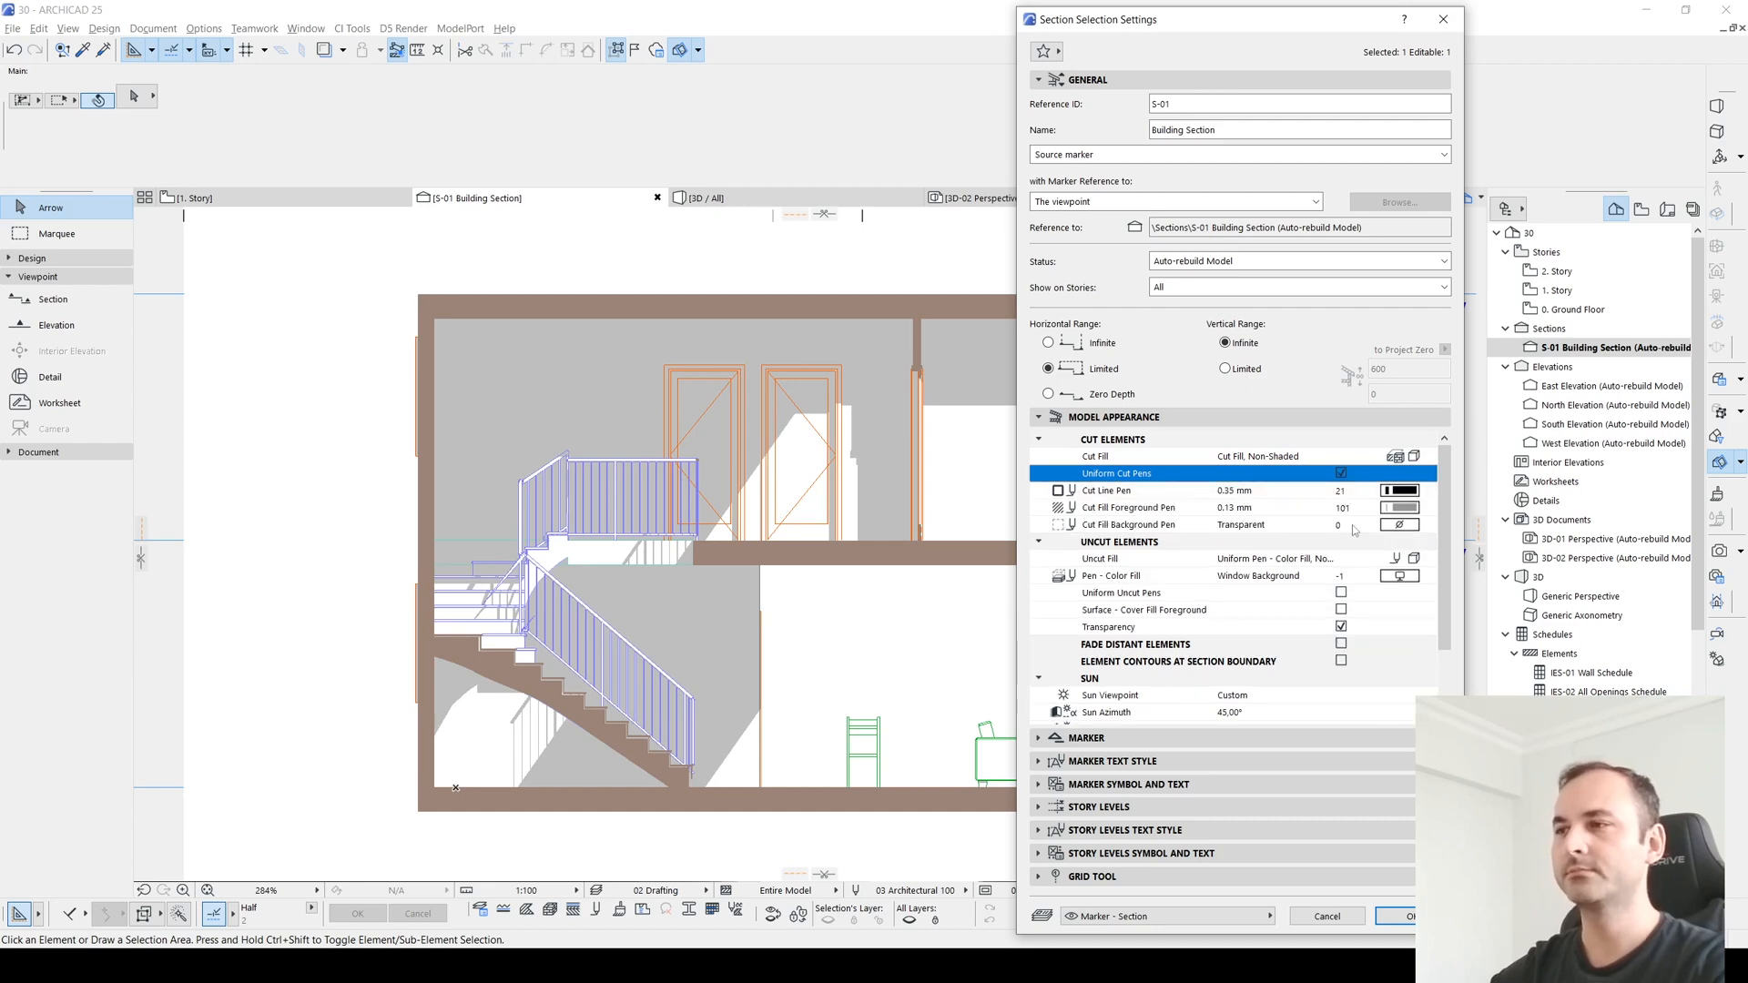
click(1397, 916)
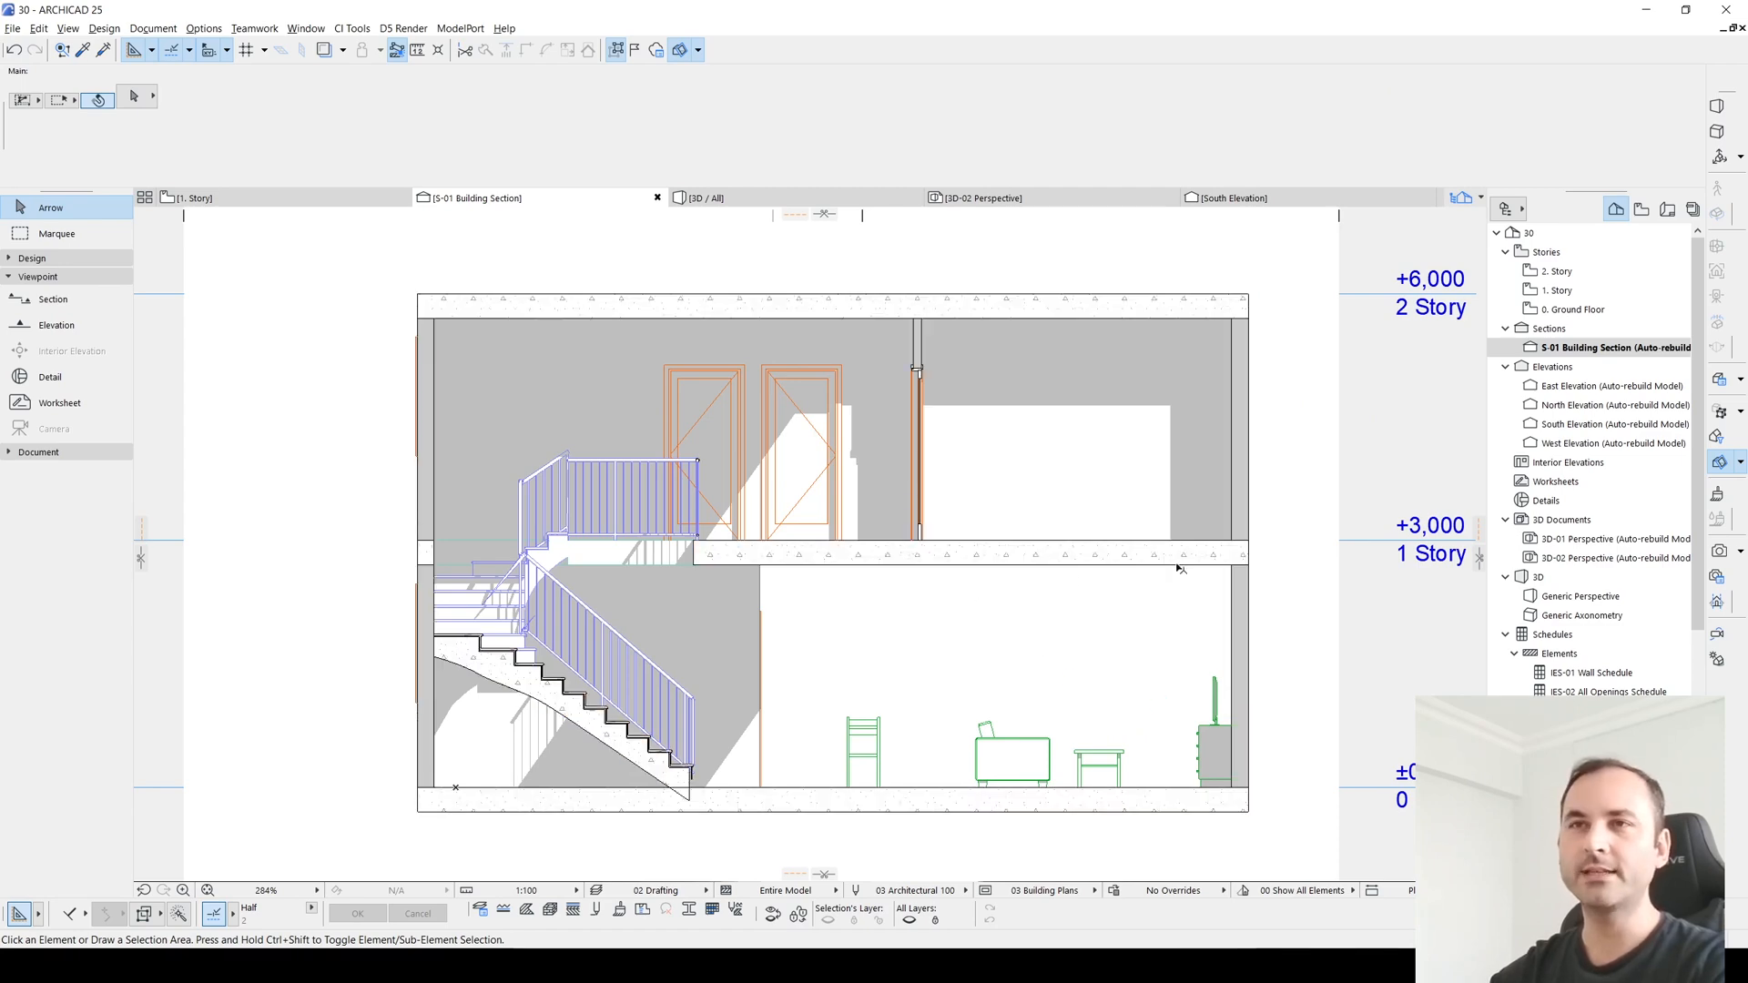
scroll(up, 3)
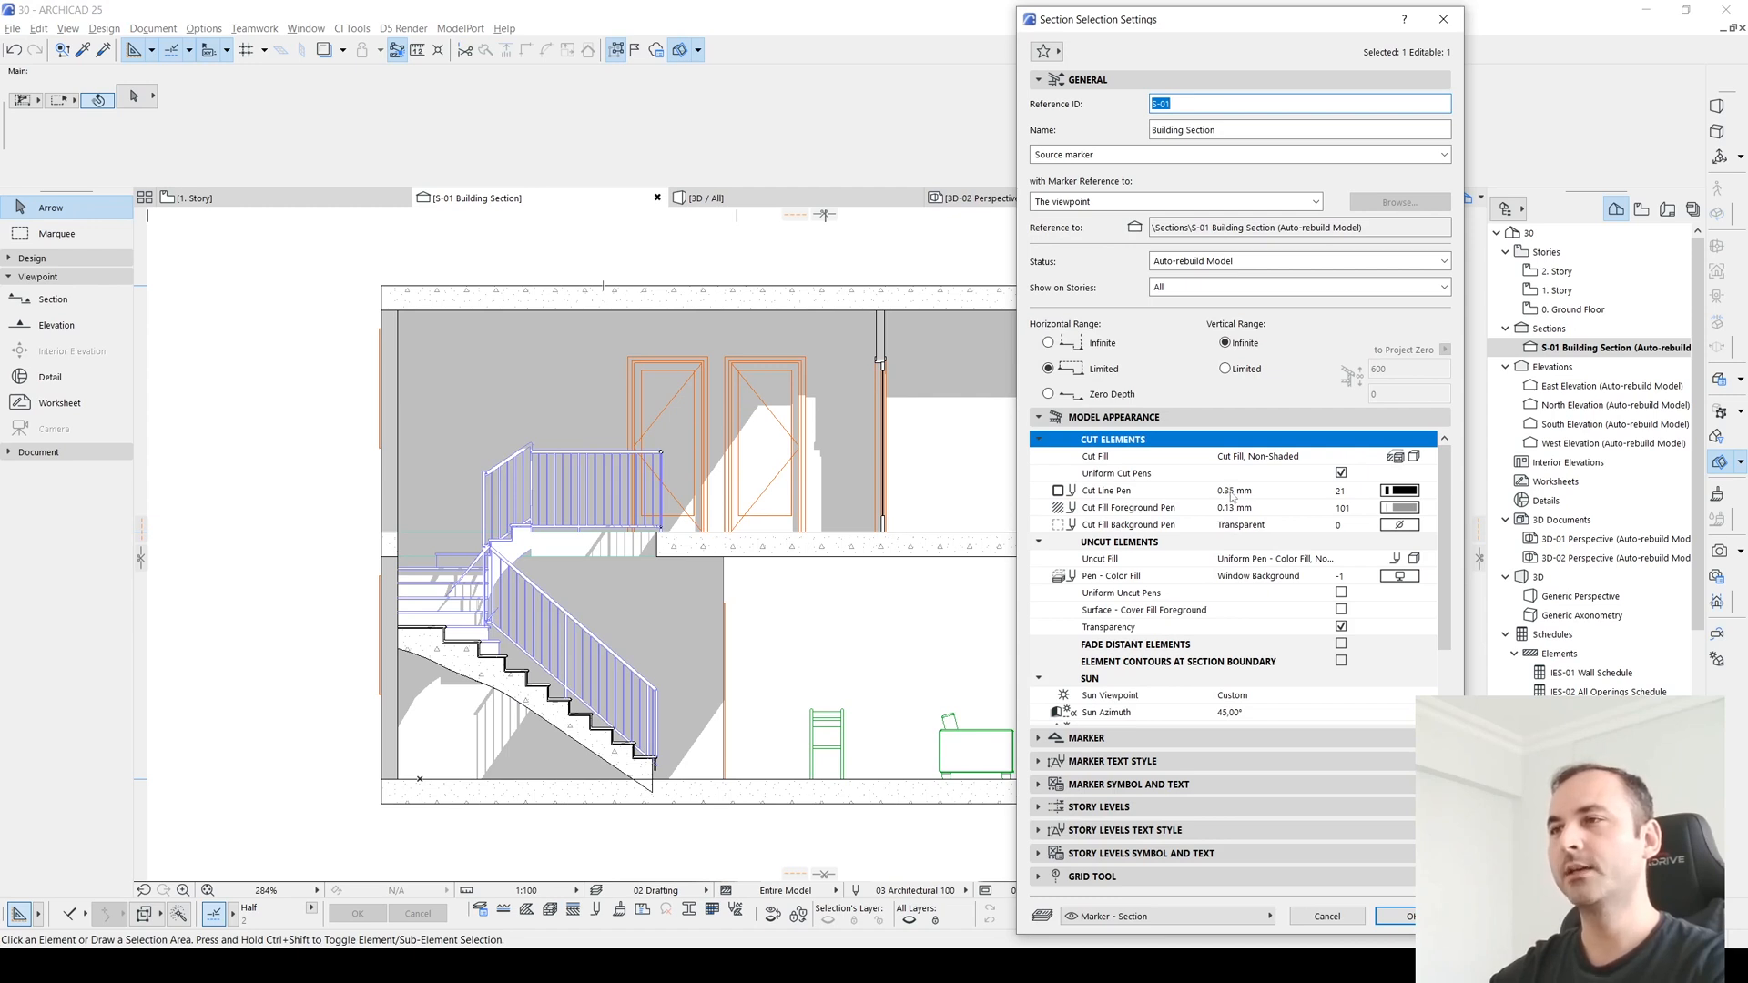
mouse_move(758, 692)
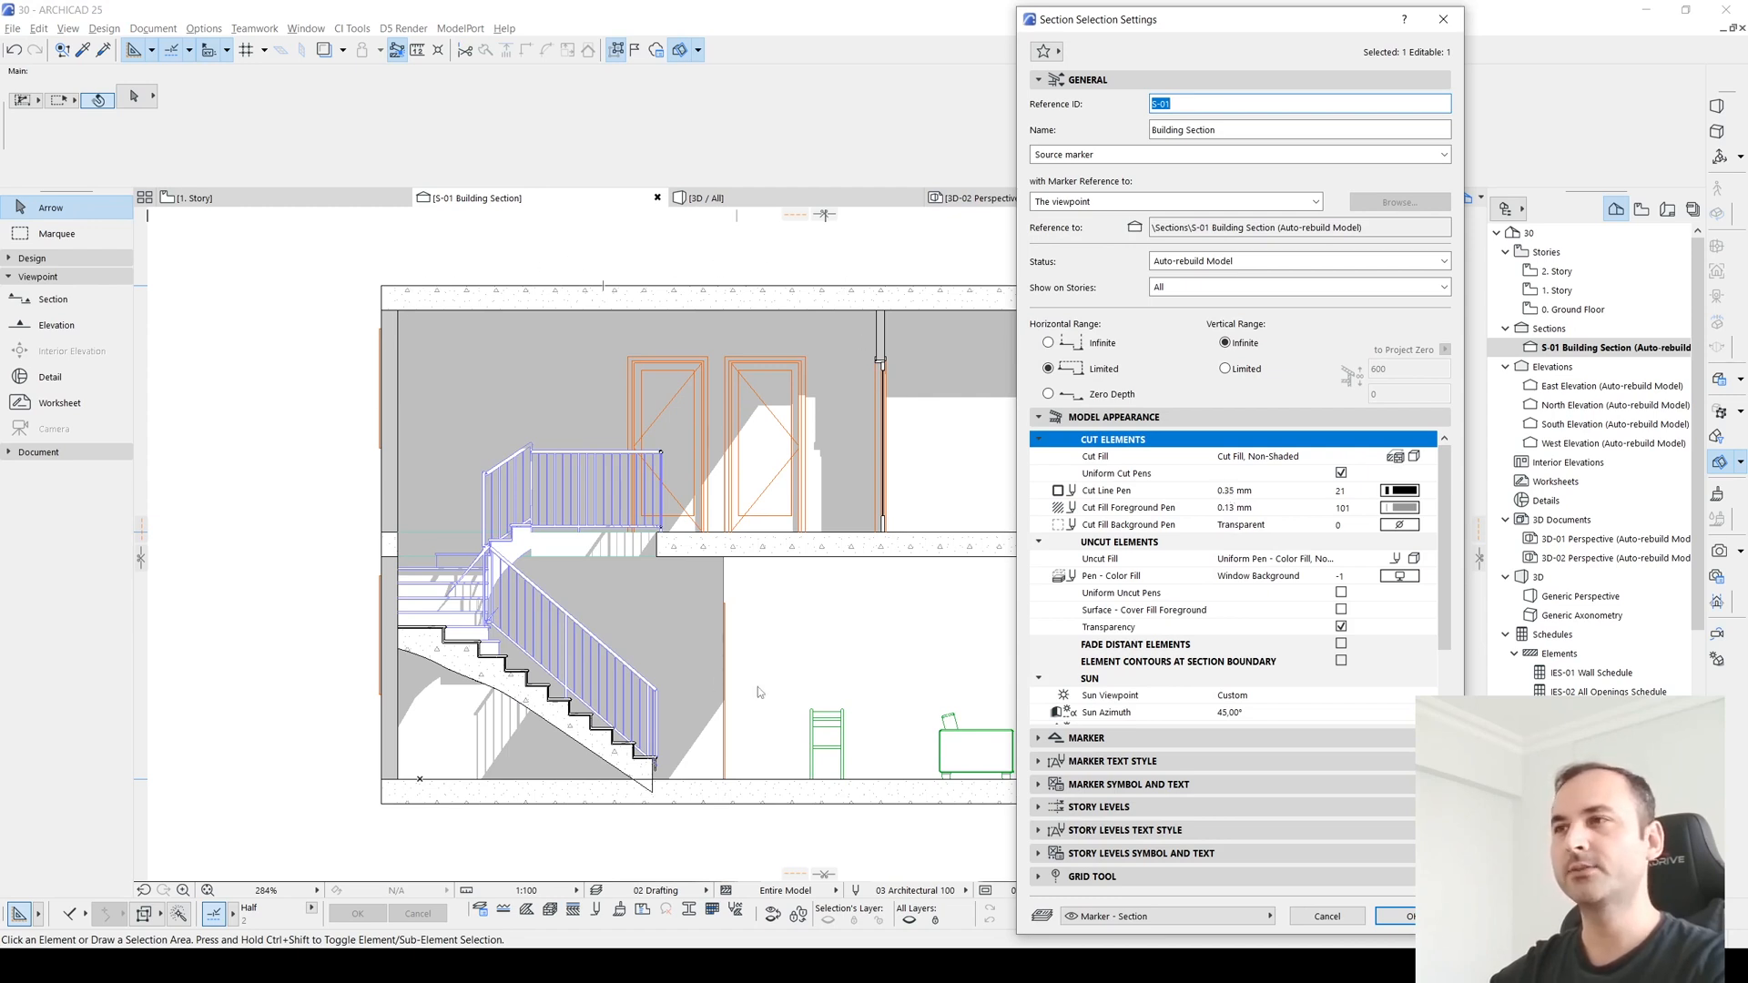
mouse_move(752, 554)
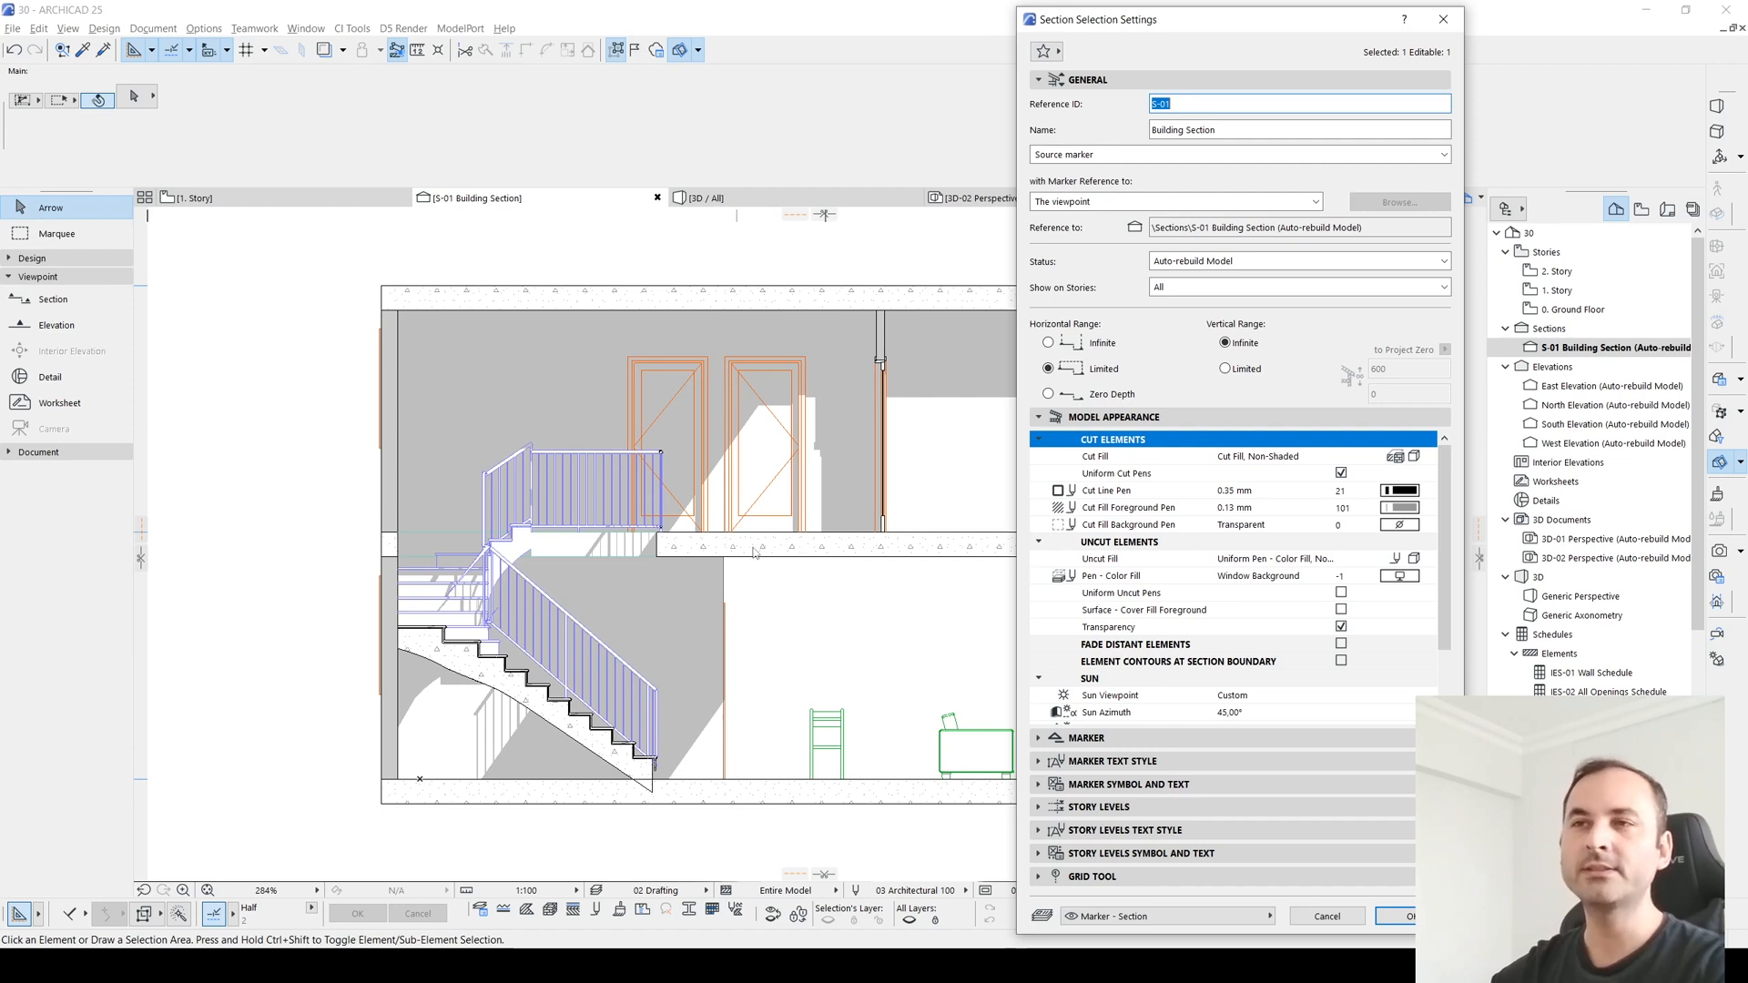
mouse_move(796, 548)
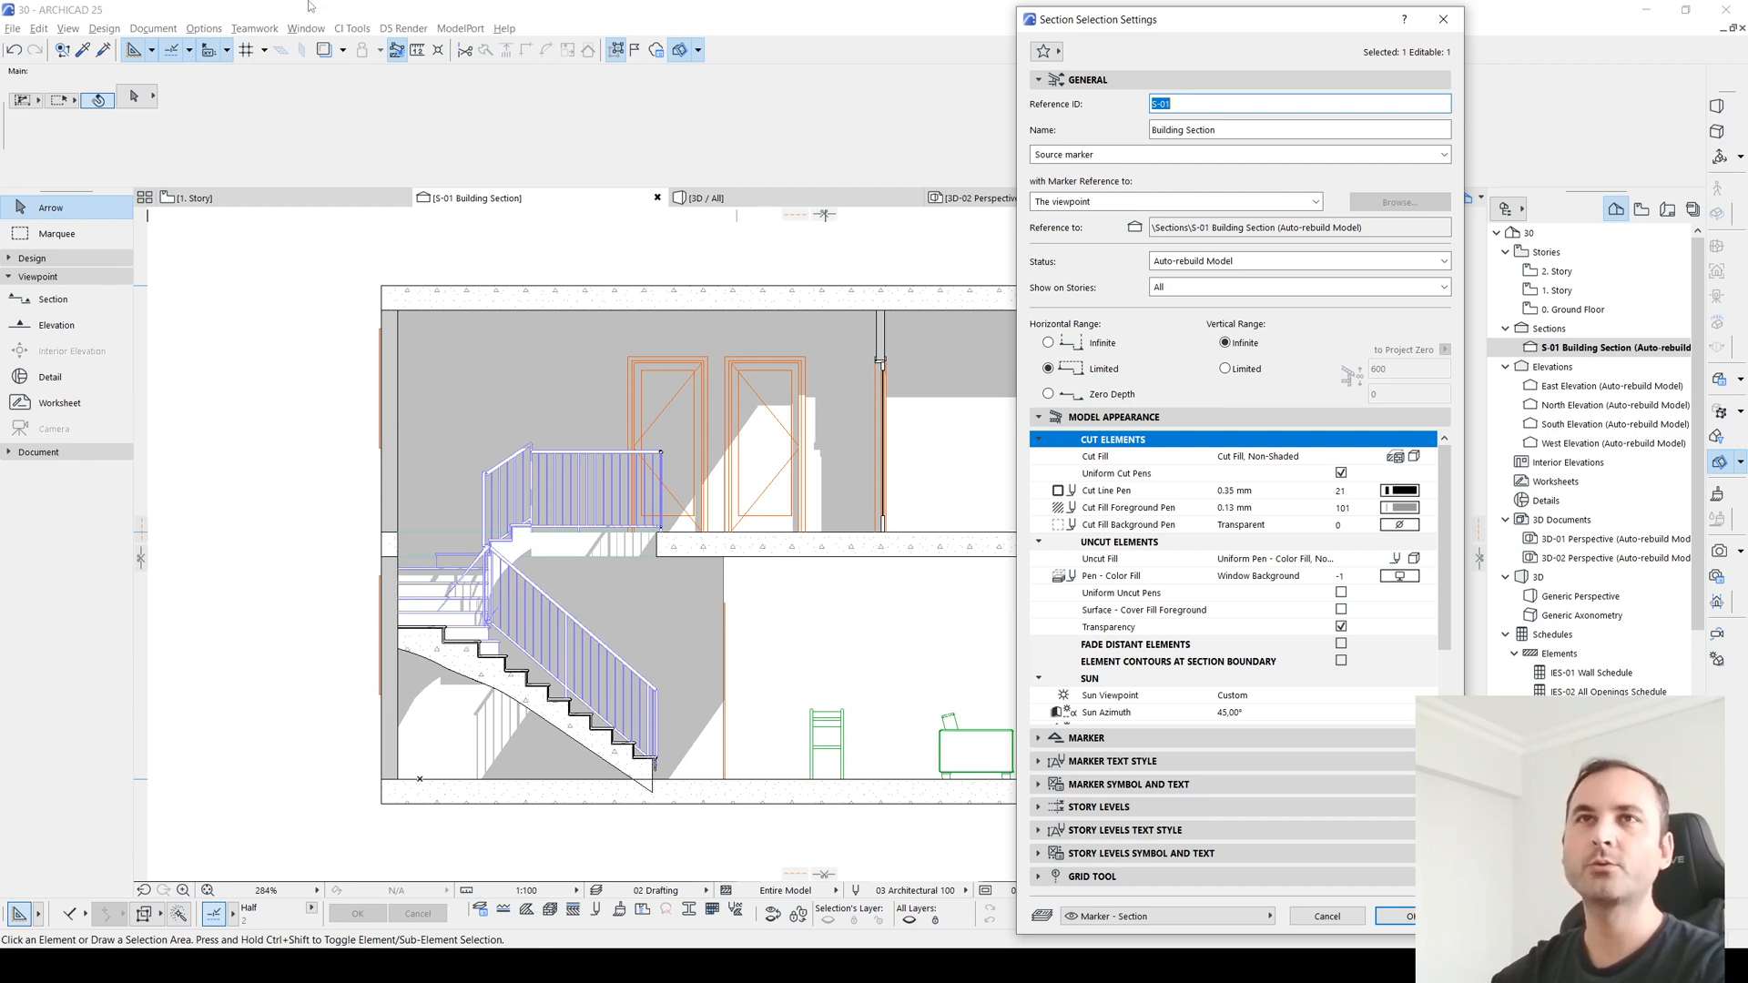
mouse_move(410, 361)
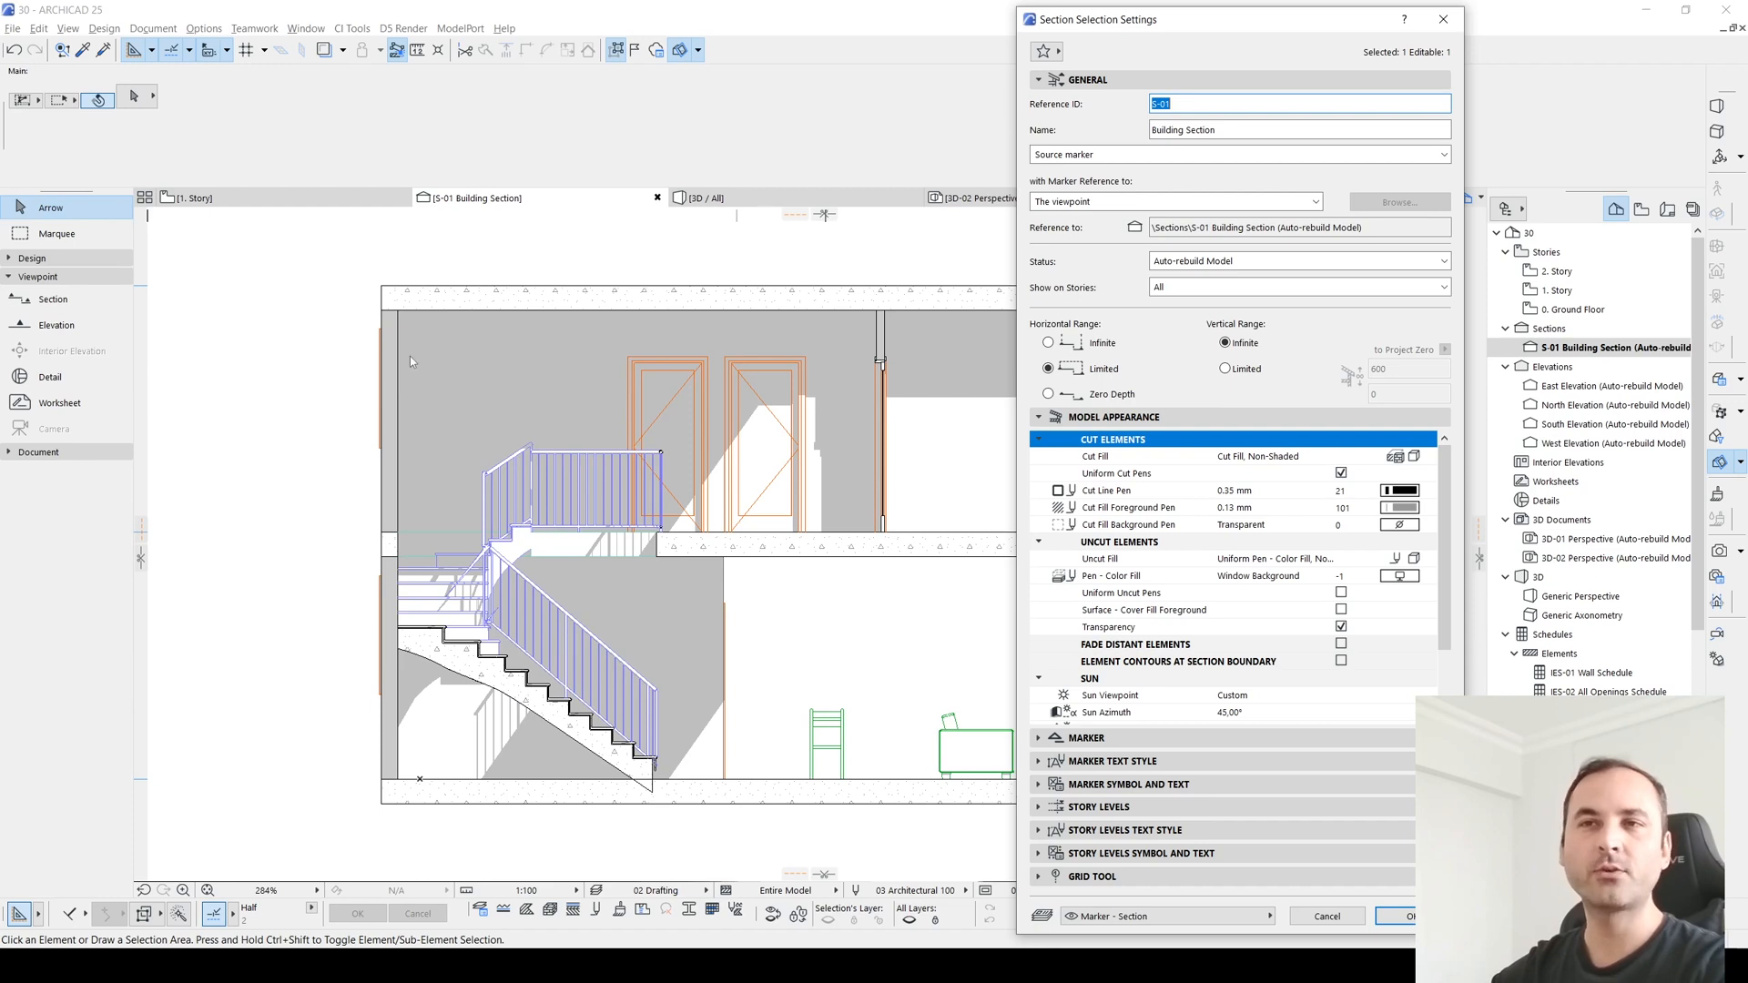
mouse_move(407, 510)
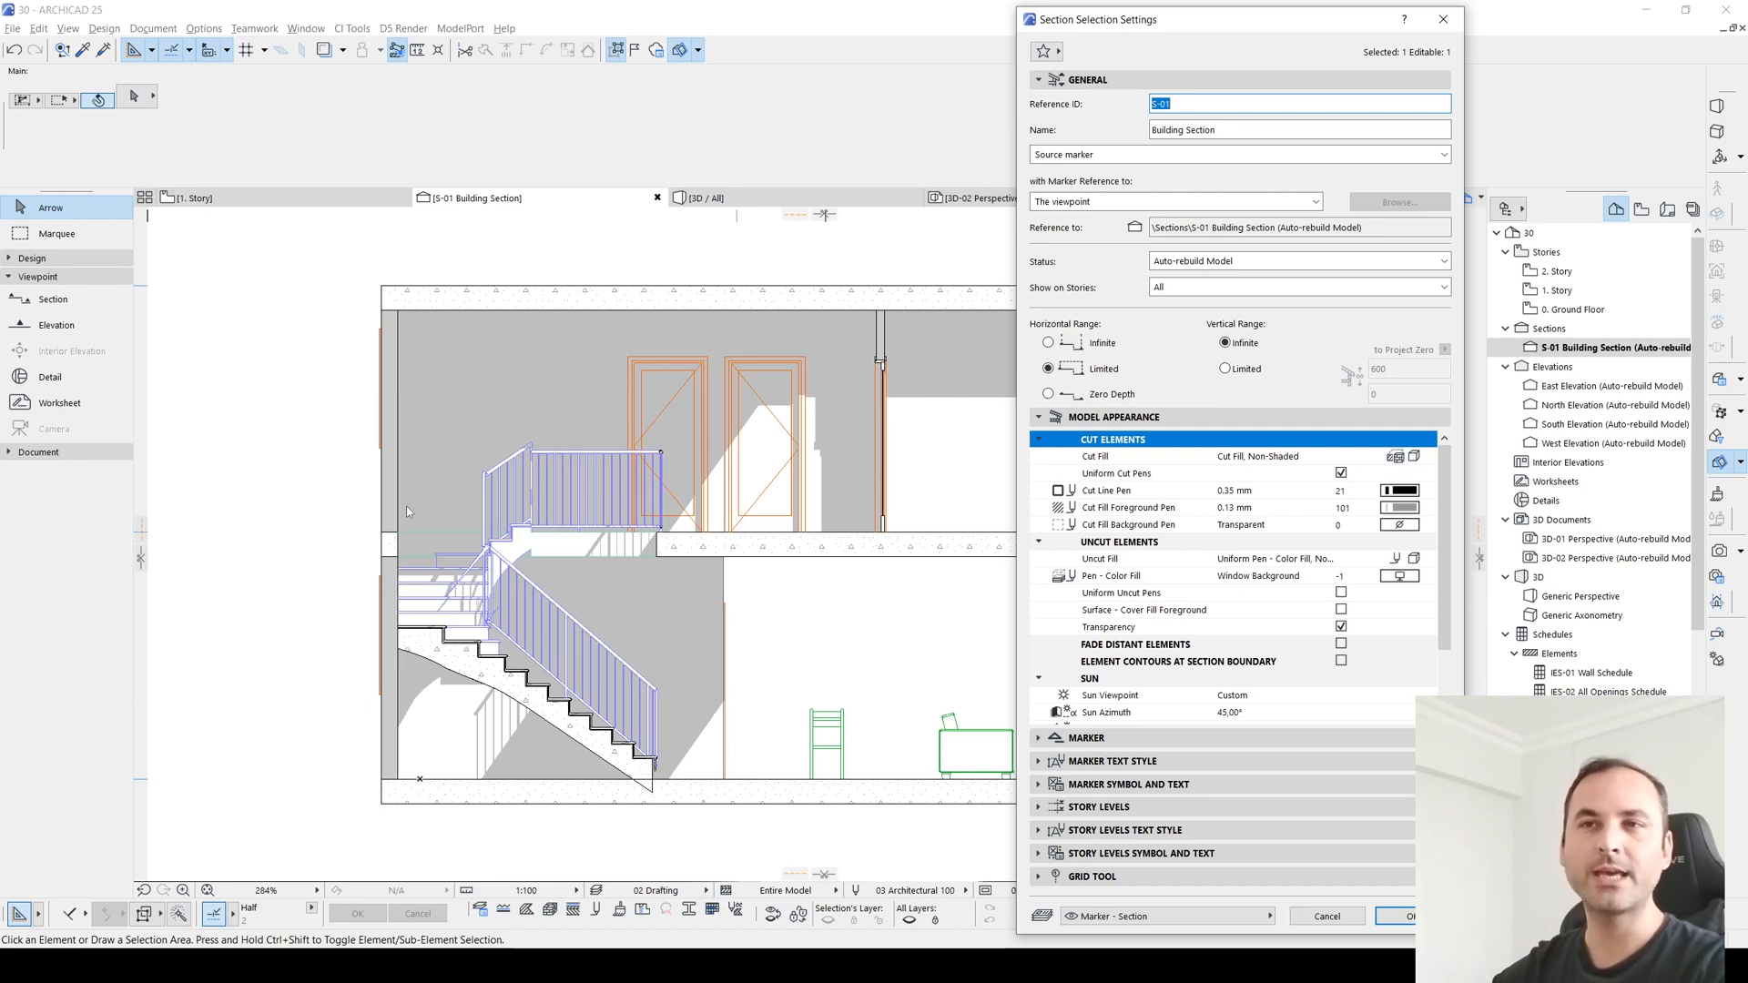
mouse_move(655, 548)
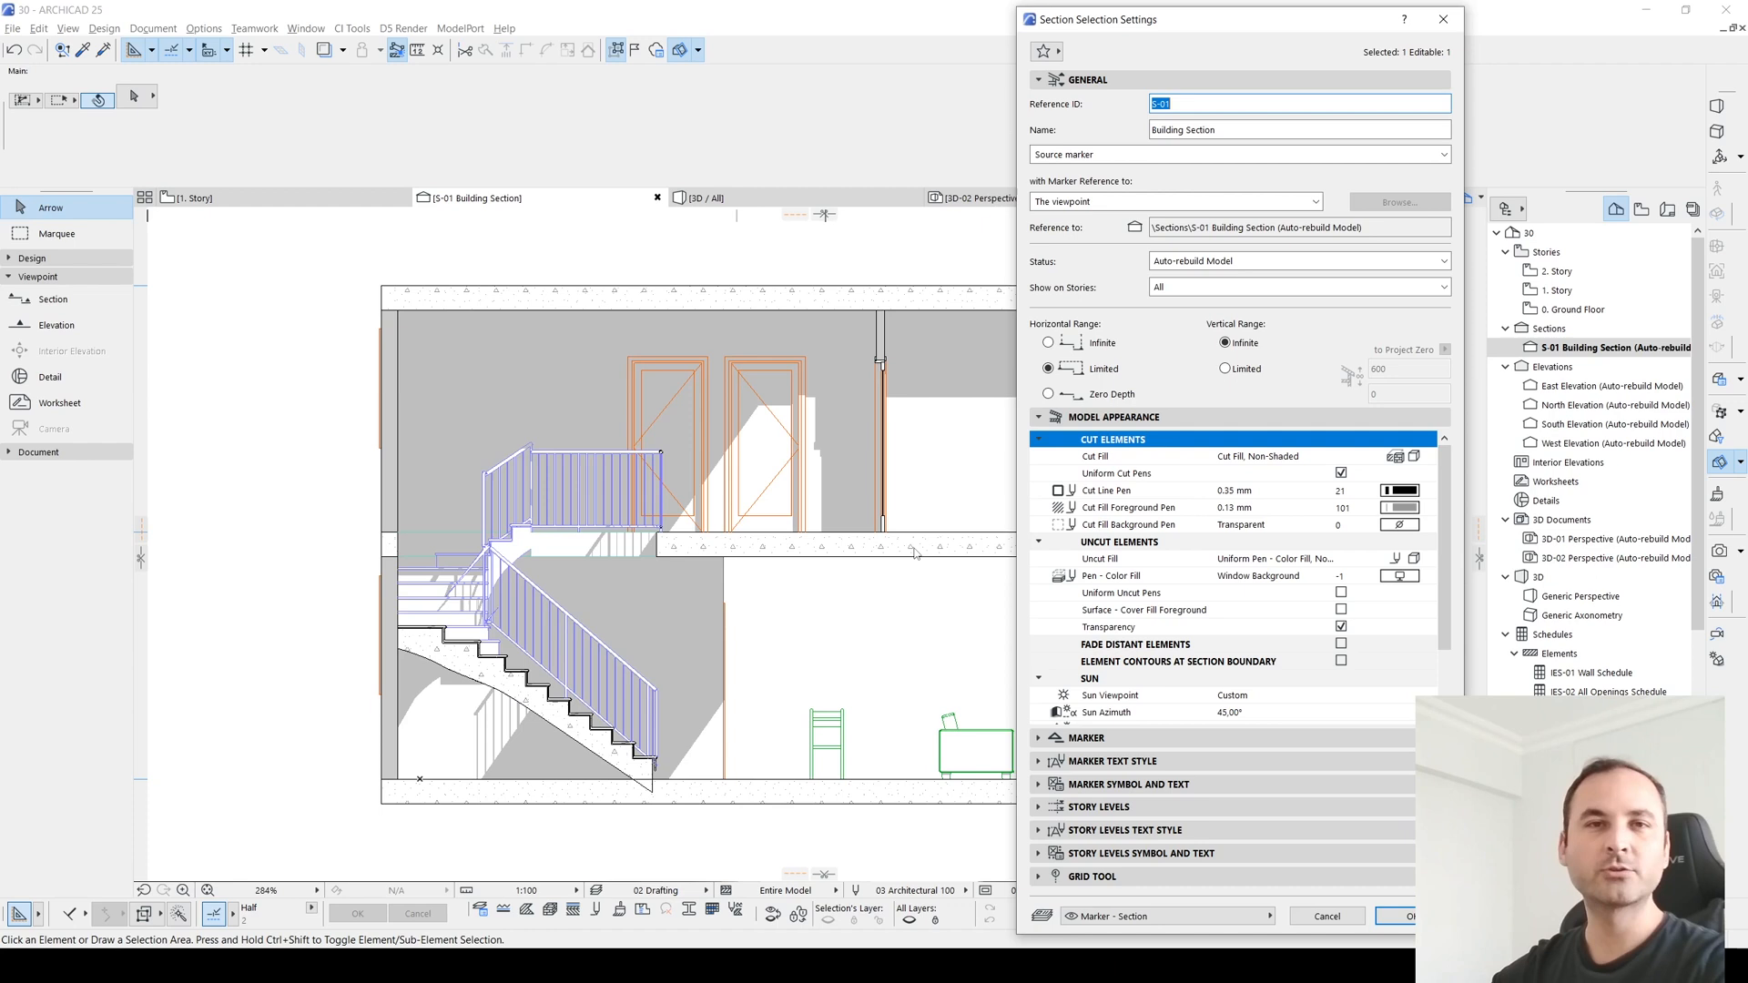
mouse_move(1309, 699)
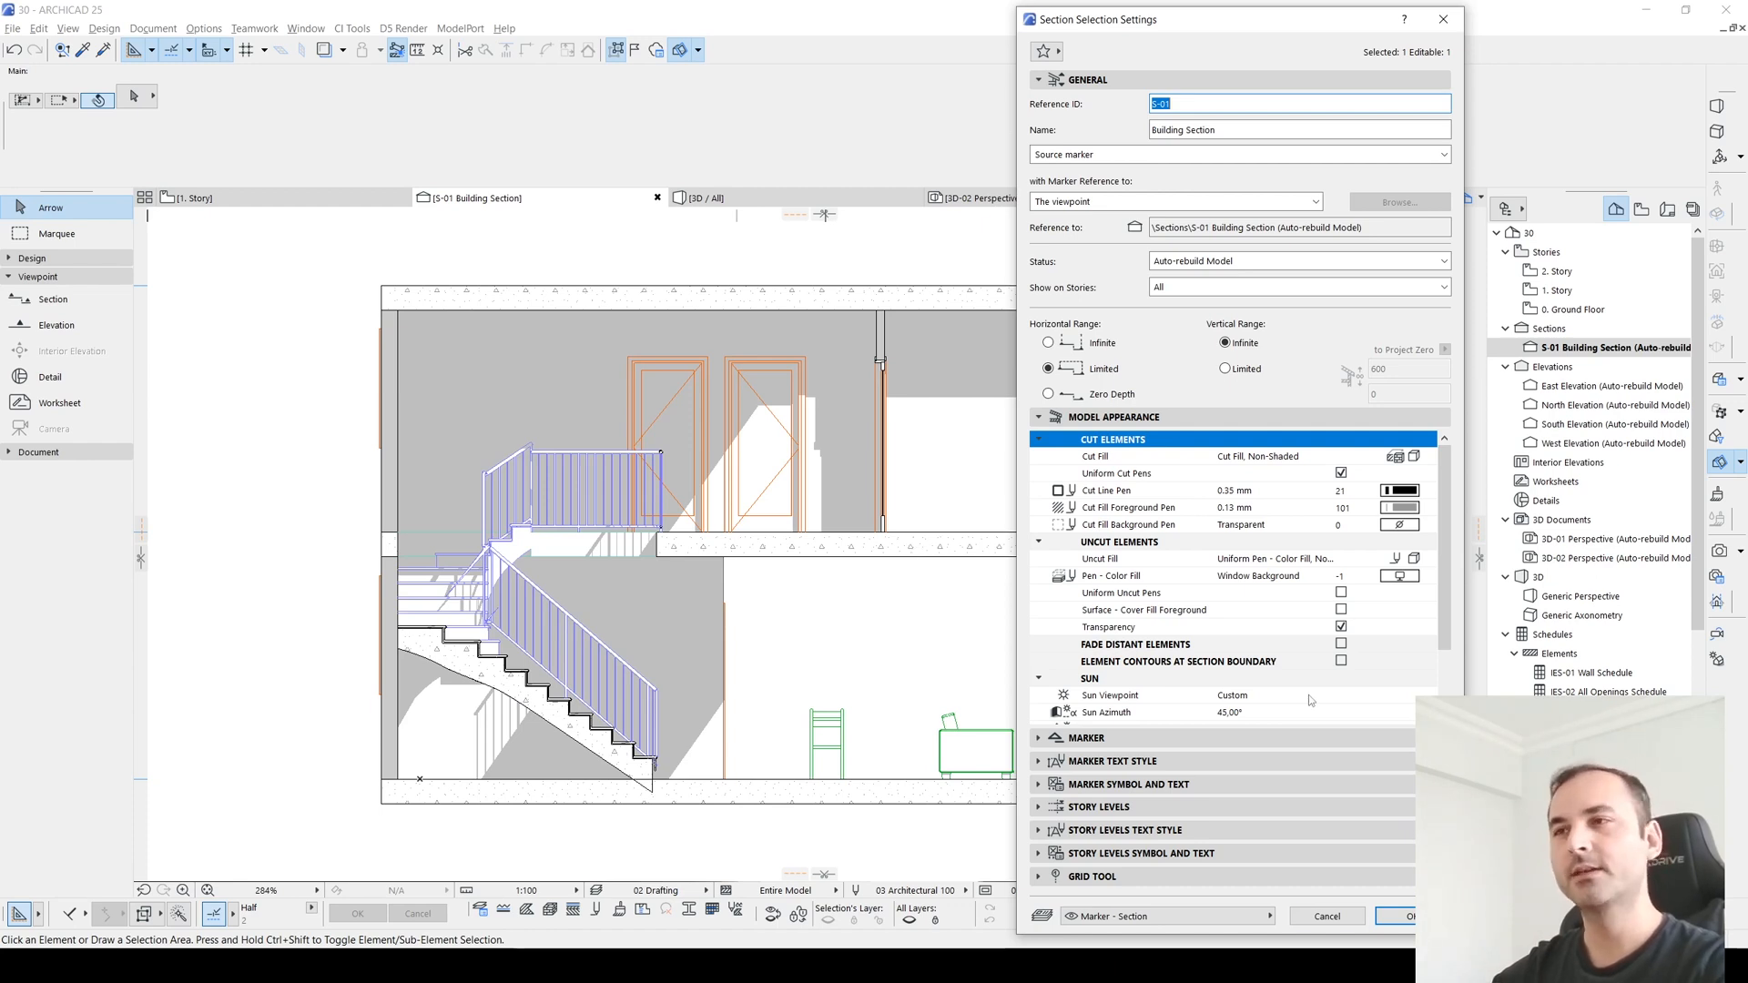
Step: Cancel the section settings and create a New Combination in Graphic Override Combinations
click(1399, 916)
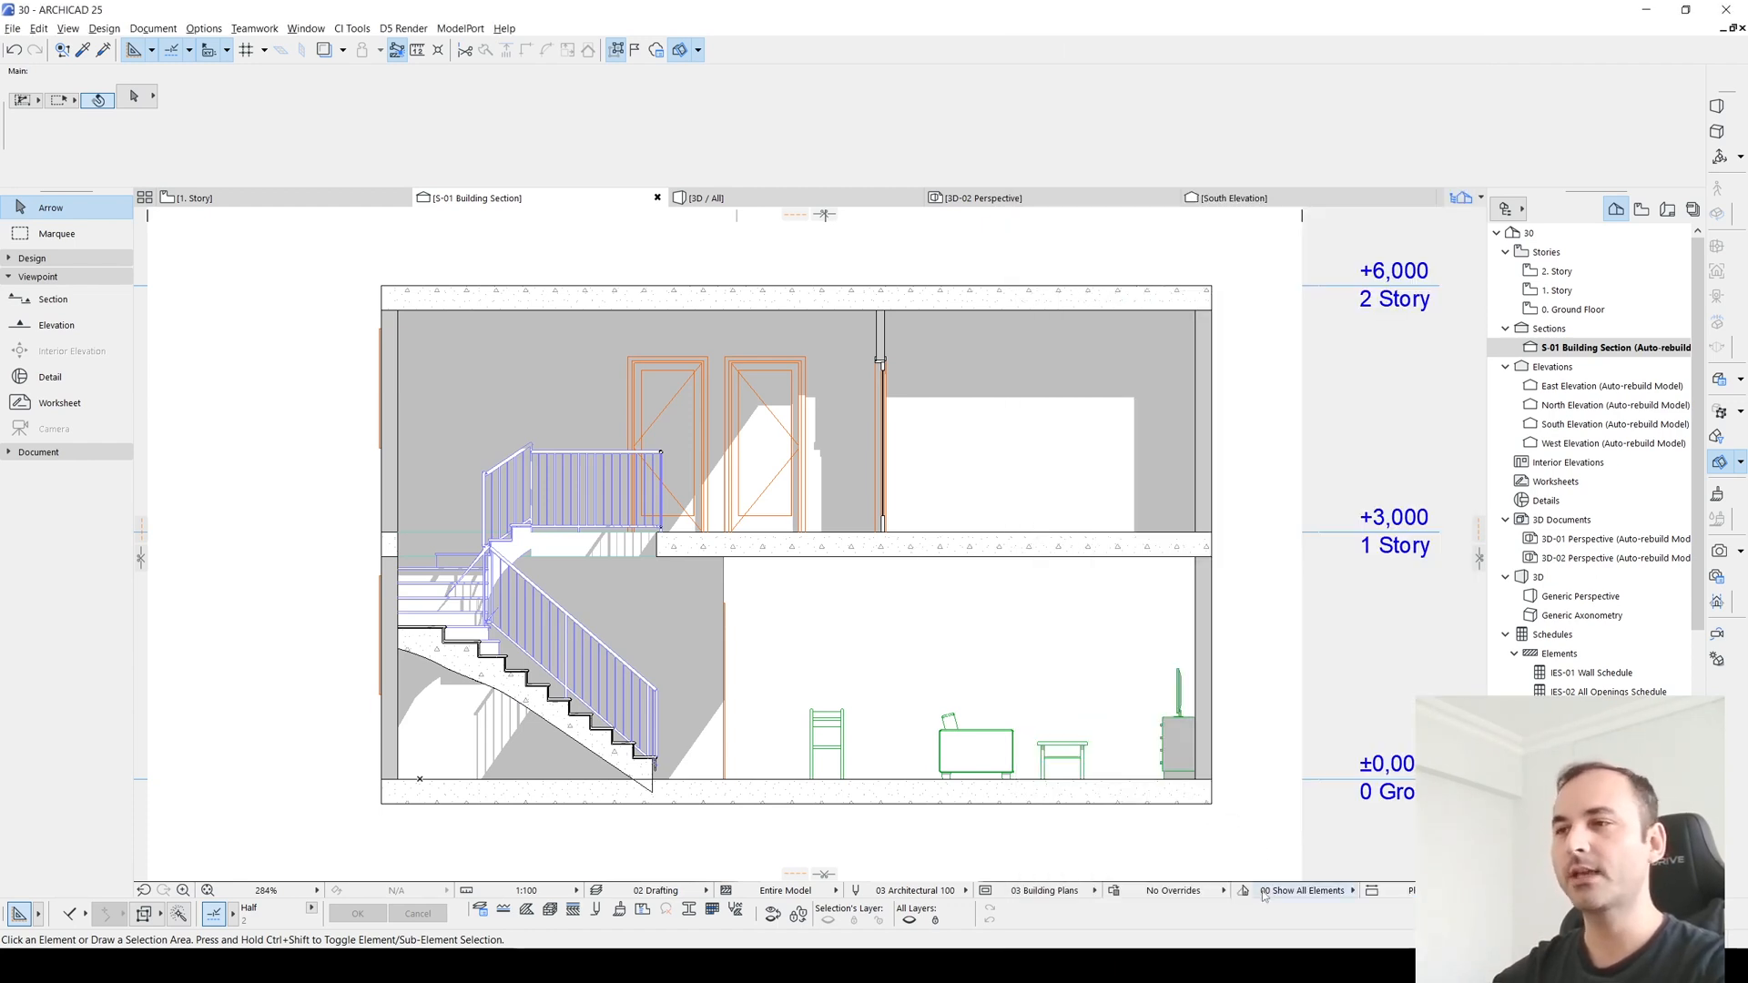
mouse_move(1171, 911)
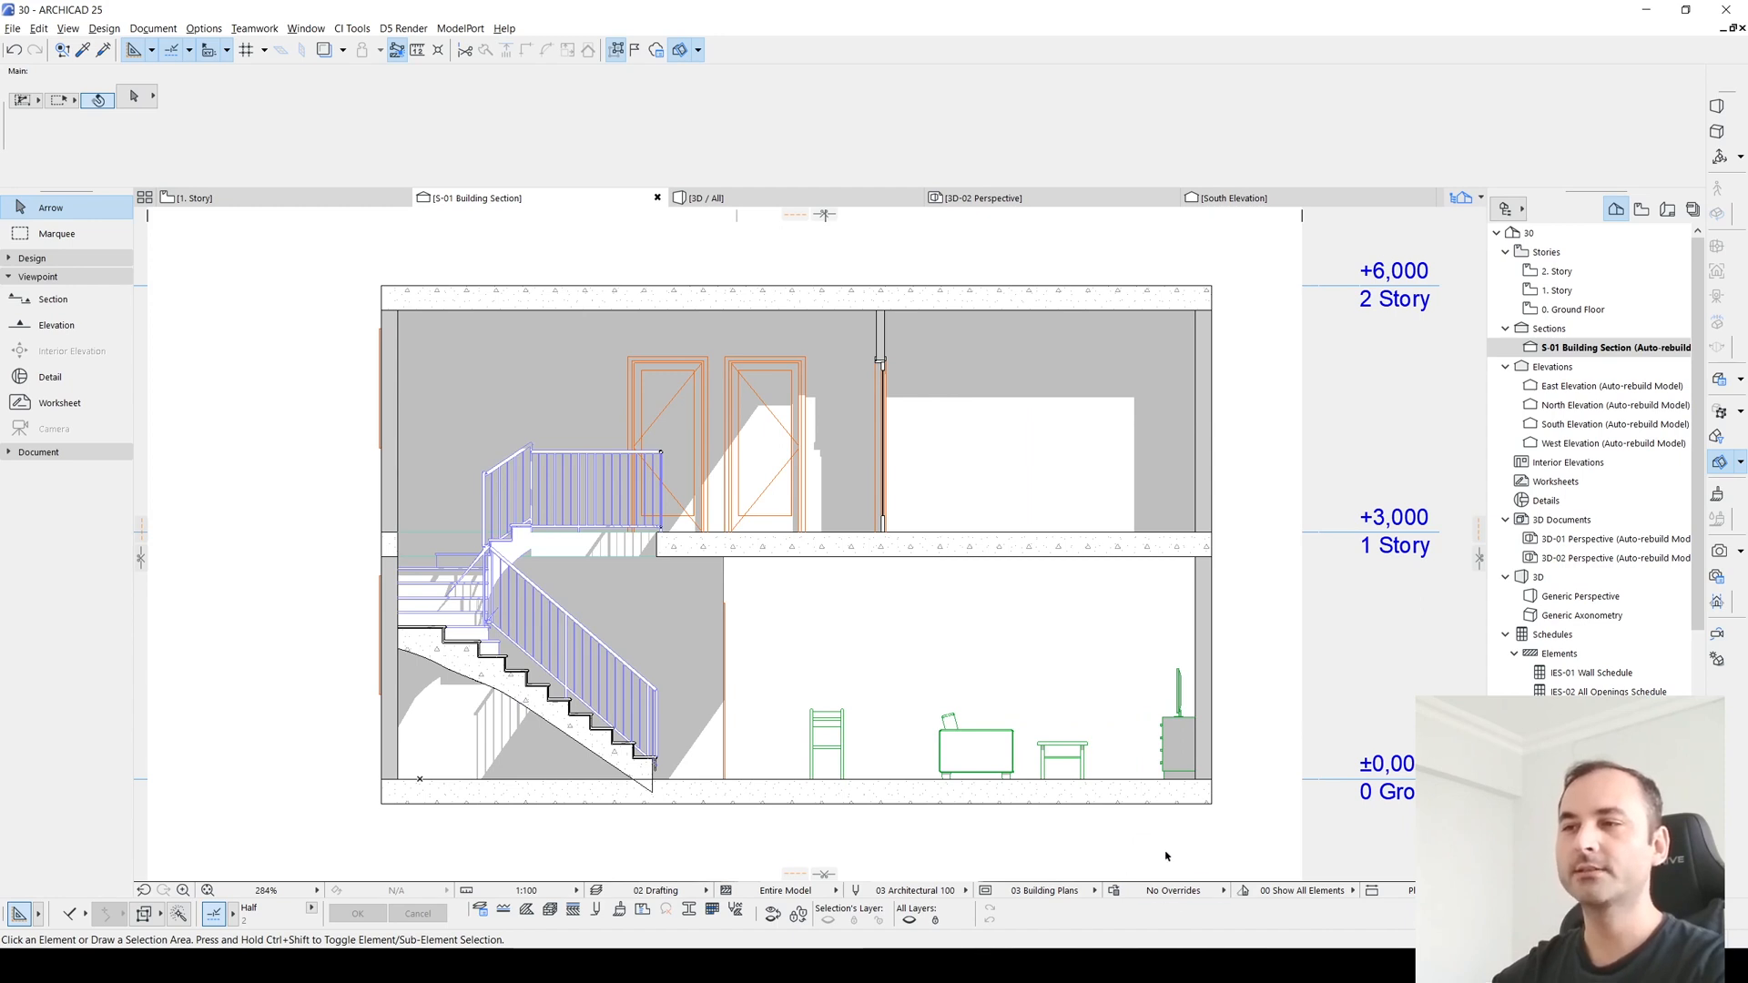
click(1171, 891)
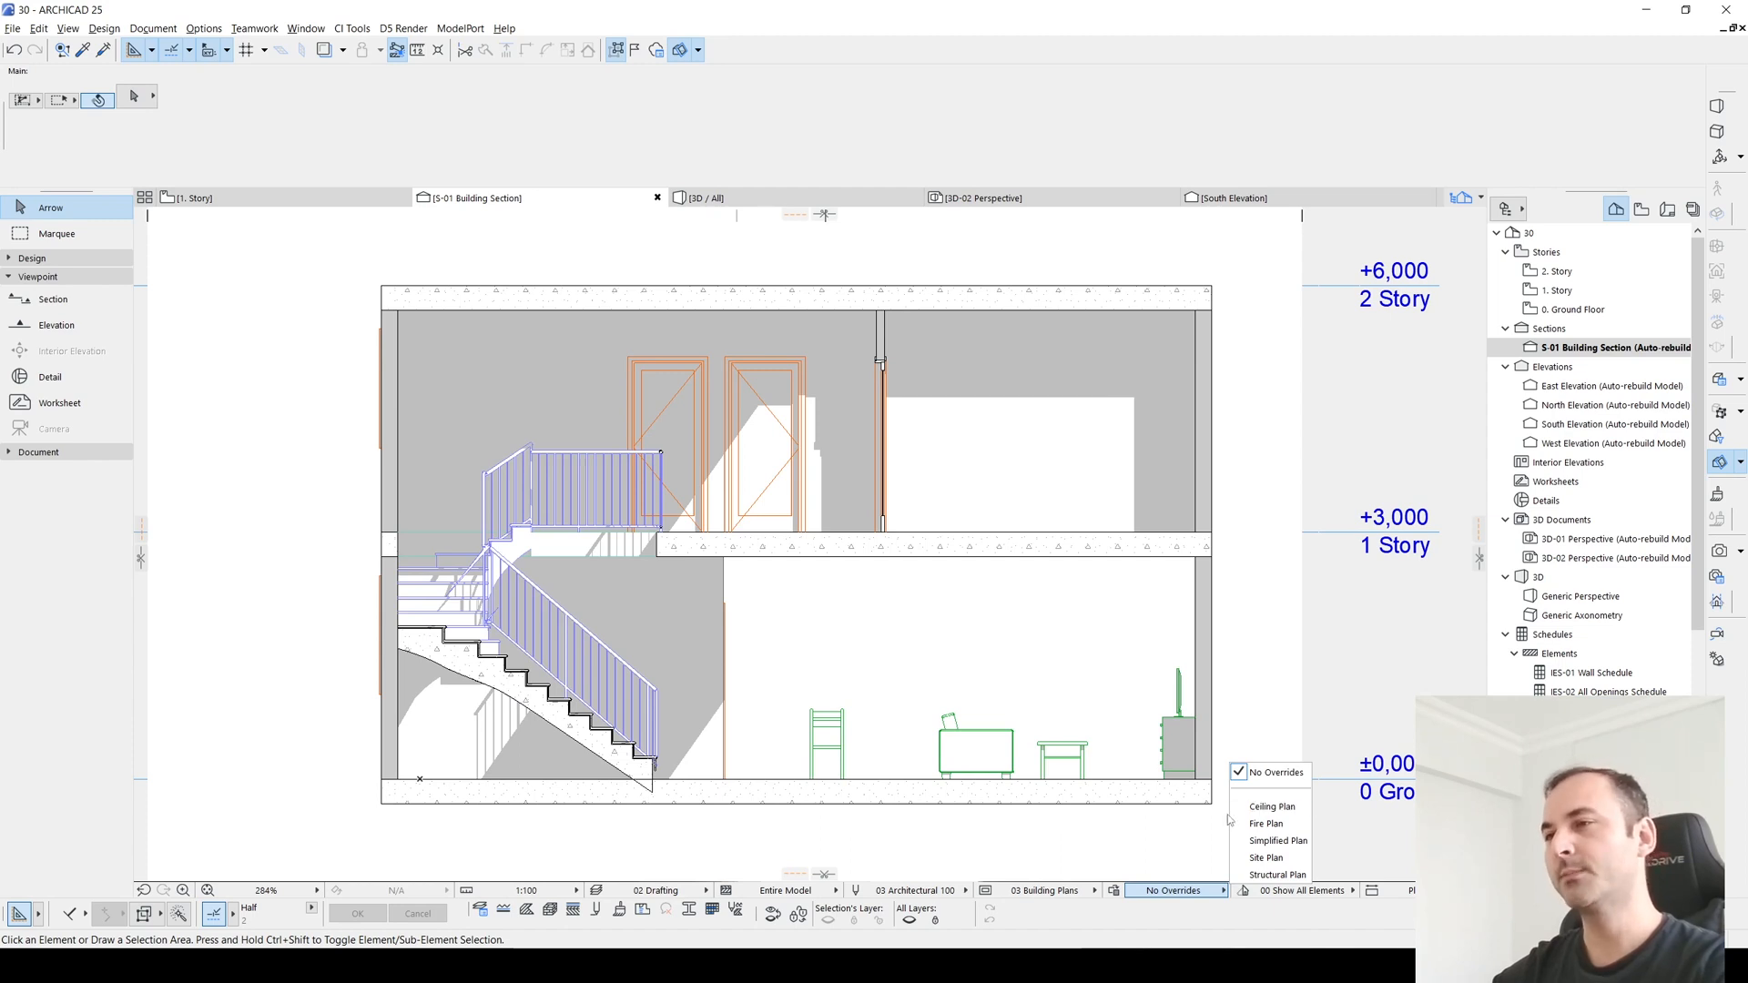
mouse_move(1266, 823)
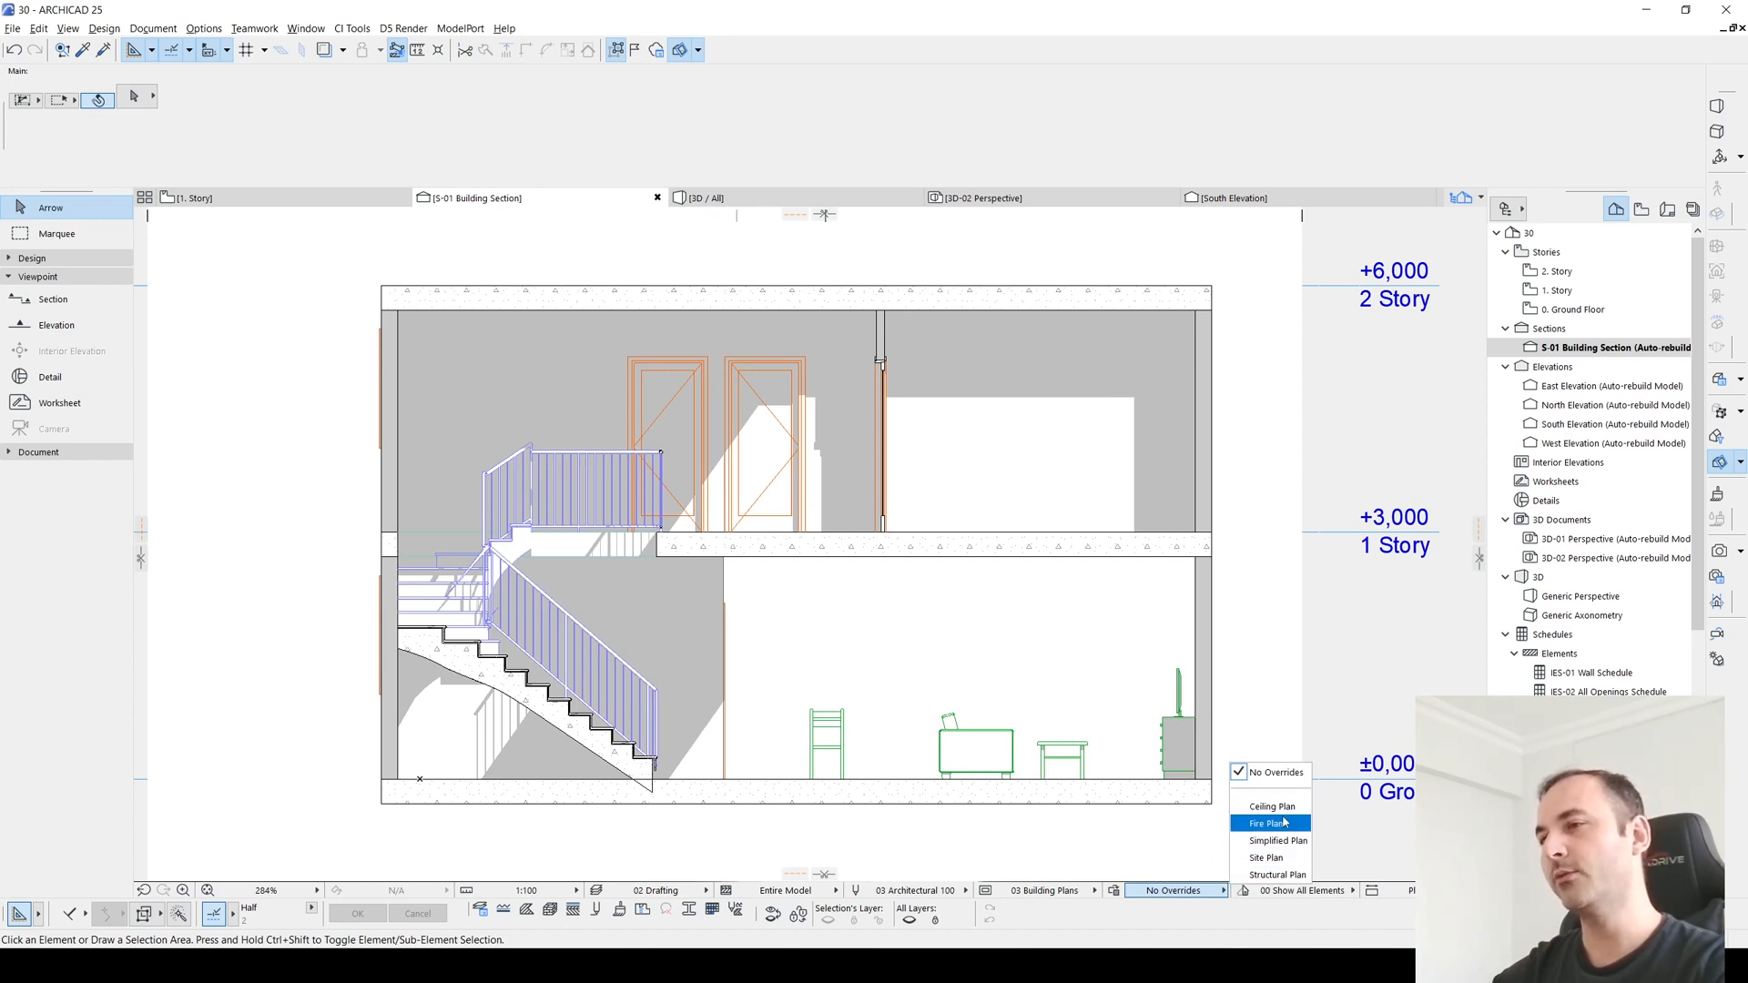
mouse_move(1136, 911)
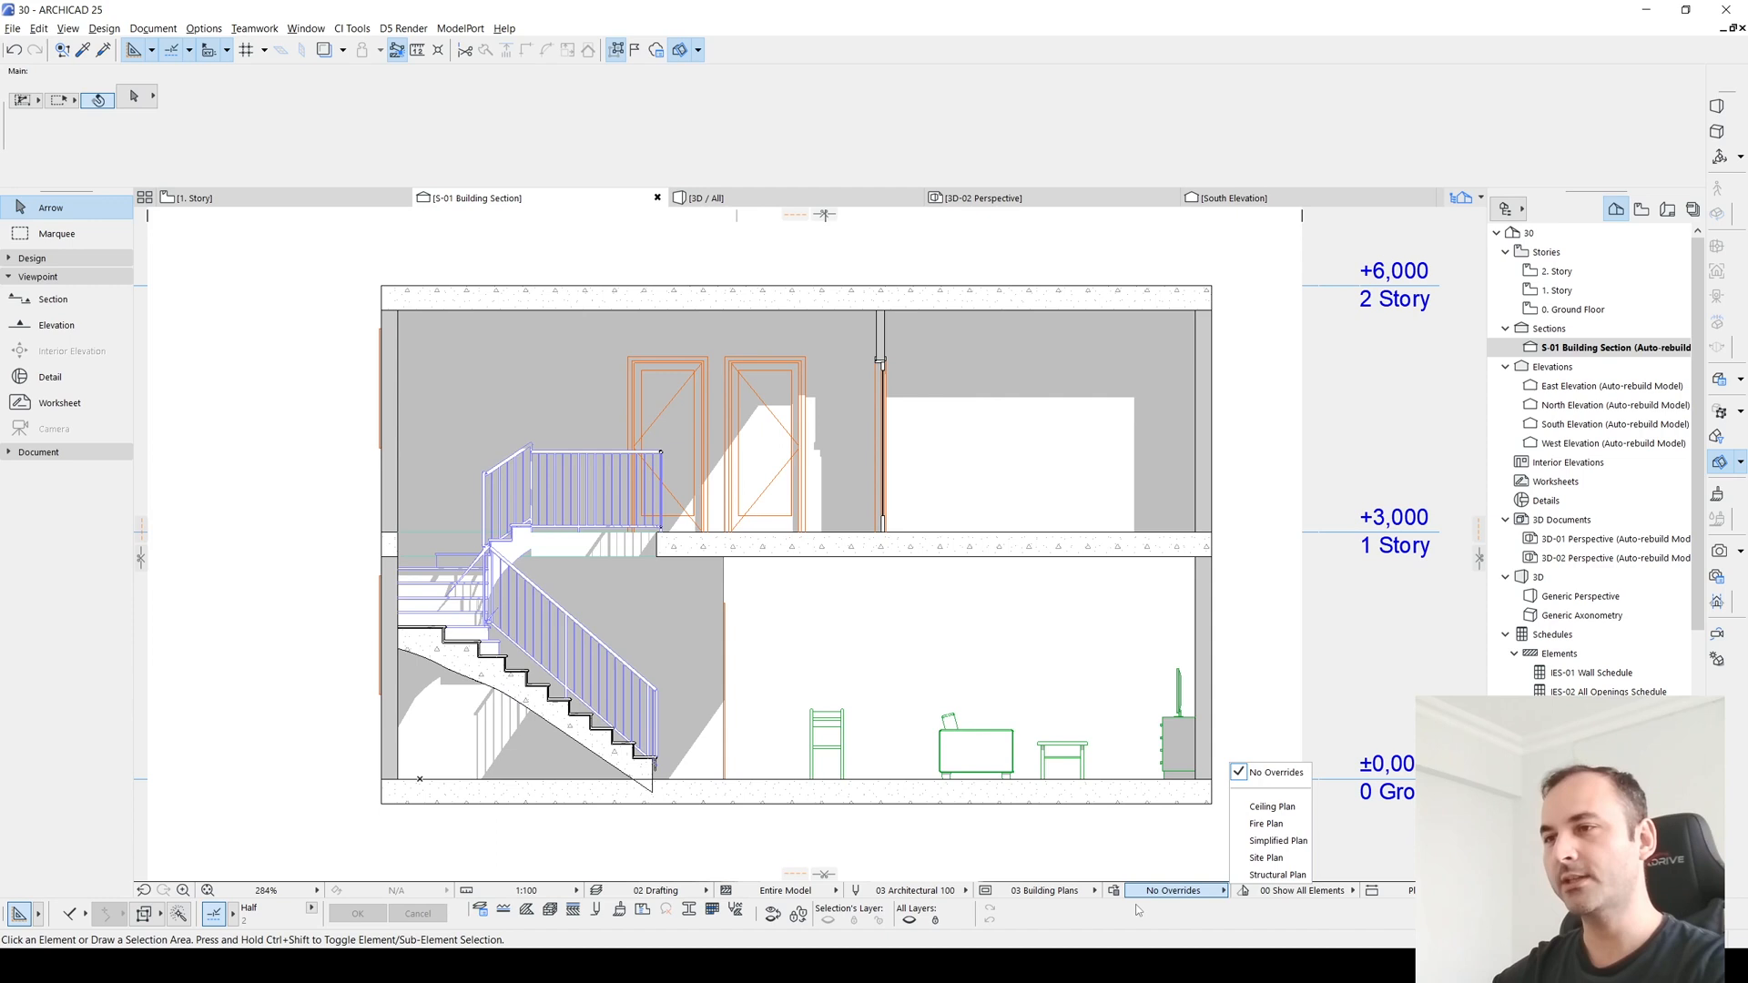
click(1113, 890)
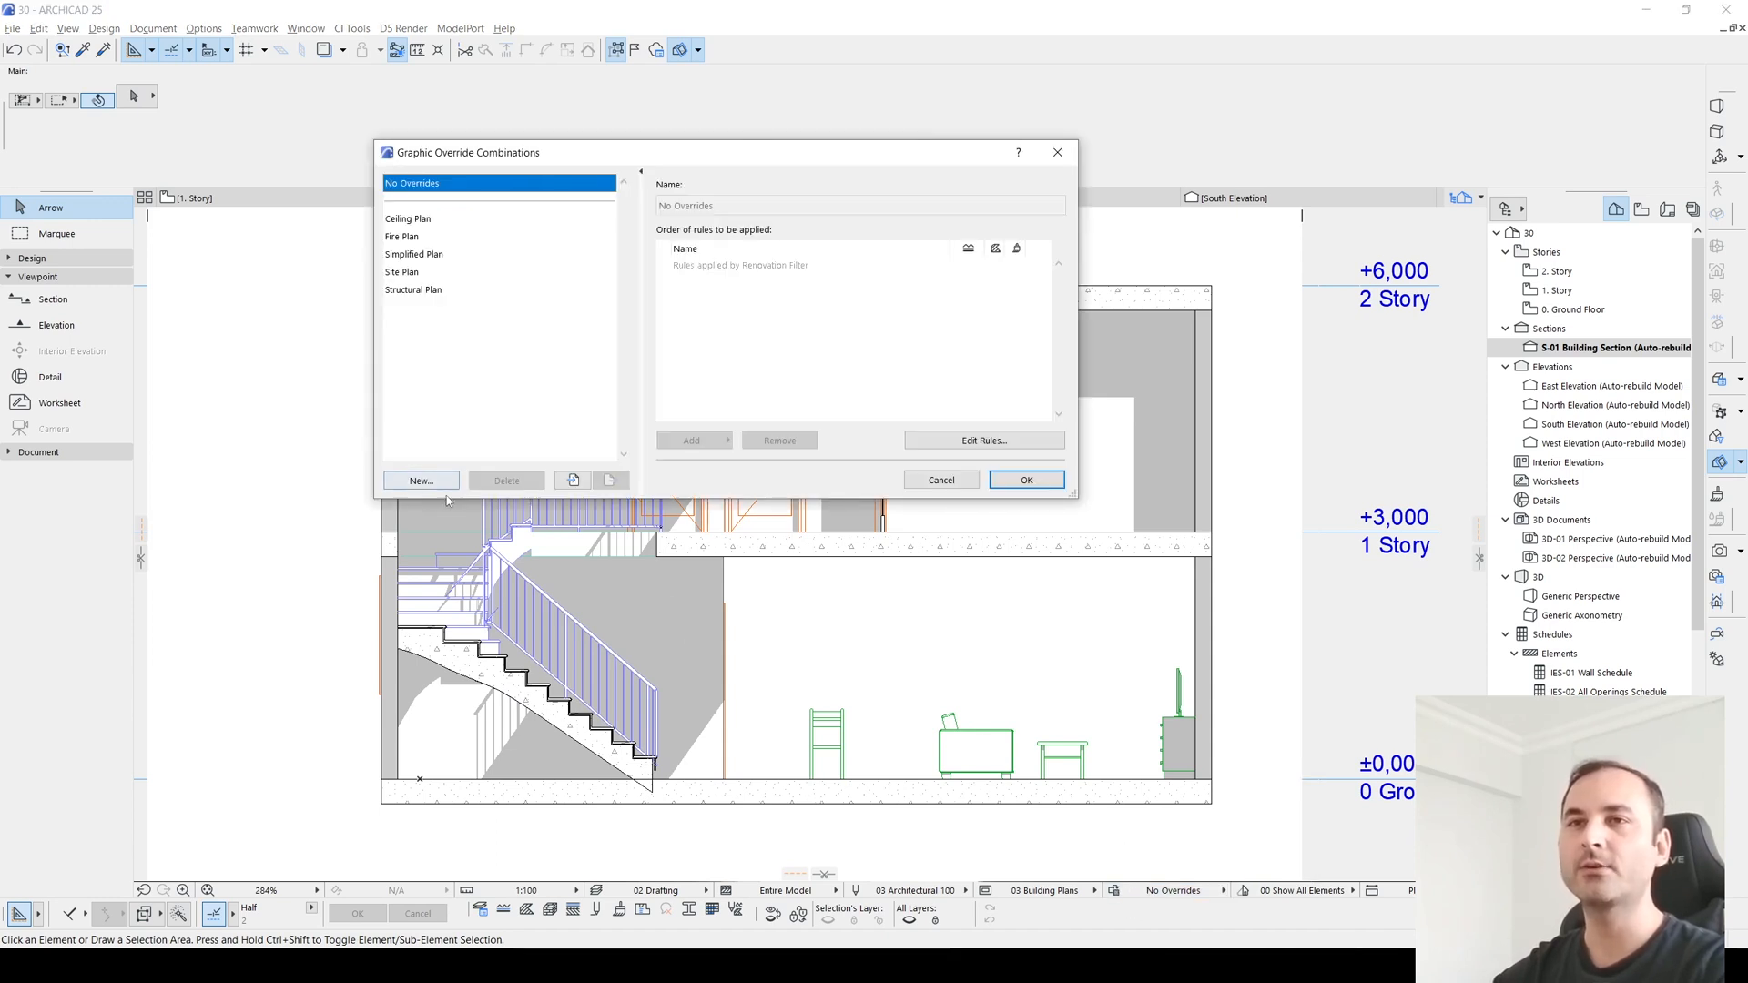
click(421, 481)
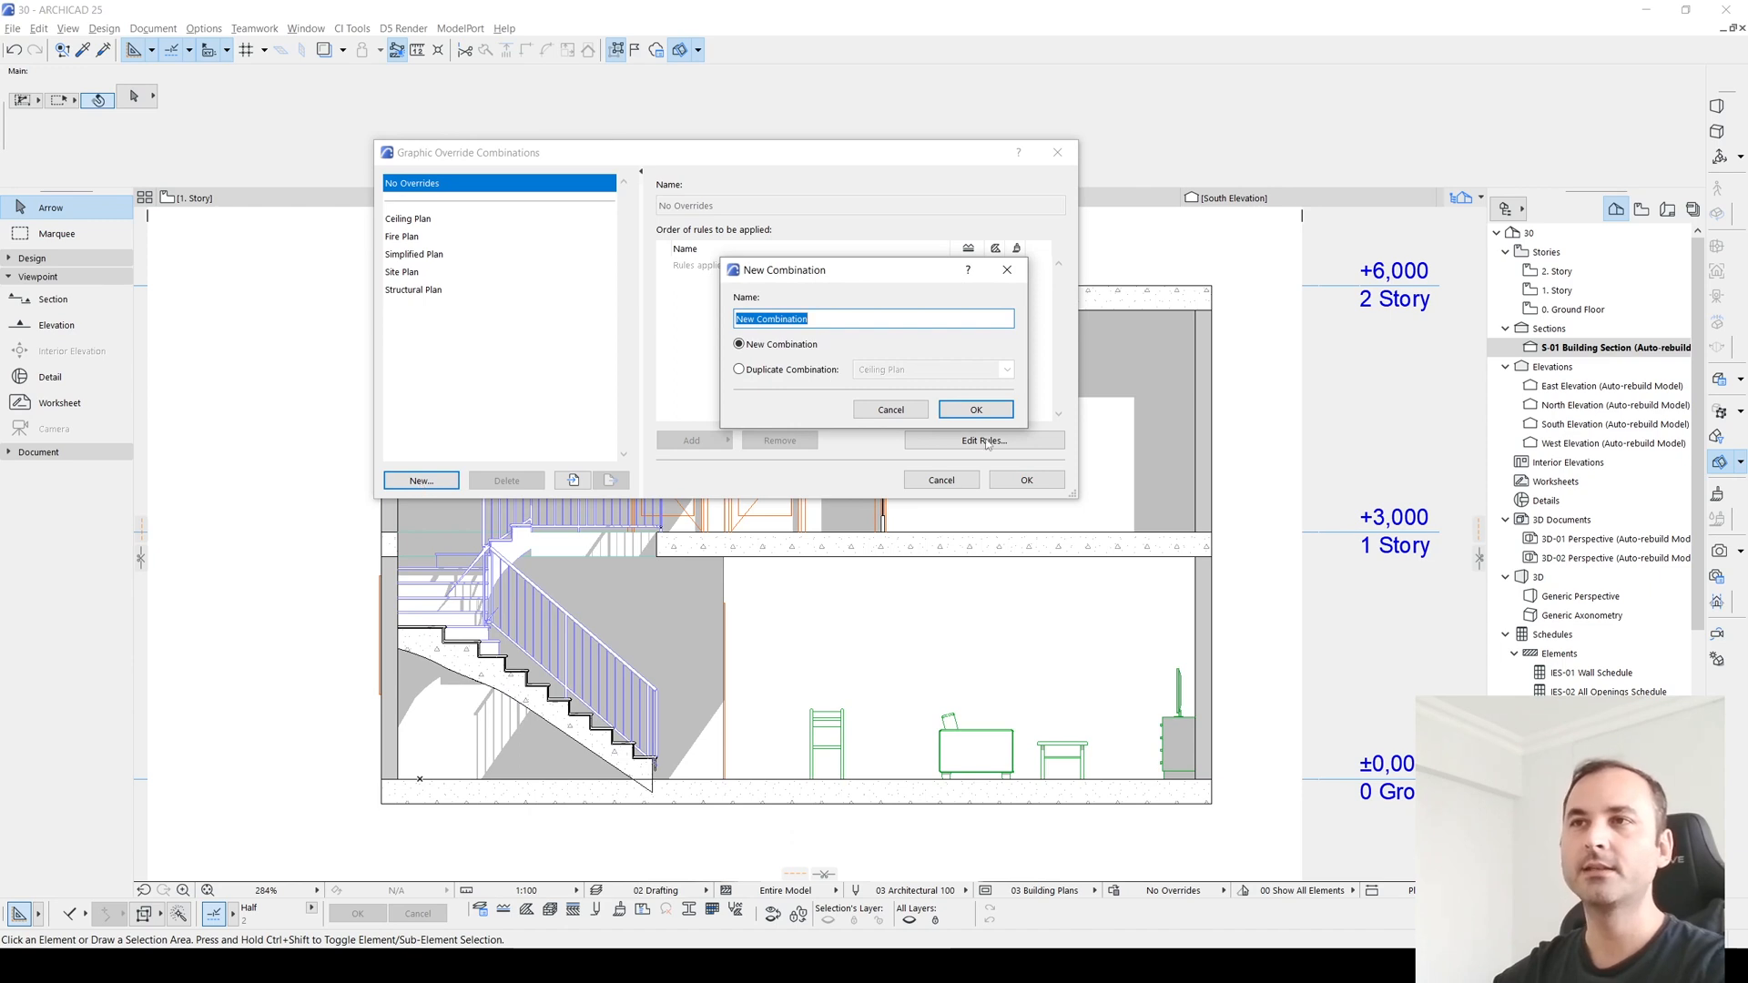
click(974, 410)
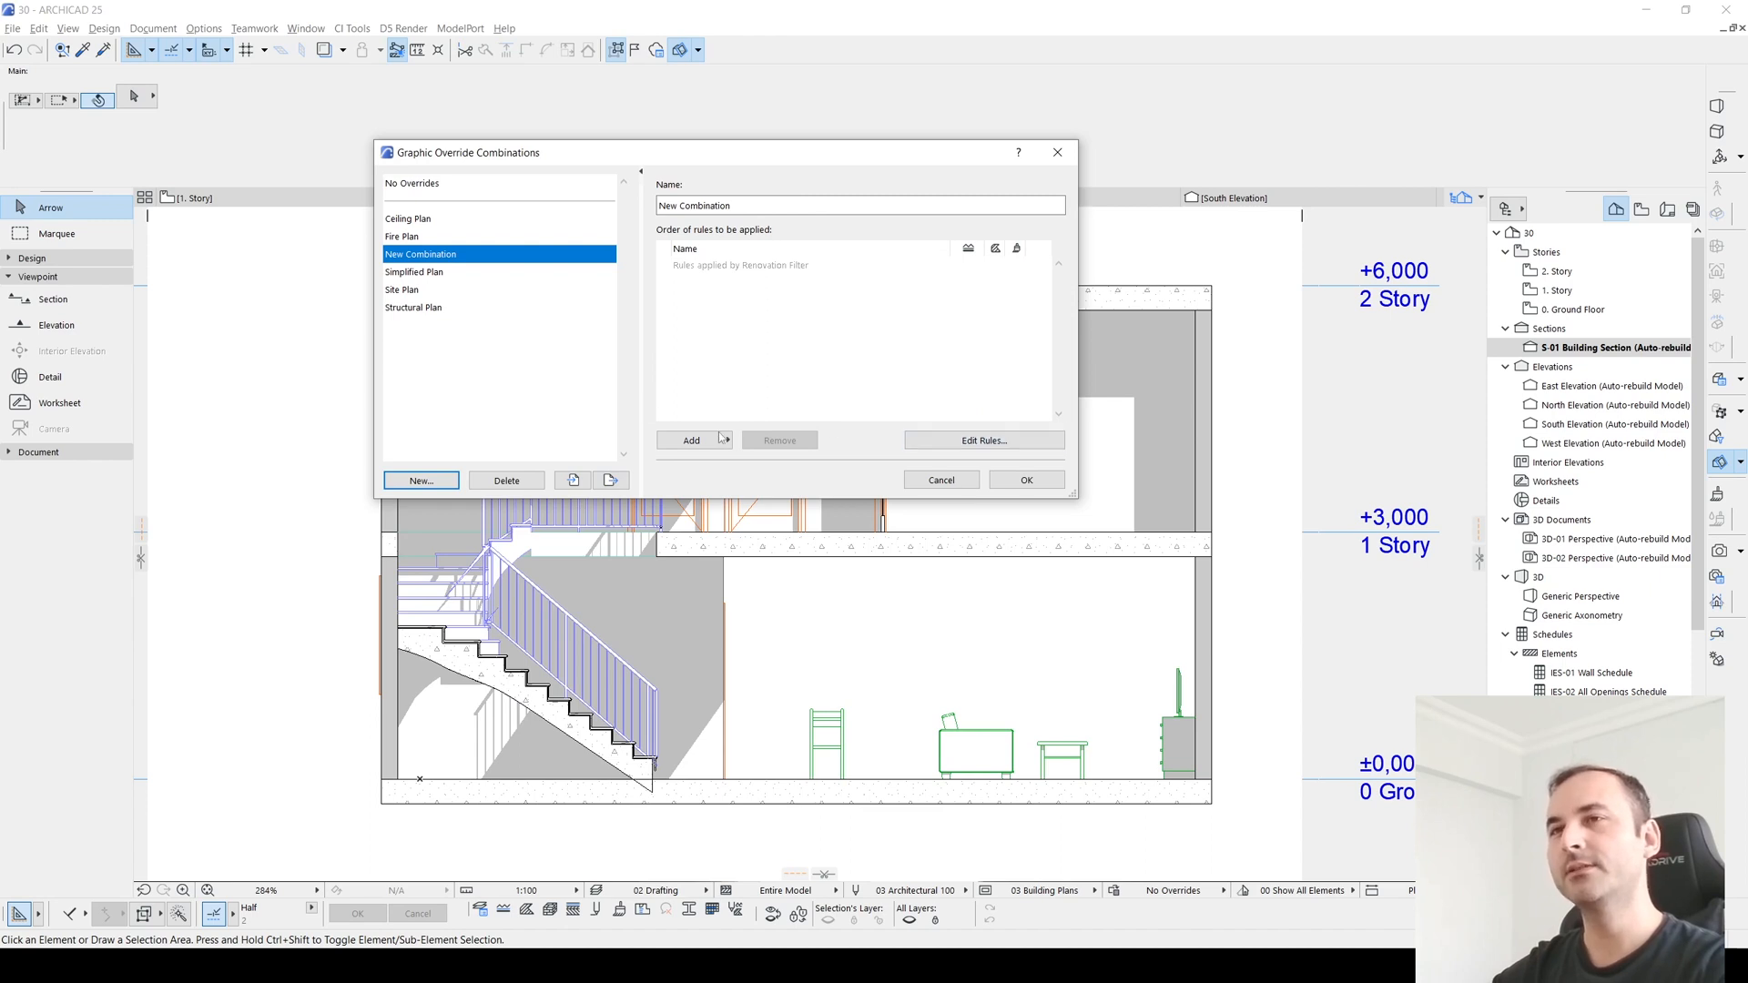
Step: Add a brand new rule to the combination and open it for editing
click(692, 439)
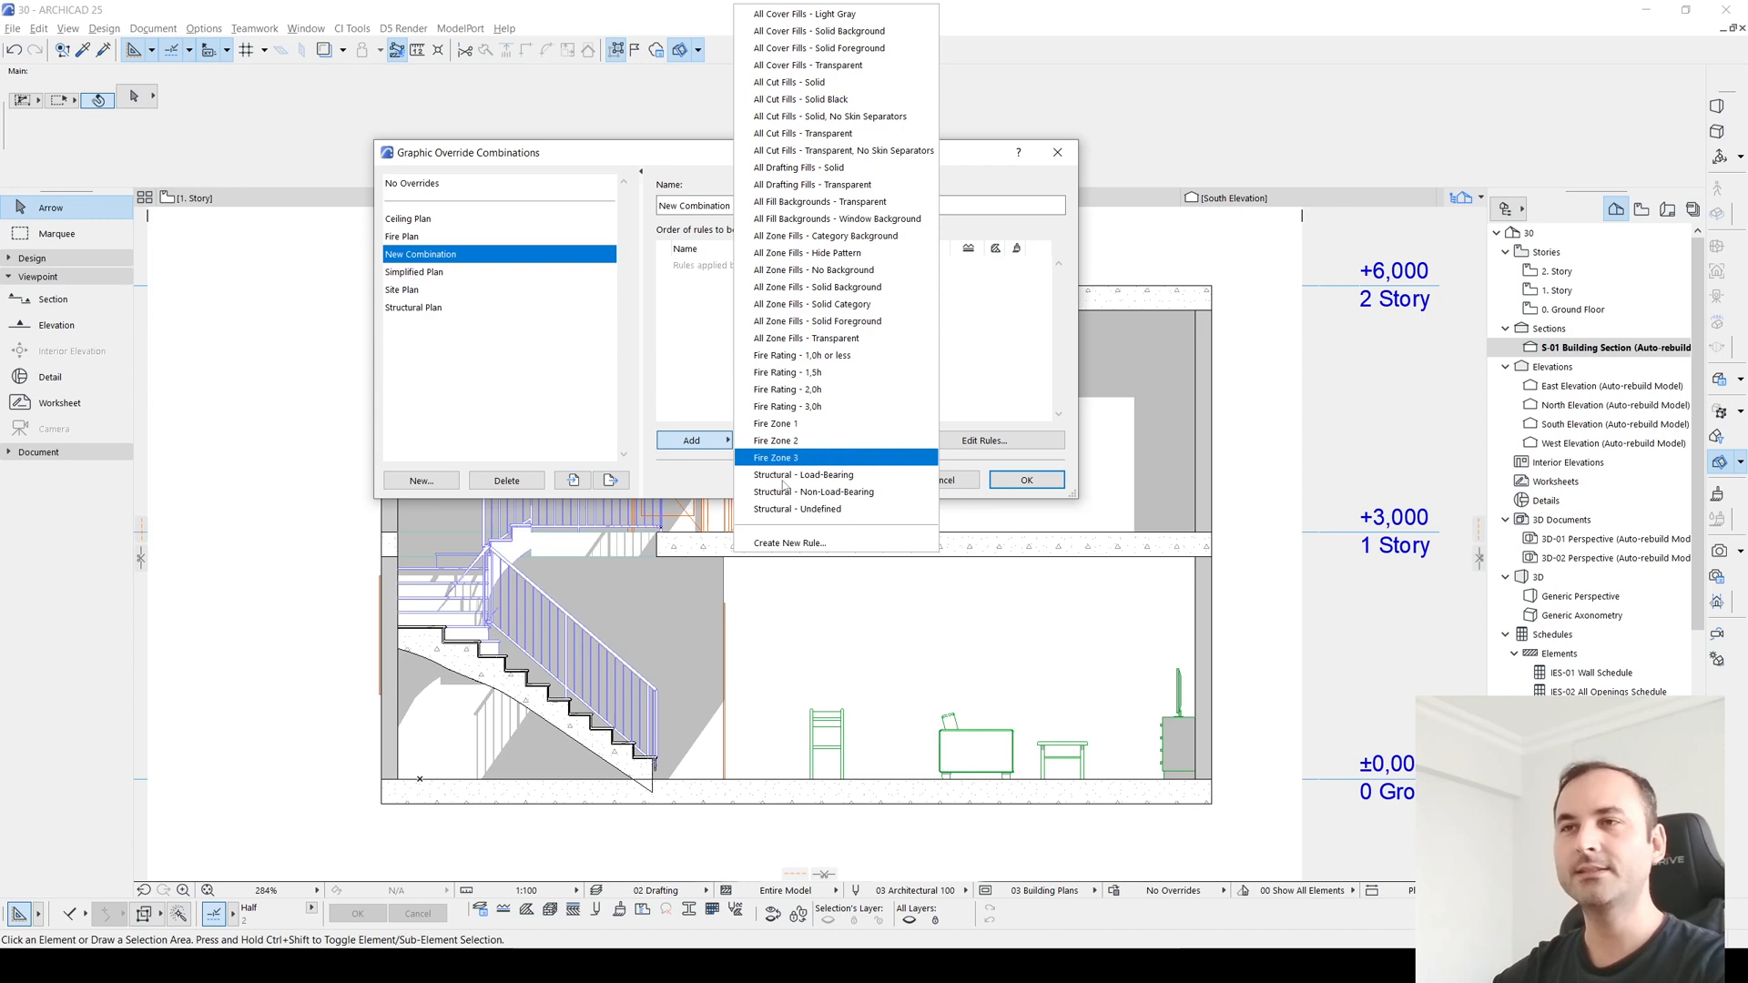
click(789, 542)
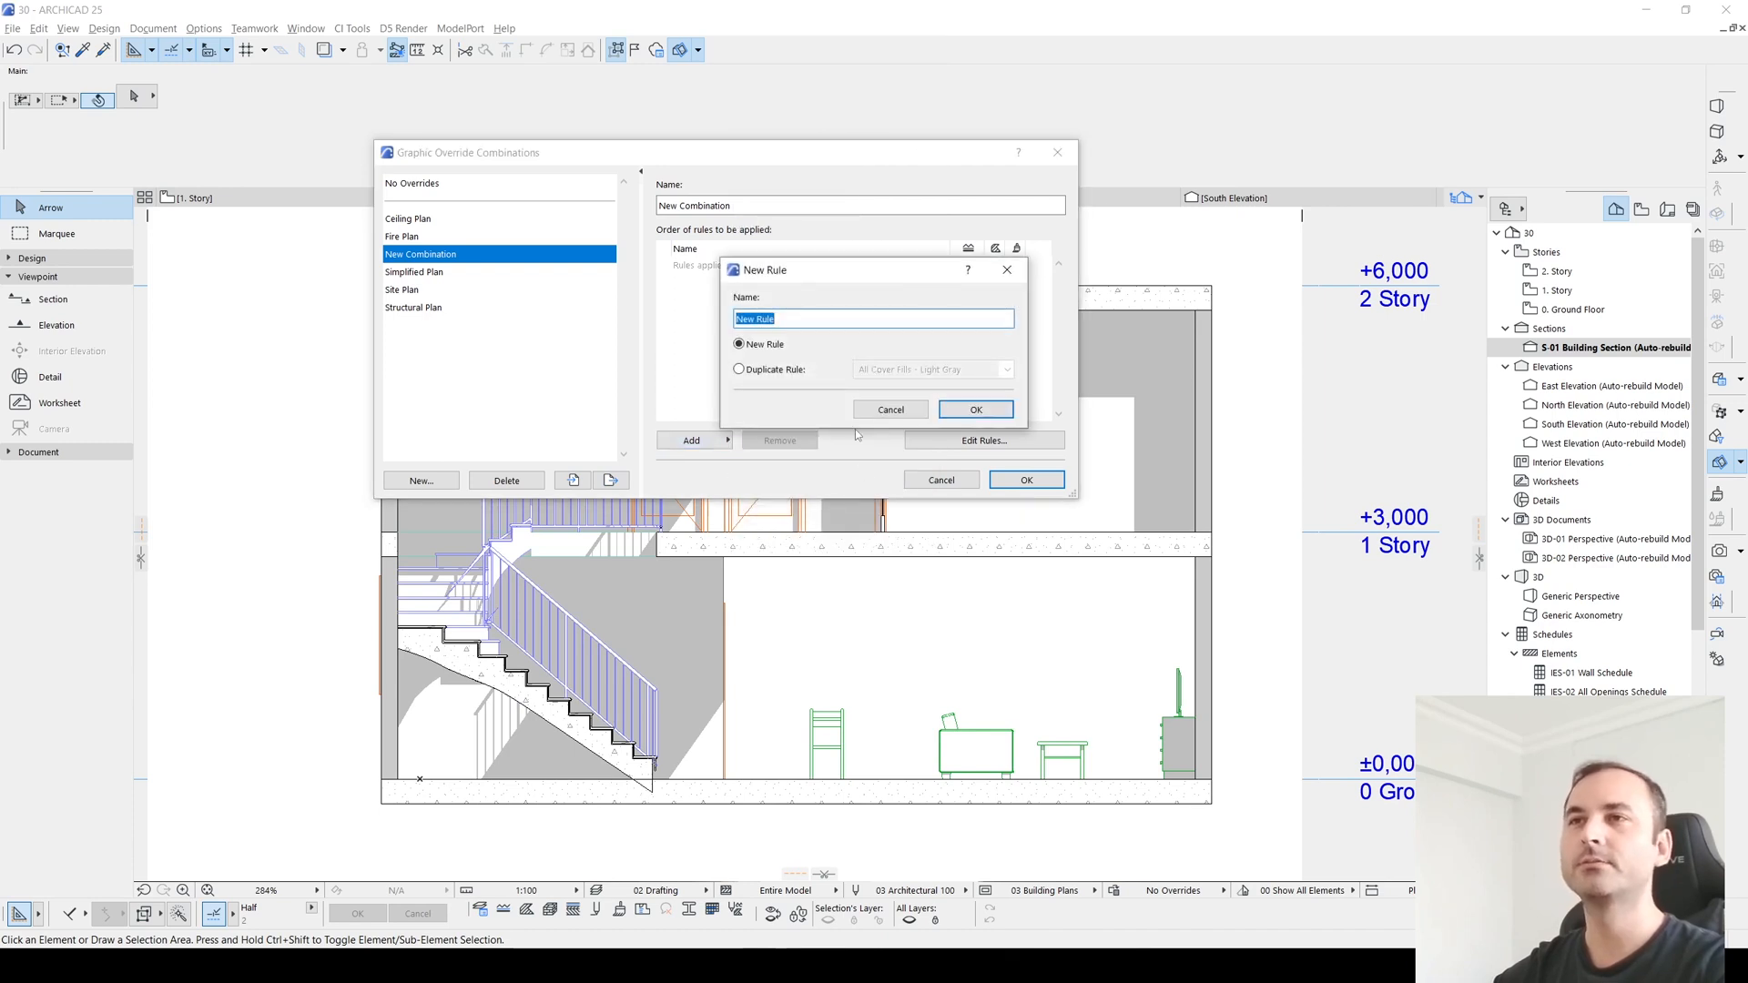
click(974, 410)
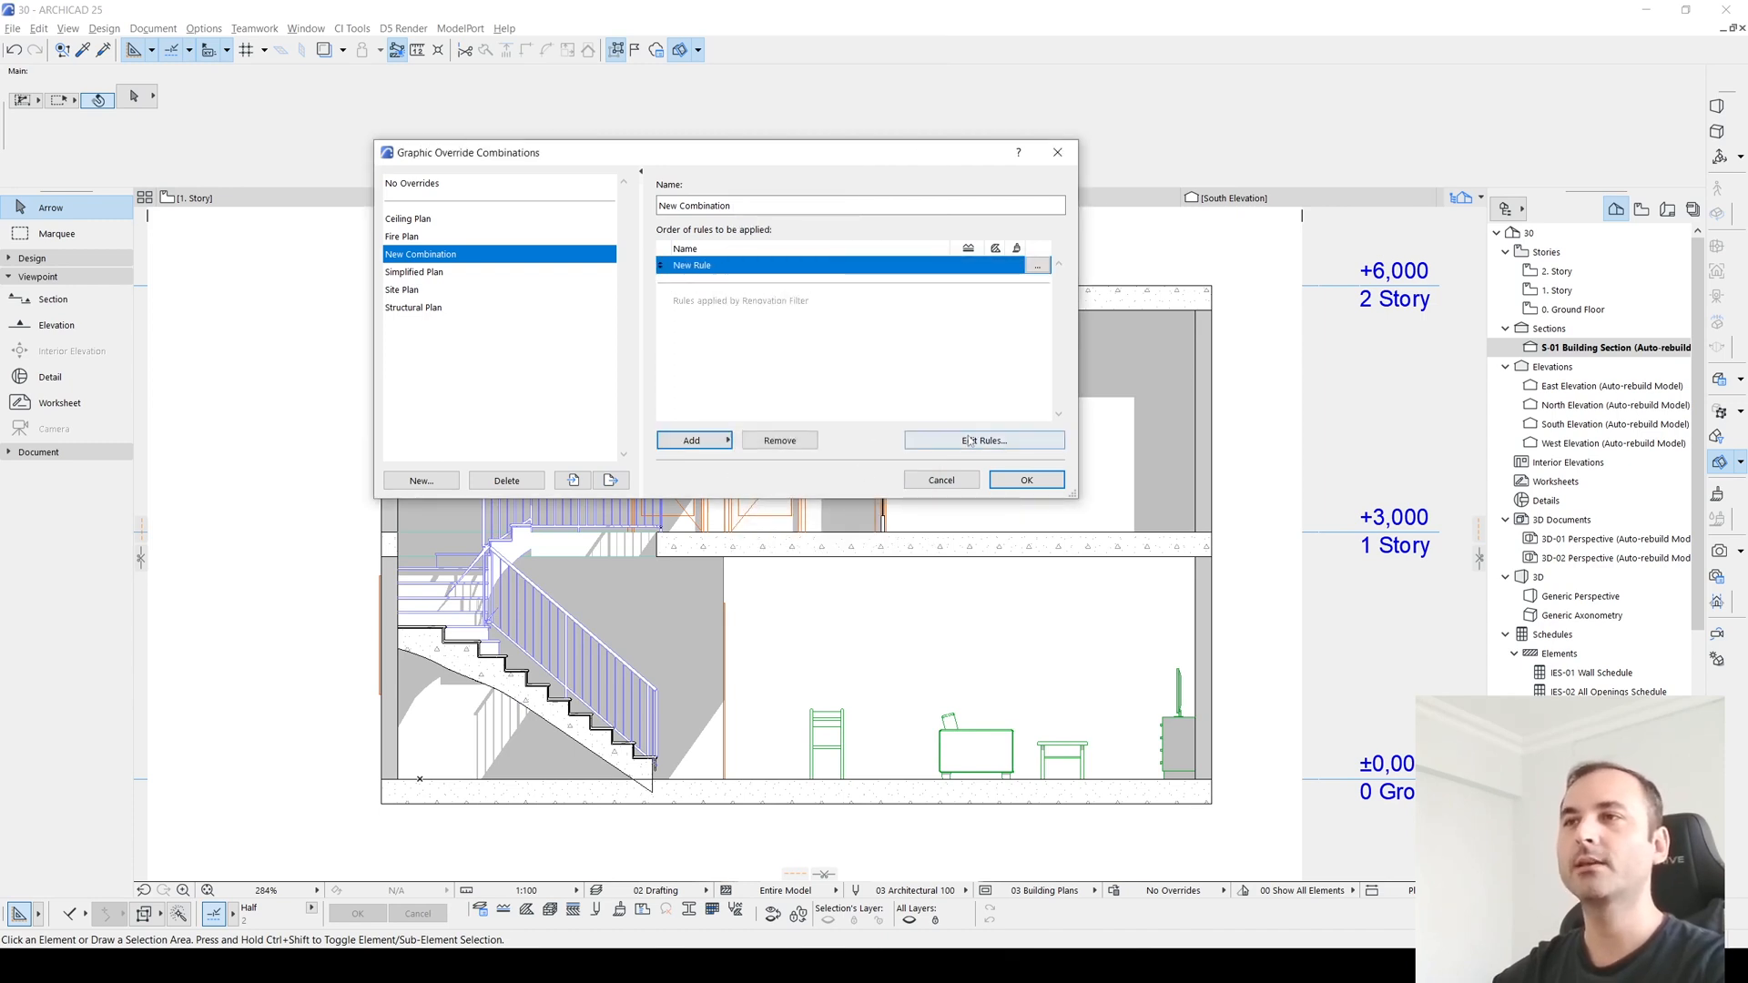
click(981, 441)
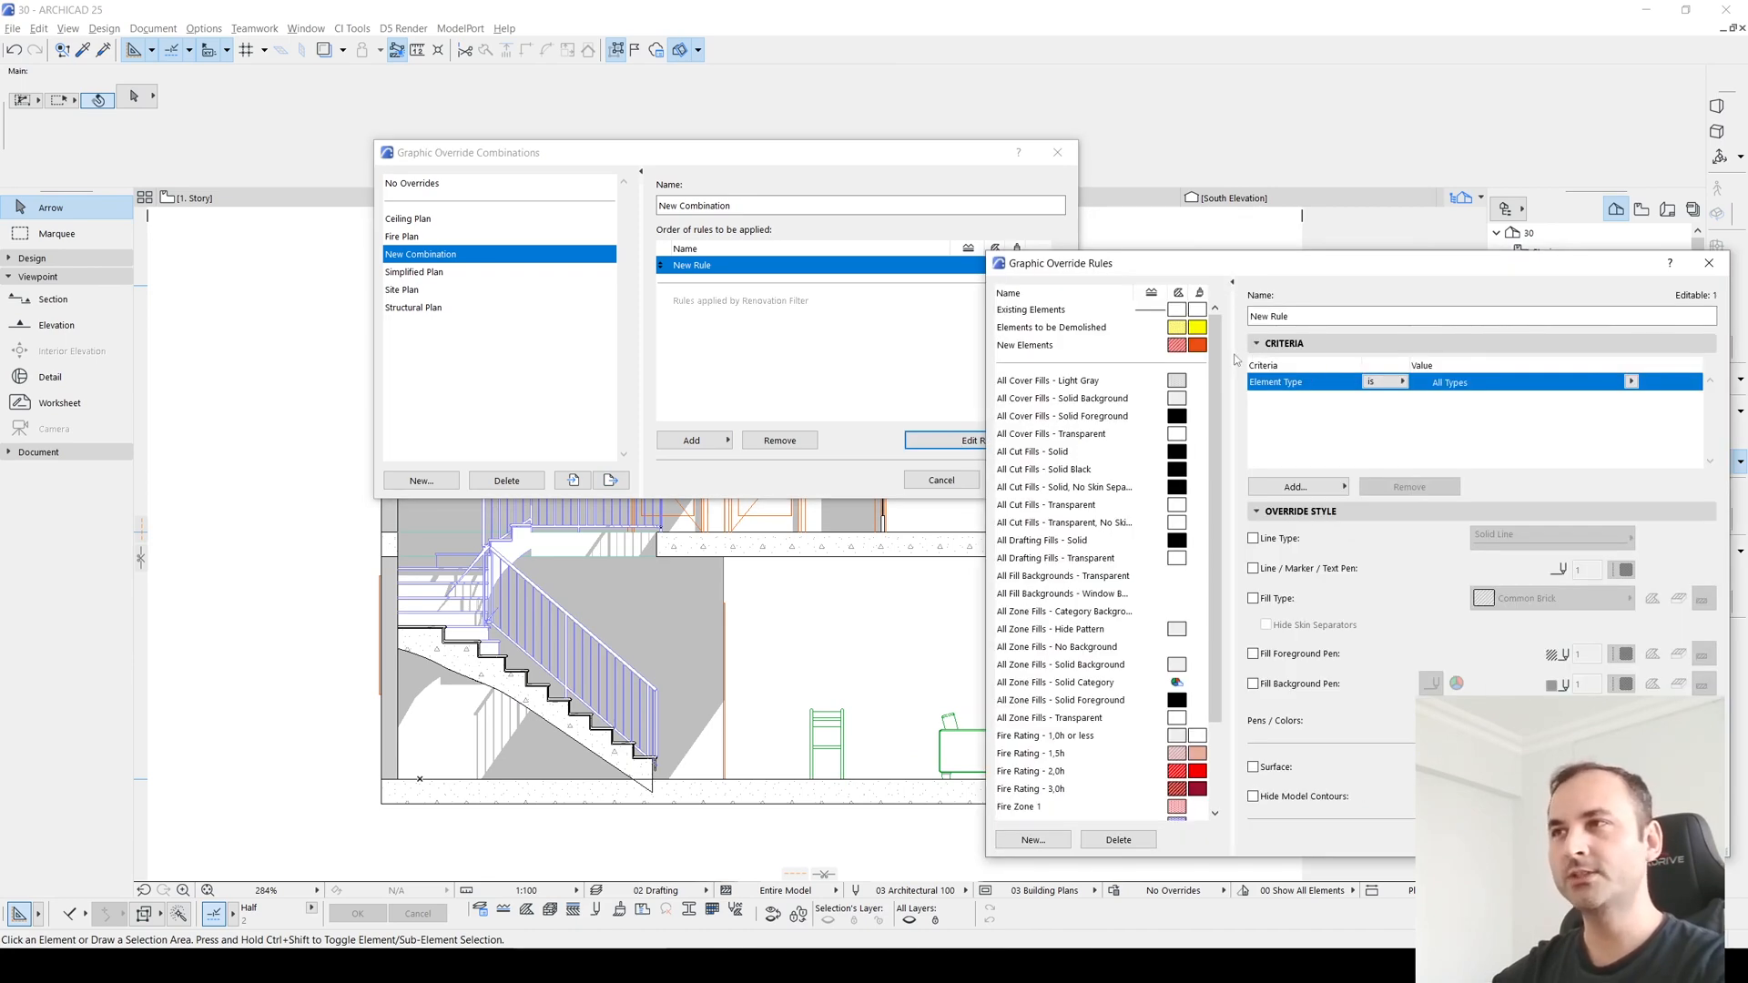
mouse_move(1437, 388)
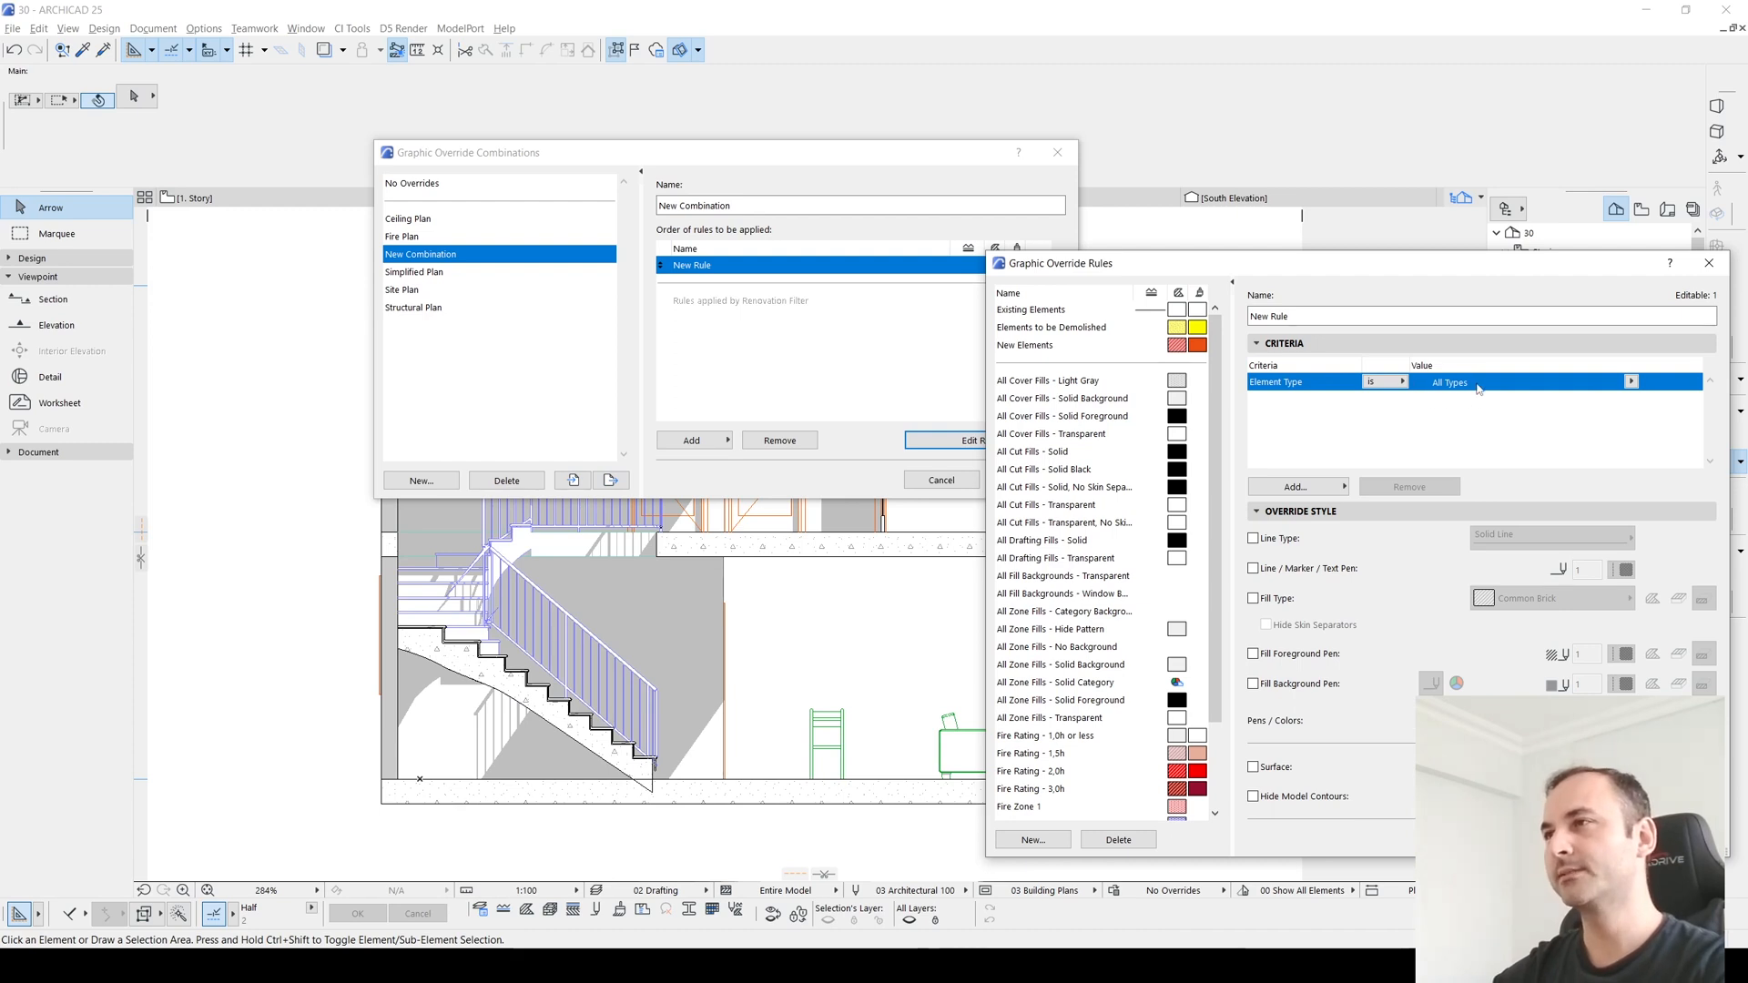
mouse_move(1381, 666)
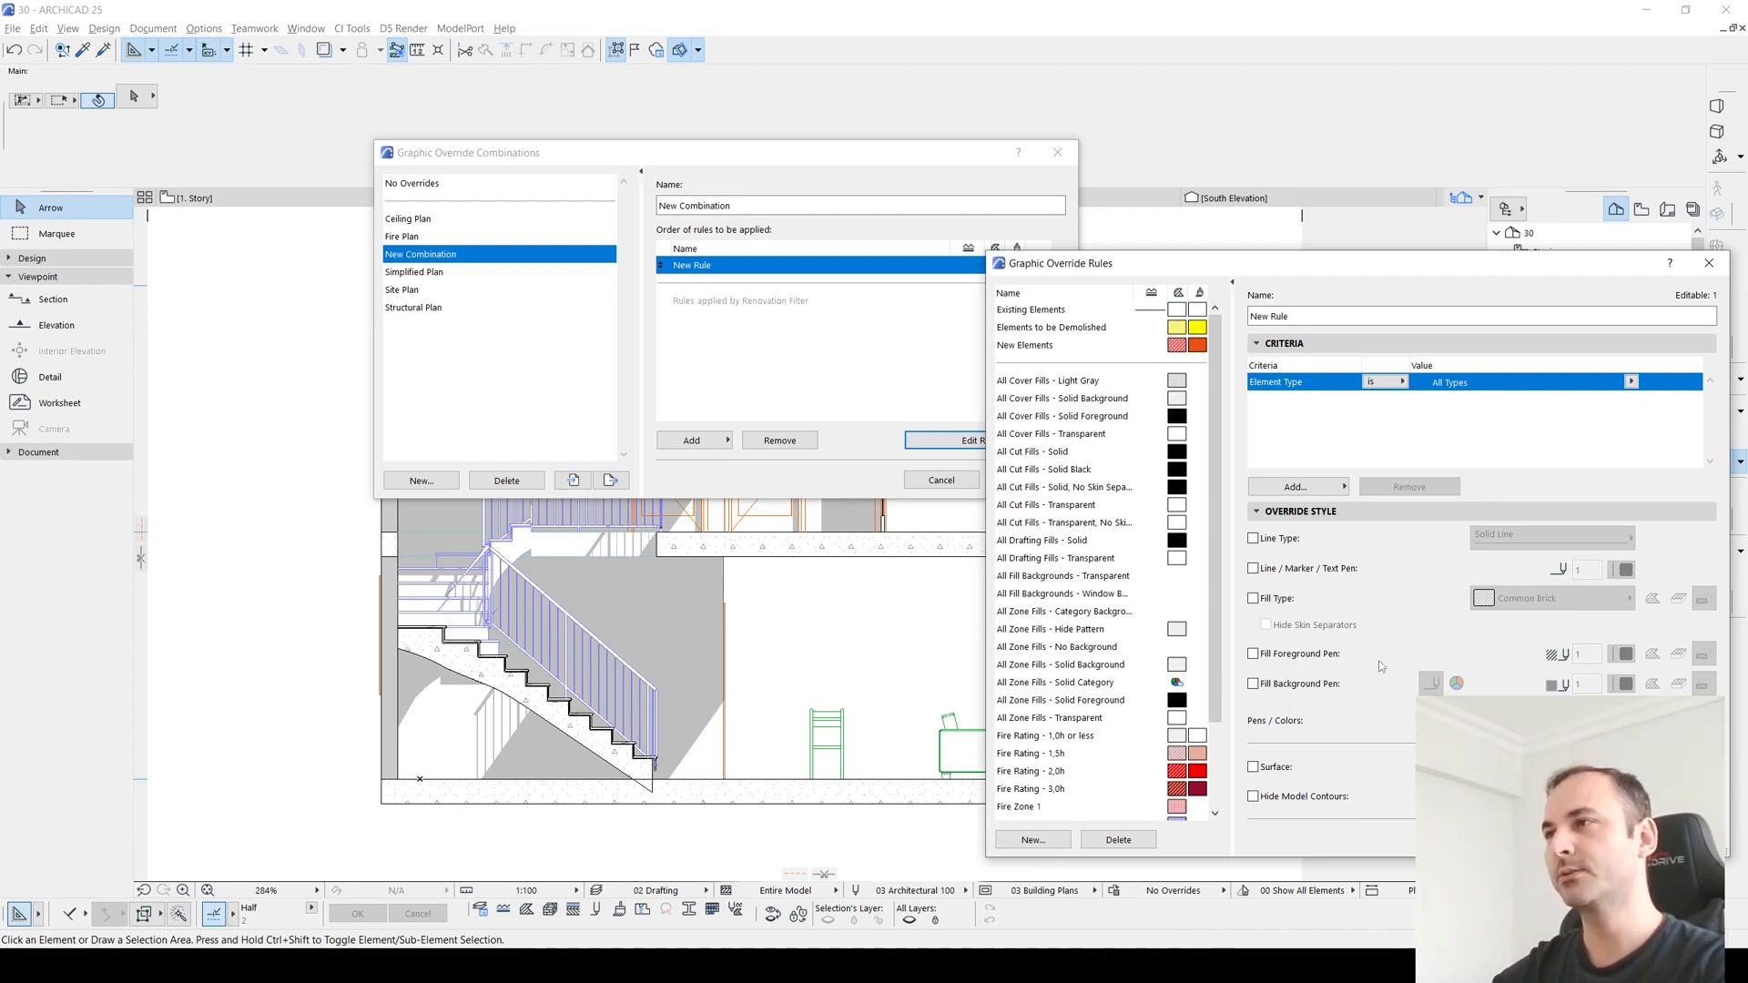
mouse_move(577, 588)
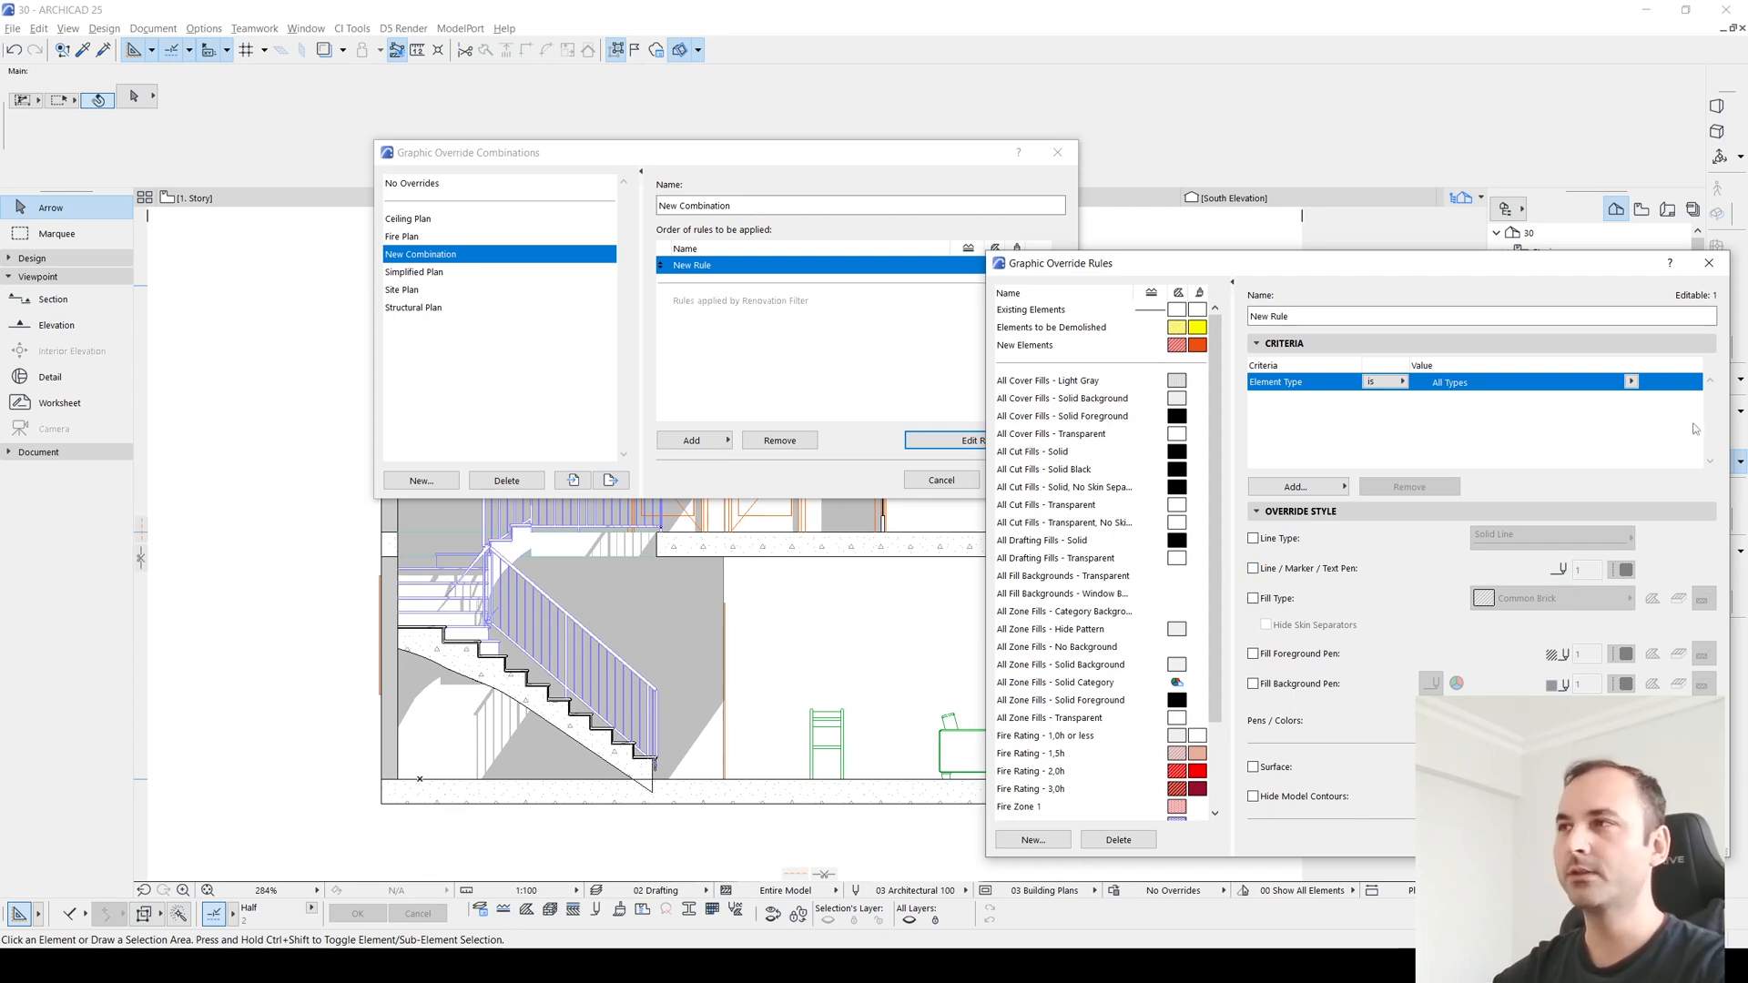
click(1632, 381)
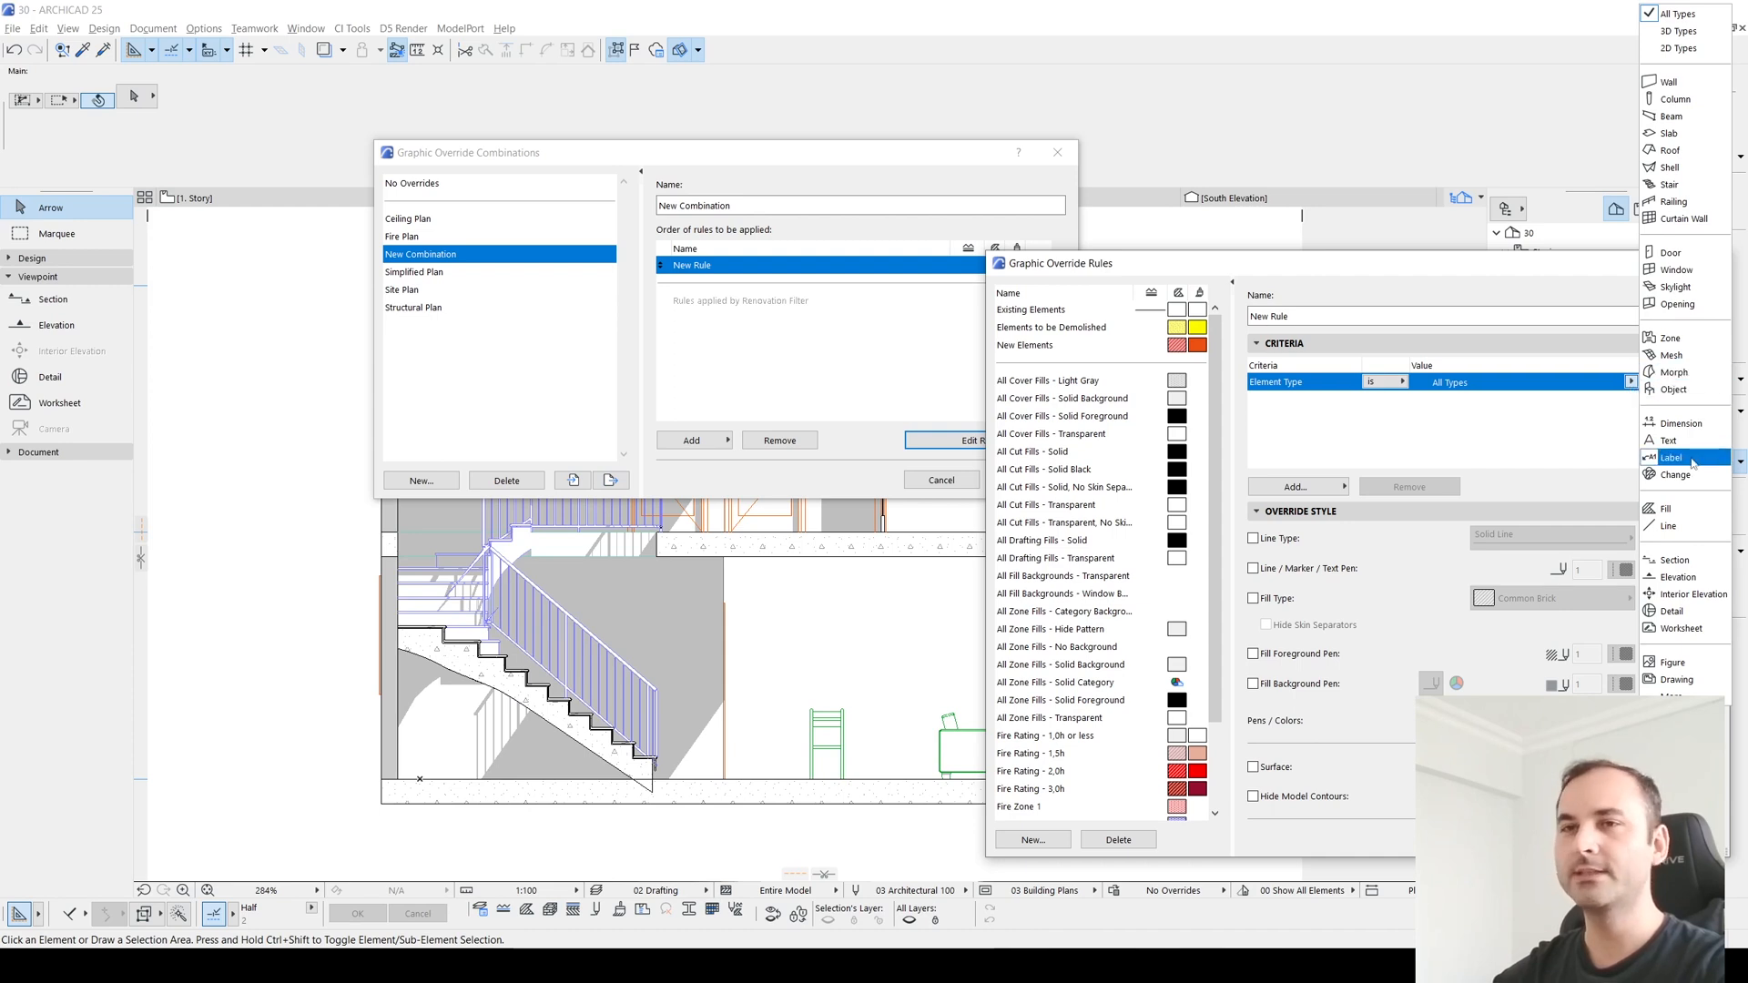
mouse_move(1612, 579)
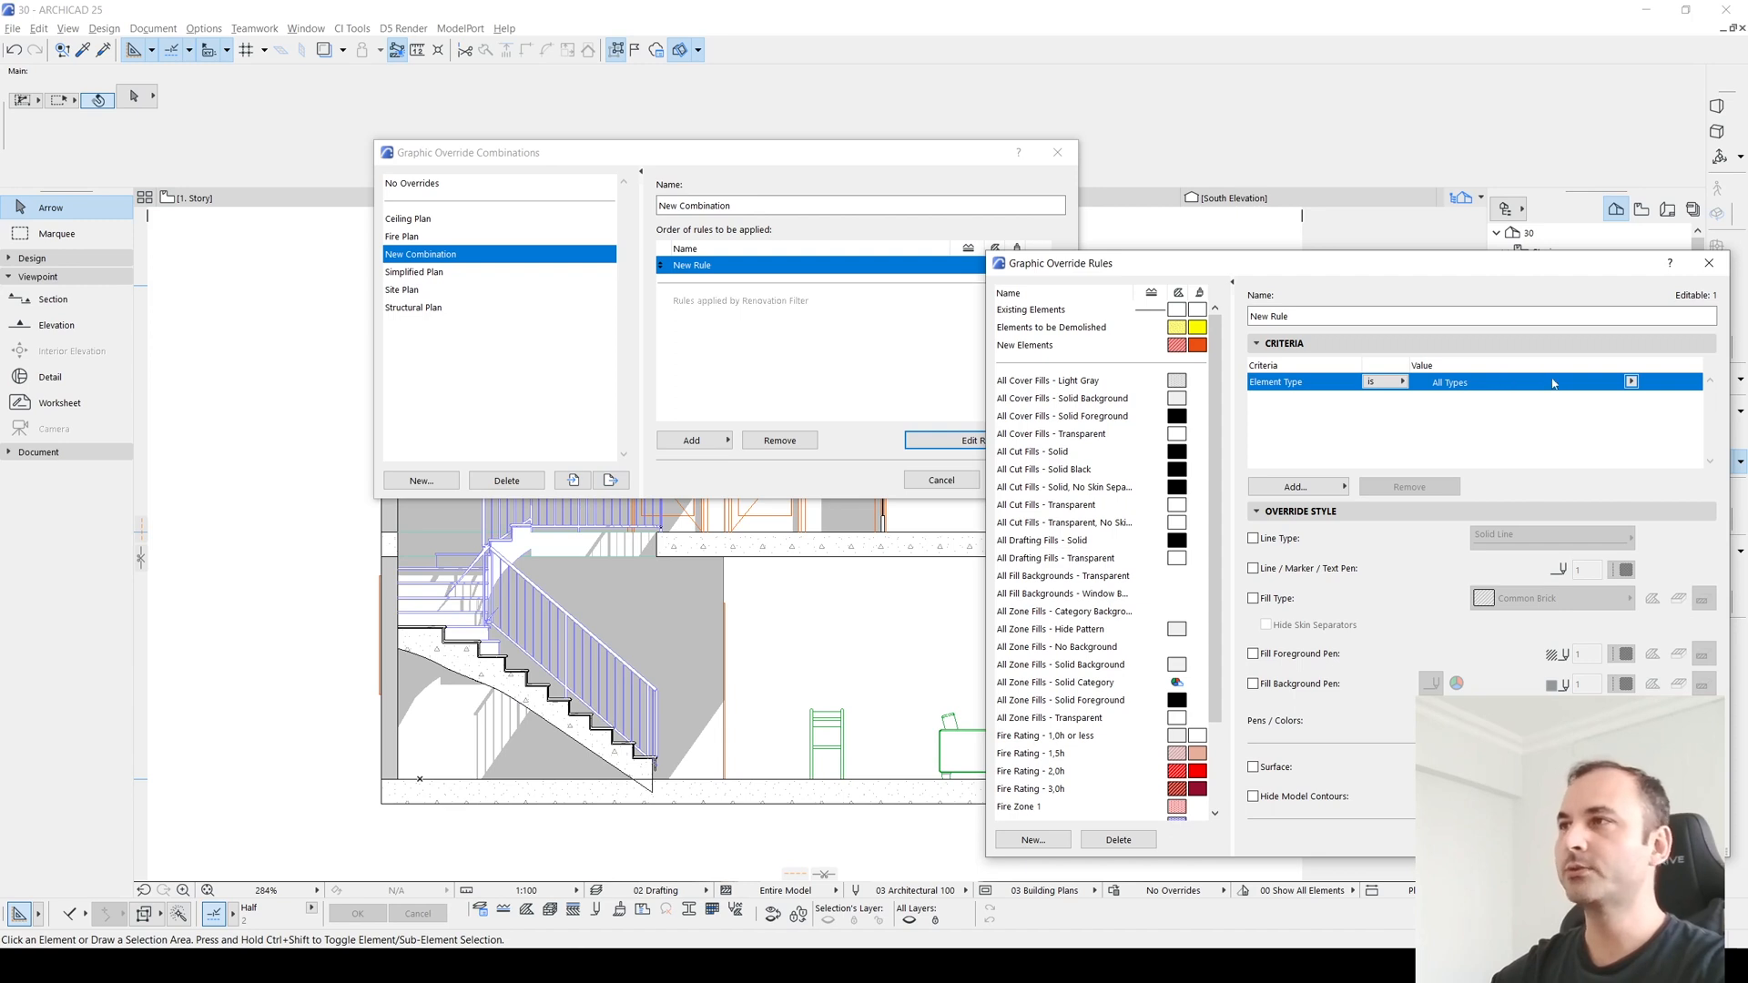
mouse_move(1355, 683)
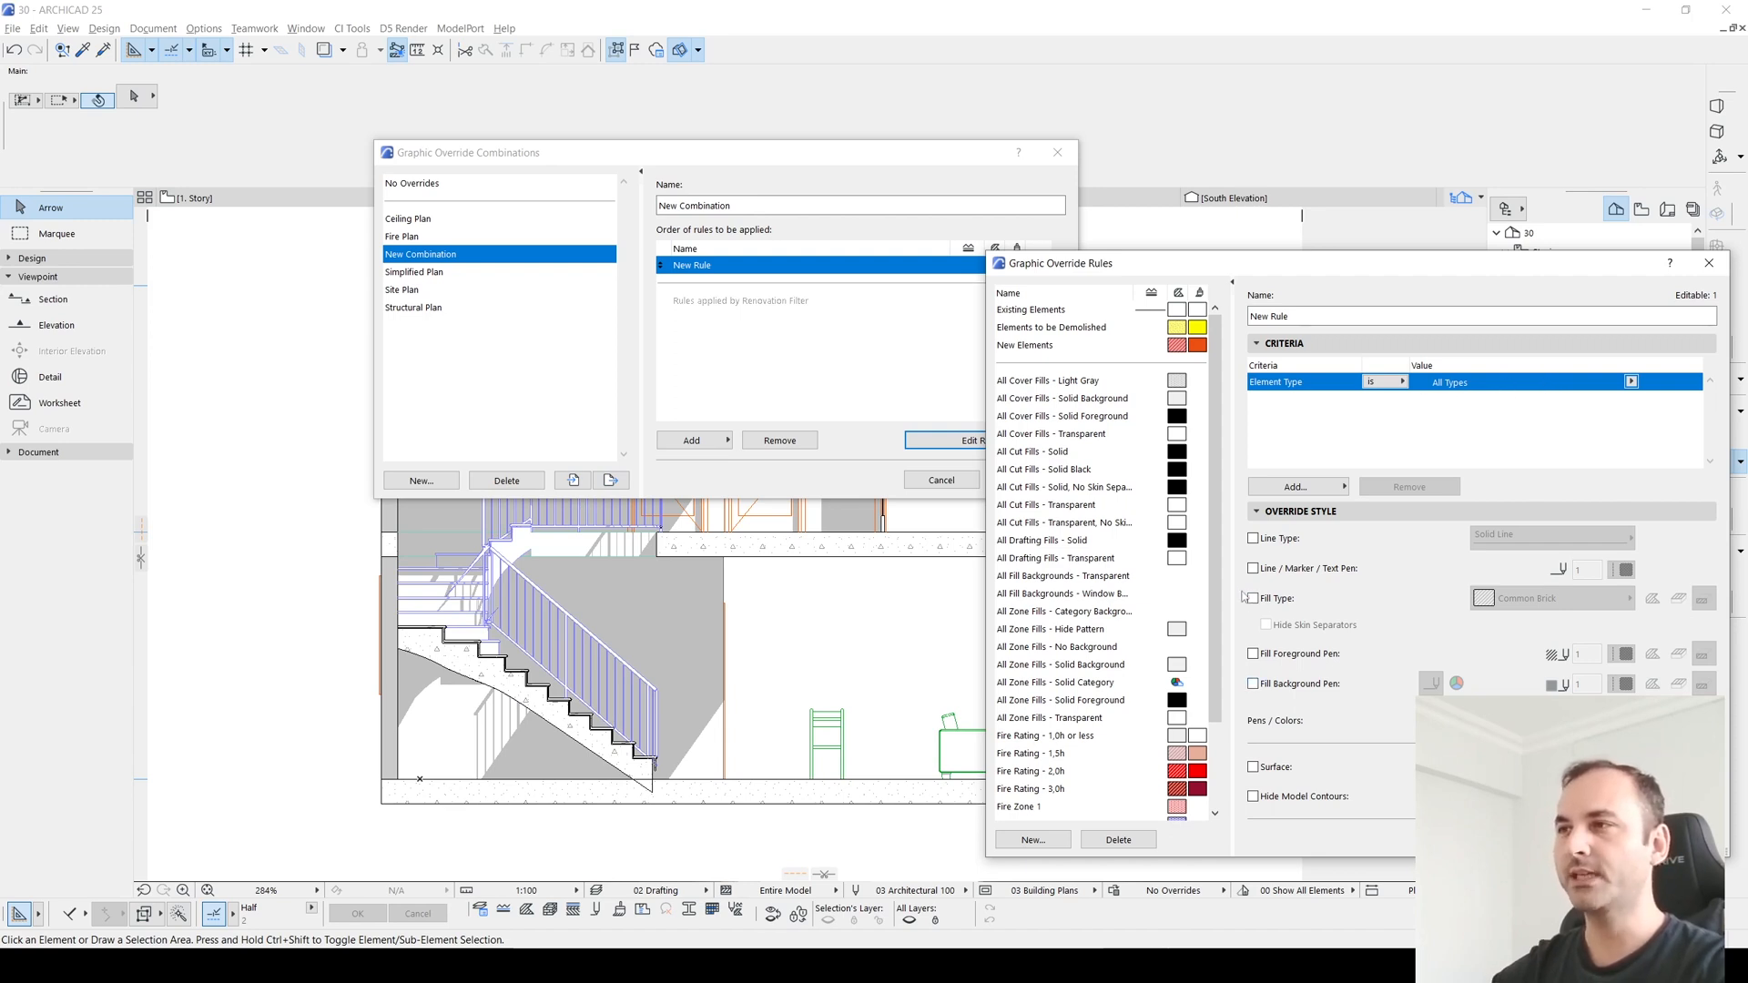
Step: Enable the Fill Type override and set its pattern to Wood
click(1251, 600)
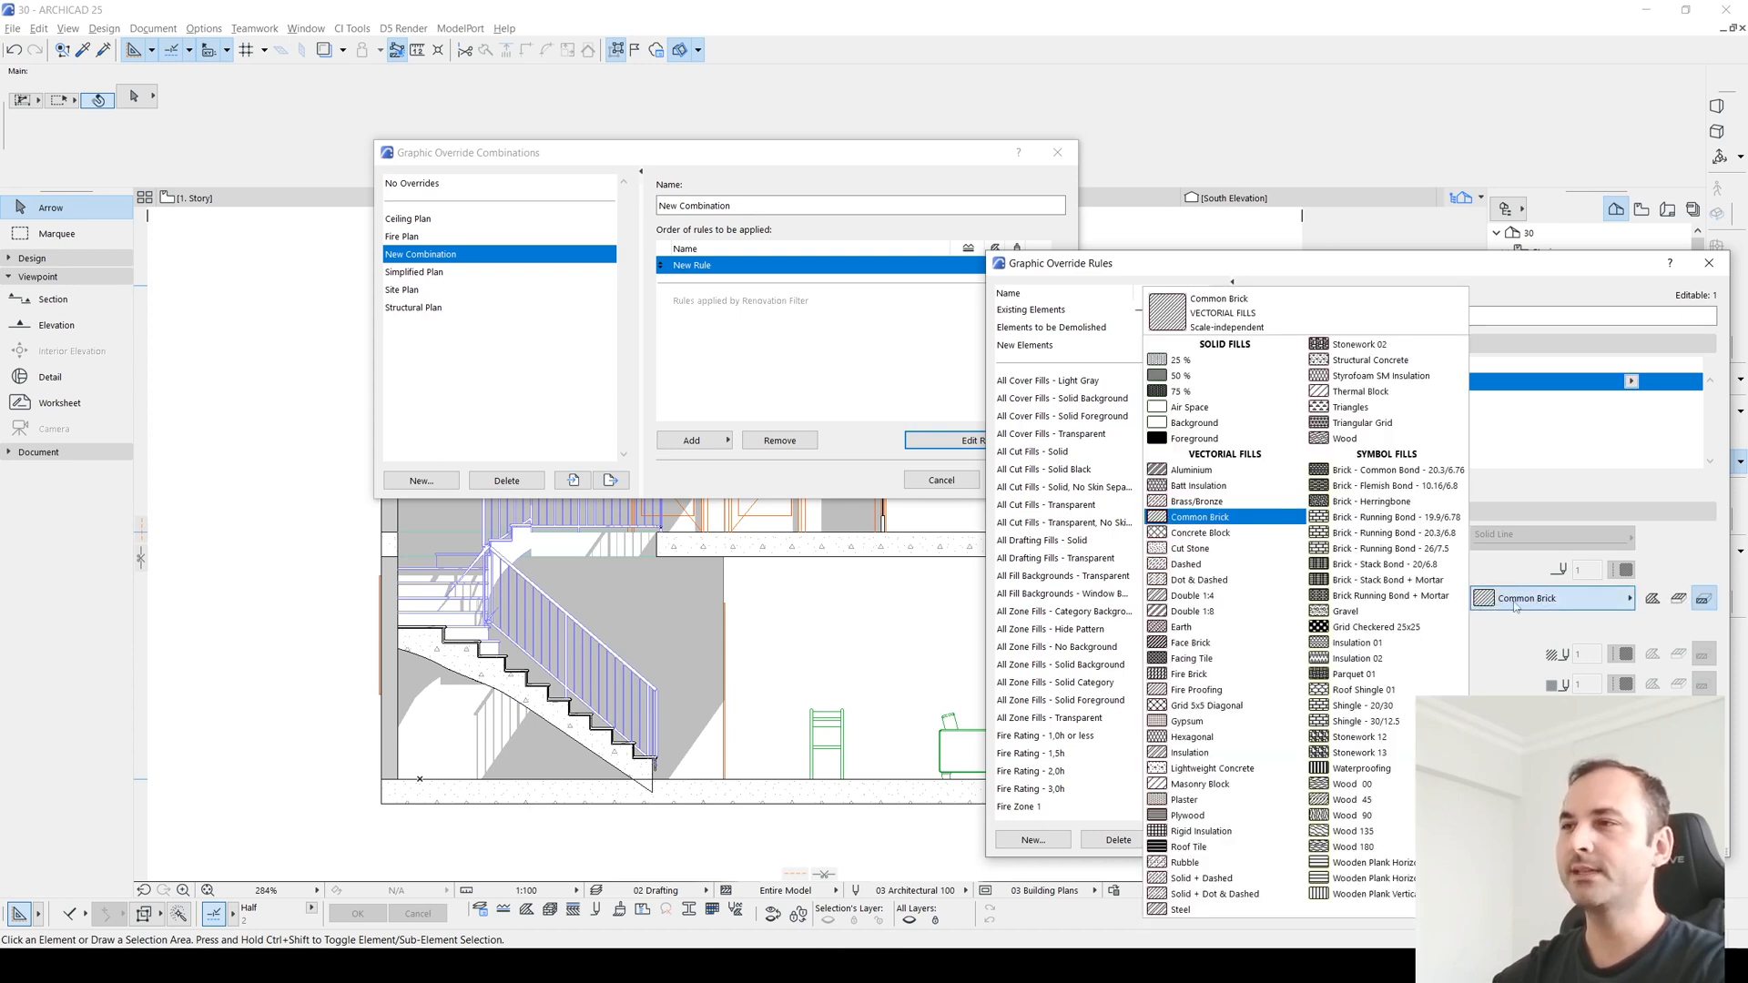
click(1353, 752)
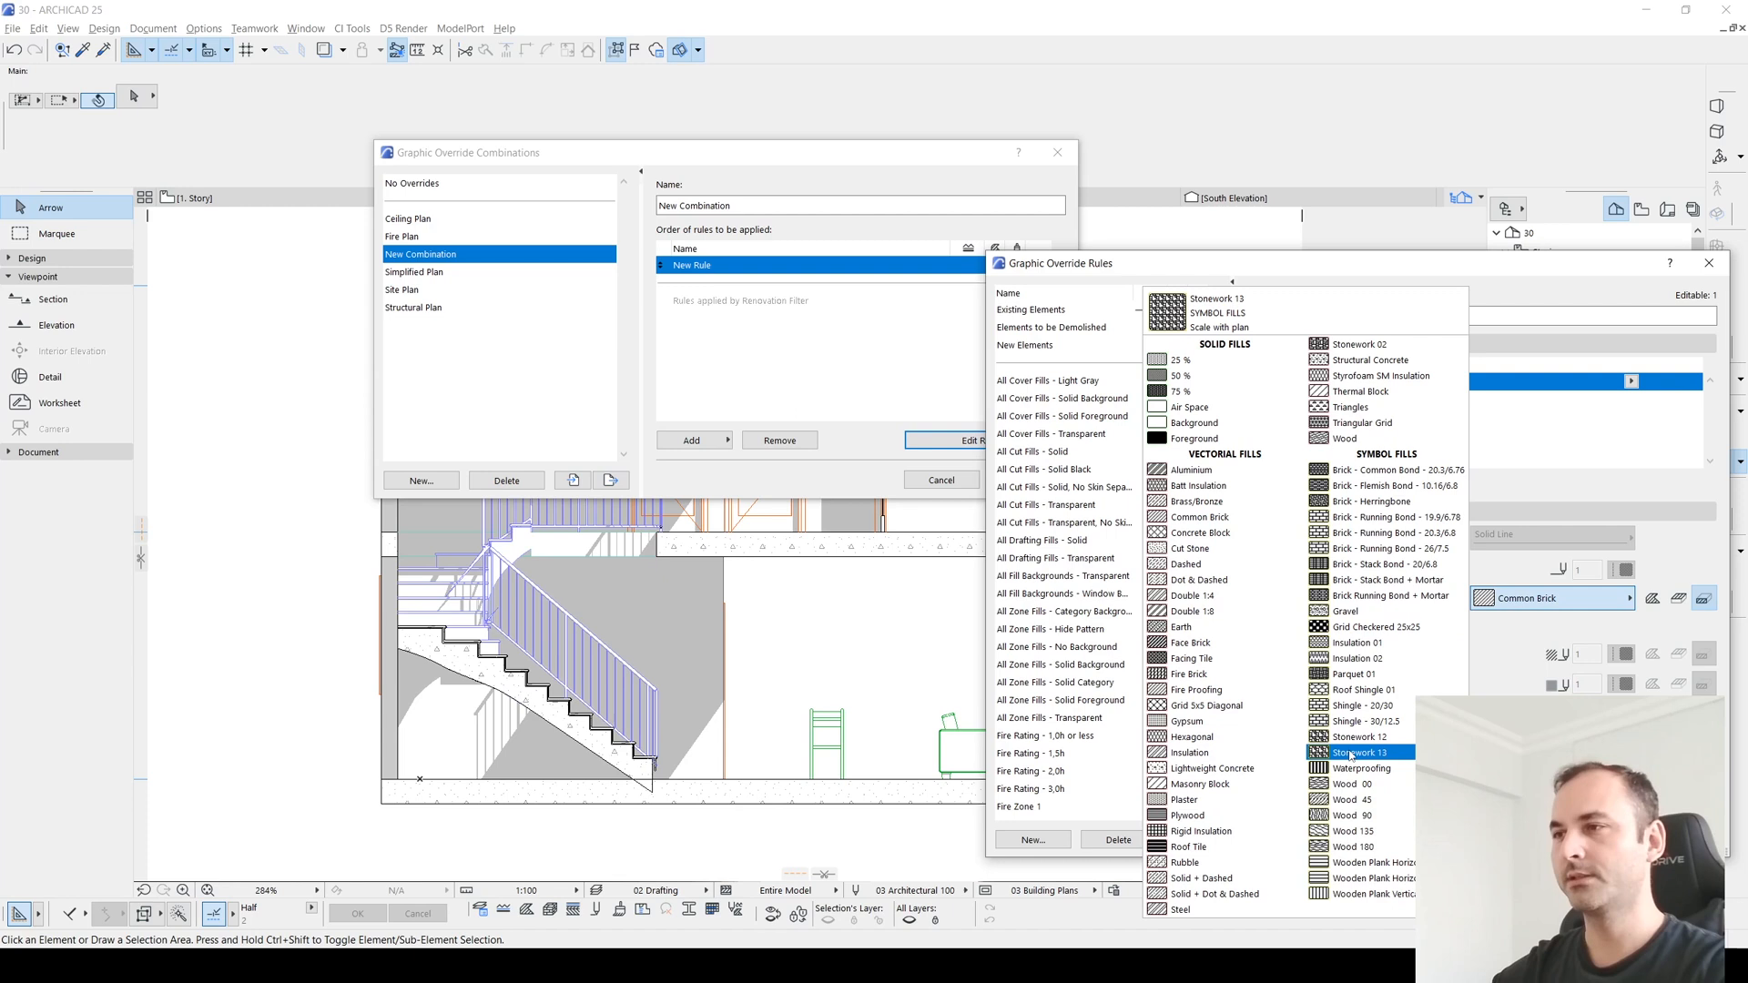
click(1357, 831)
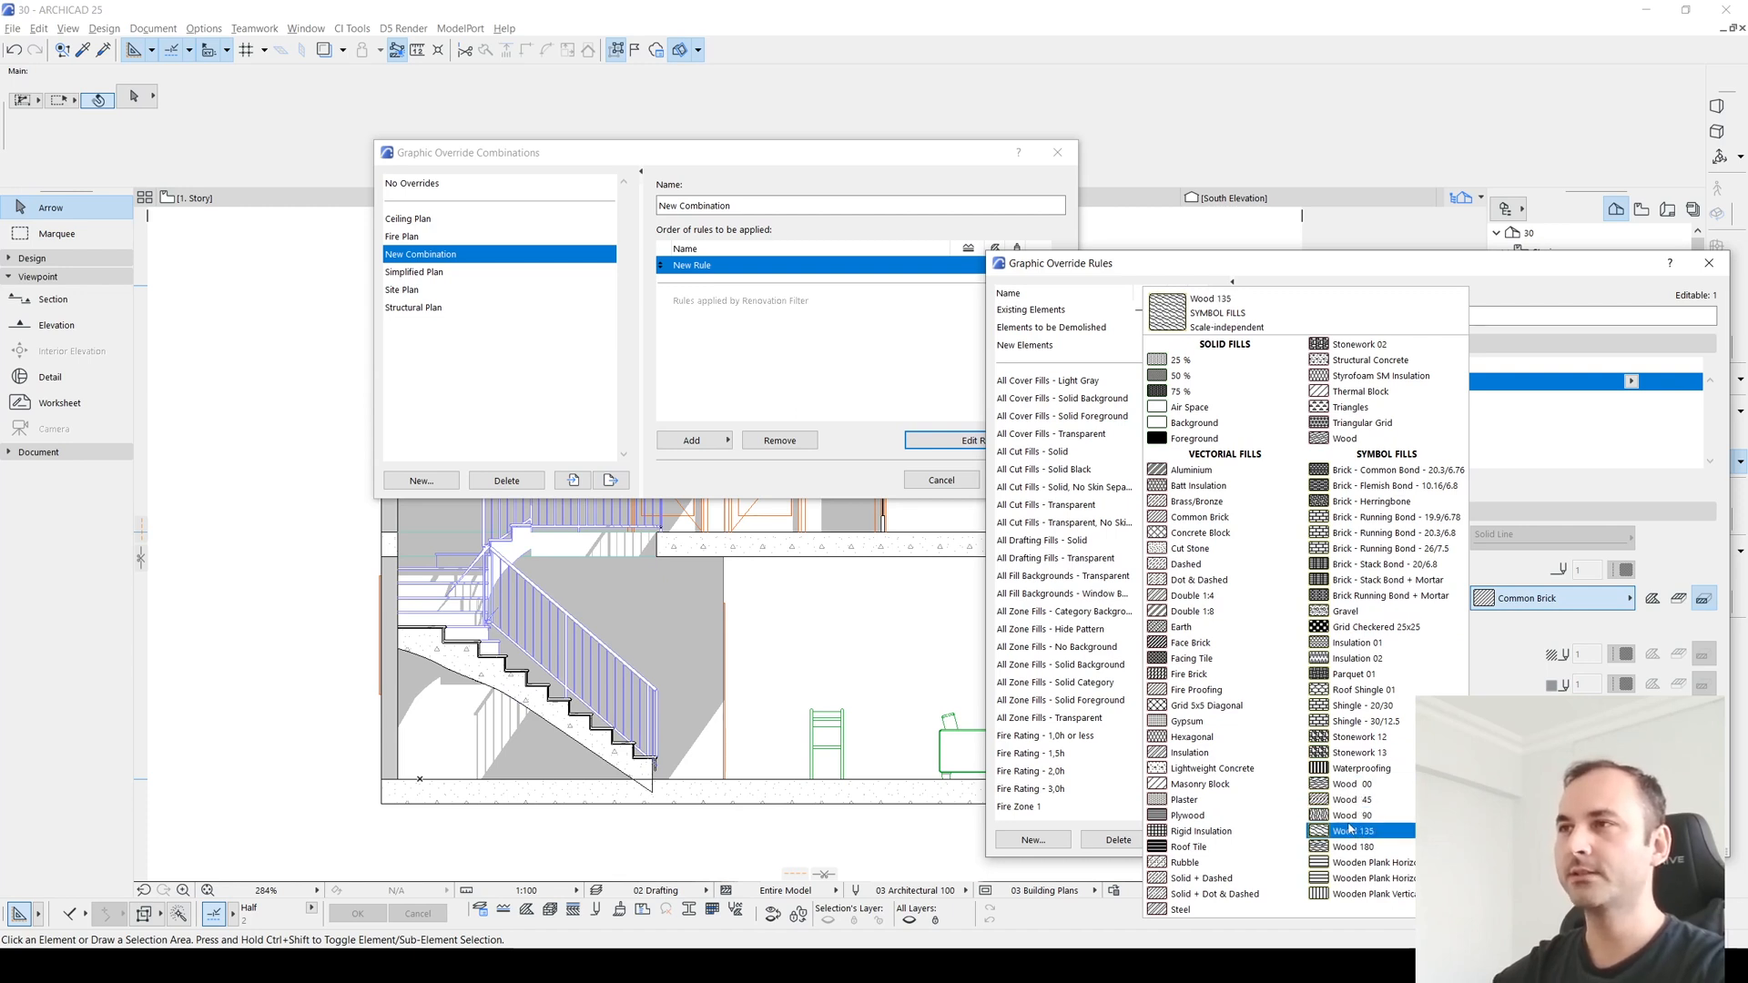
click(1345, 439)
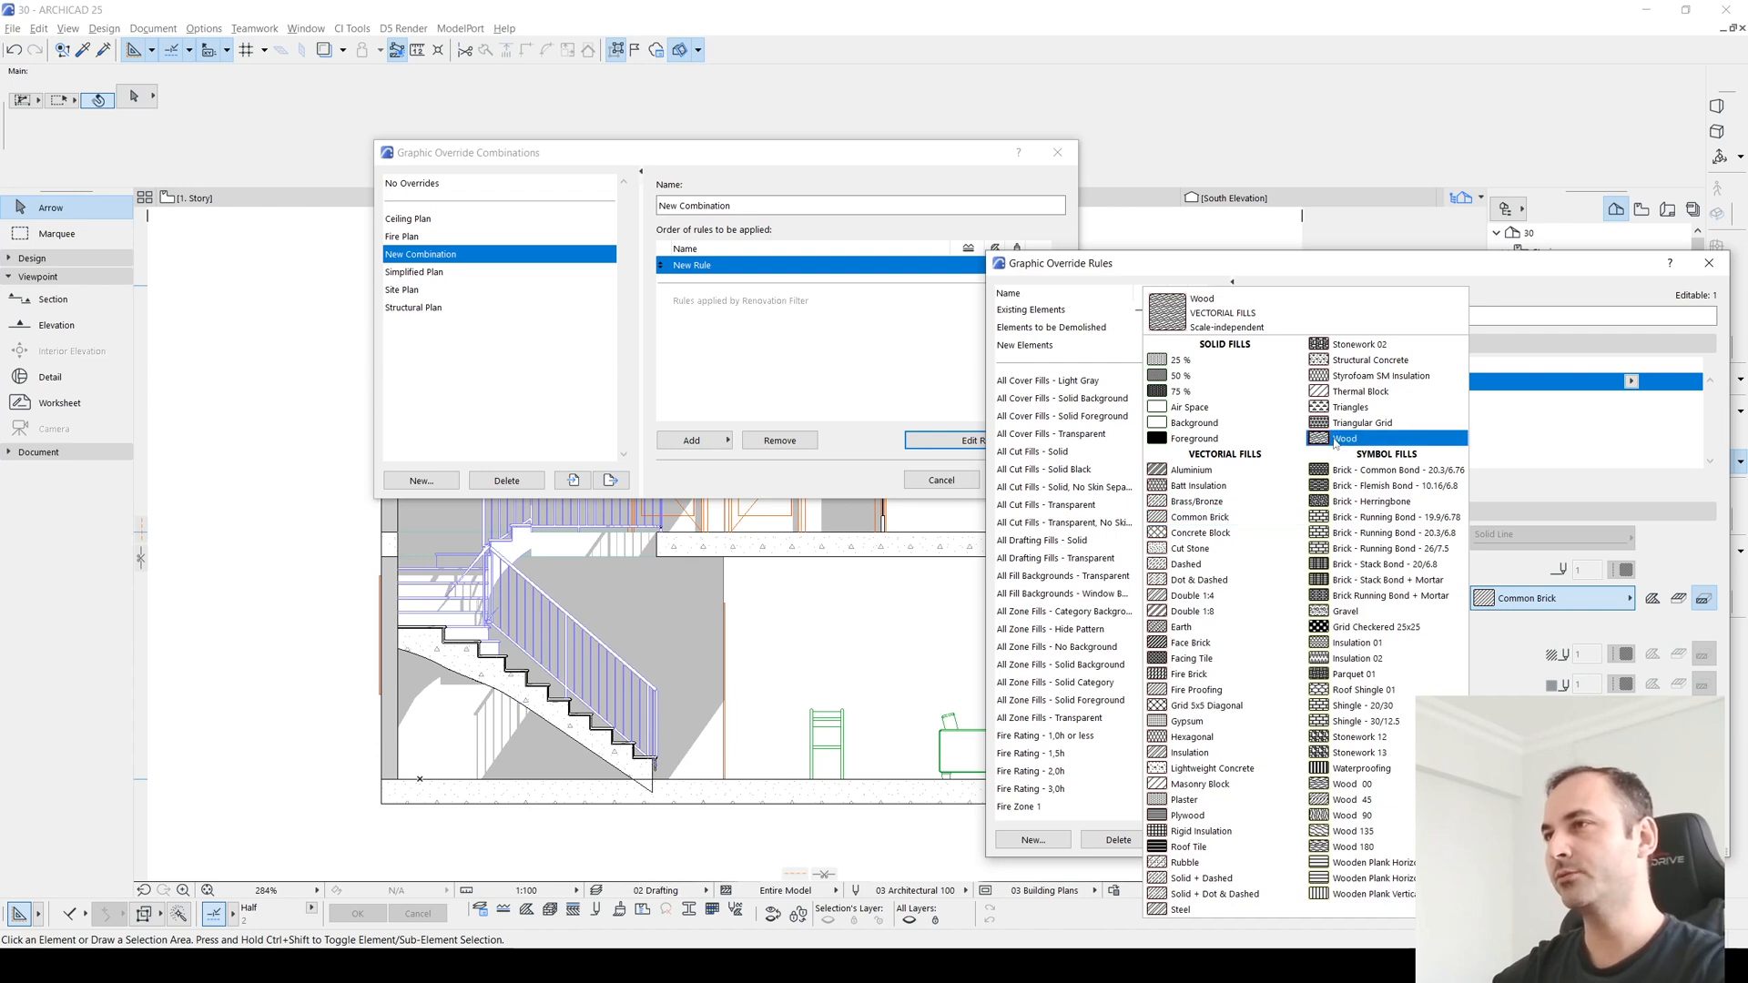
click(1346, 439)
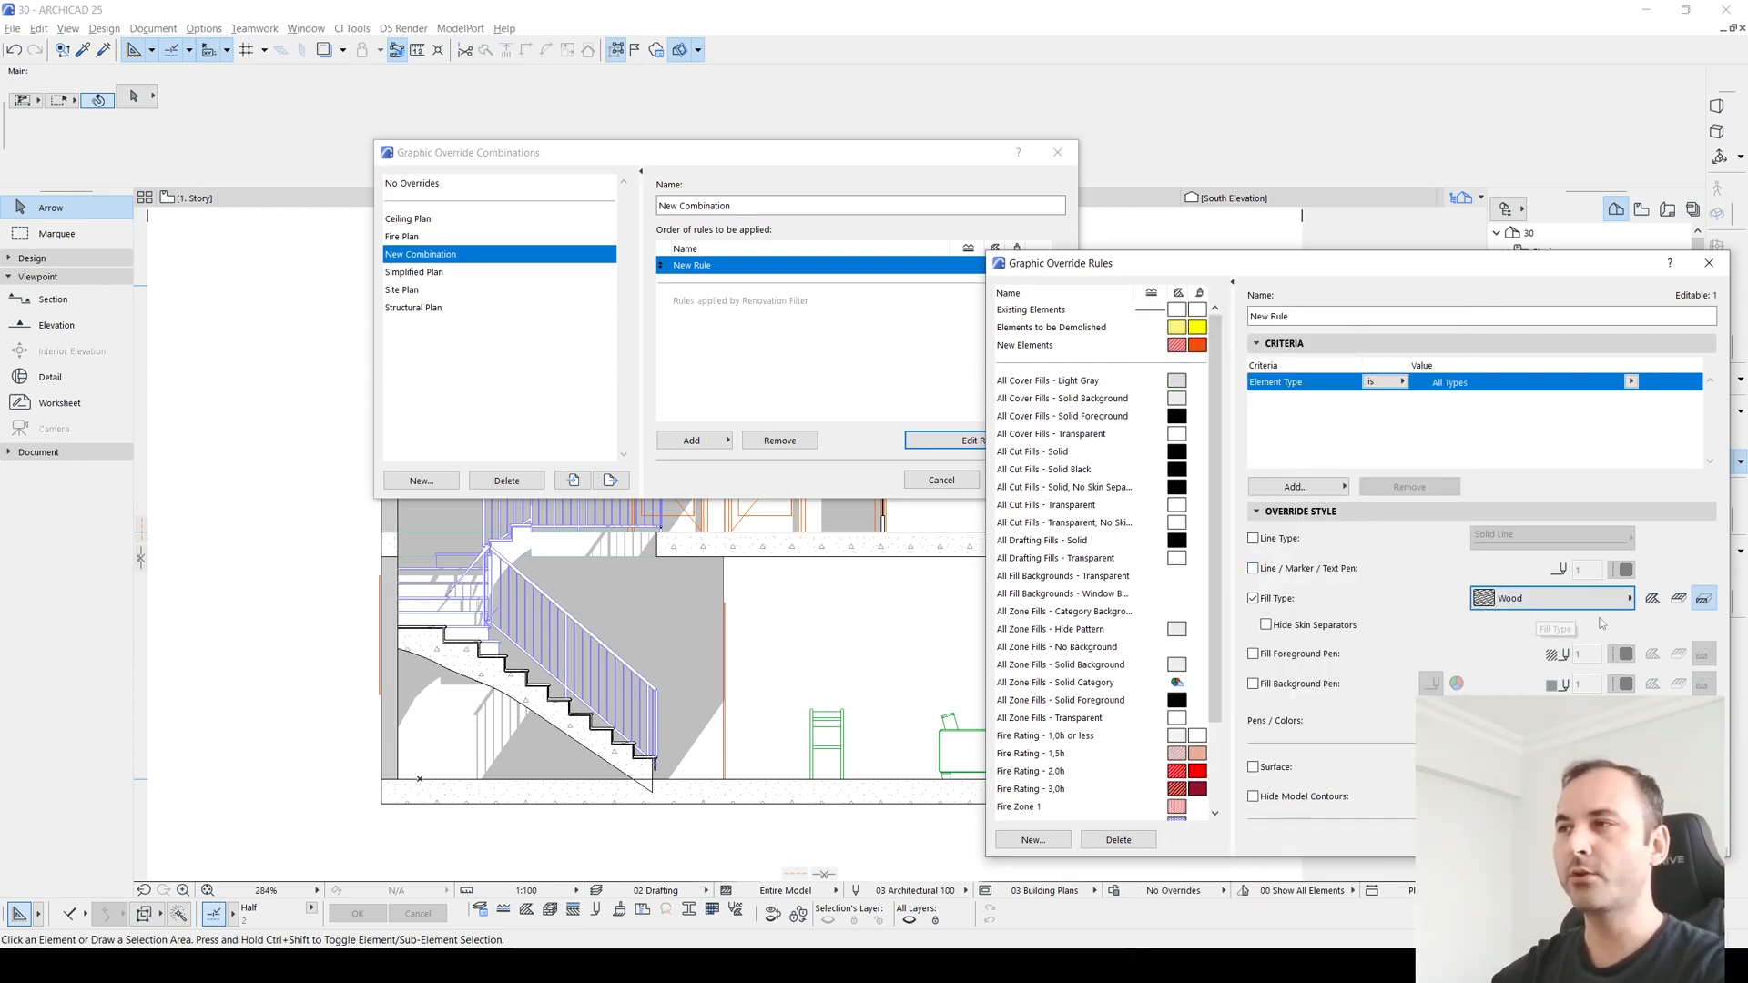
mouse_move(1705, 599)
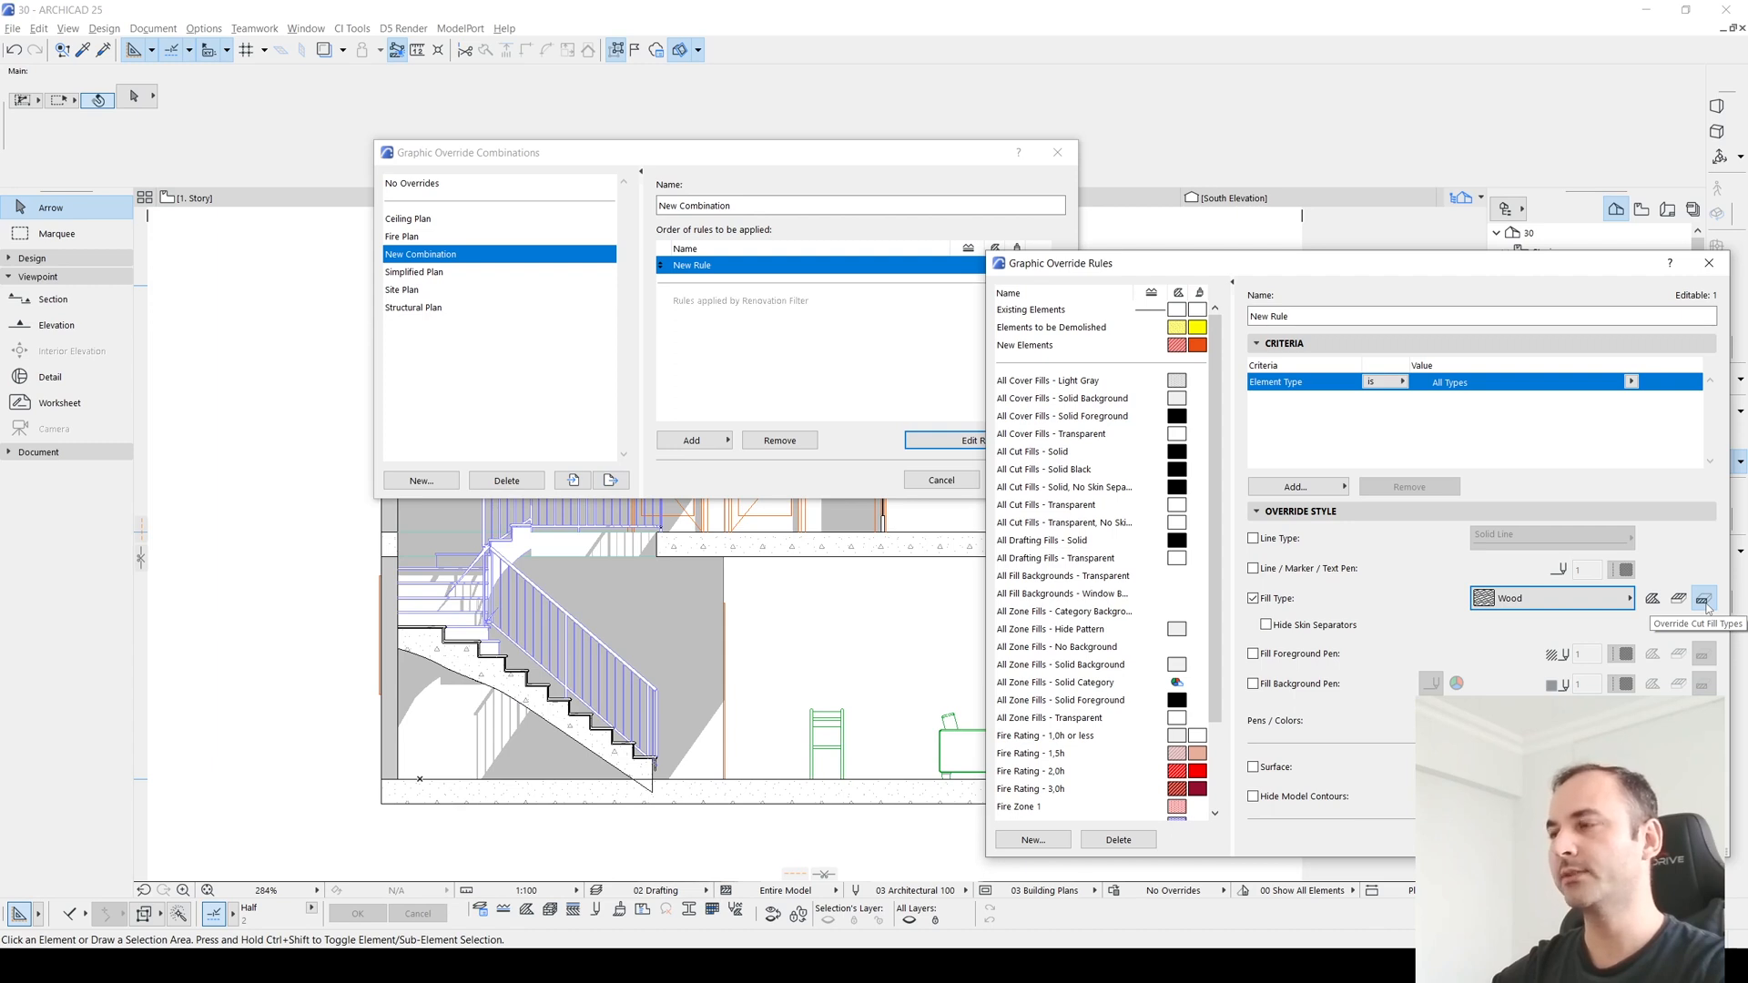
mouse_move(1683, 599)
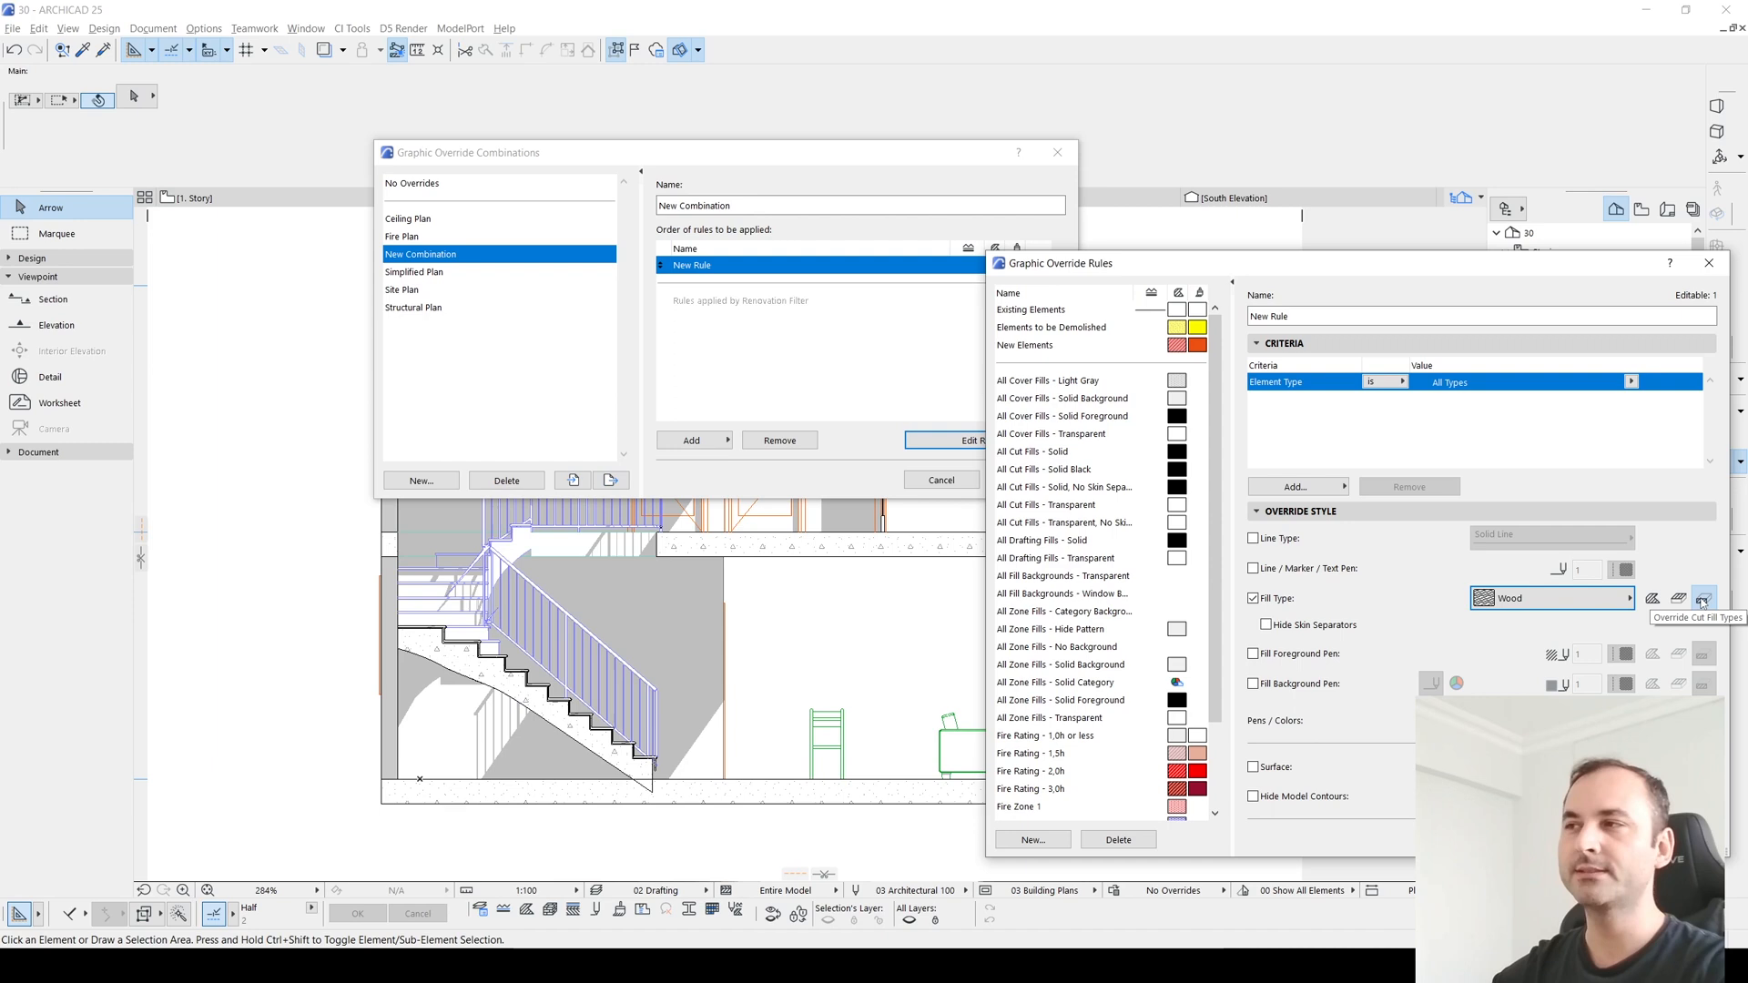
mouse_move(1705, 598)
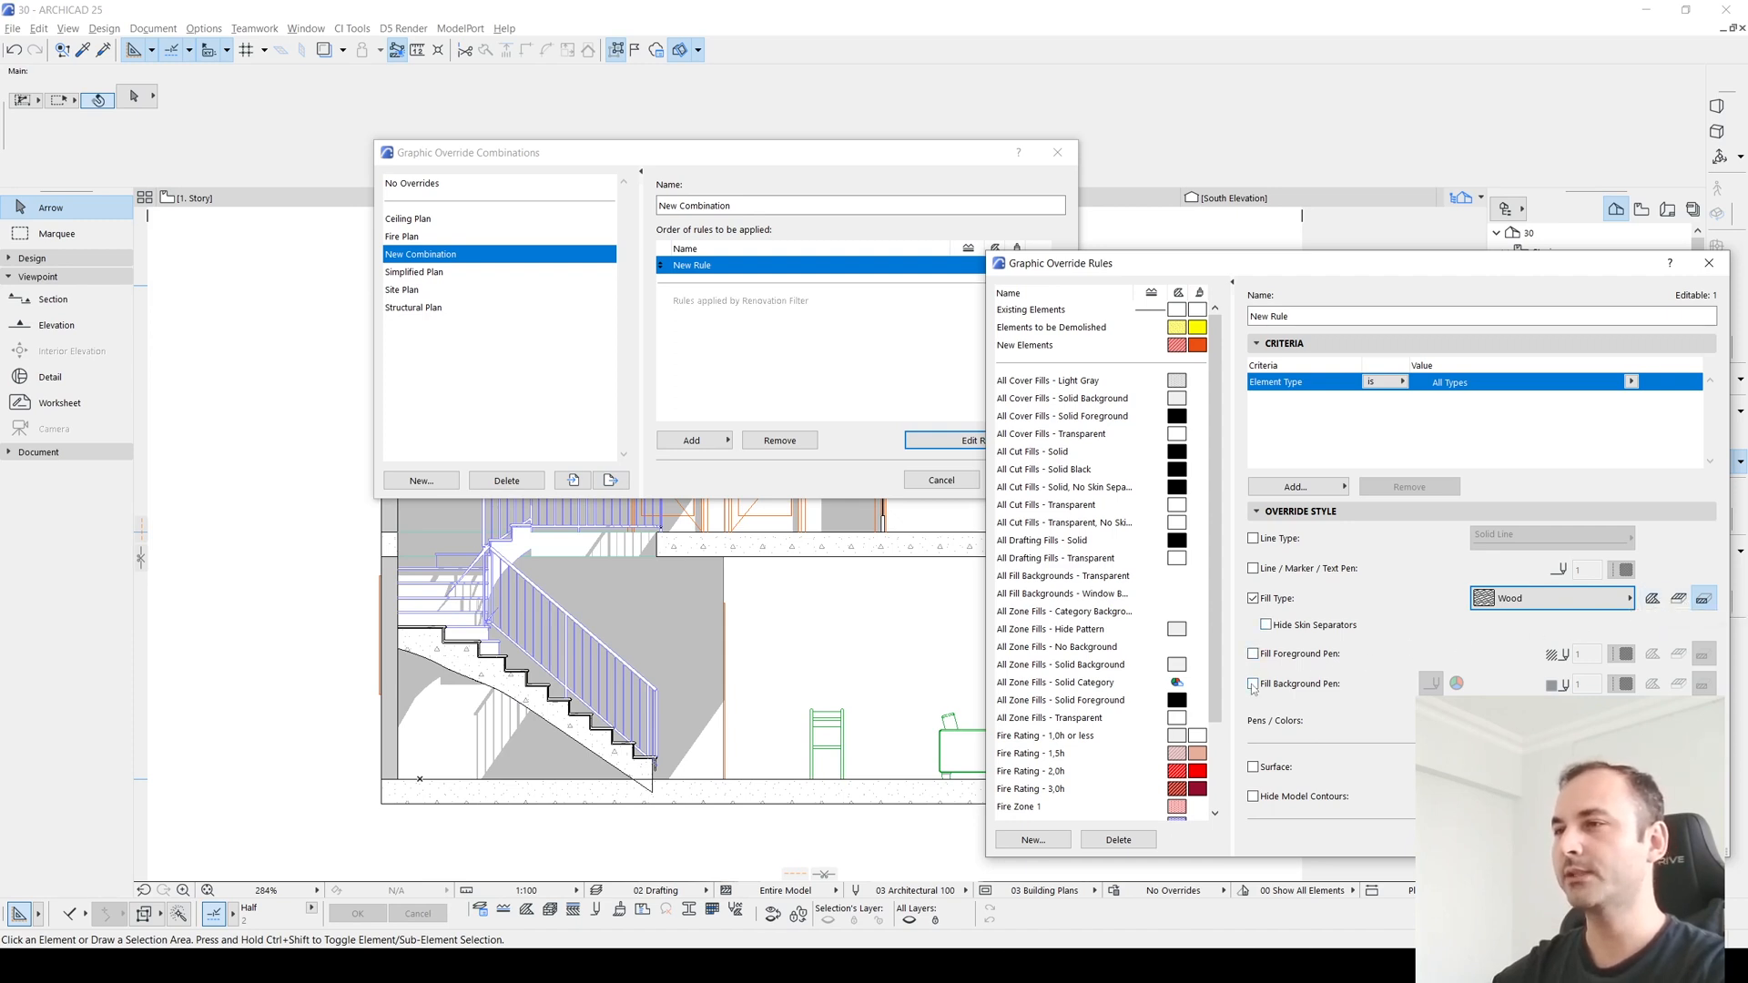
Step: Enable Fill Background Pen and pick a pen colour from the palette
click(1253, 683)
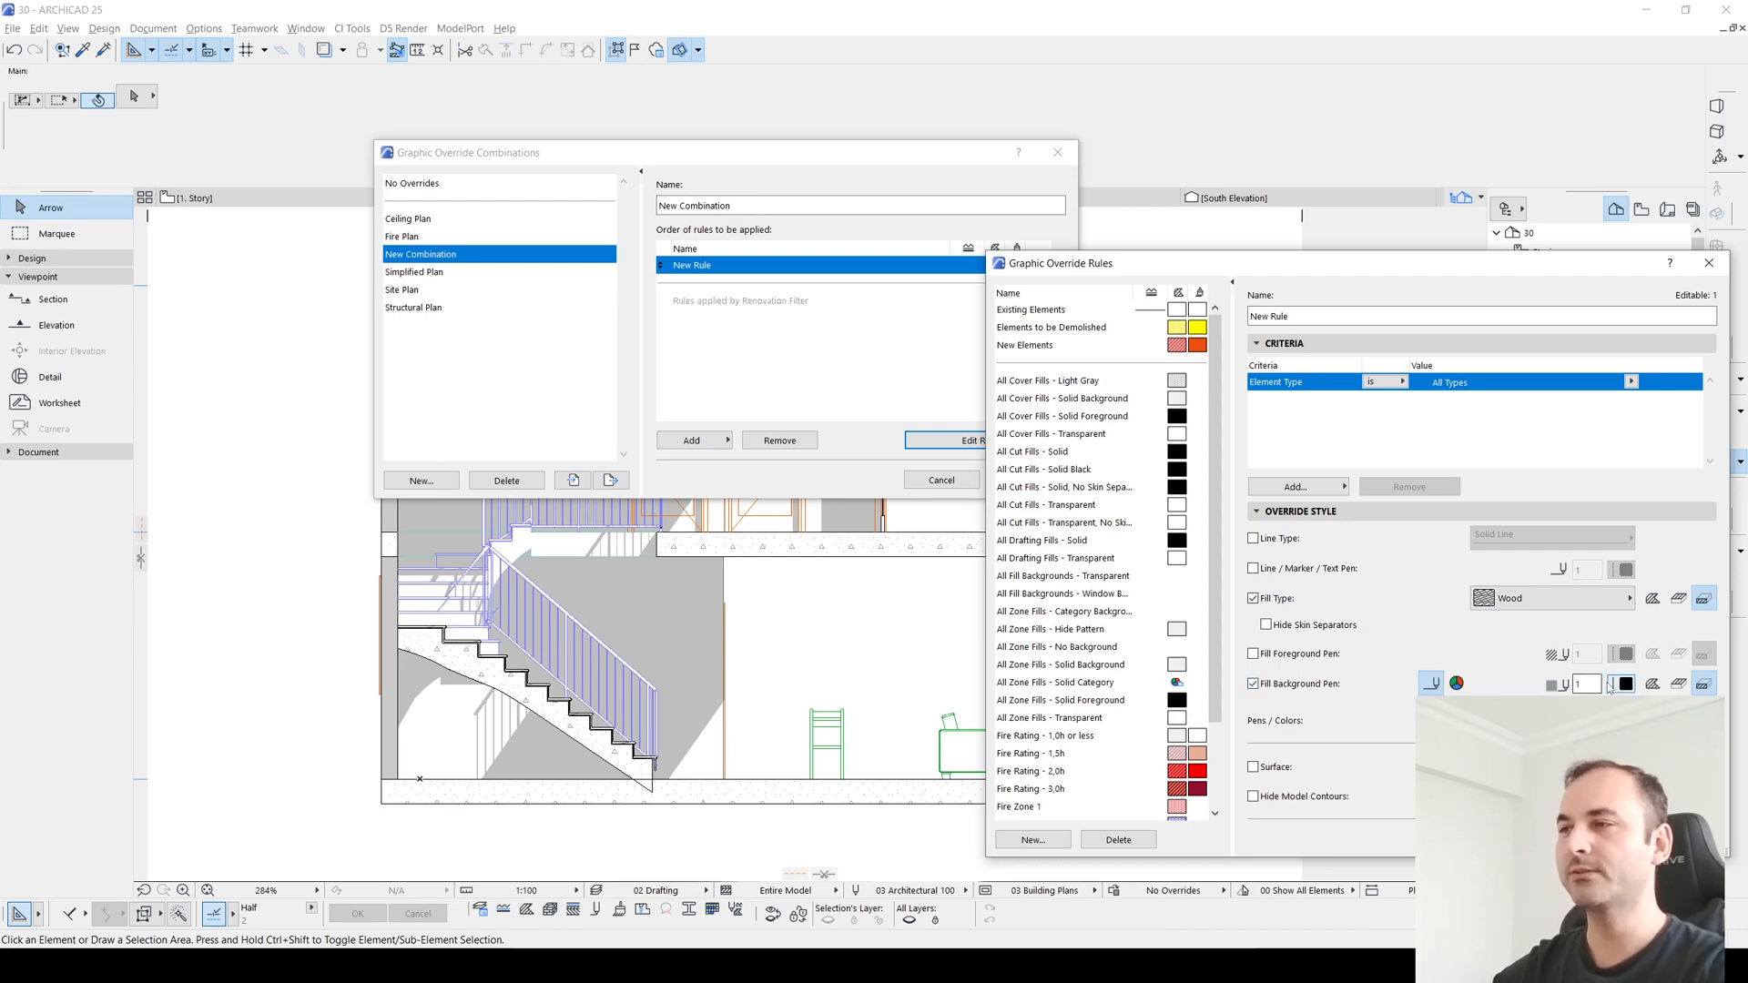
click(1623, 683)
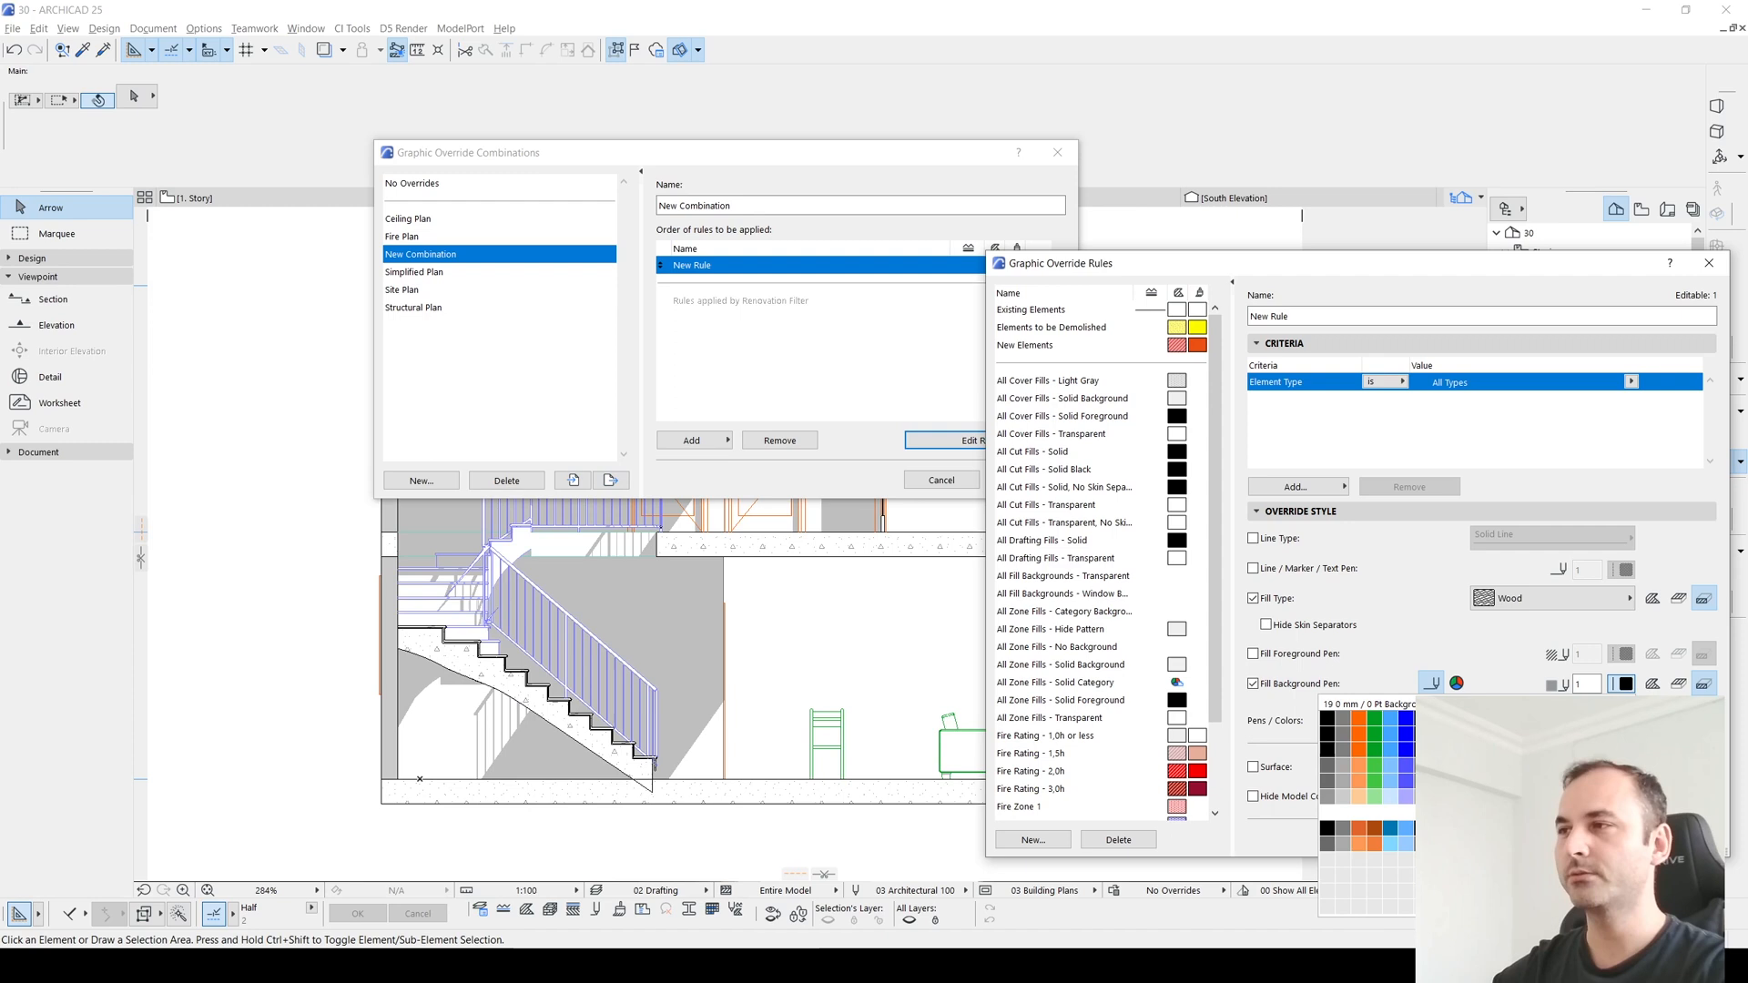
click(1251, 654)
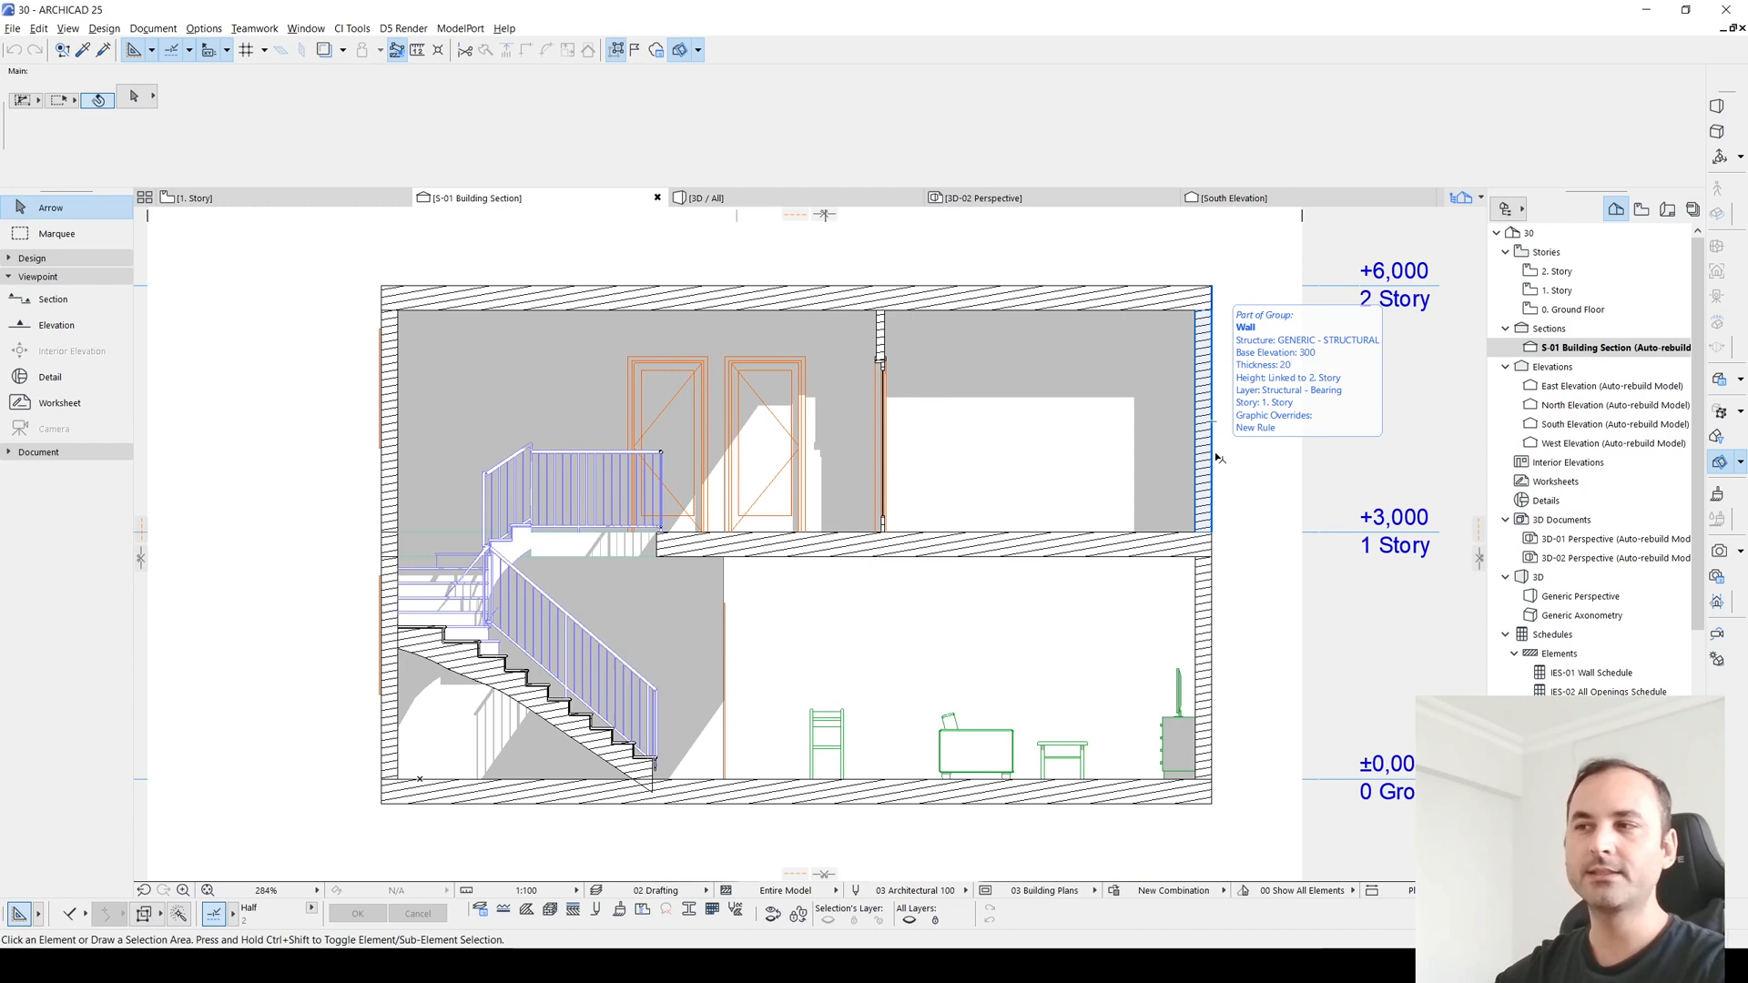
mouse_move(1164, 792)
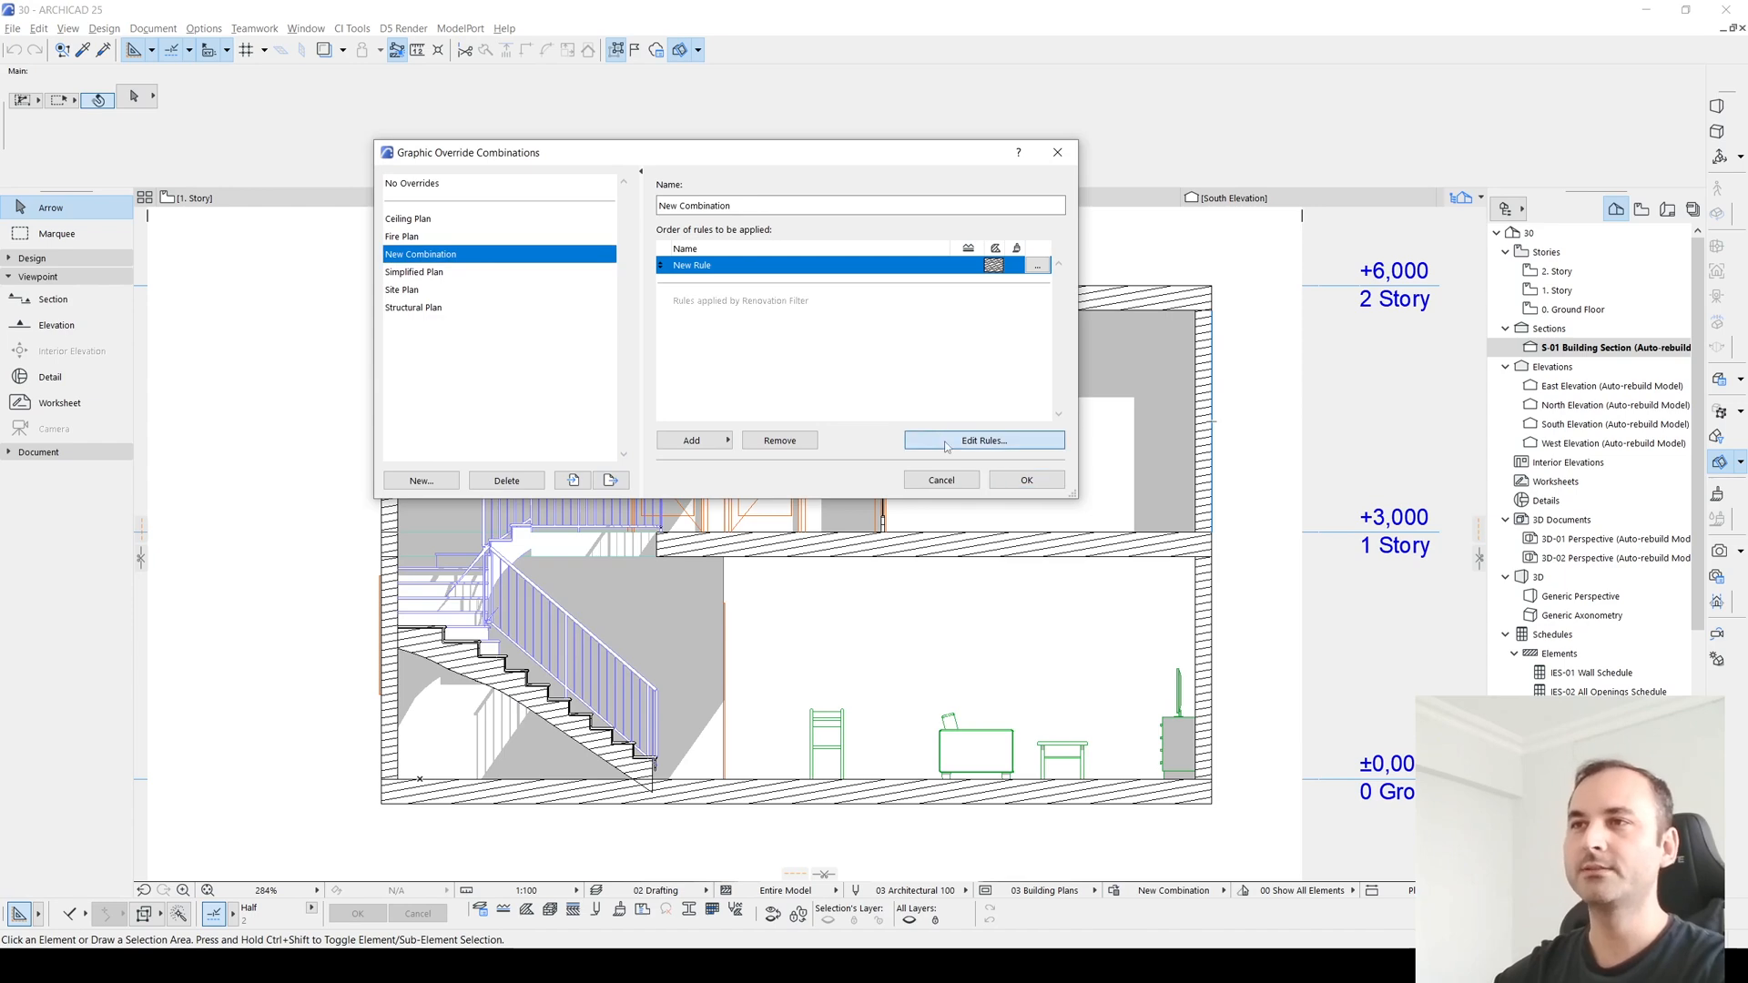
Step: Edit New Rule to use a hatch fill with a new background pen and apply the combination
click(983, 440)
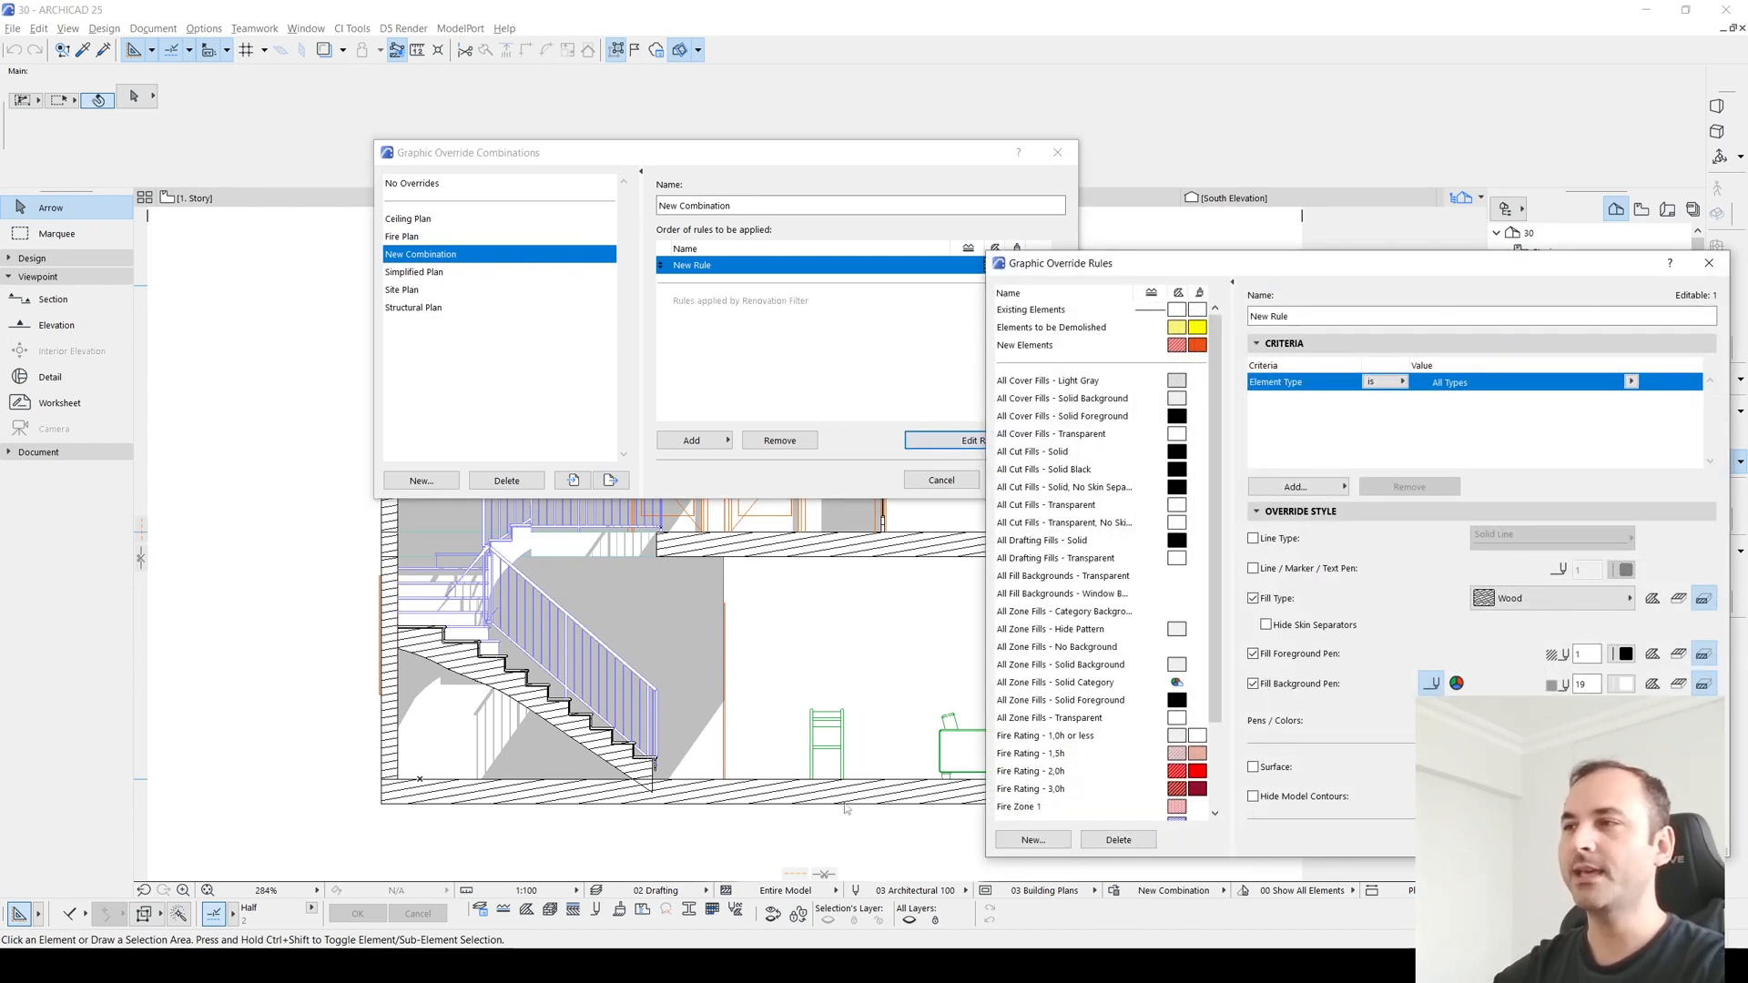
click(1623, 683)
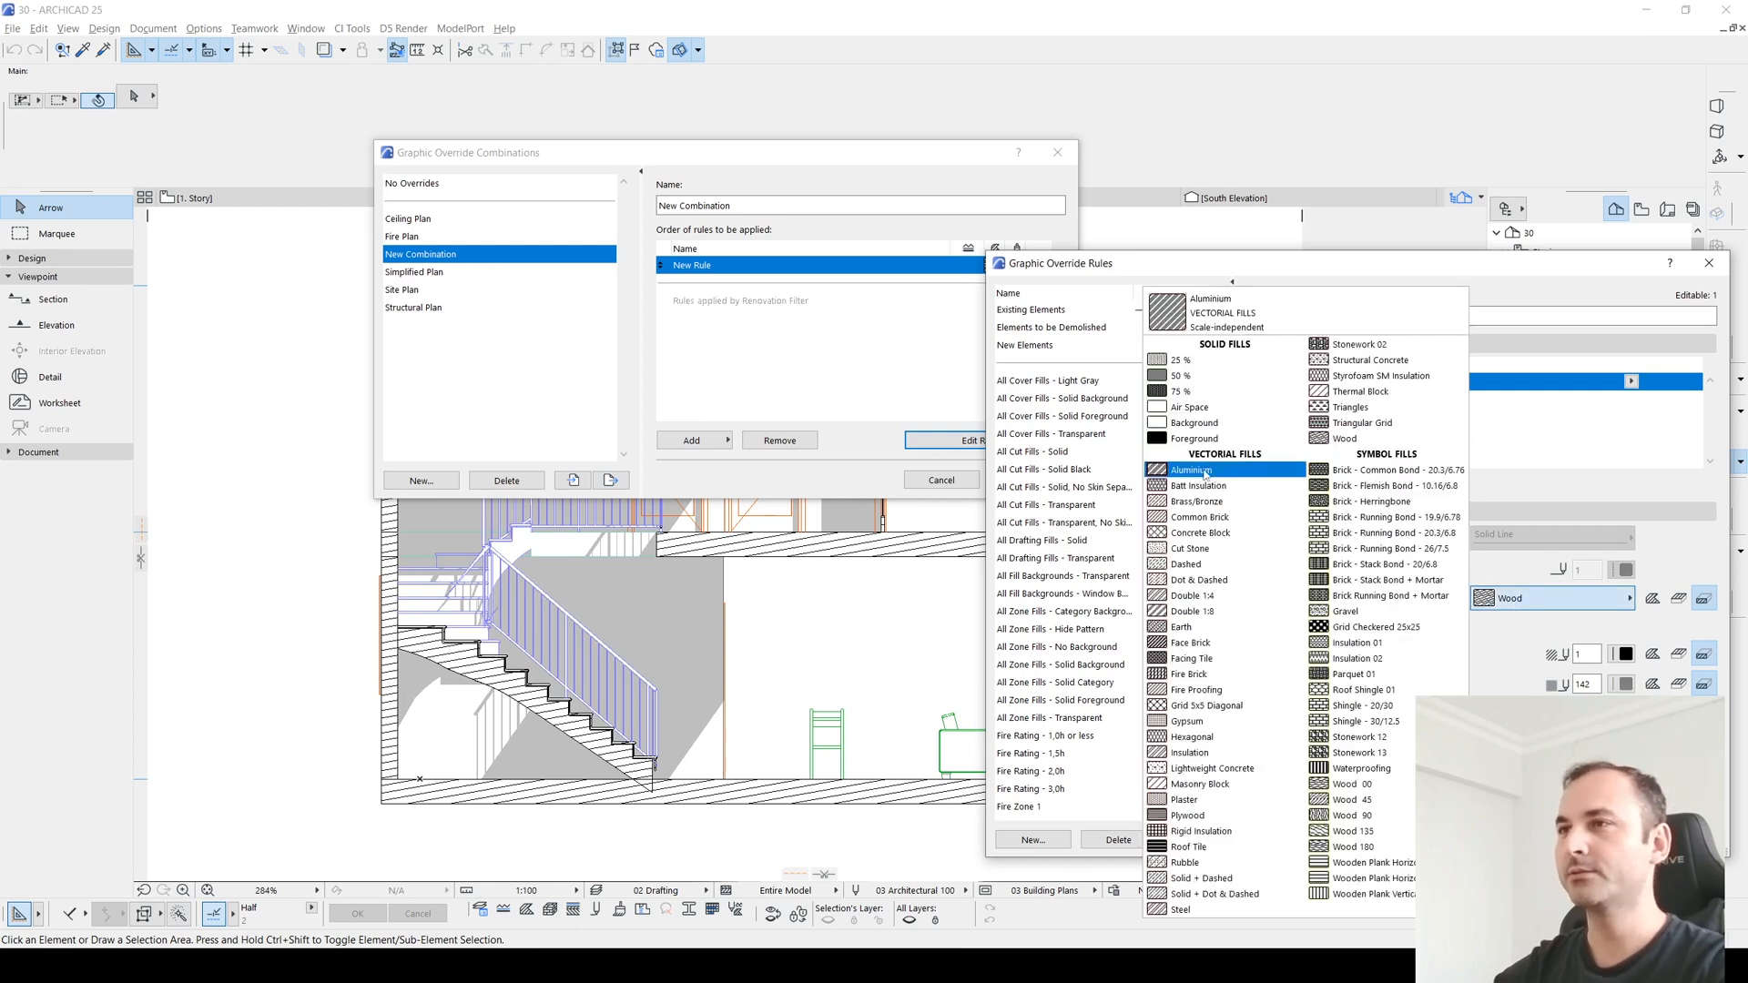
click(1189, 752)
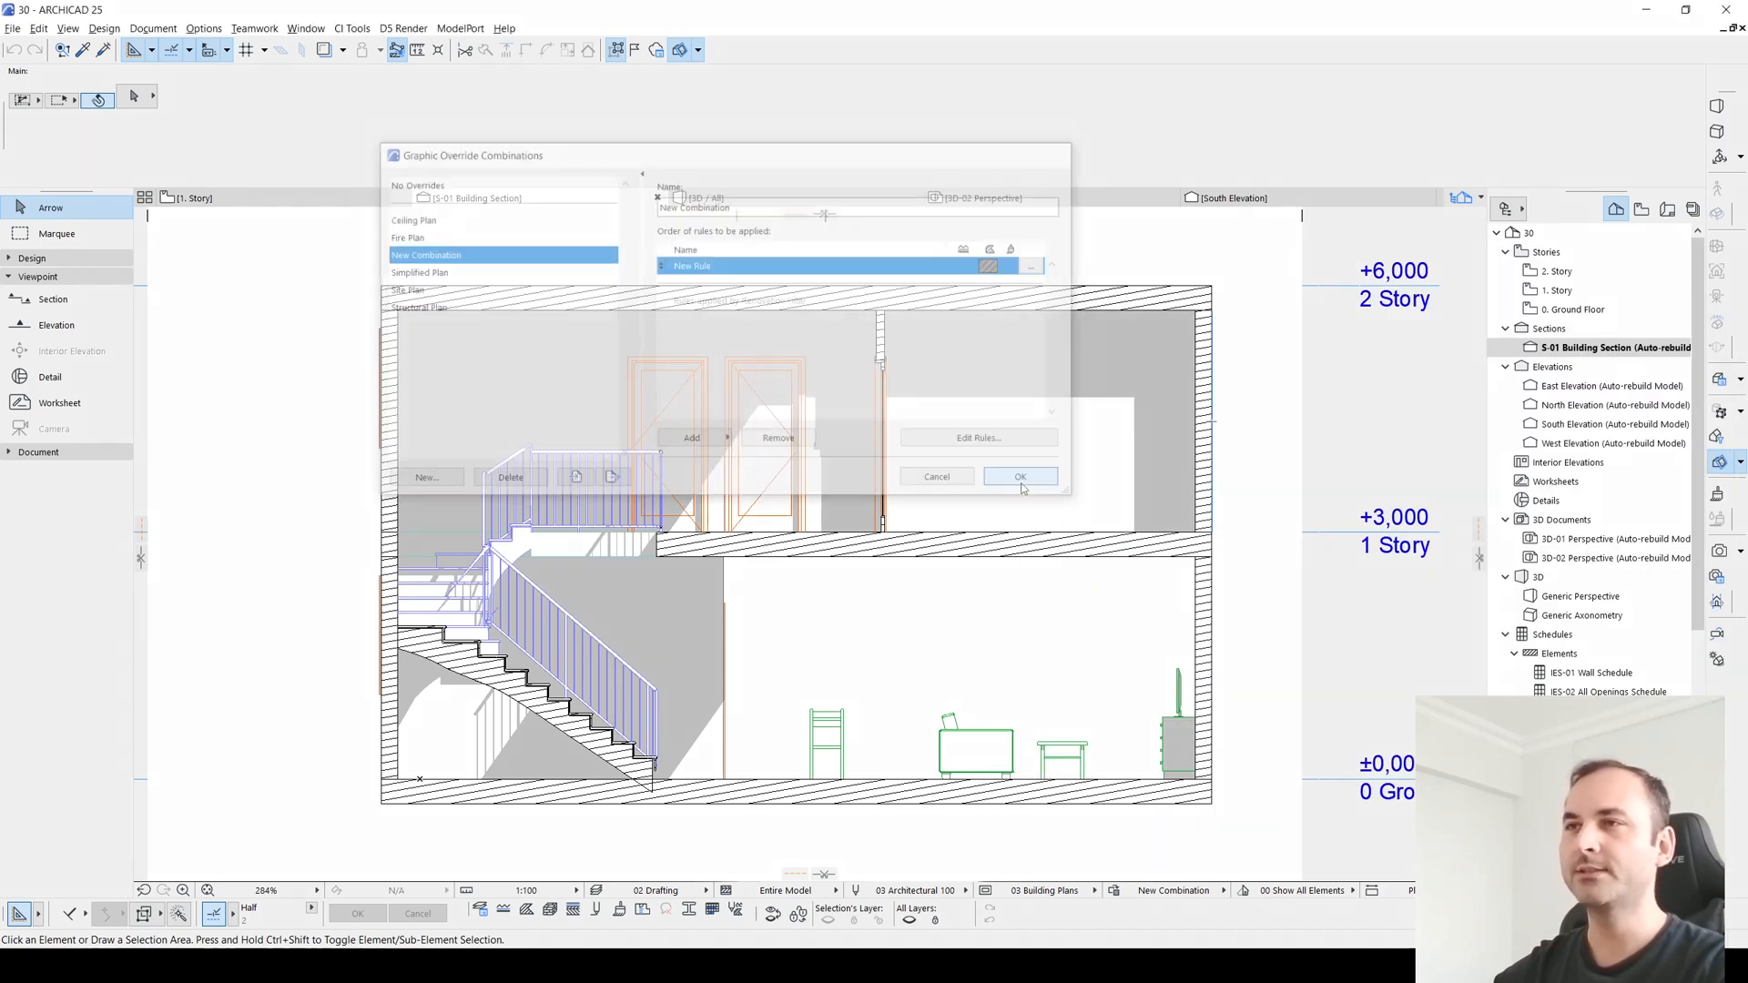
click(1018, 475)
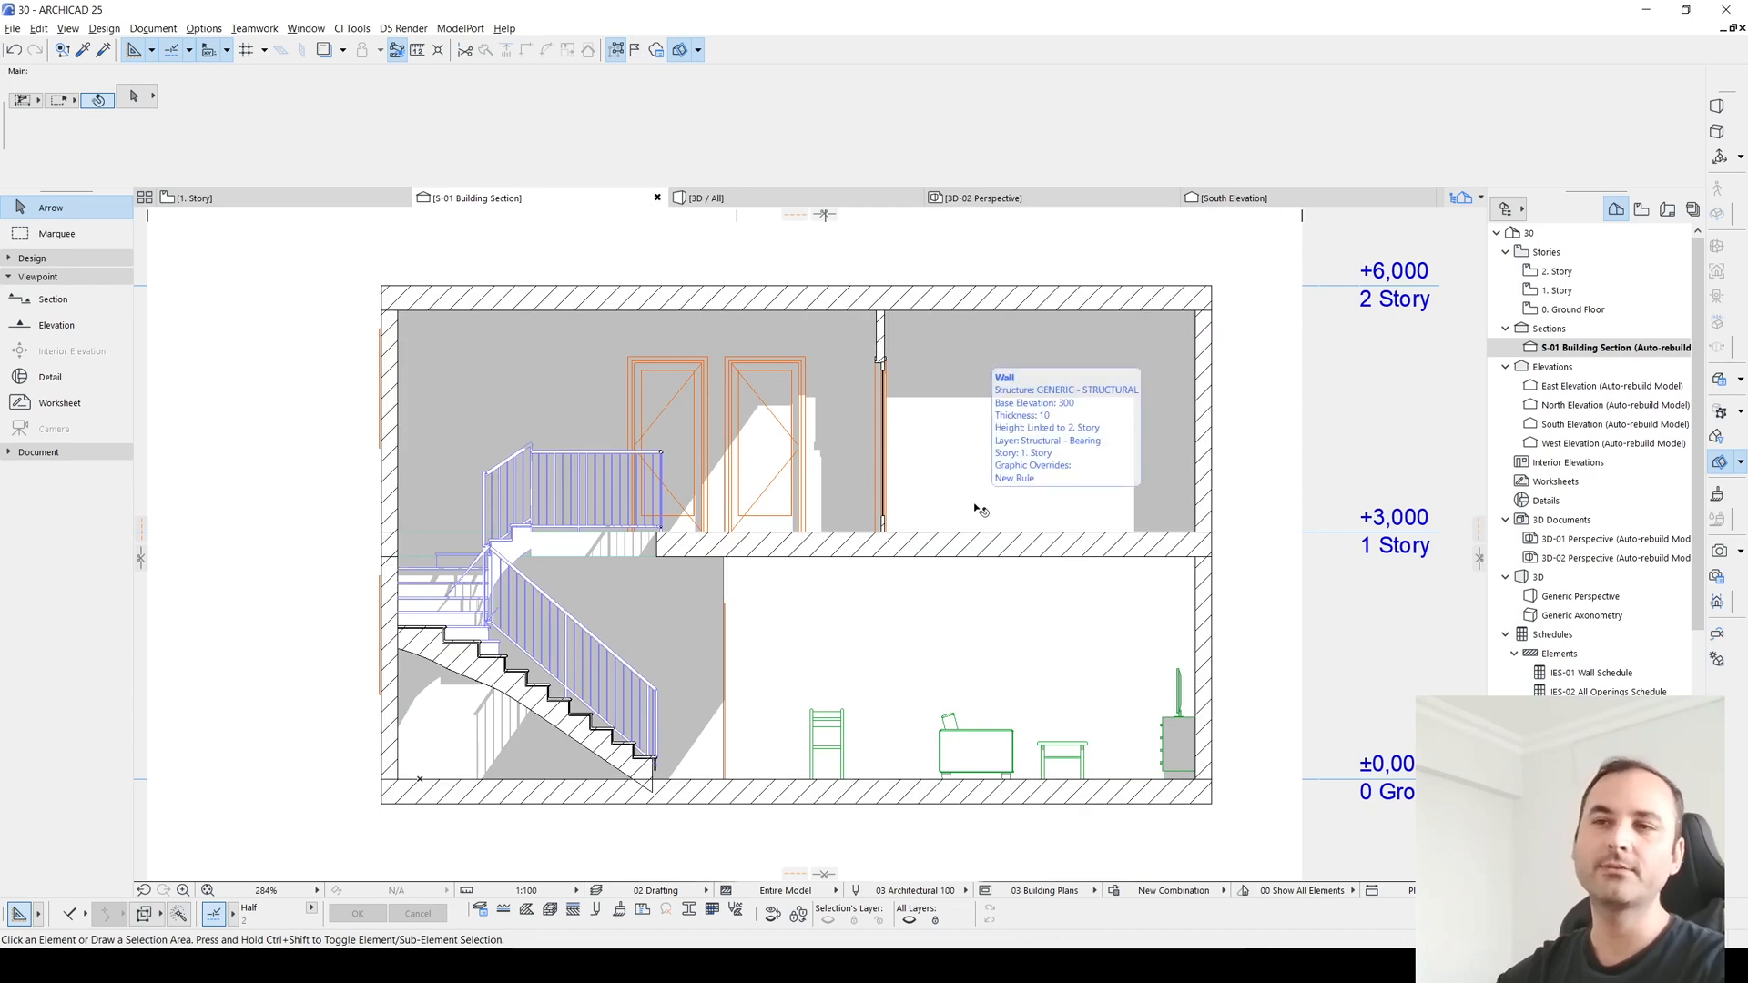
mouse_move(1151, 820)
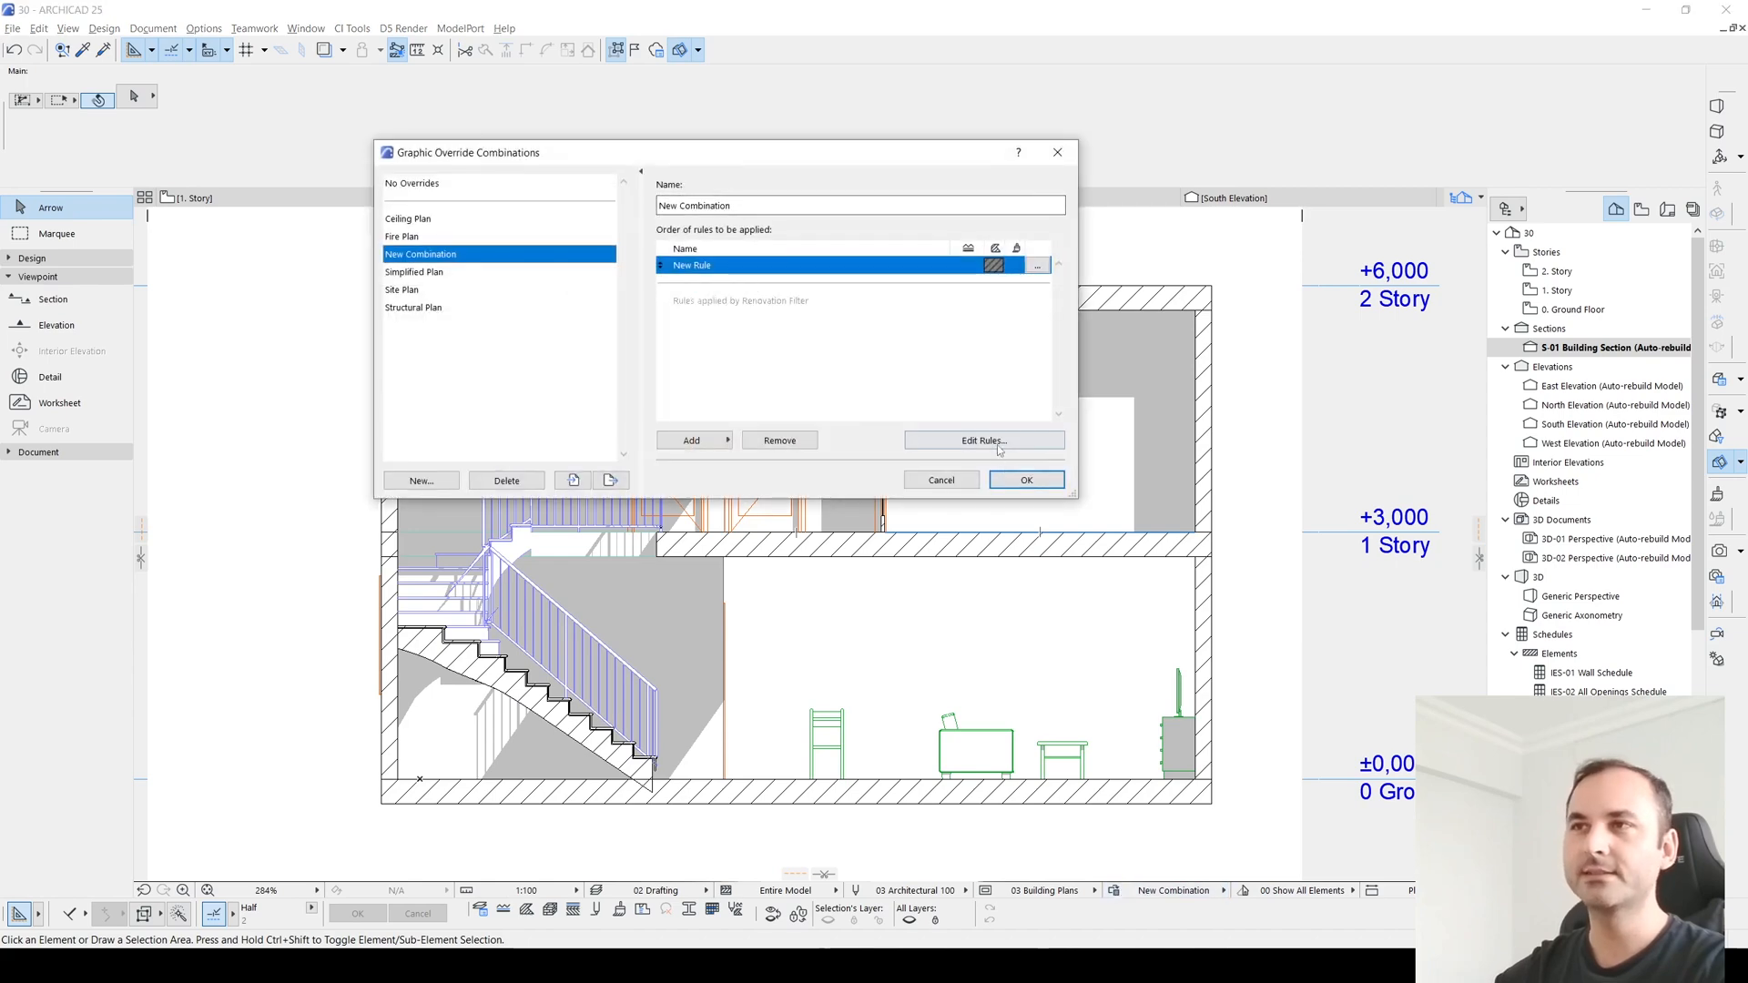
click(981, 441)
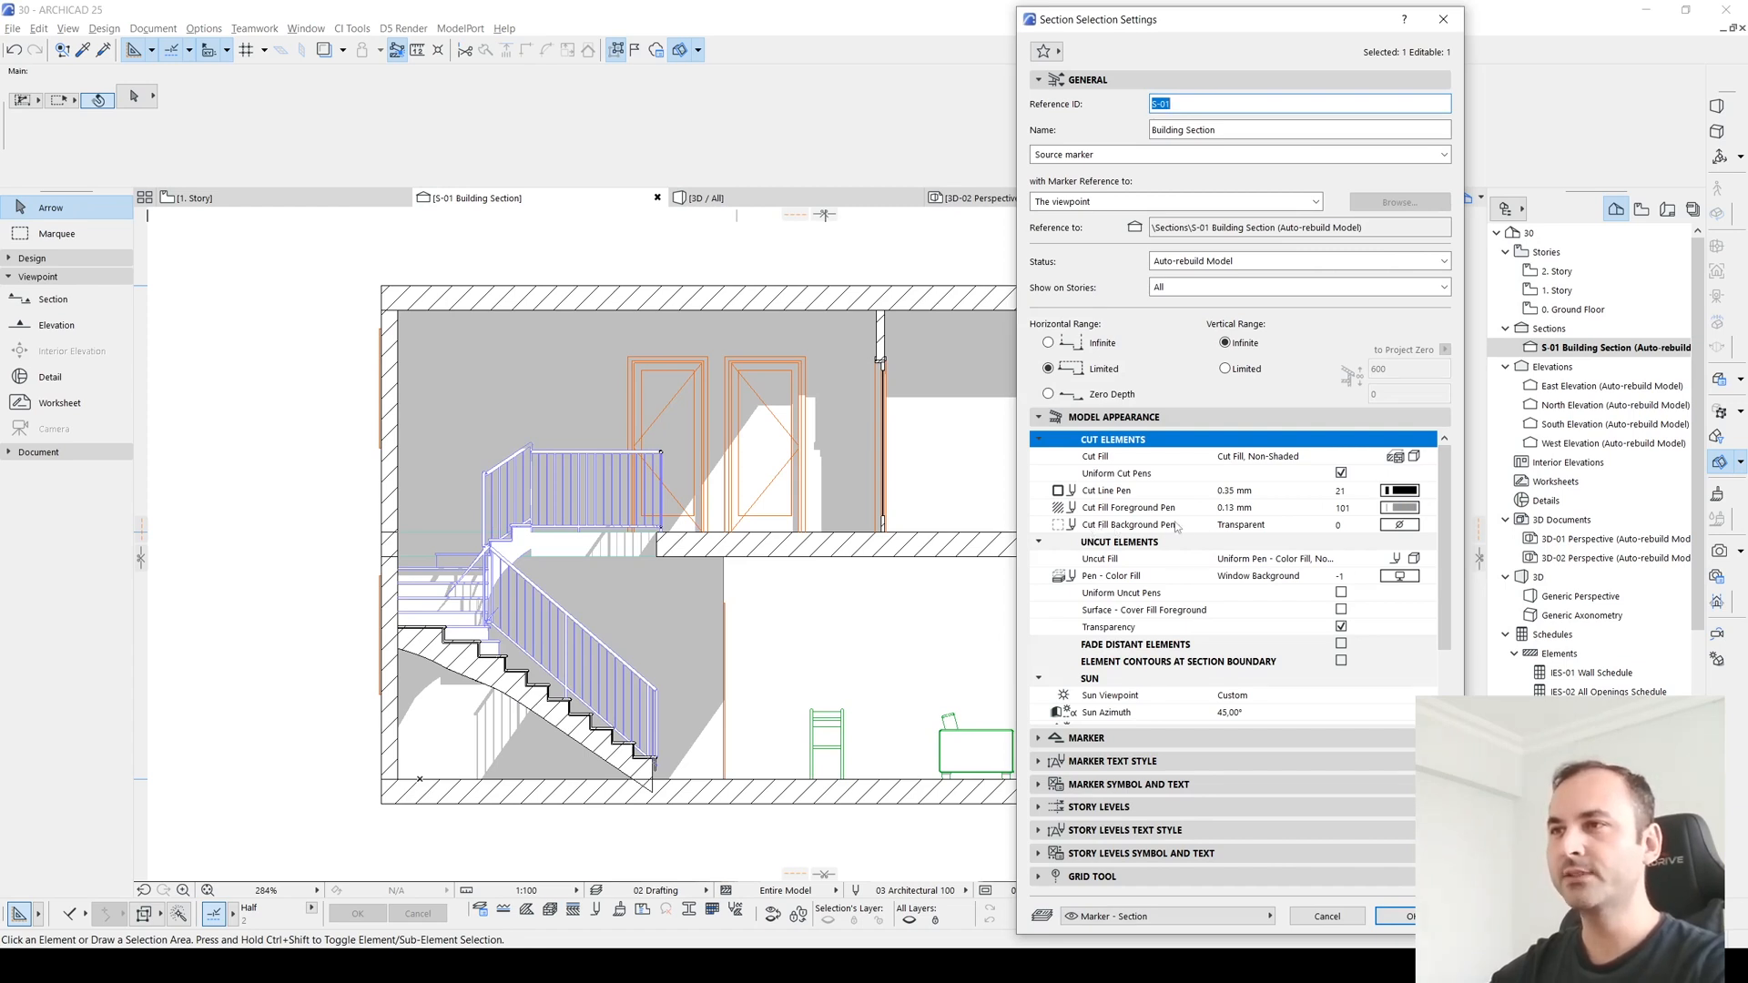
mouse_move(1353, 538)
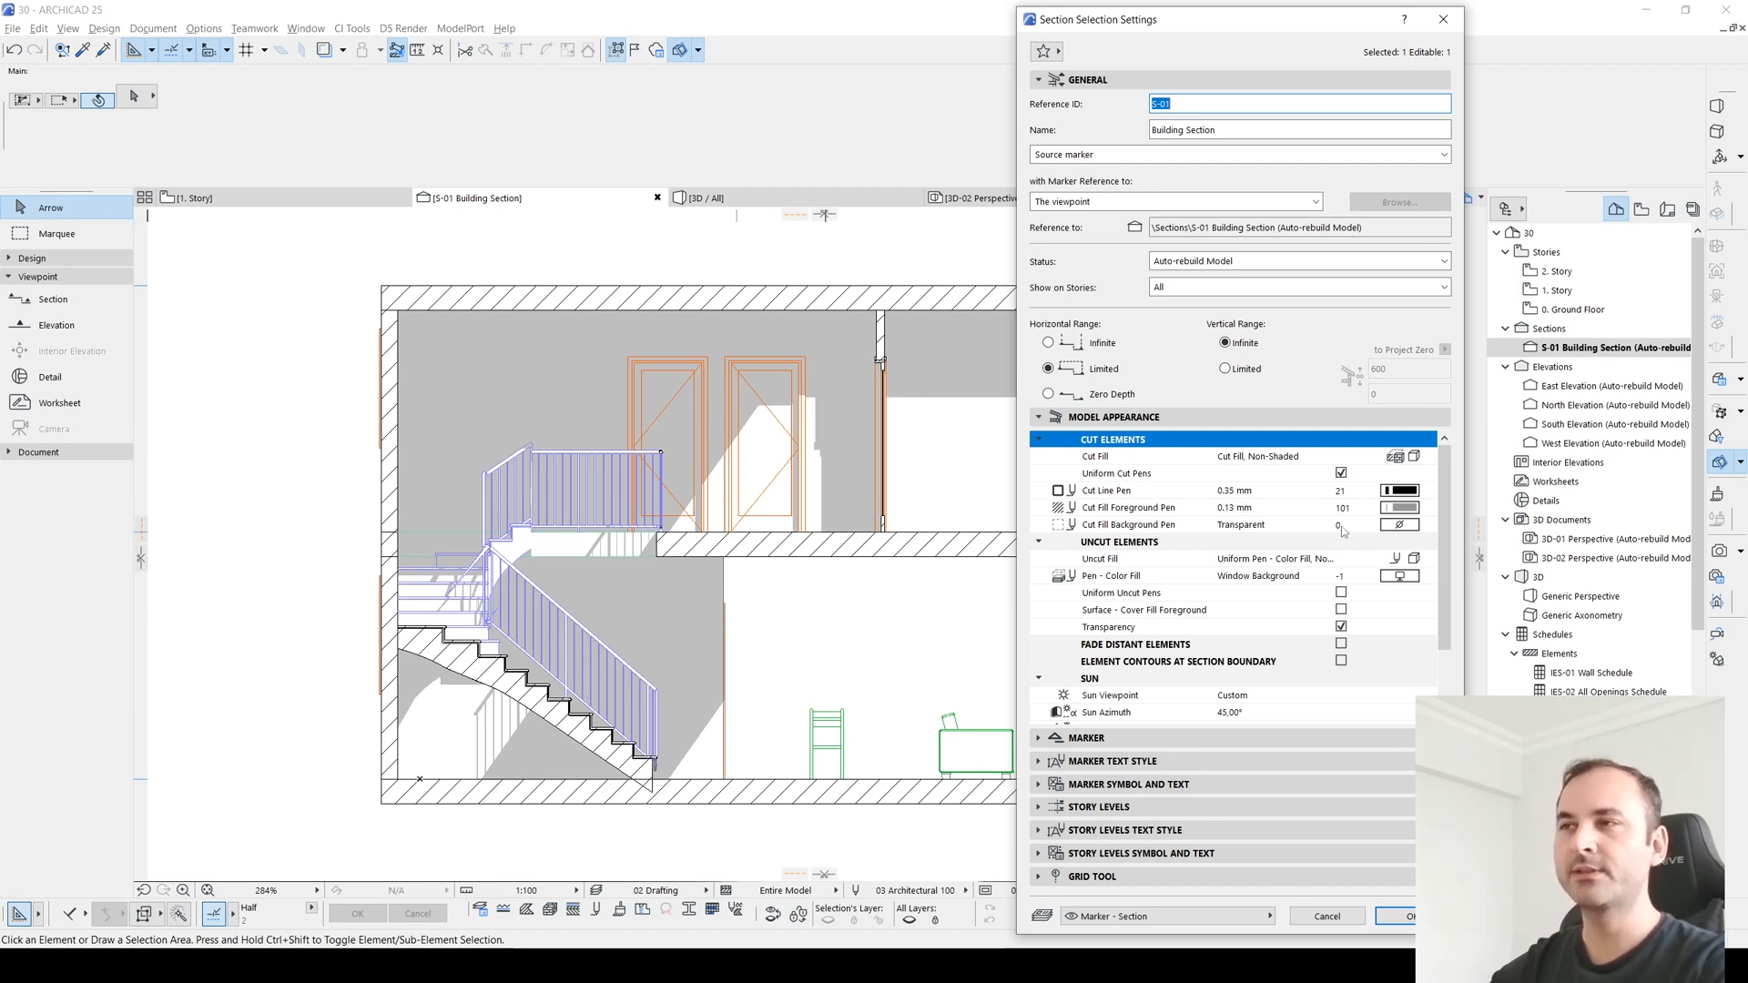
mouse_move(1373, 535)
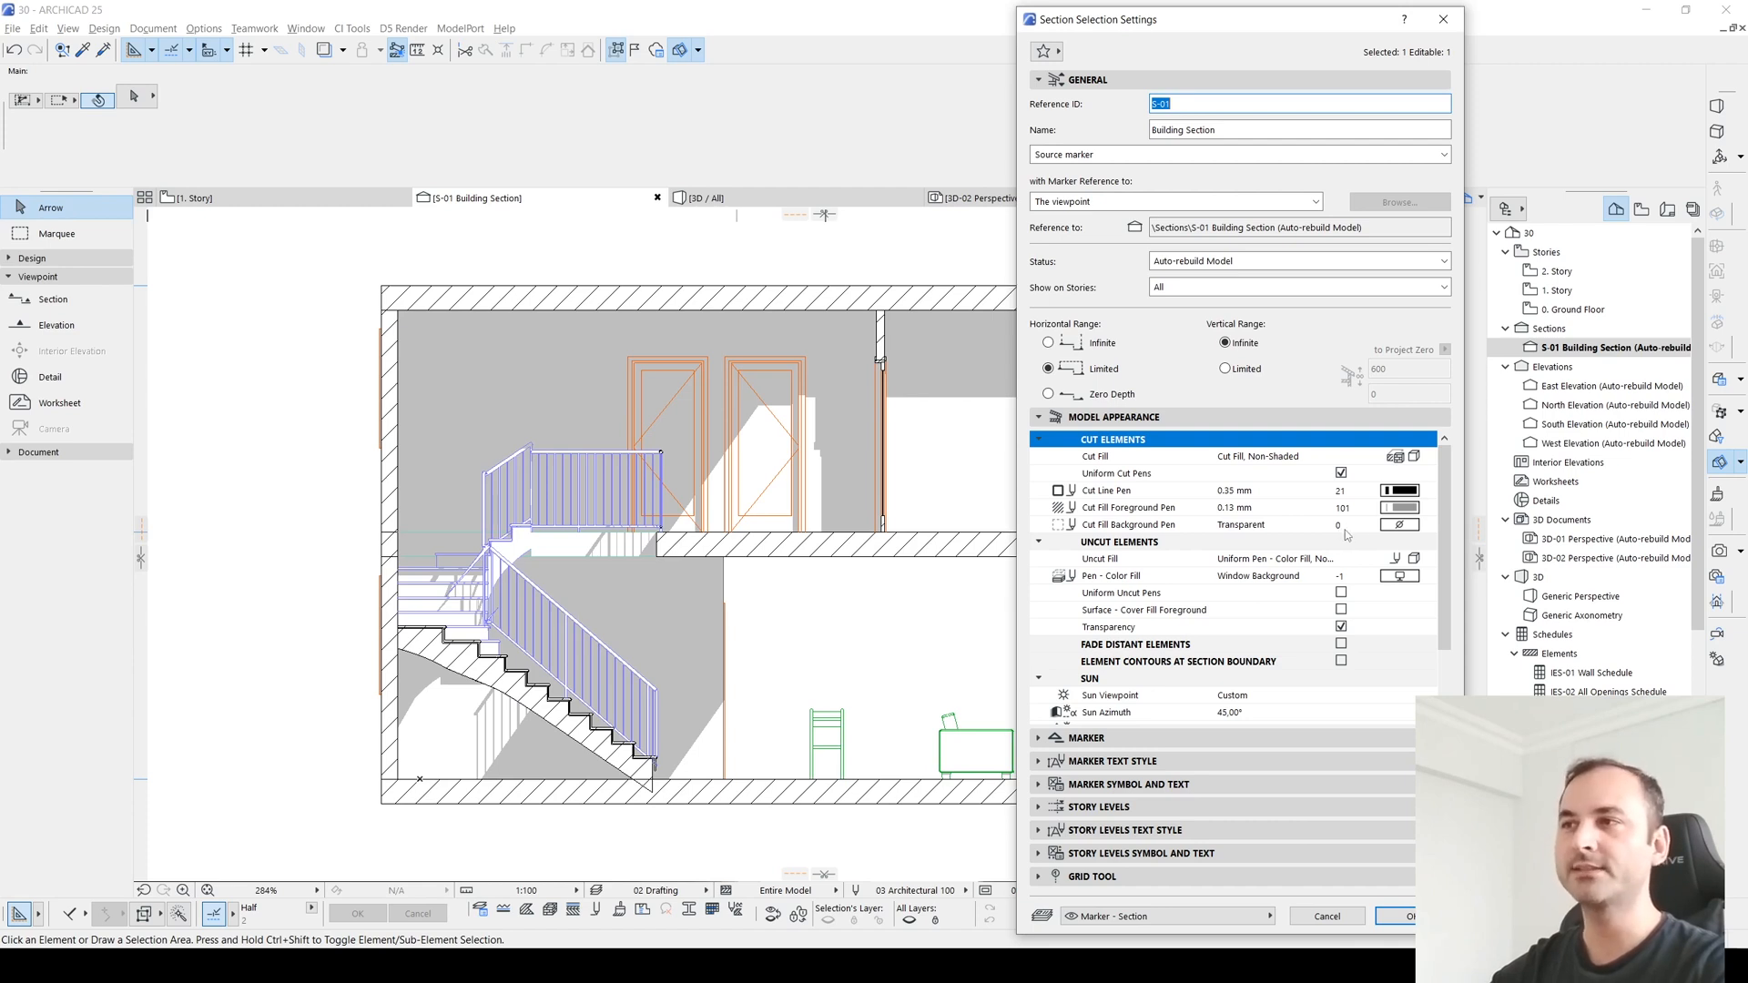
Step: Set the Cut Fill Background Pen to gray pen 19 and confirm the section settings
click(1399, 524)
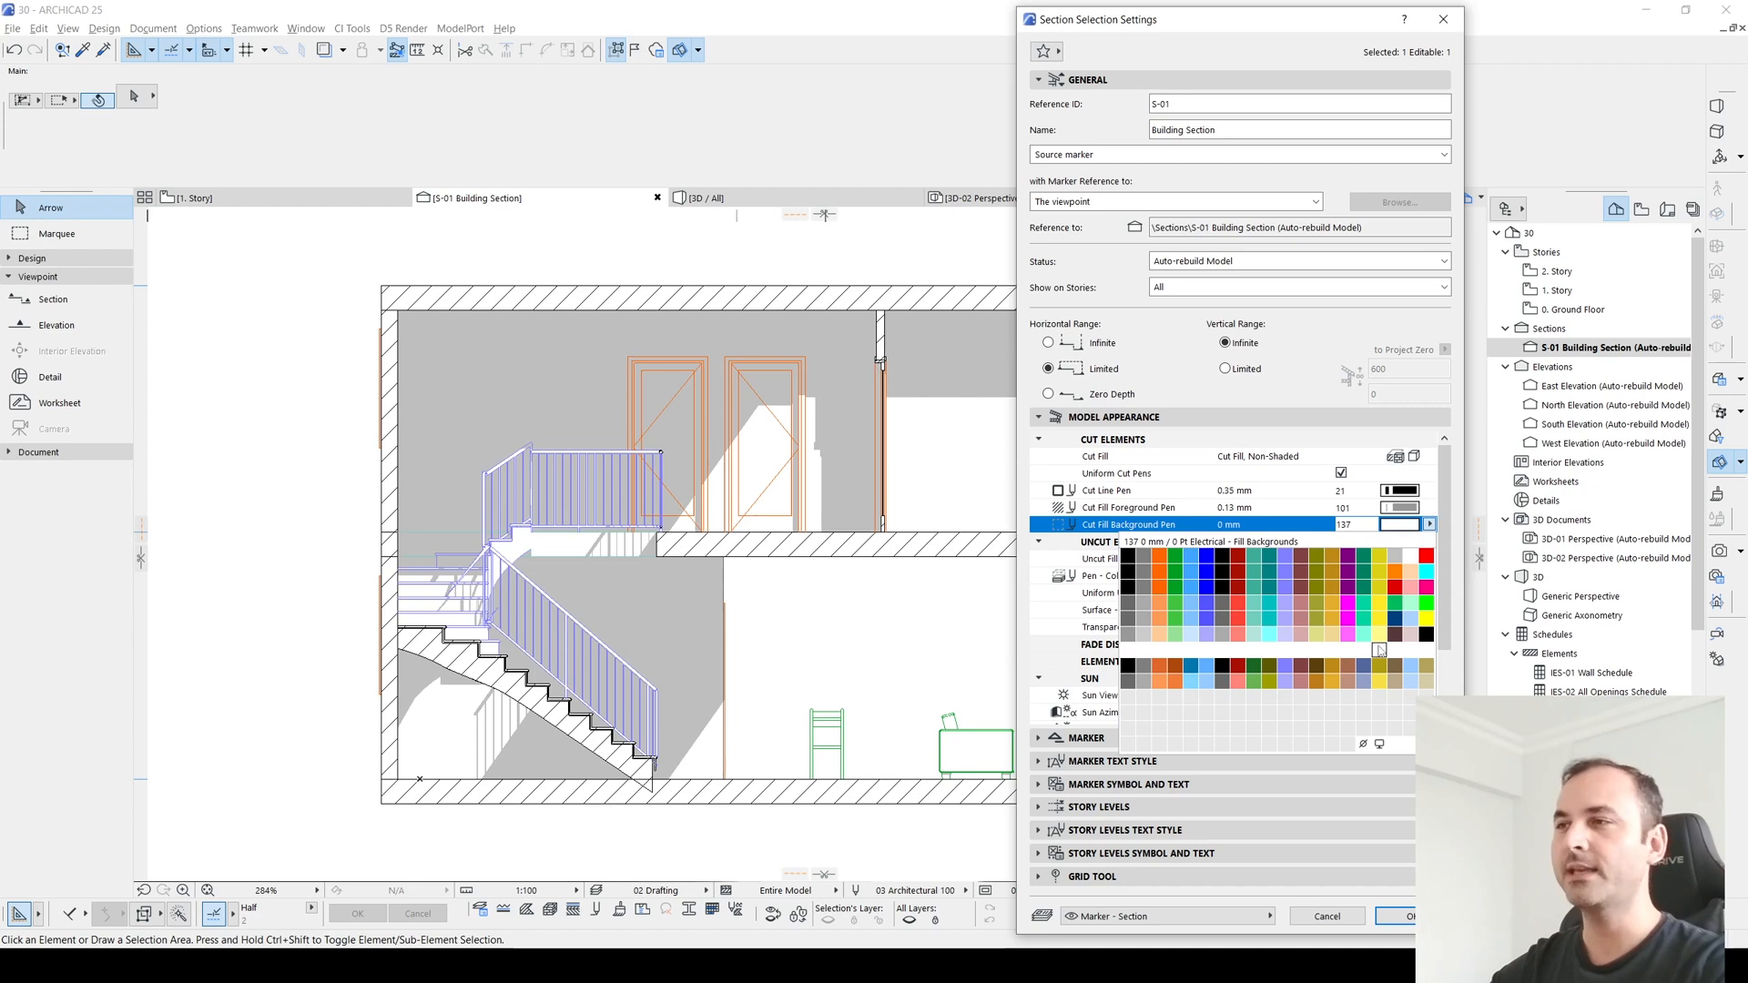
click(1349, 605)
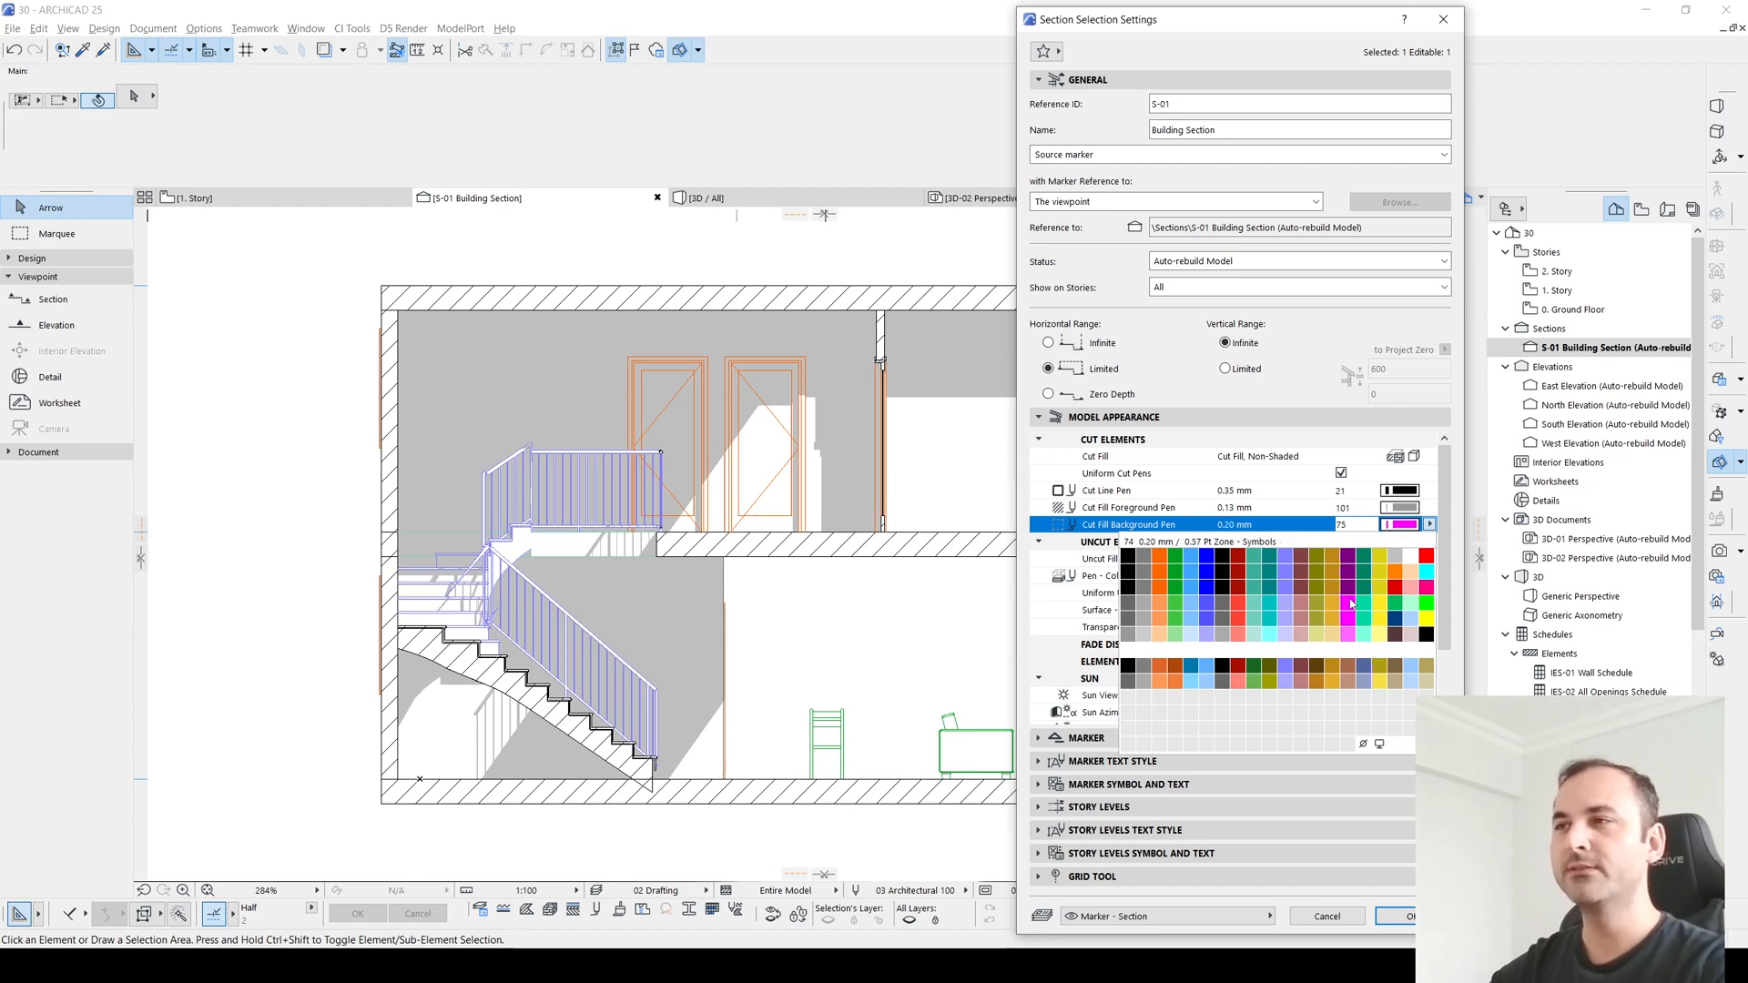
click(1349, 605)
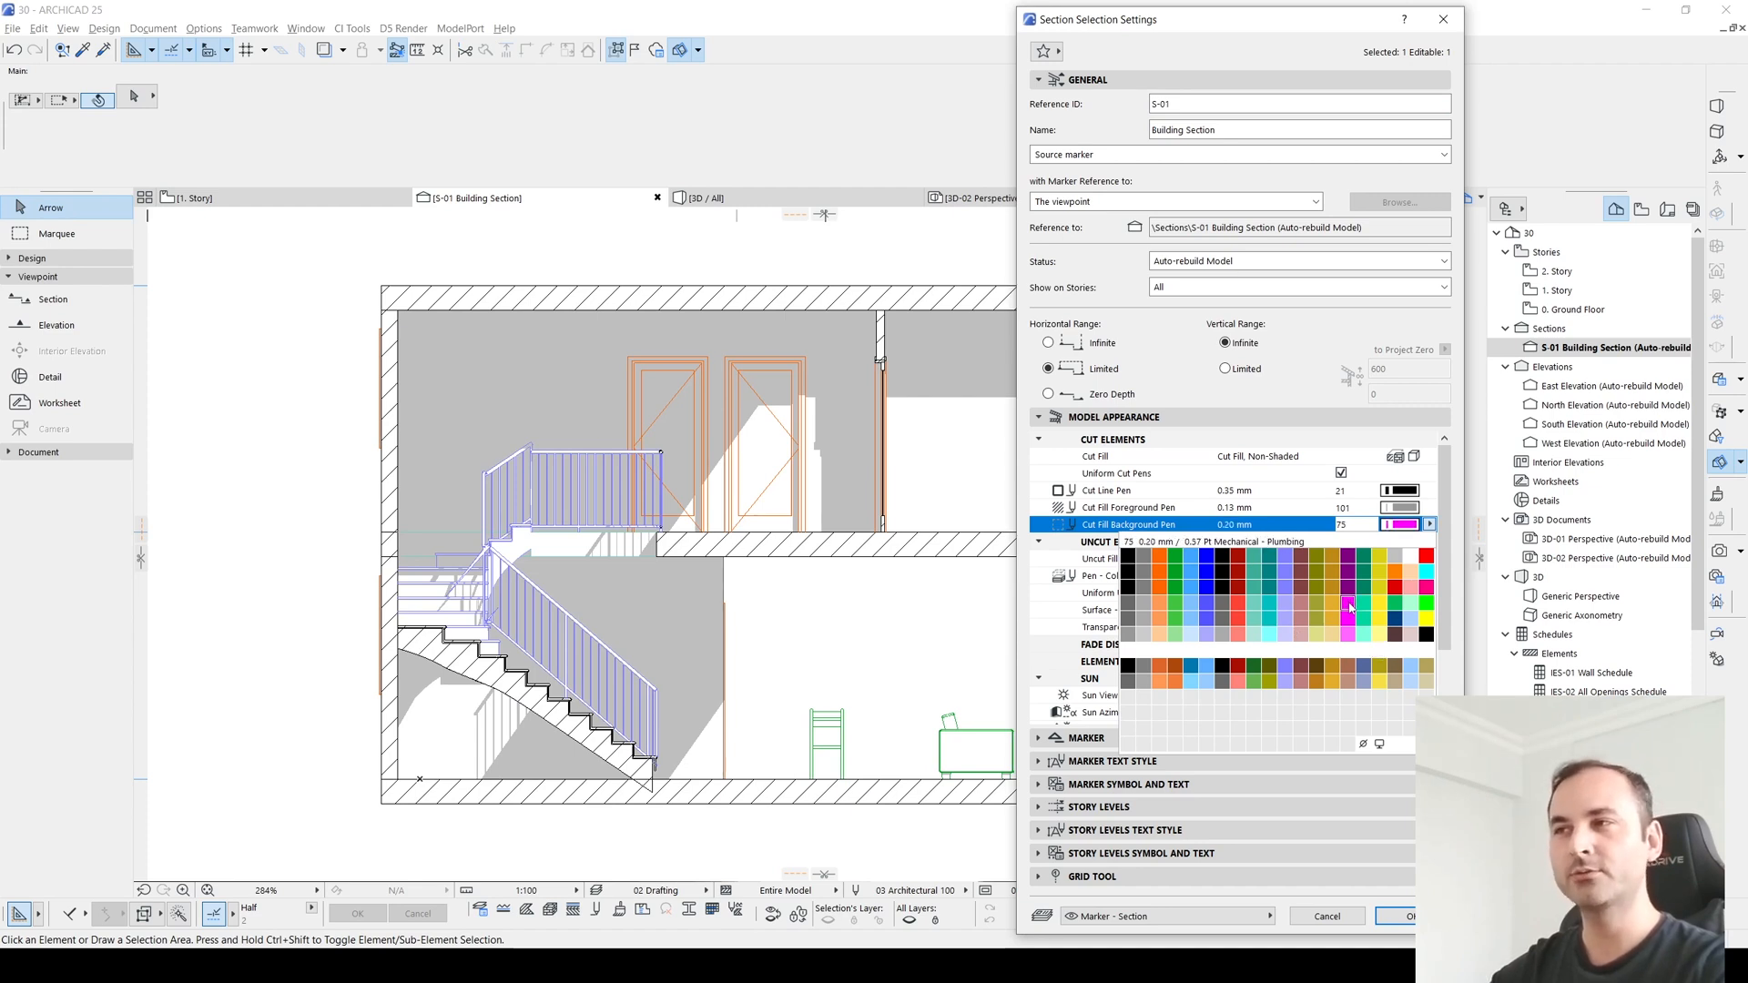
click(1191, 610)
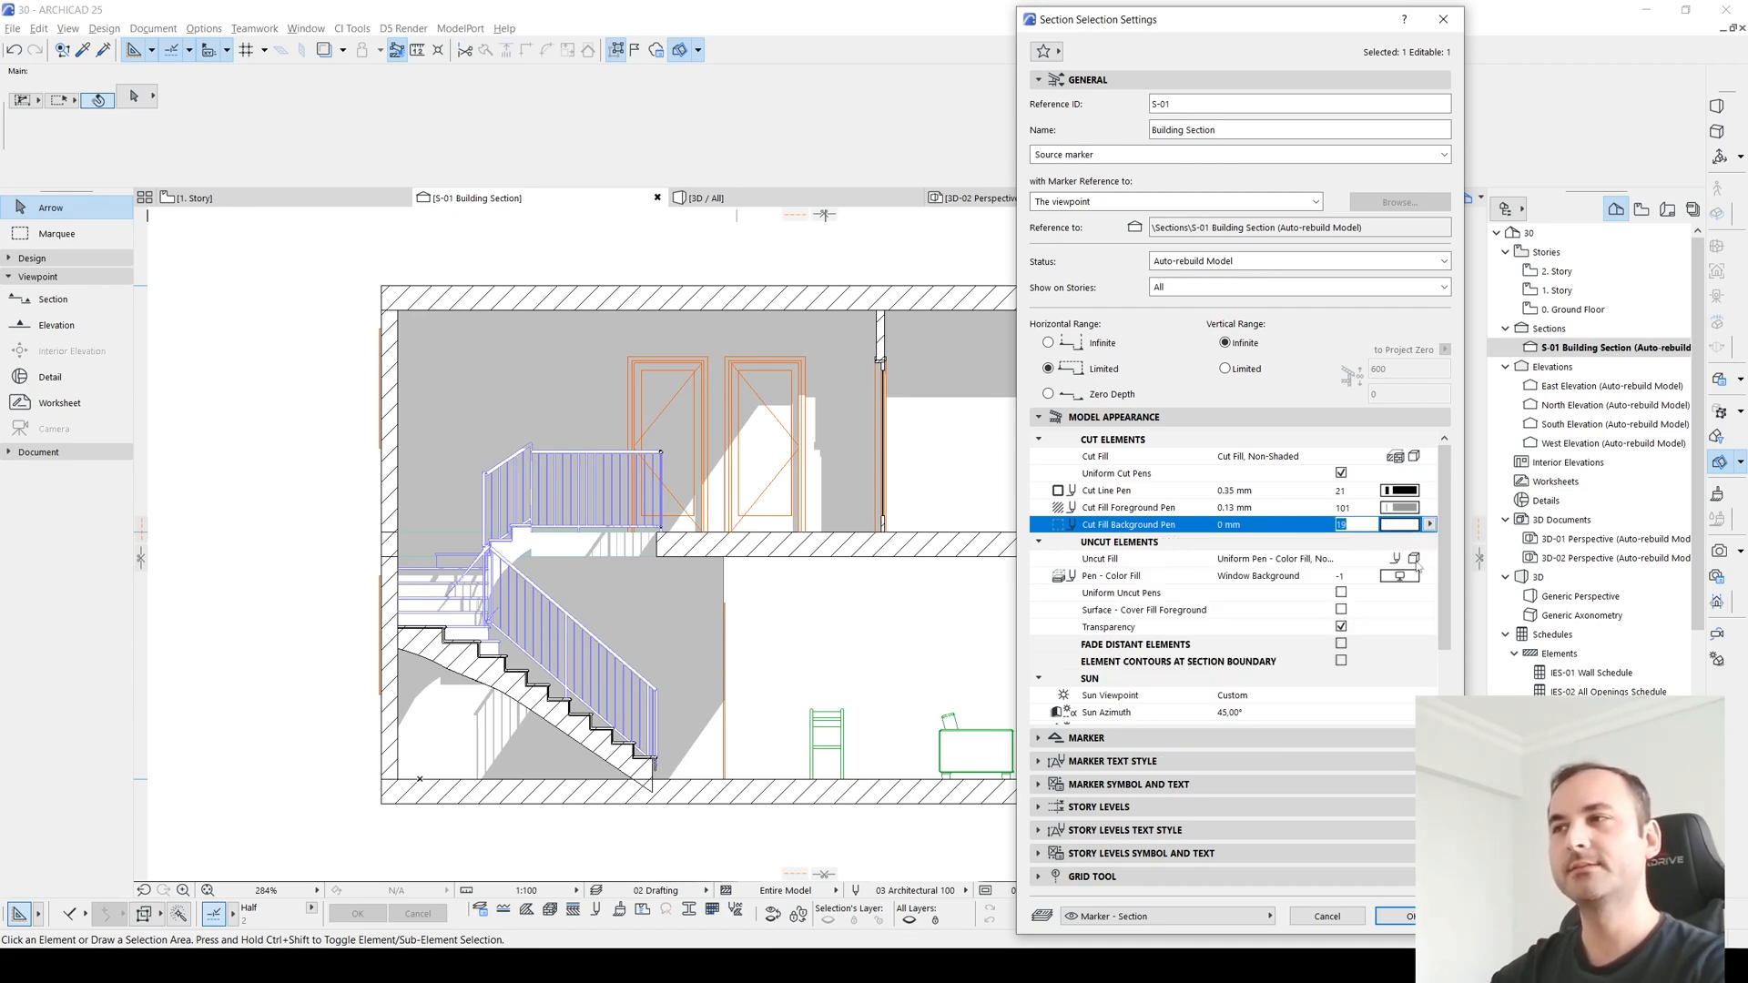
click(1397, 916)
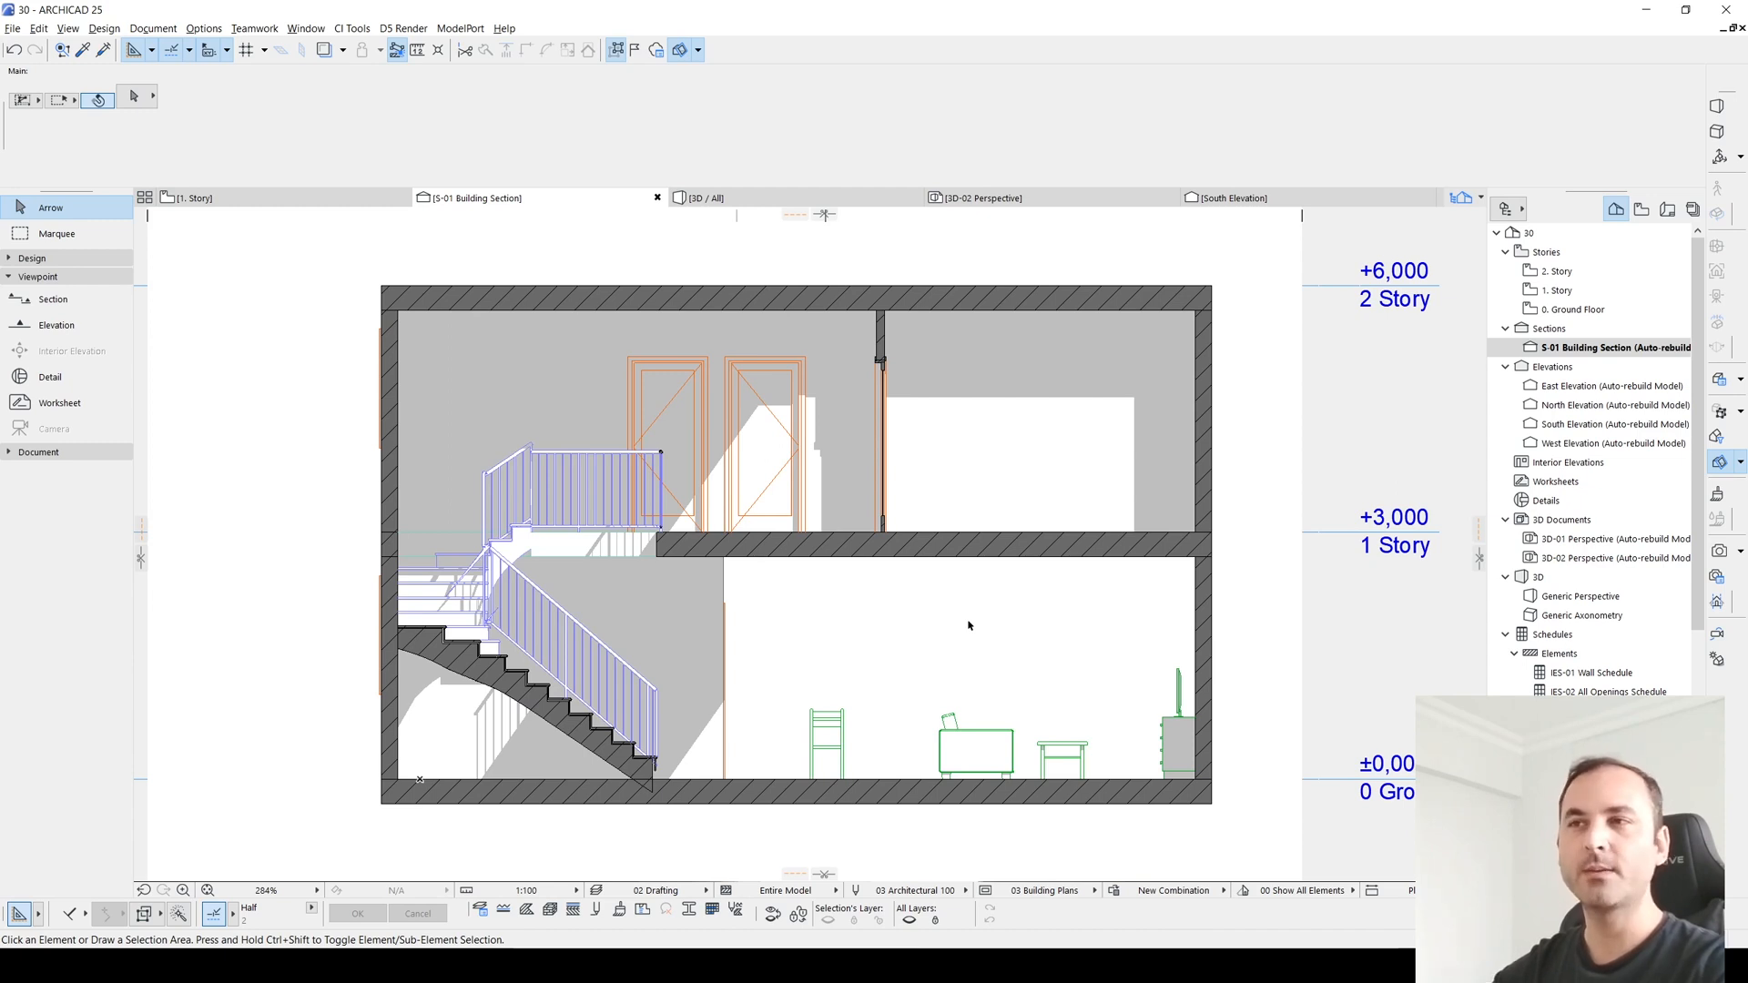
mouse_move(881, 473)
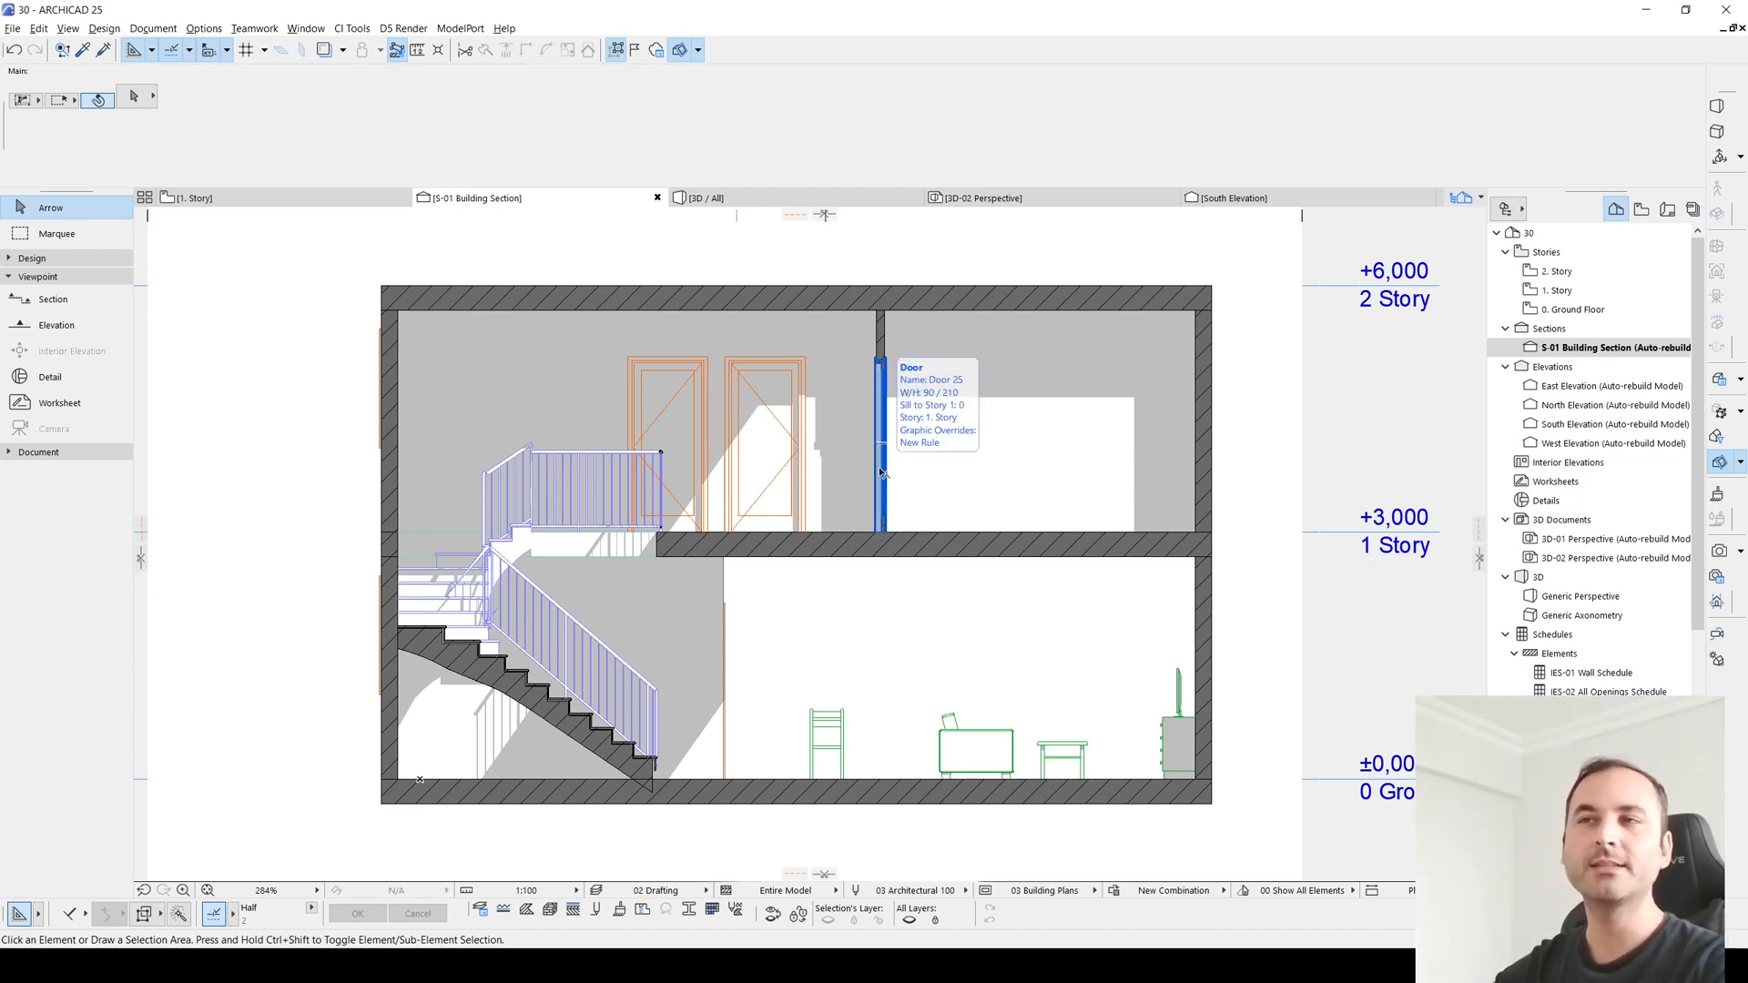
mouse_move(1198, 694)
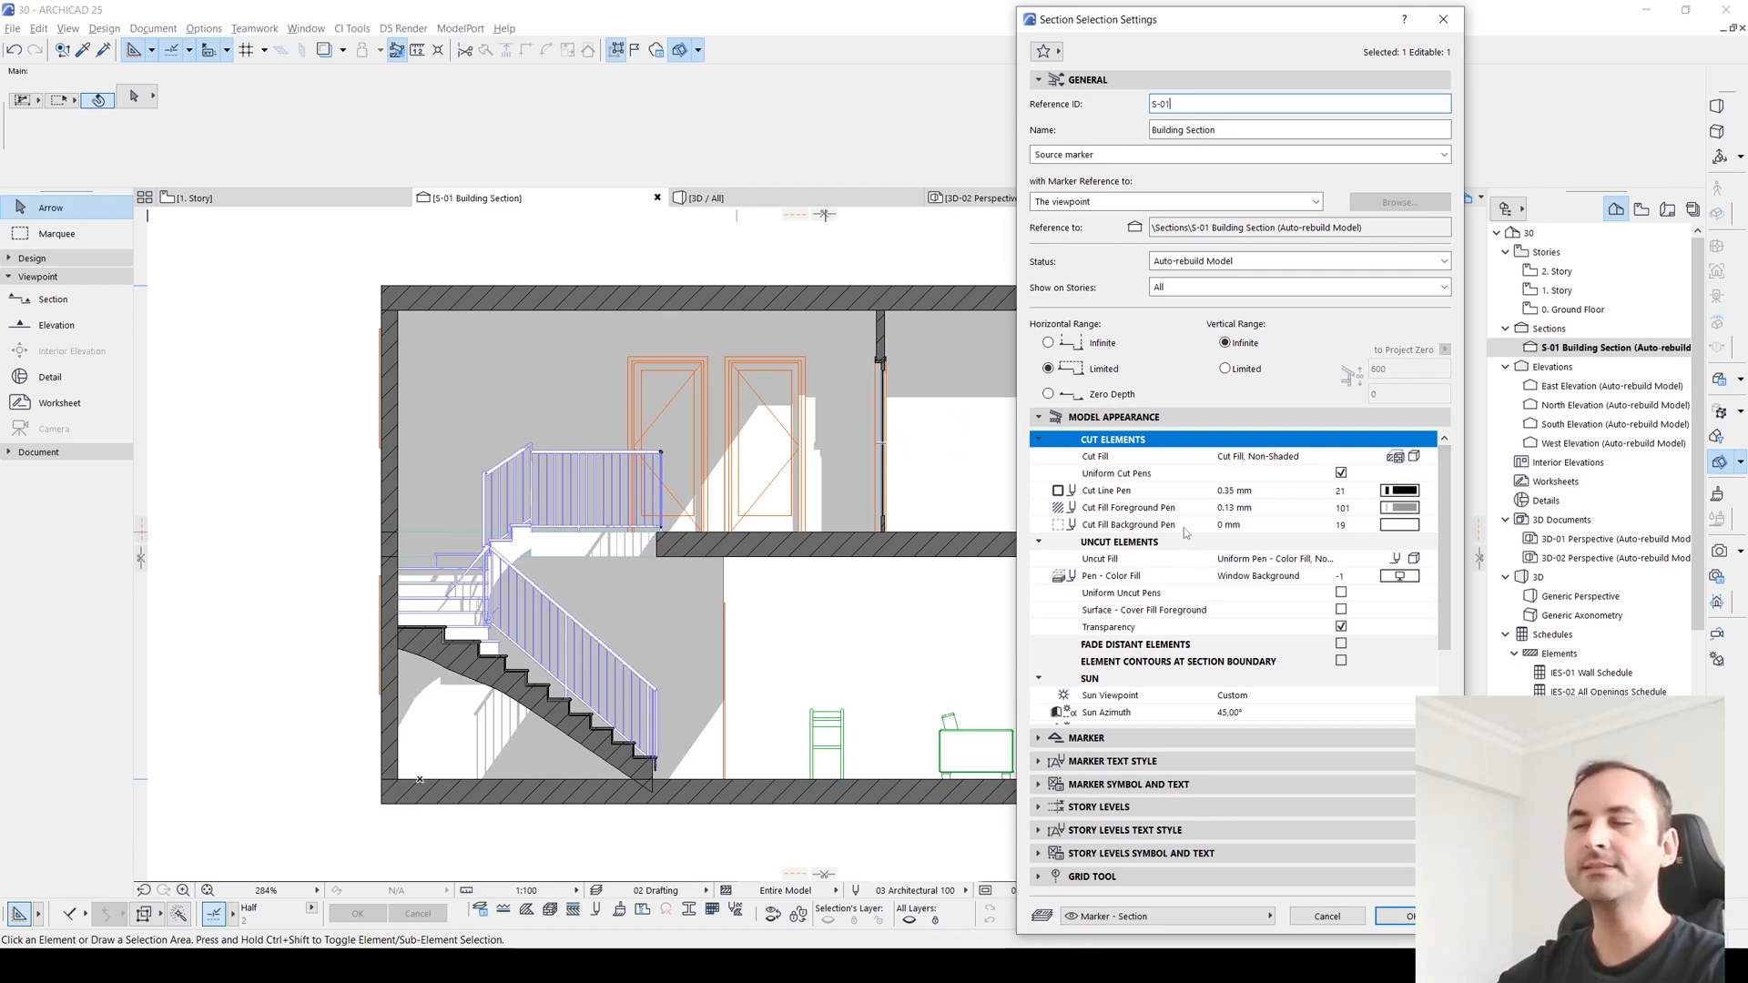
mouse_move(1136, 524)
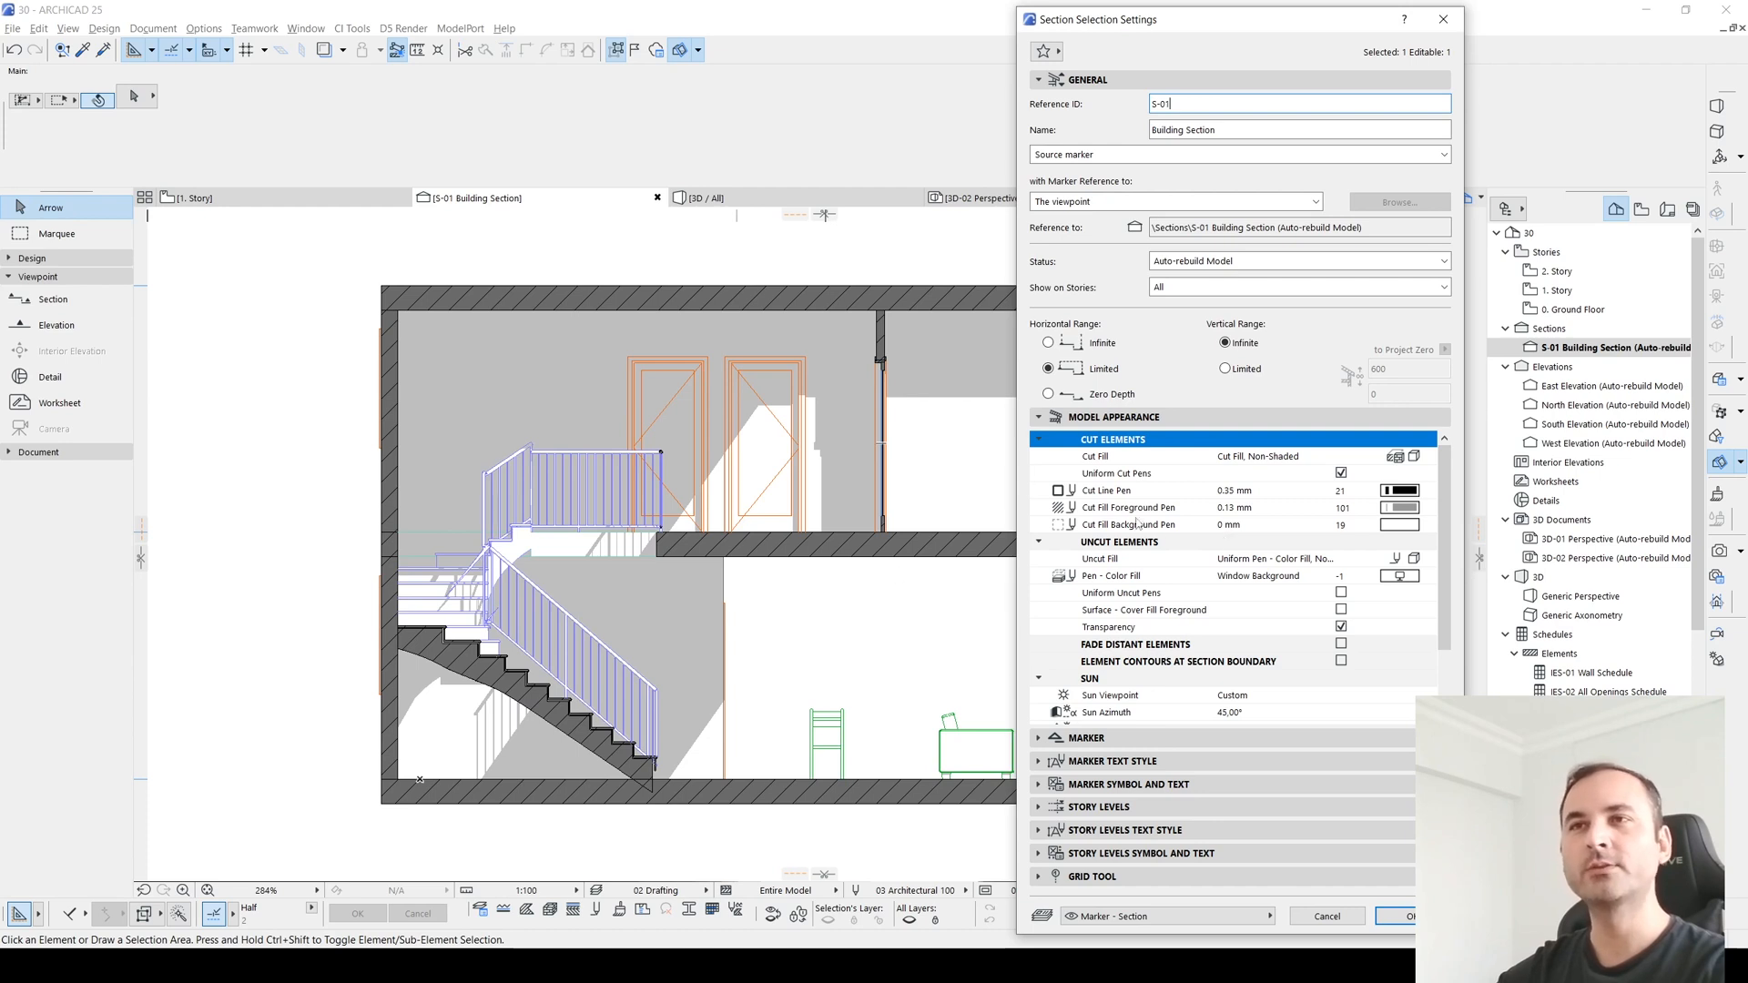
mouse_move(1002, 573)
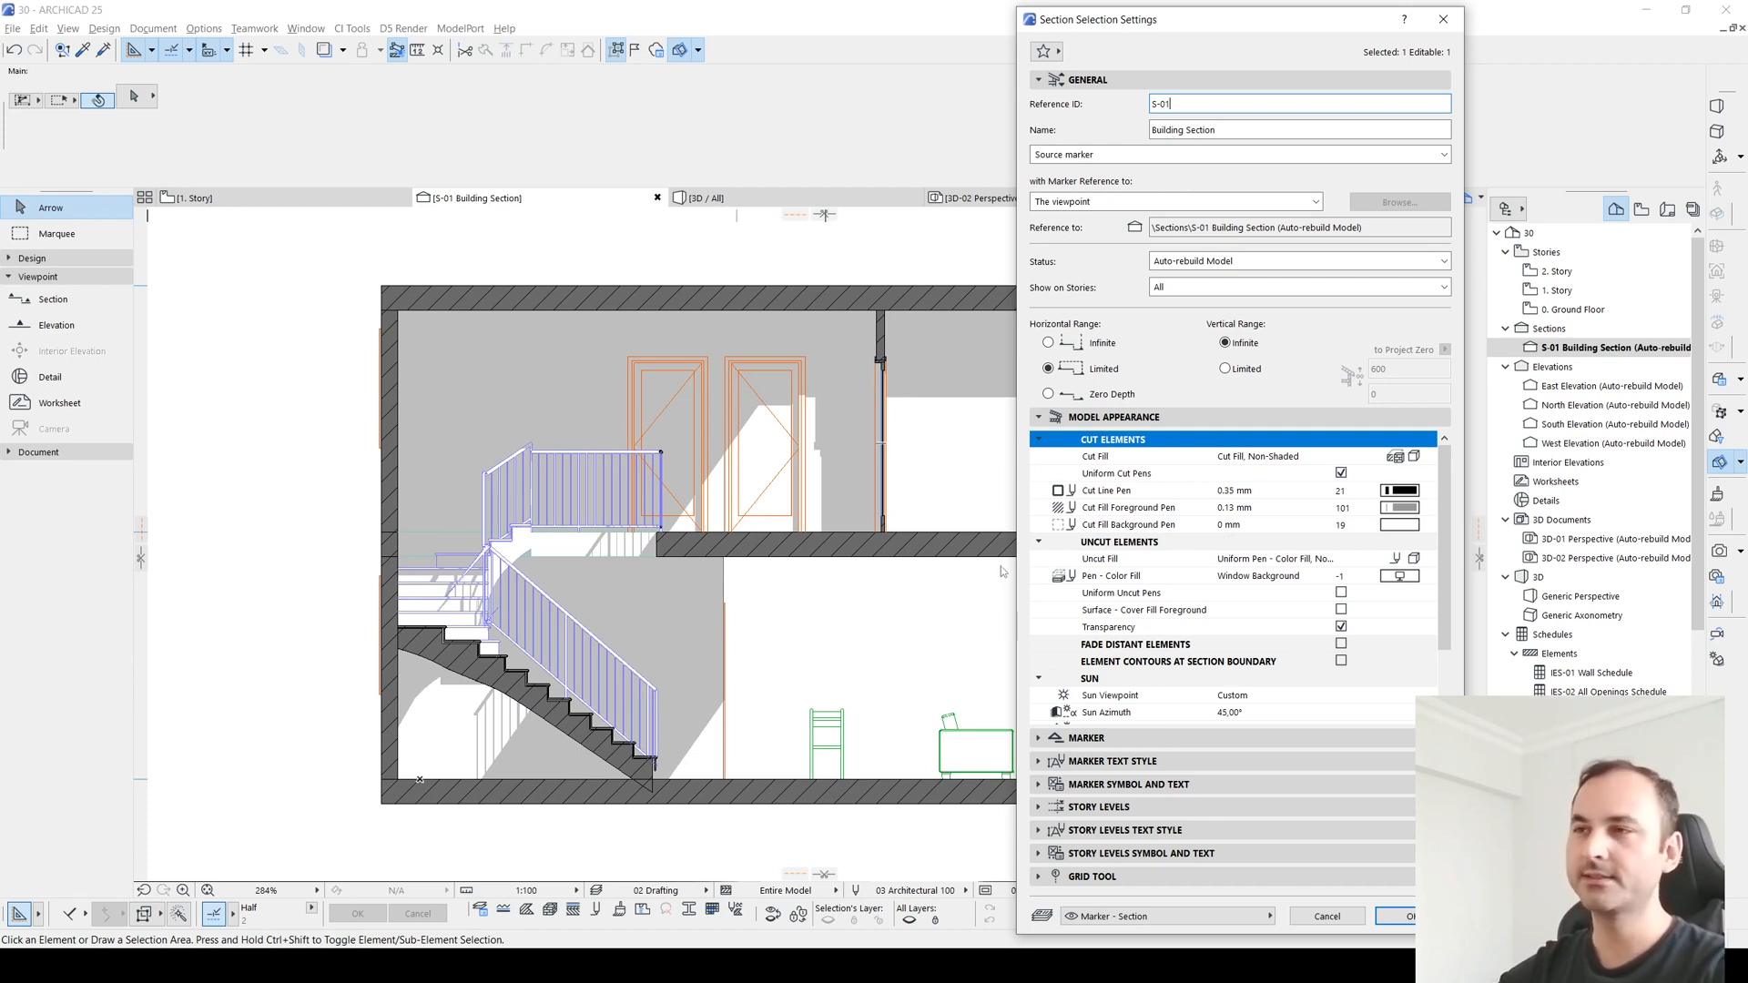
click(1122, 592)
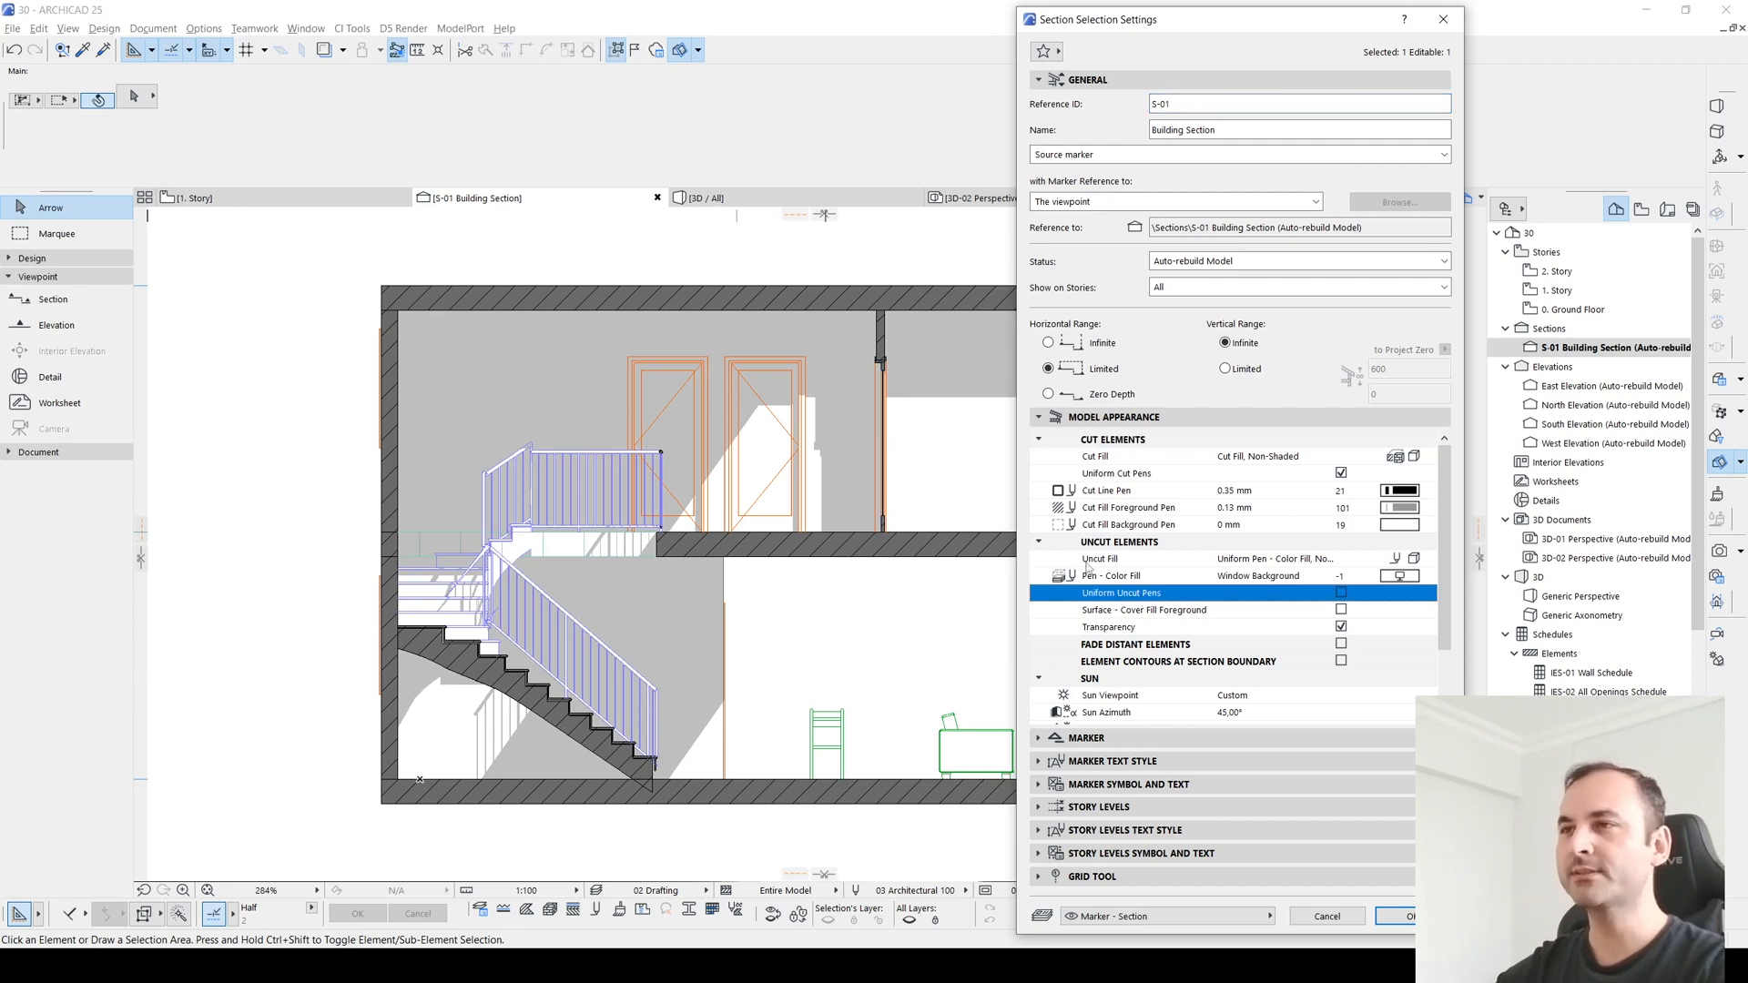
click(1428, 558)
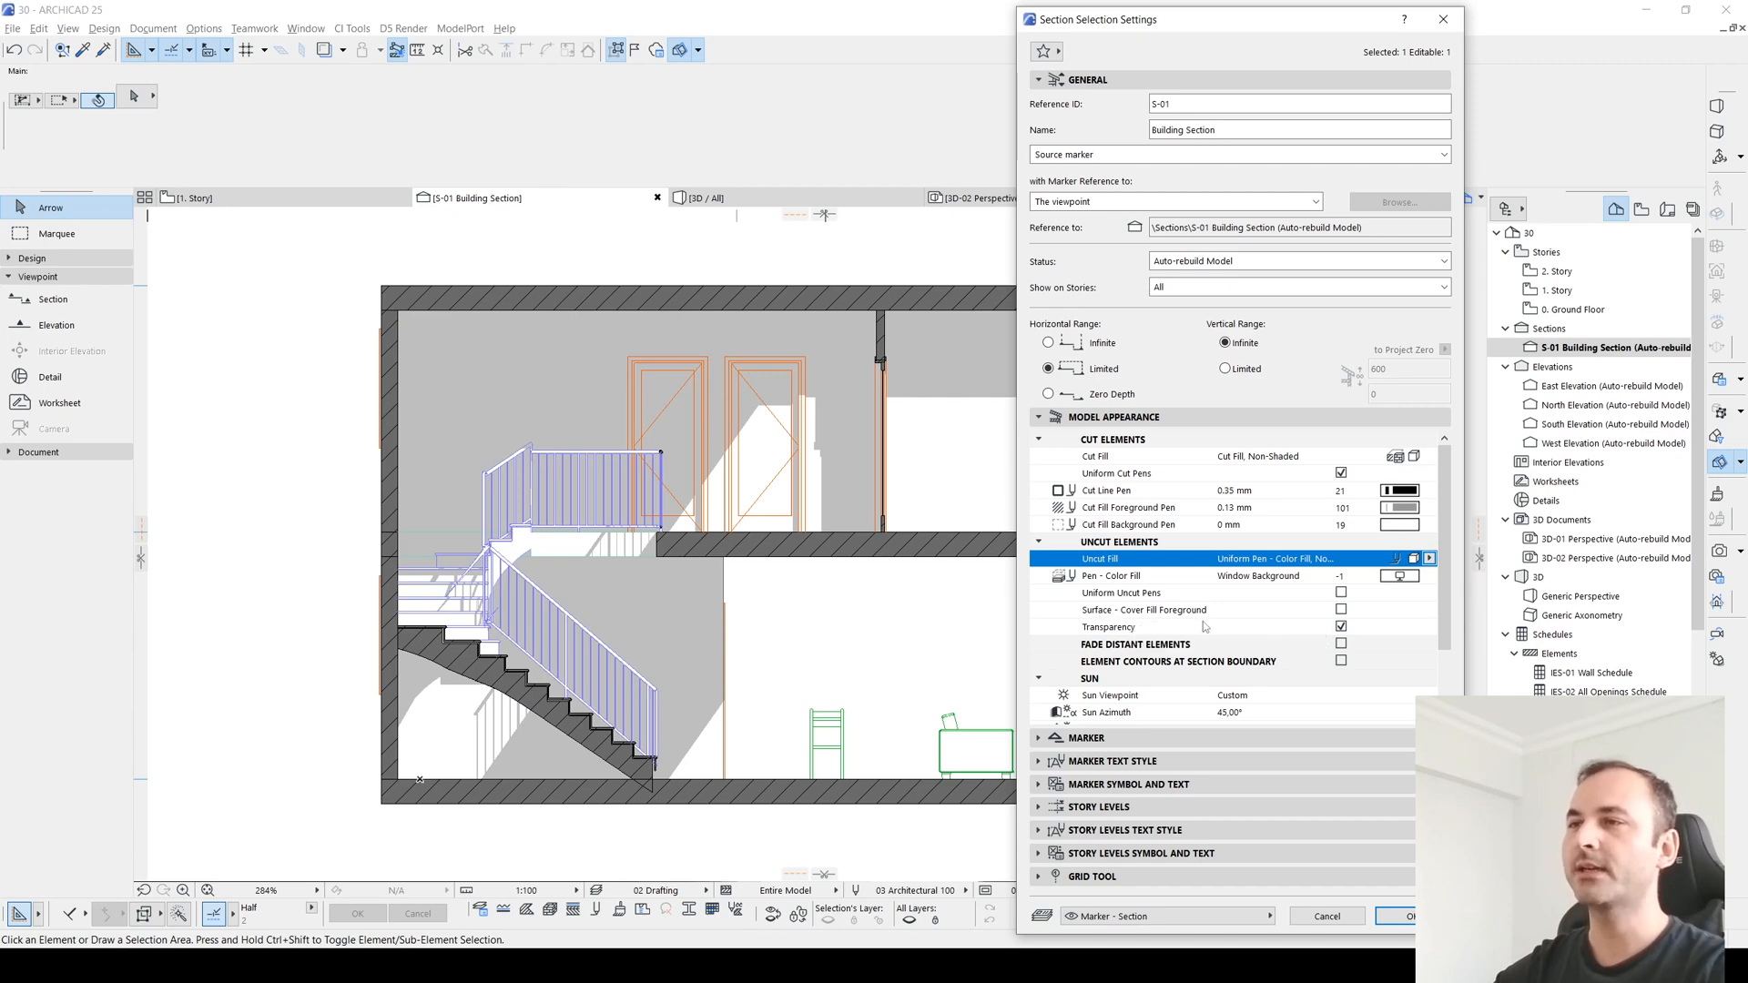
click(1144, 611)
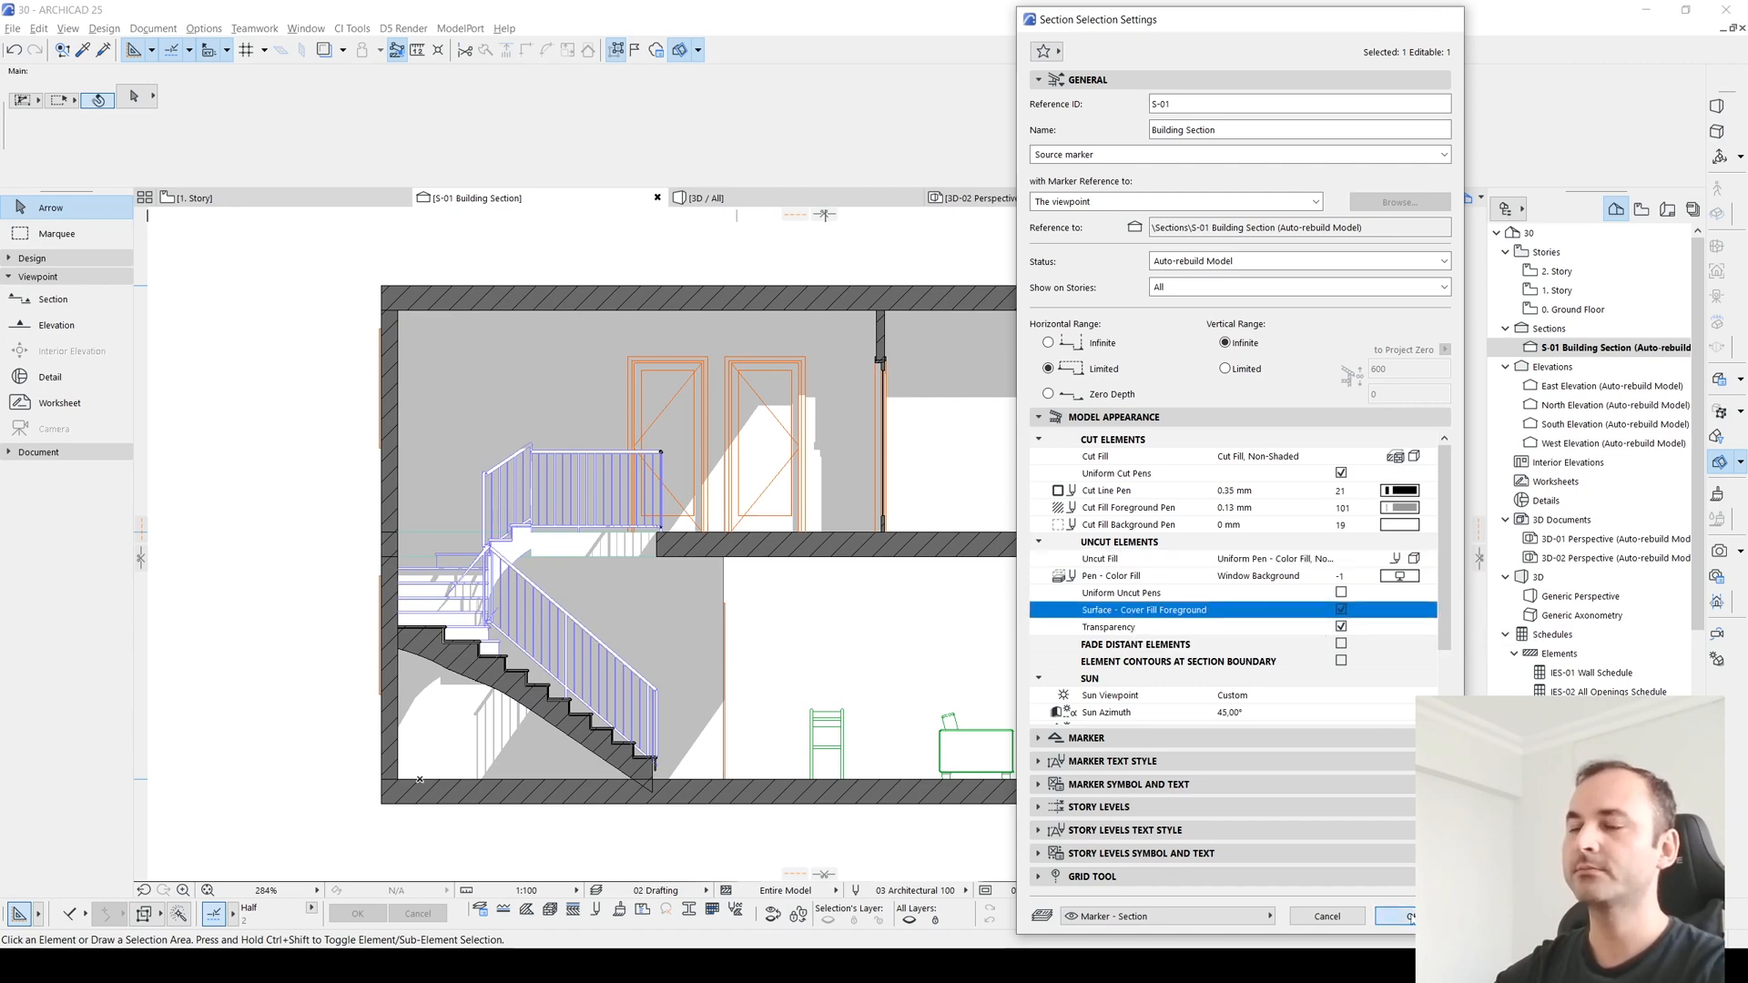
click(1399, 916)
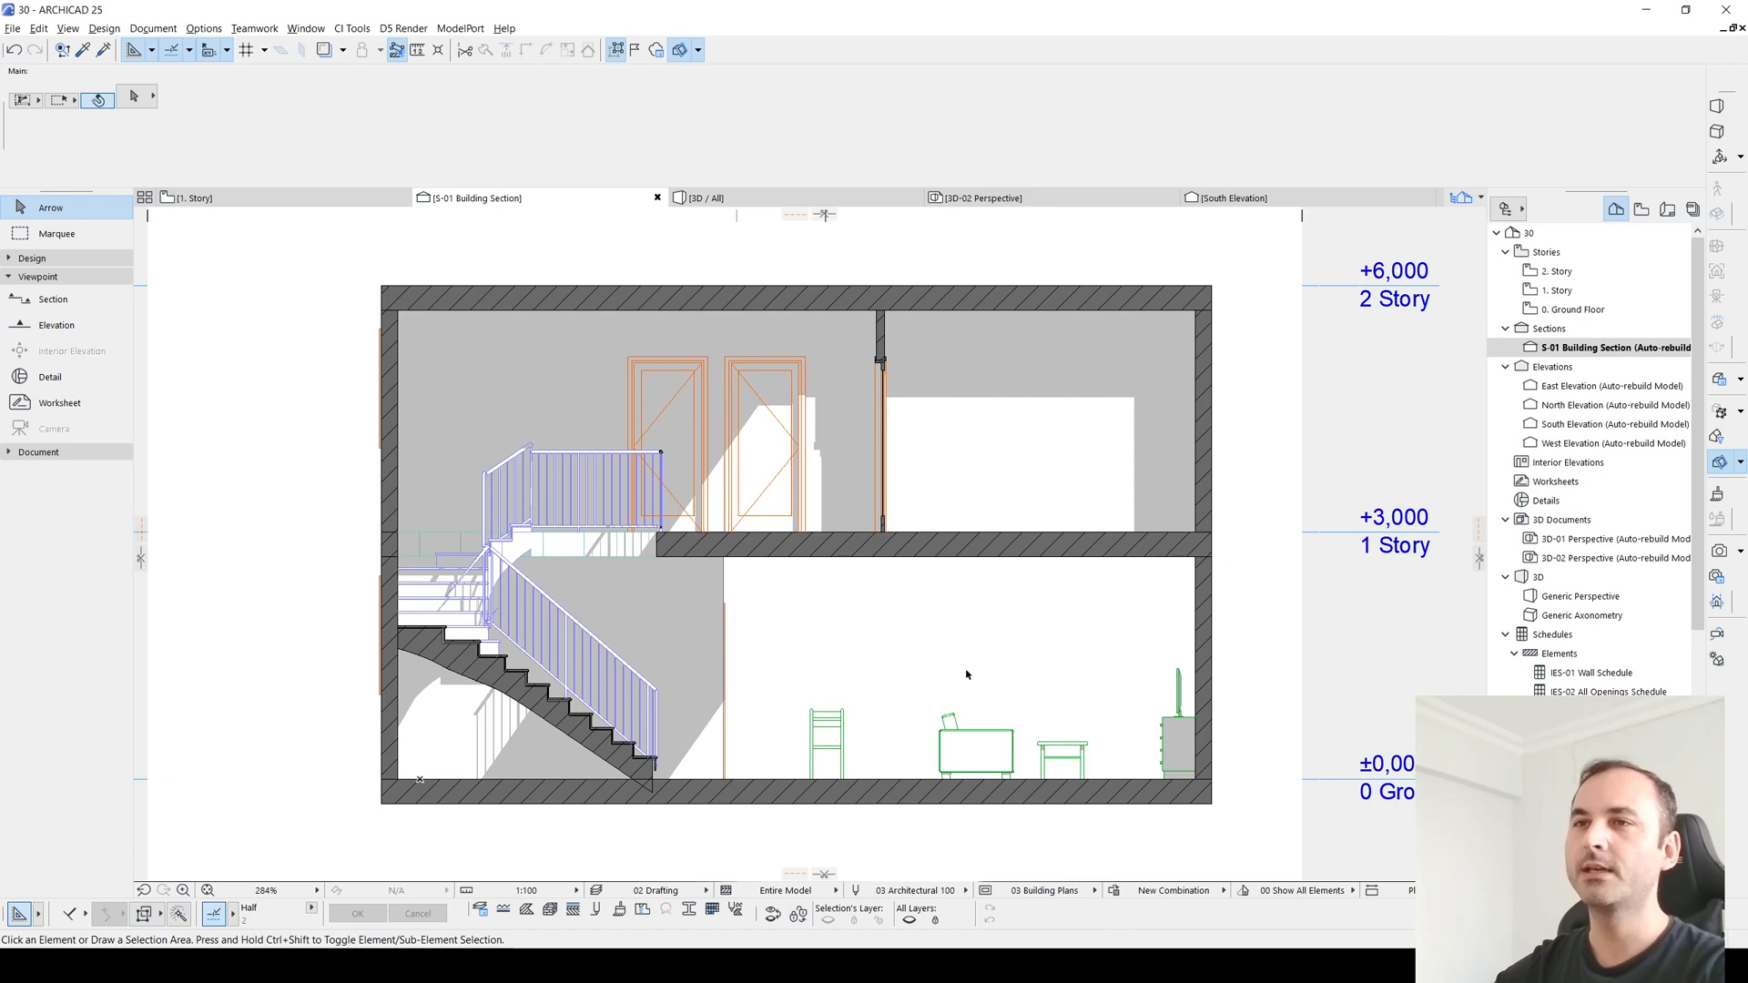
mouse_move(947, 617)
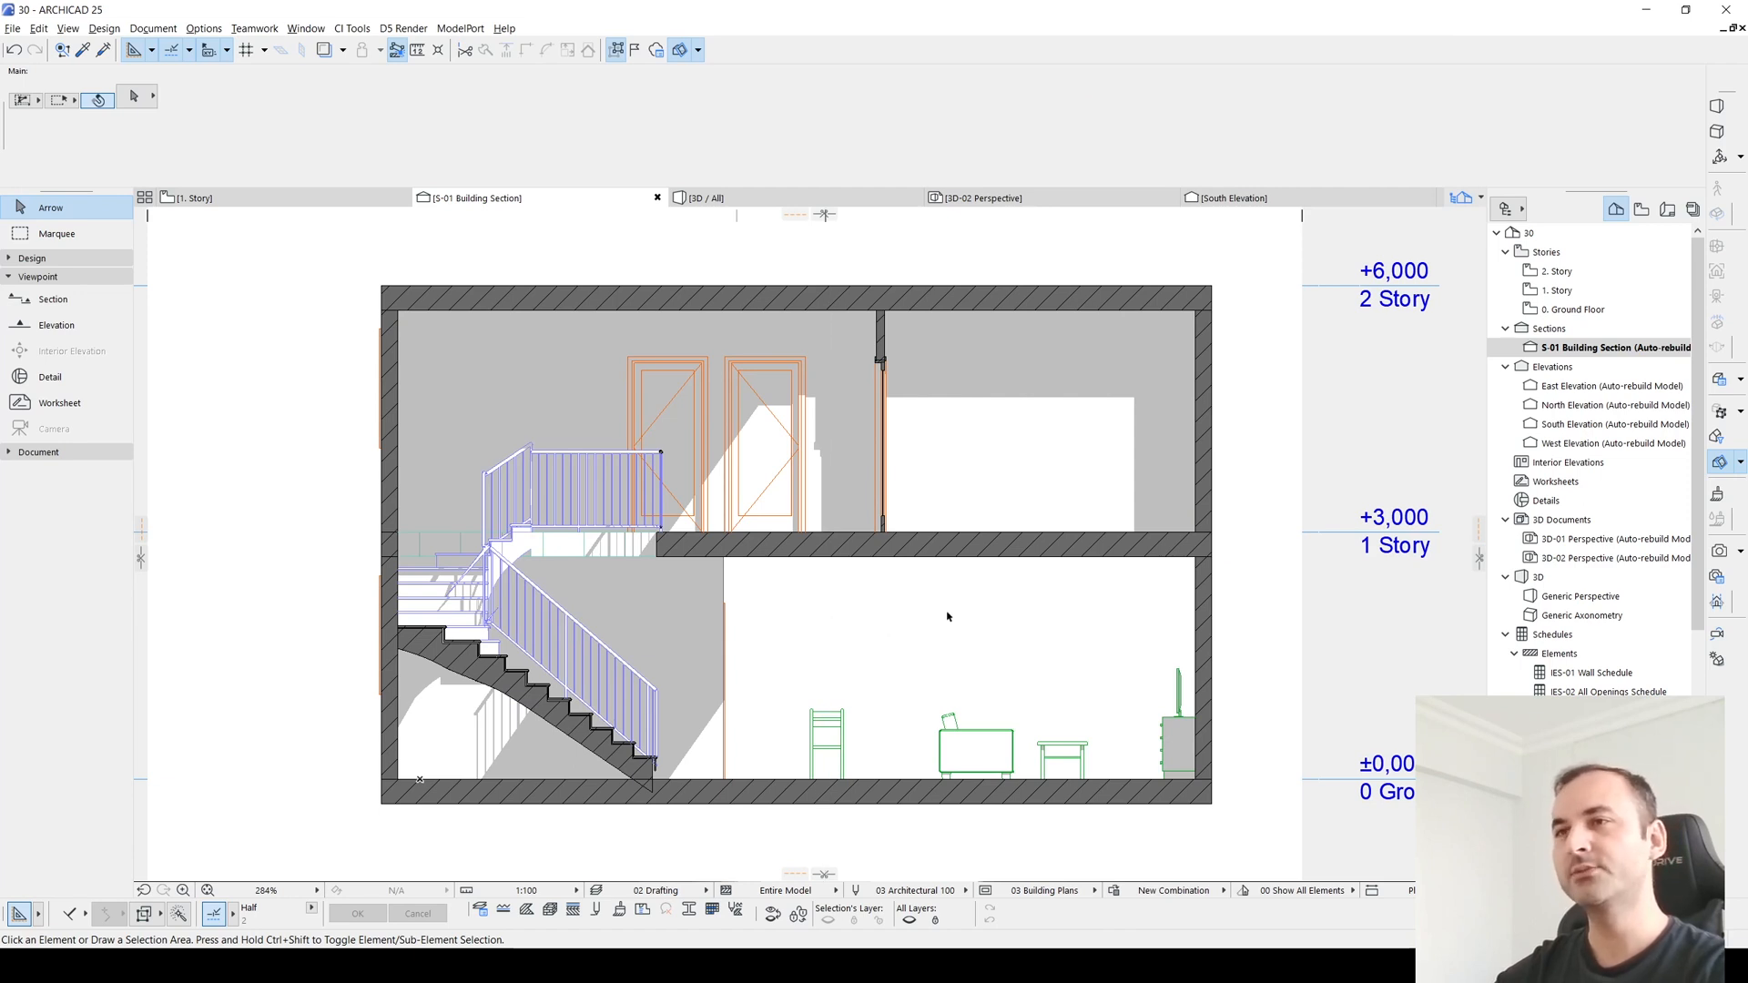
mouse_move(938, 668)
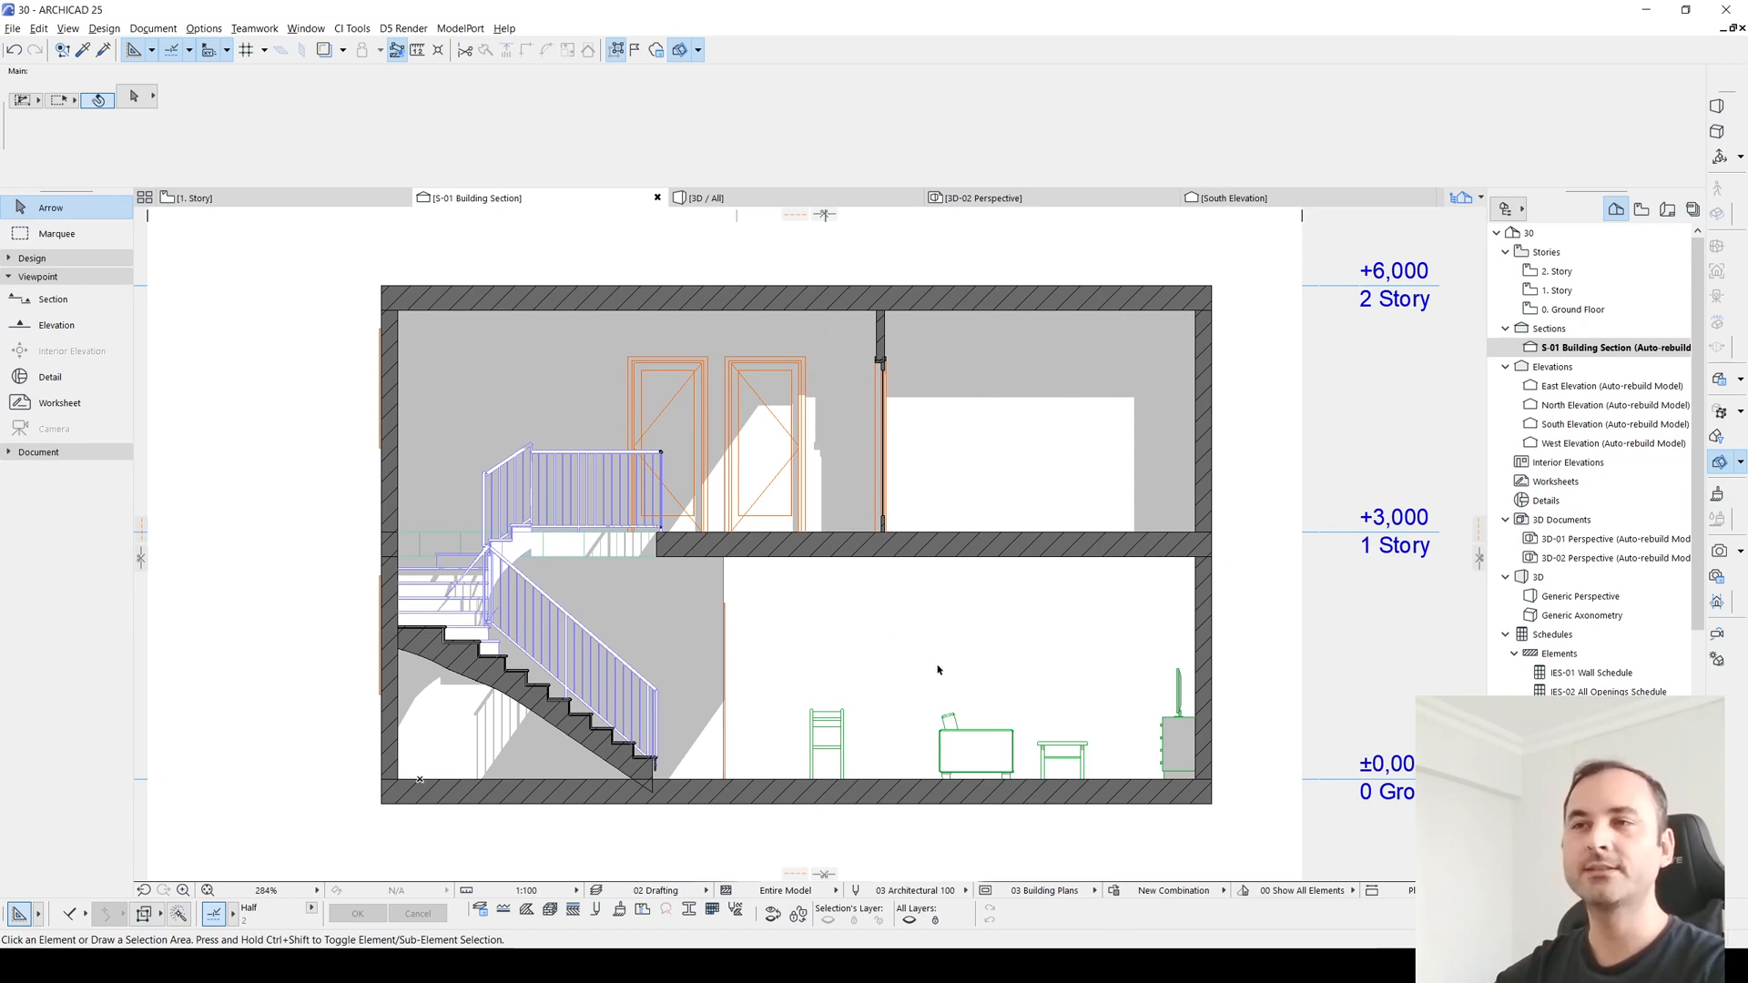
mouse_move(940, 608)
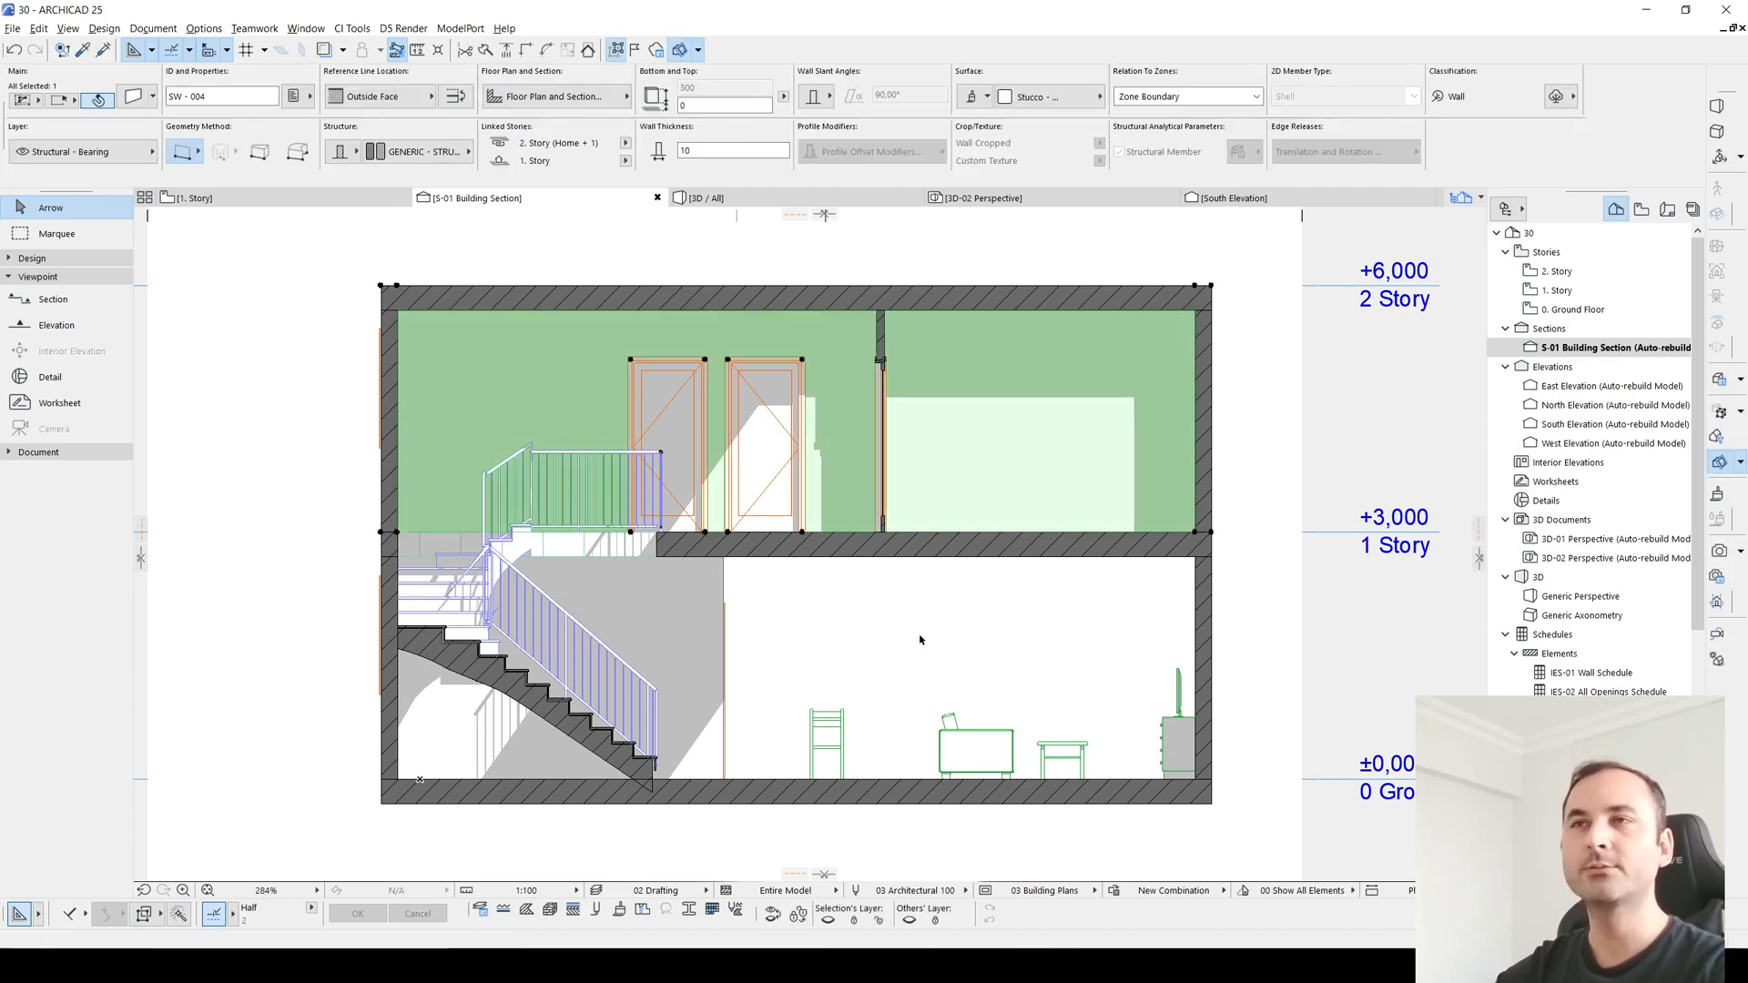
Step: Give the walls a Stucco - White Fine surface and open Options > Element Attributes > Surfaces
click(1094, 96)
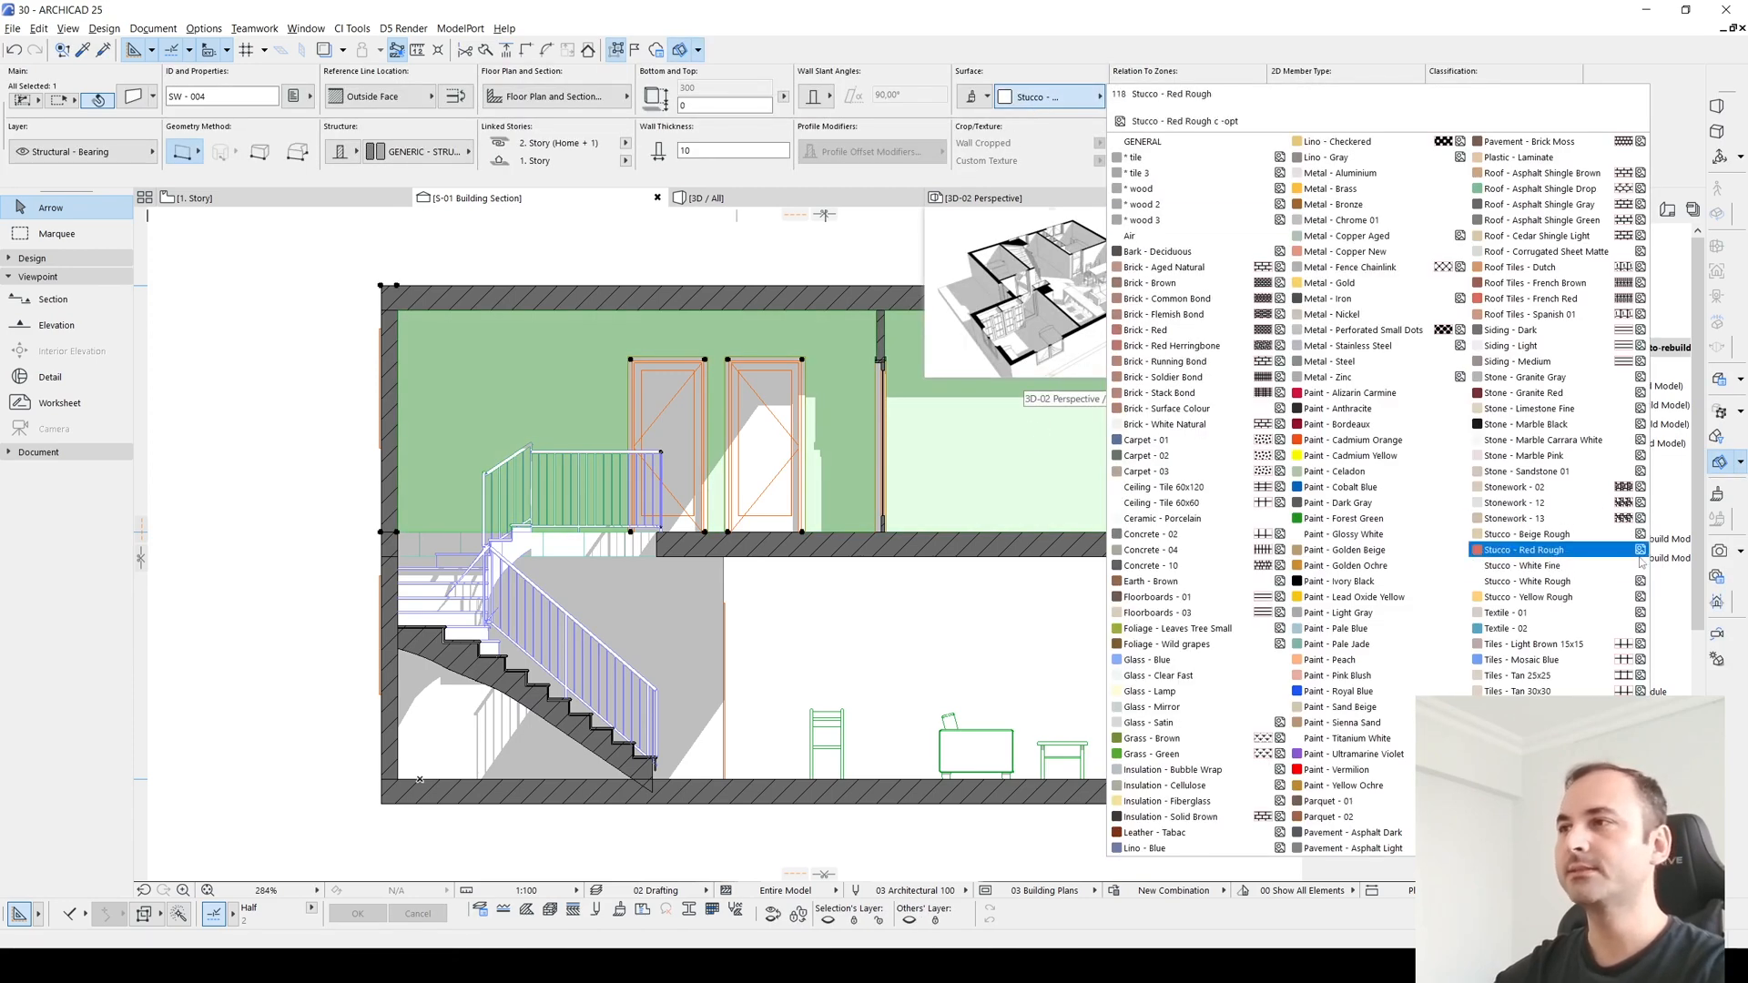
click(1137, 173)
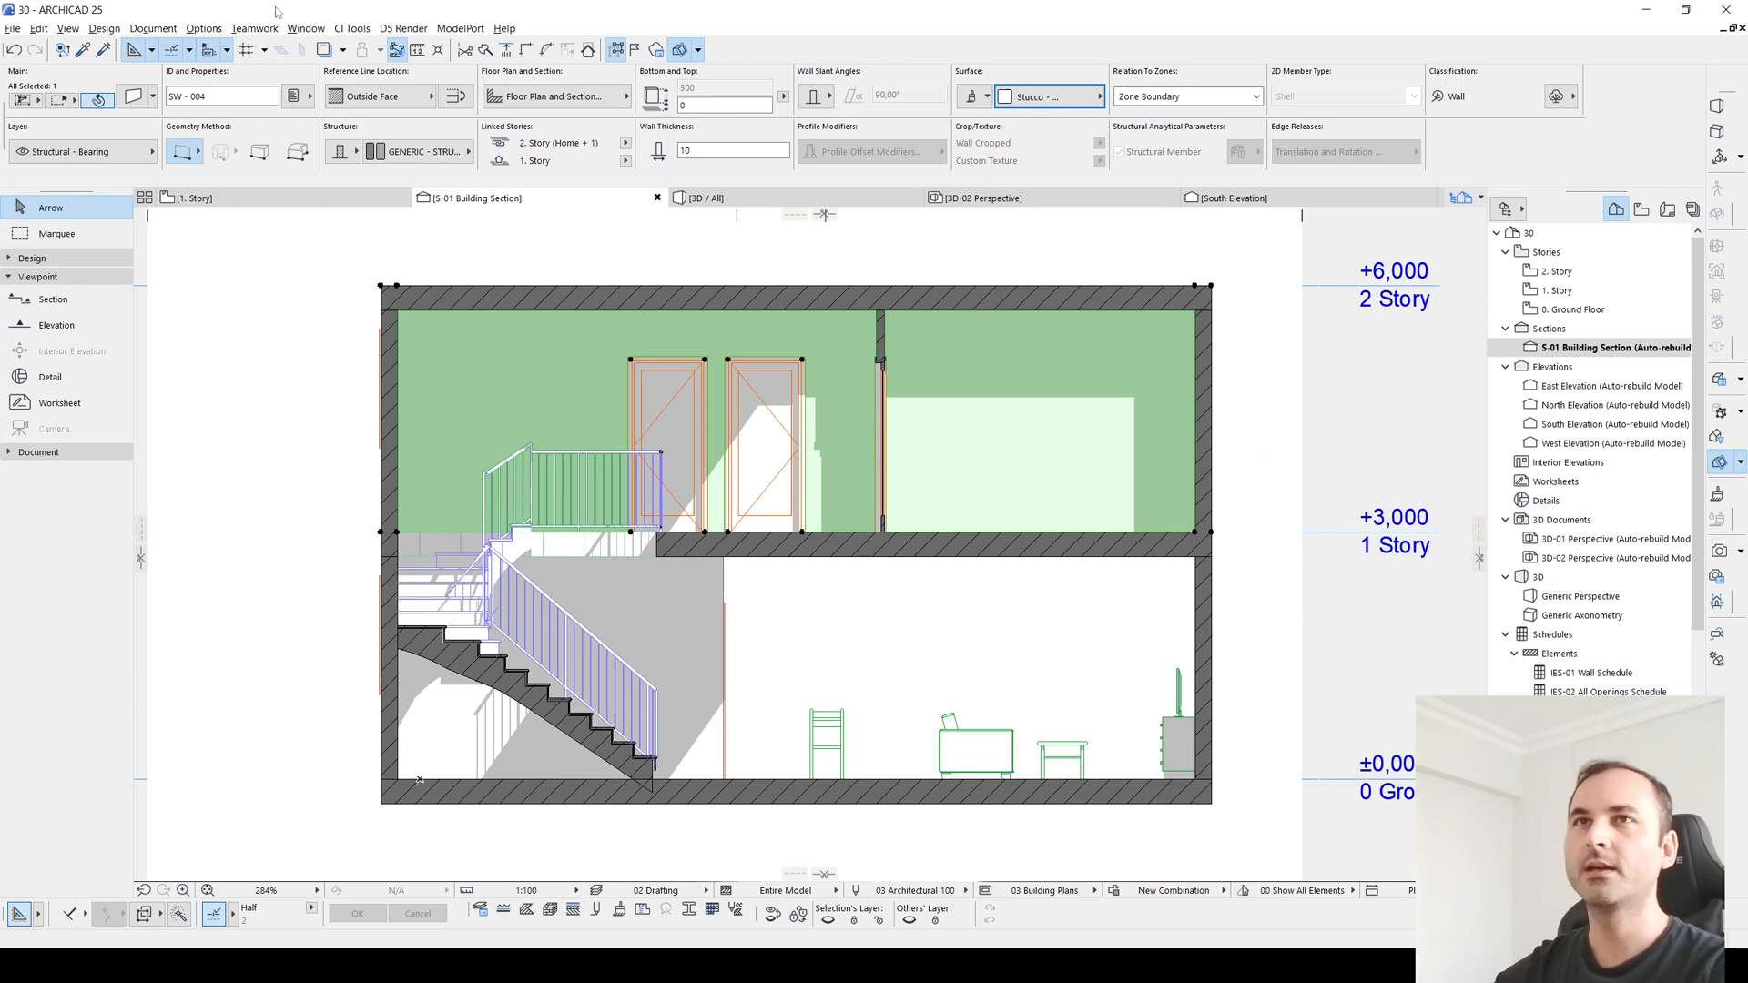
click(202, 27)
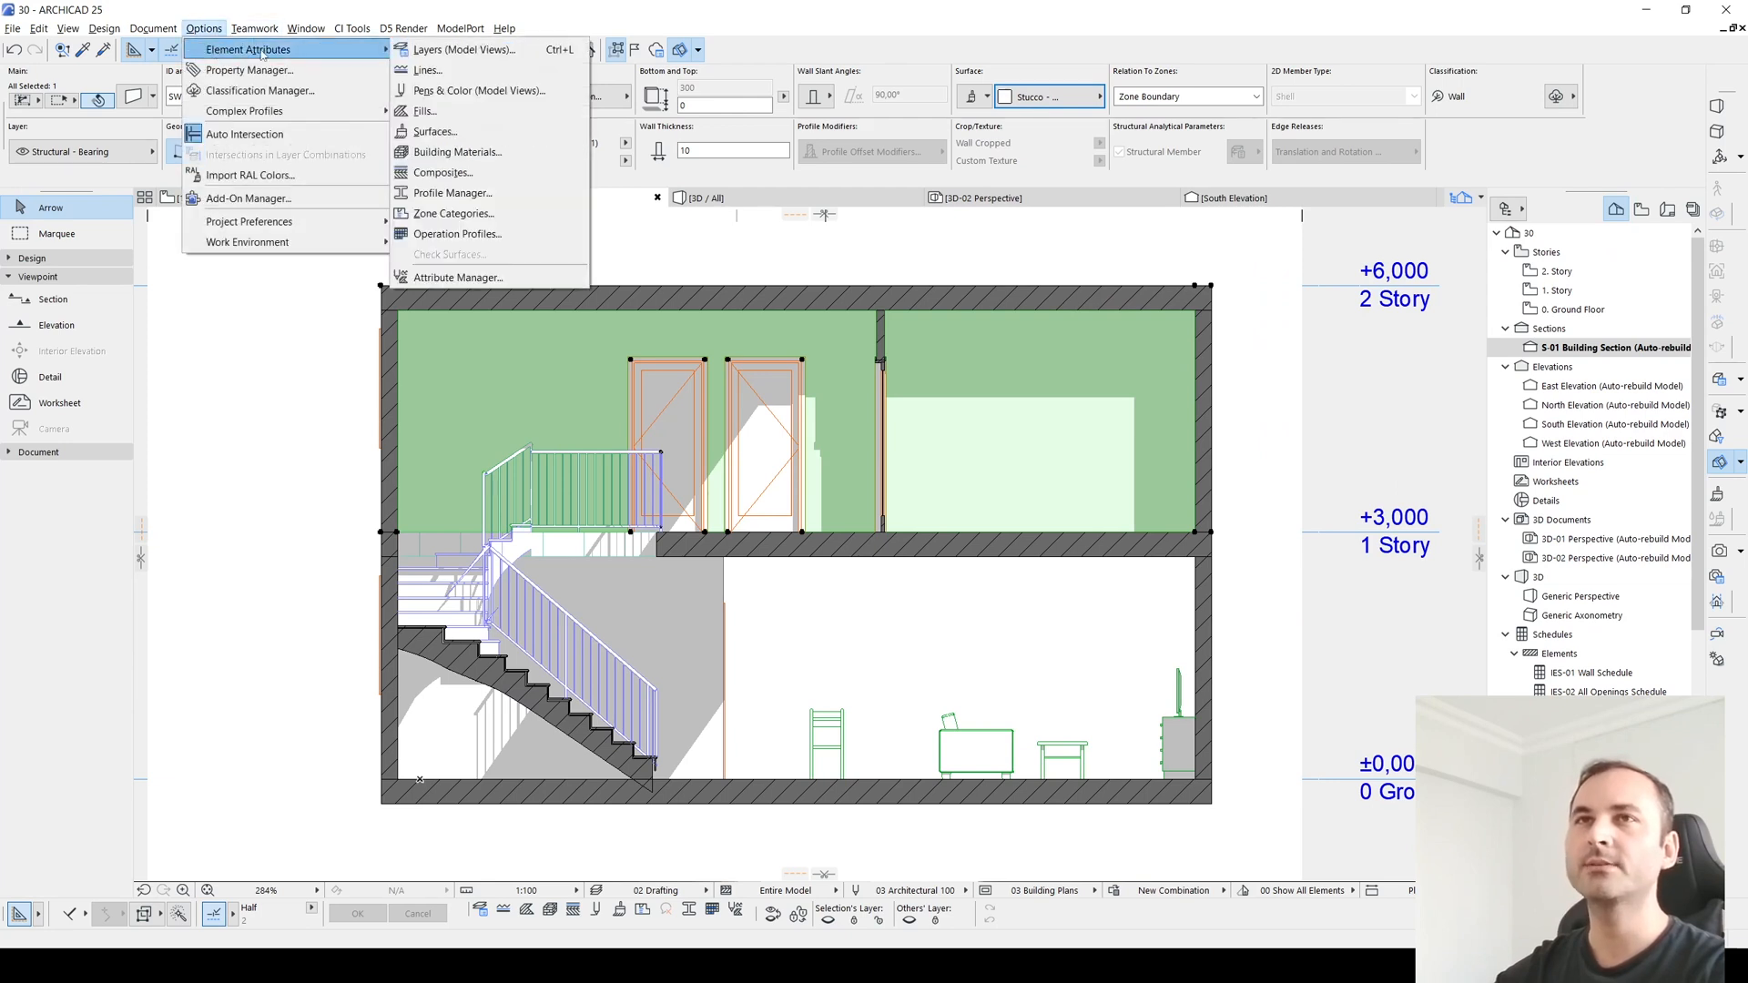
mouse_move(433, 131)
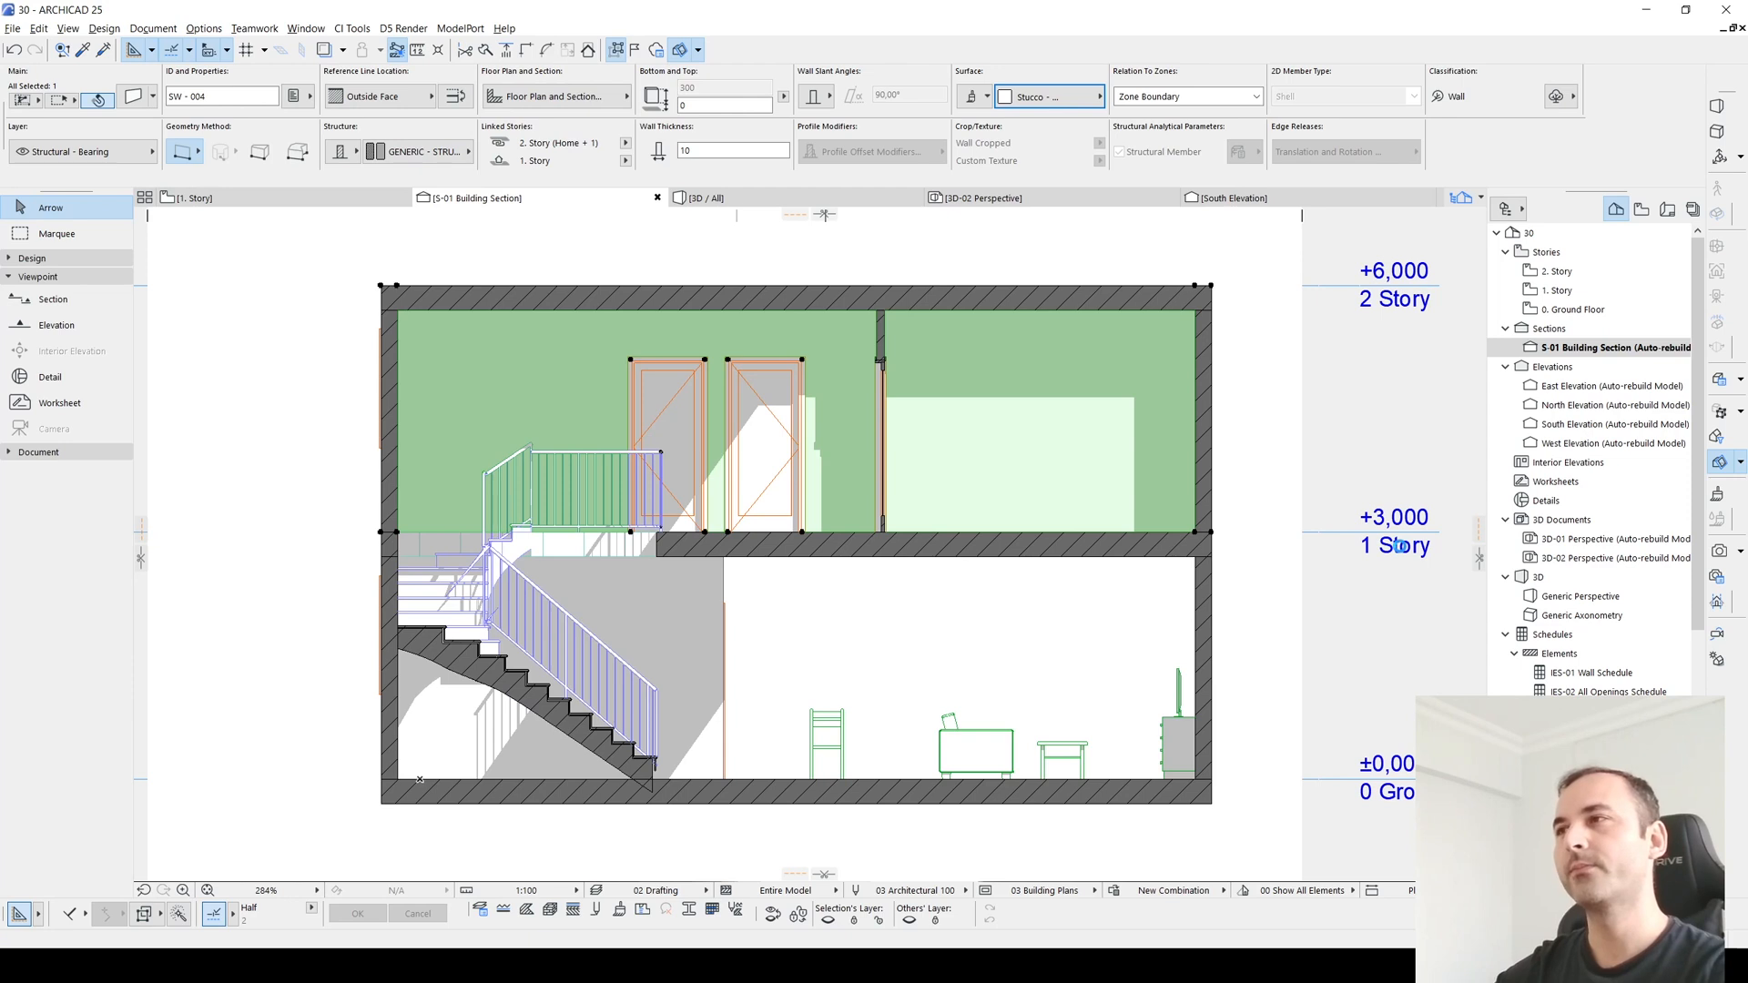
click(1044, 96)
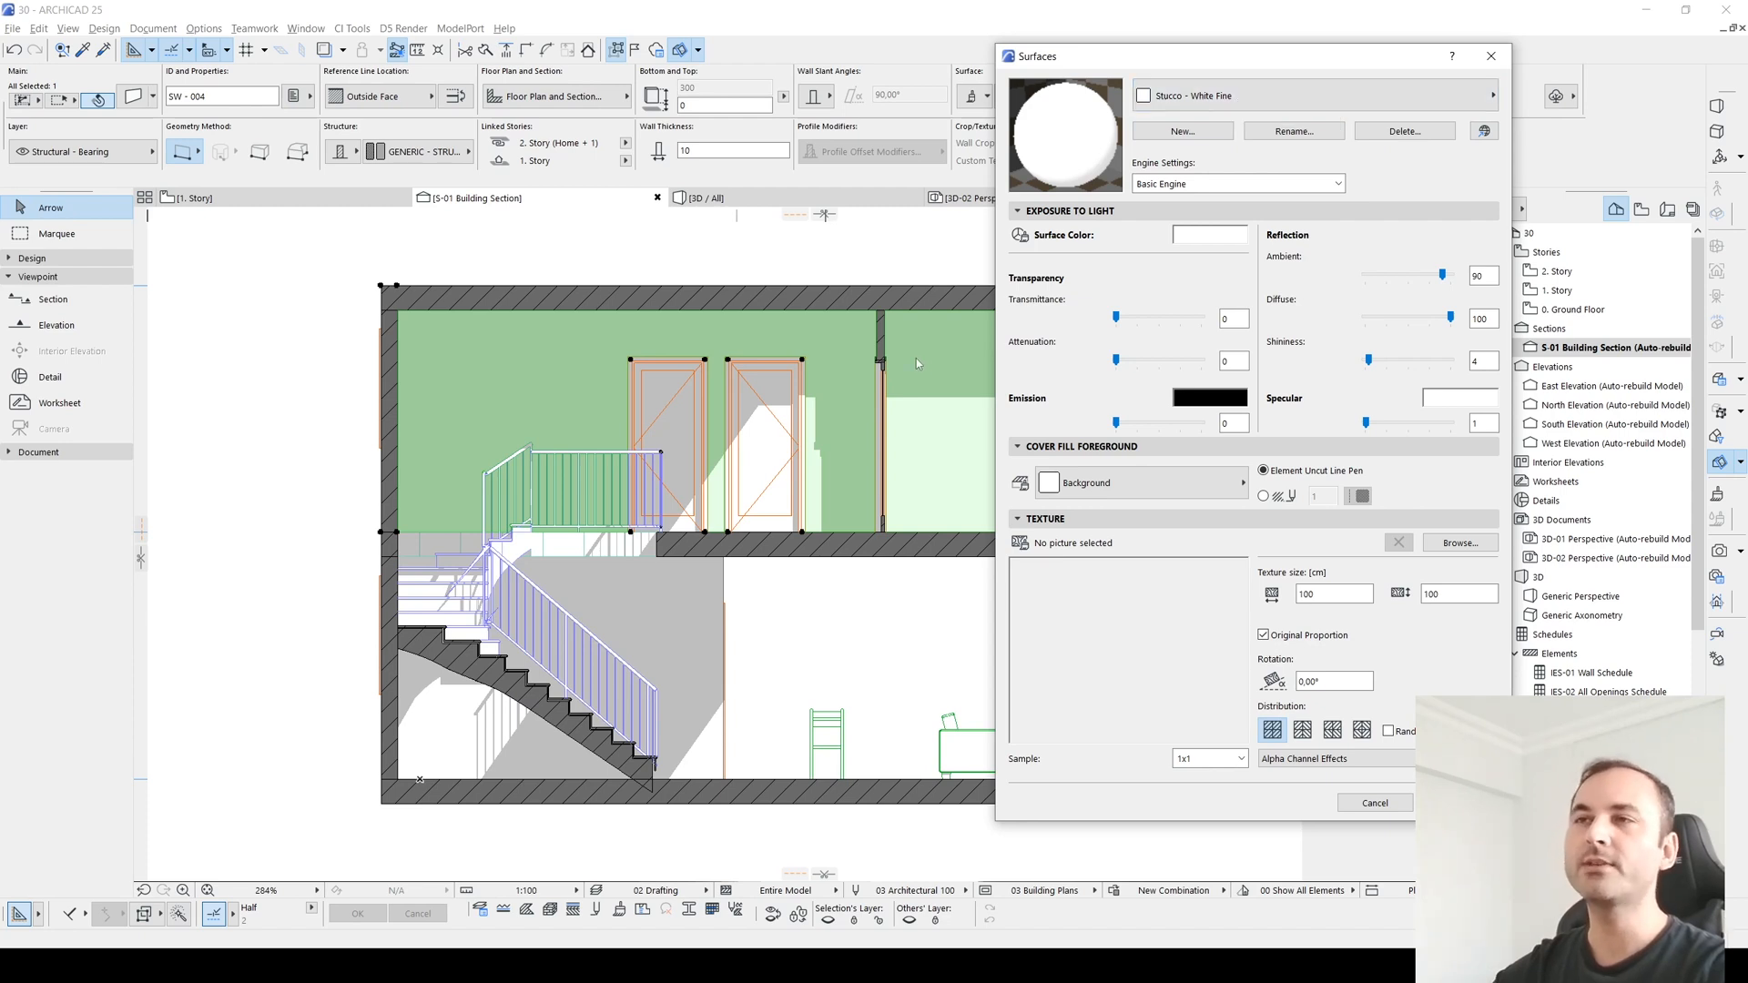
mouse_move(908, 374)
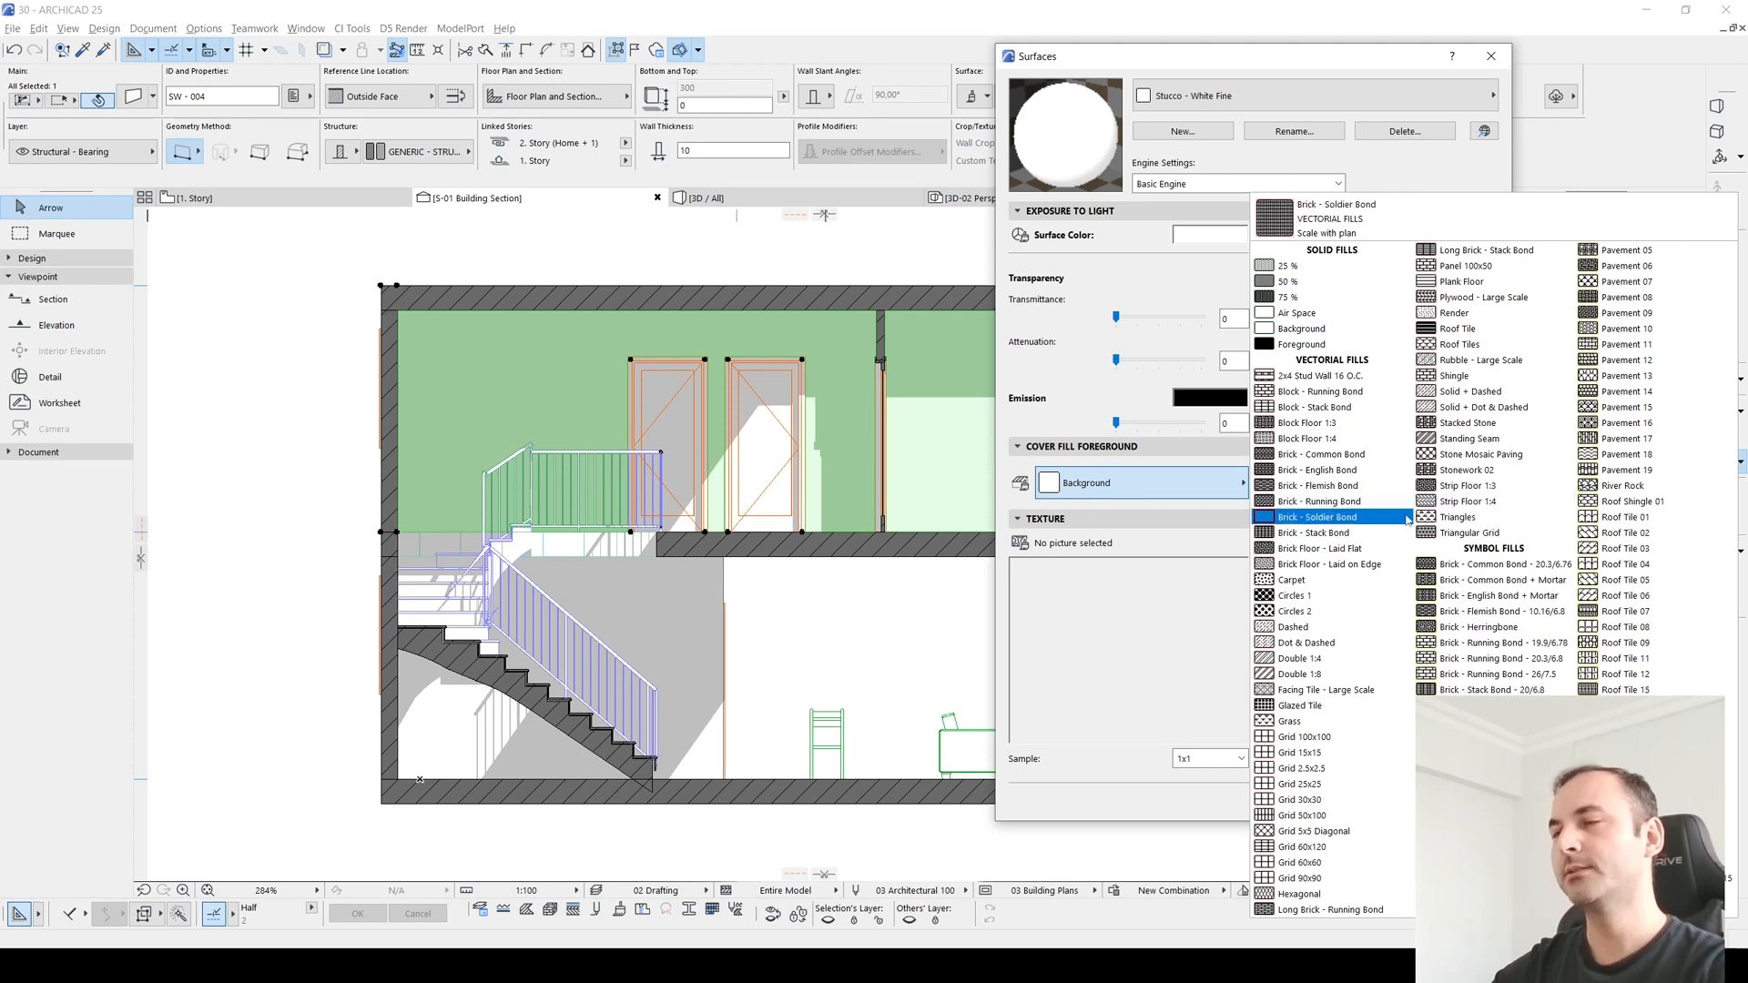
Step: Preview several cover fill patterns and choose the Render vectorial fill for Stucco - White Fine
click(1468, 532)
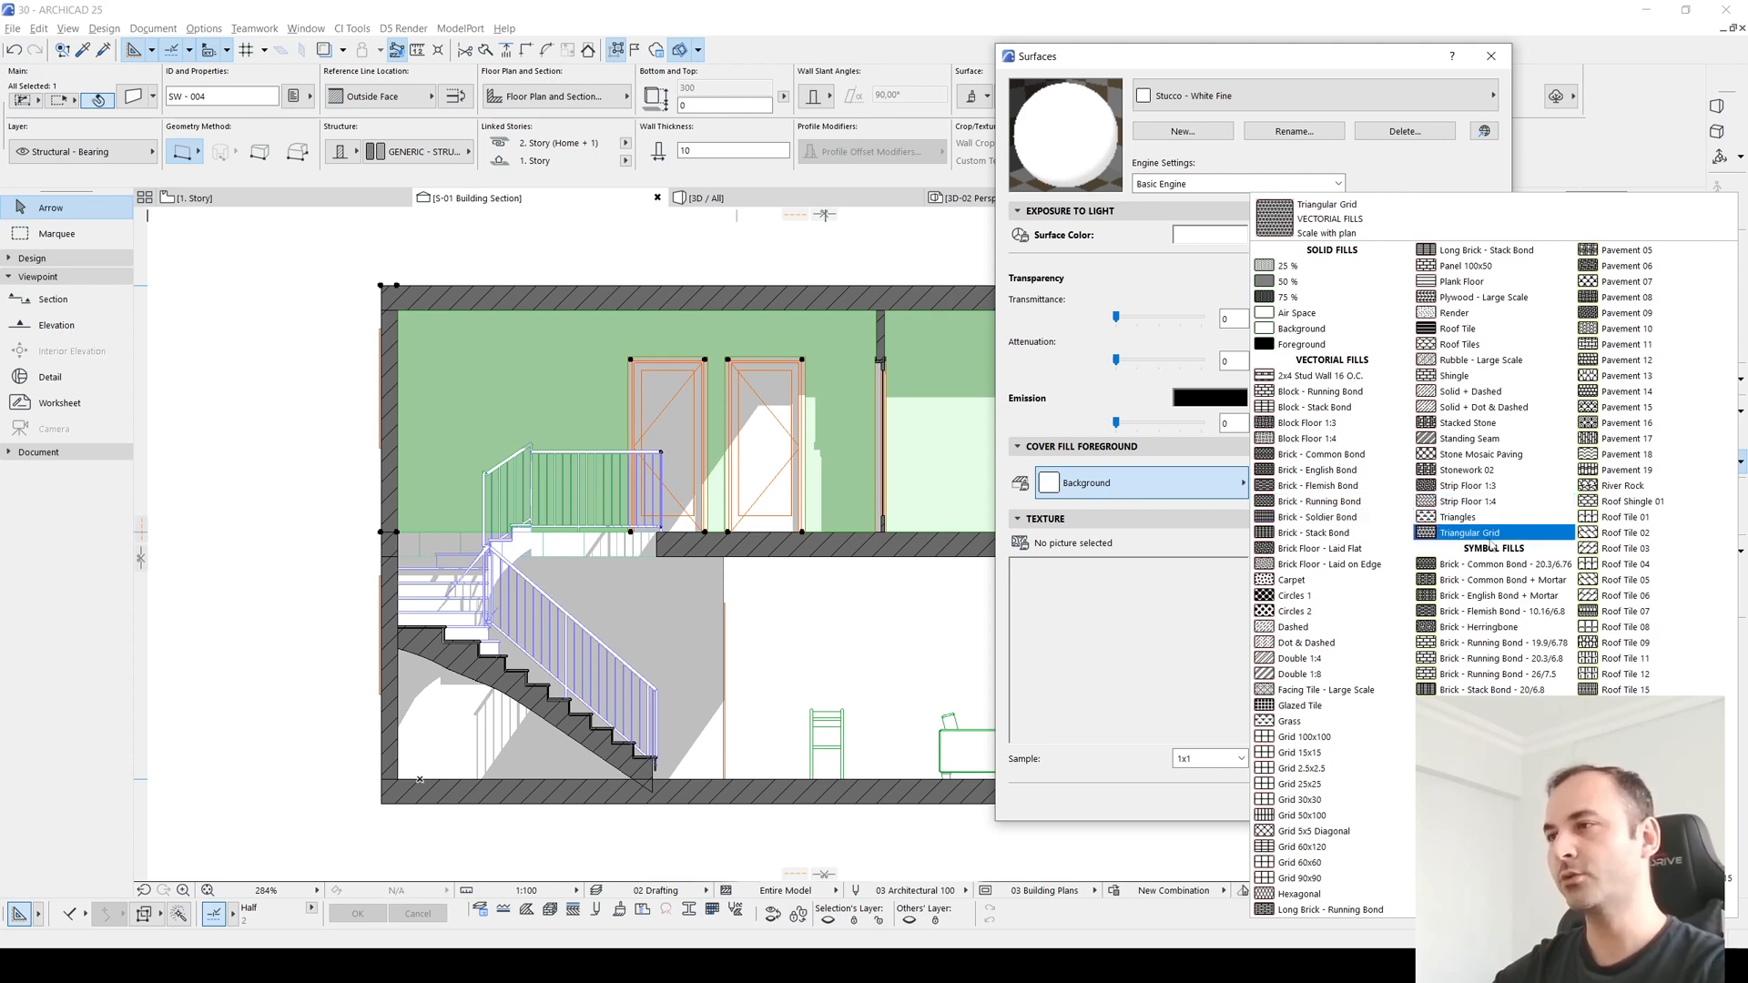
click(1302, 328)
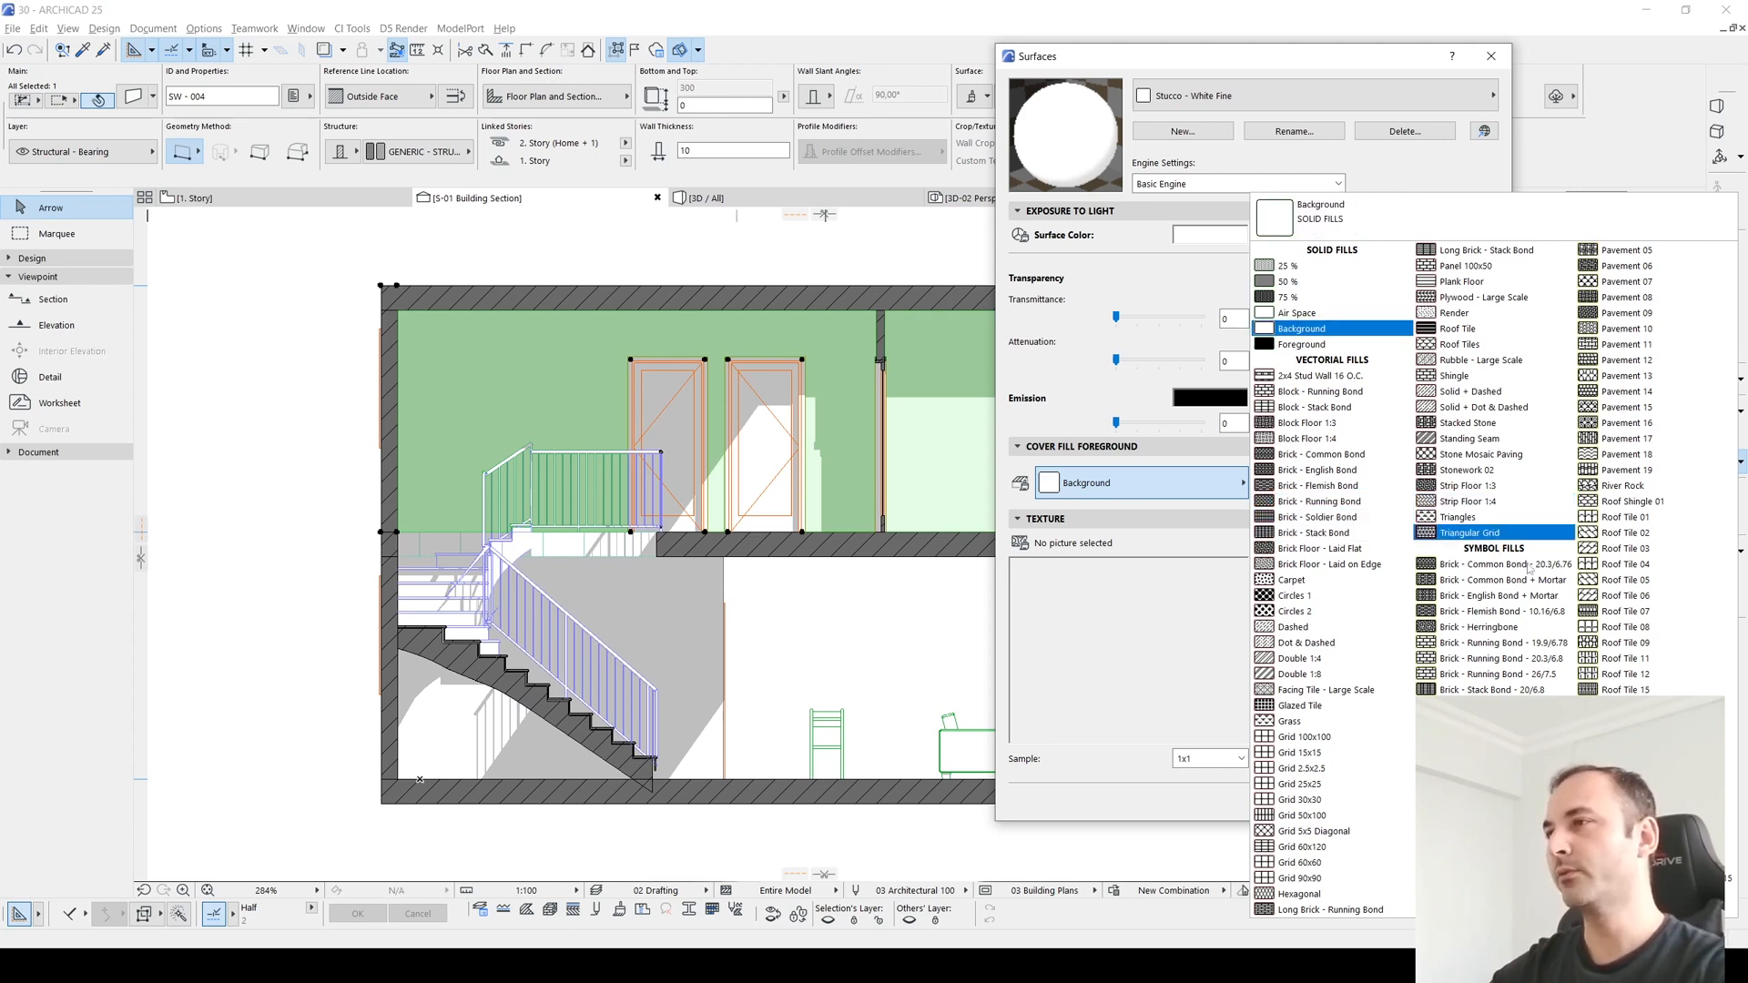
click(1323, 392)
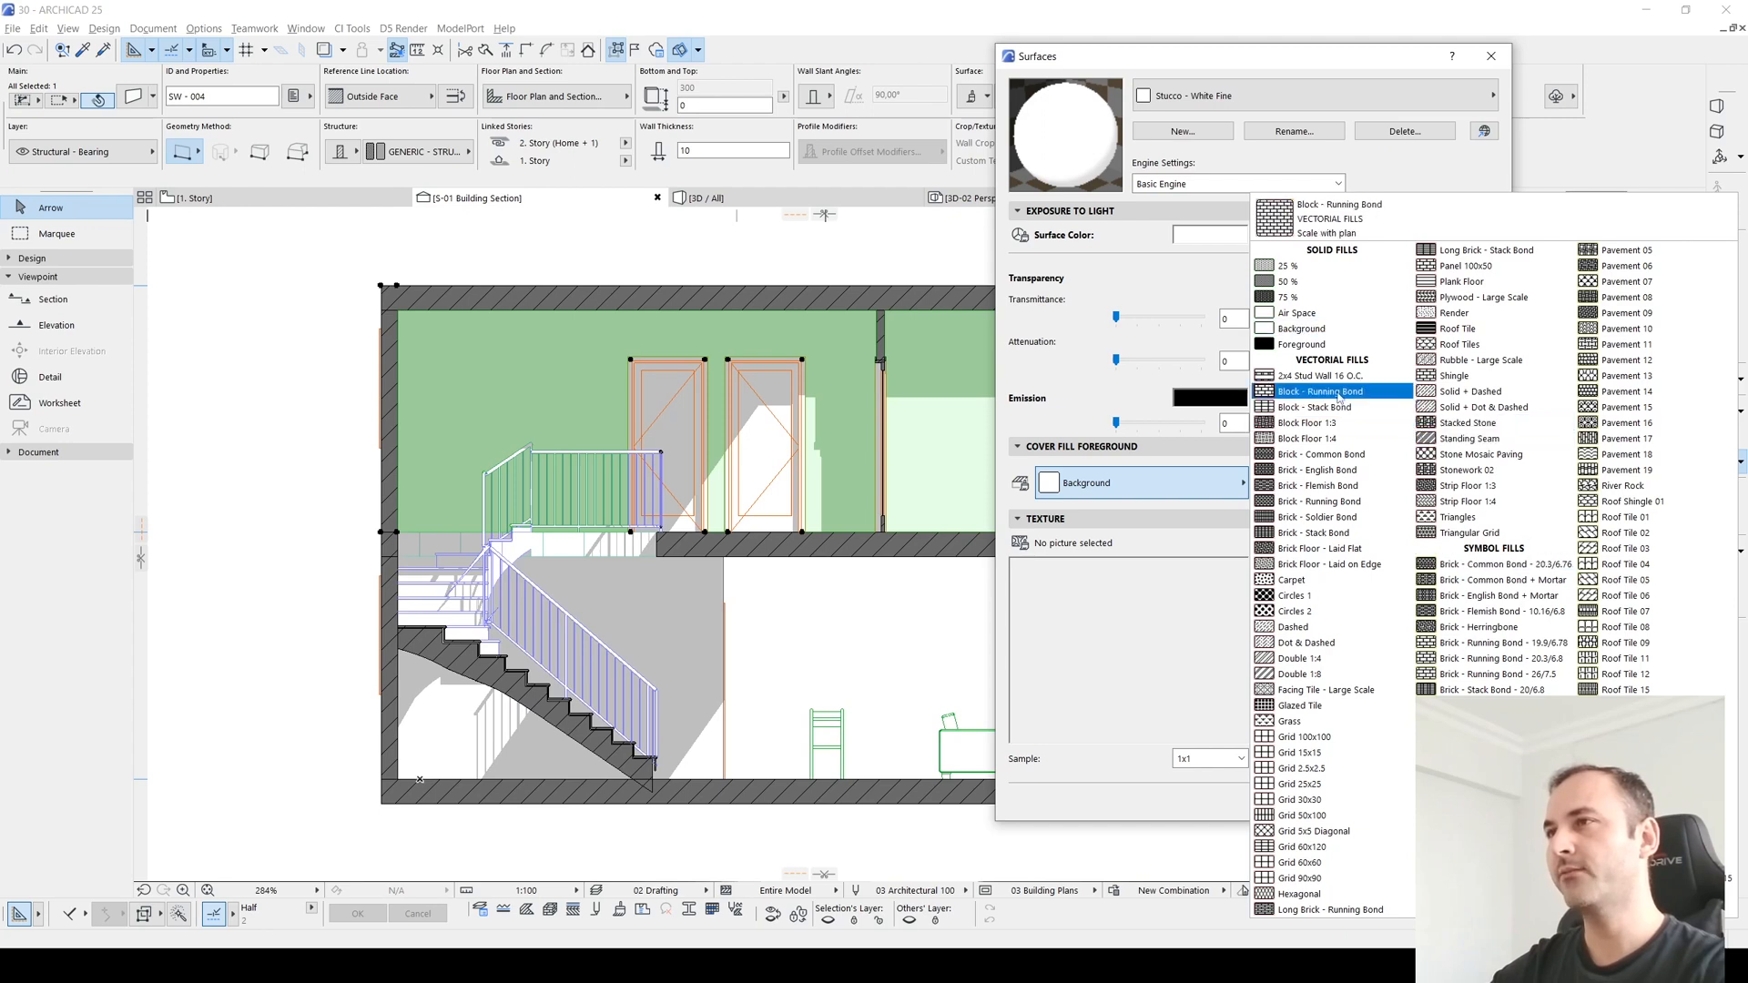
click(1310, 422)
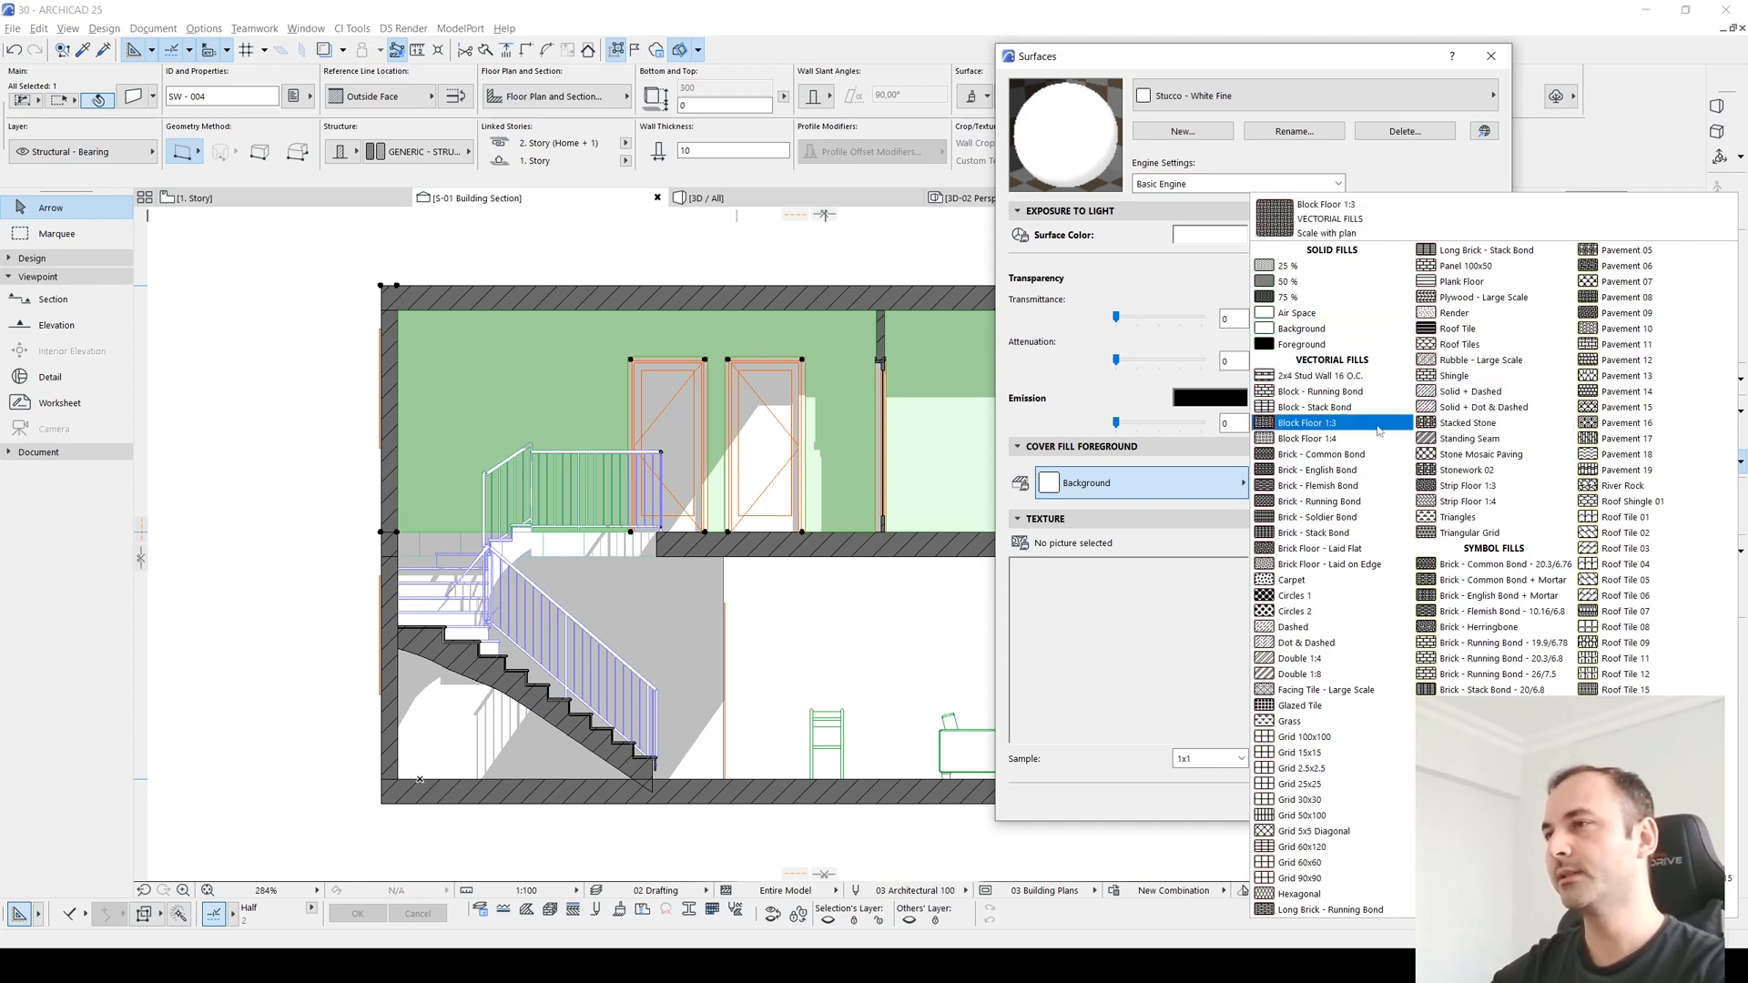
click(1454, 312)
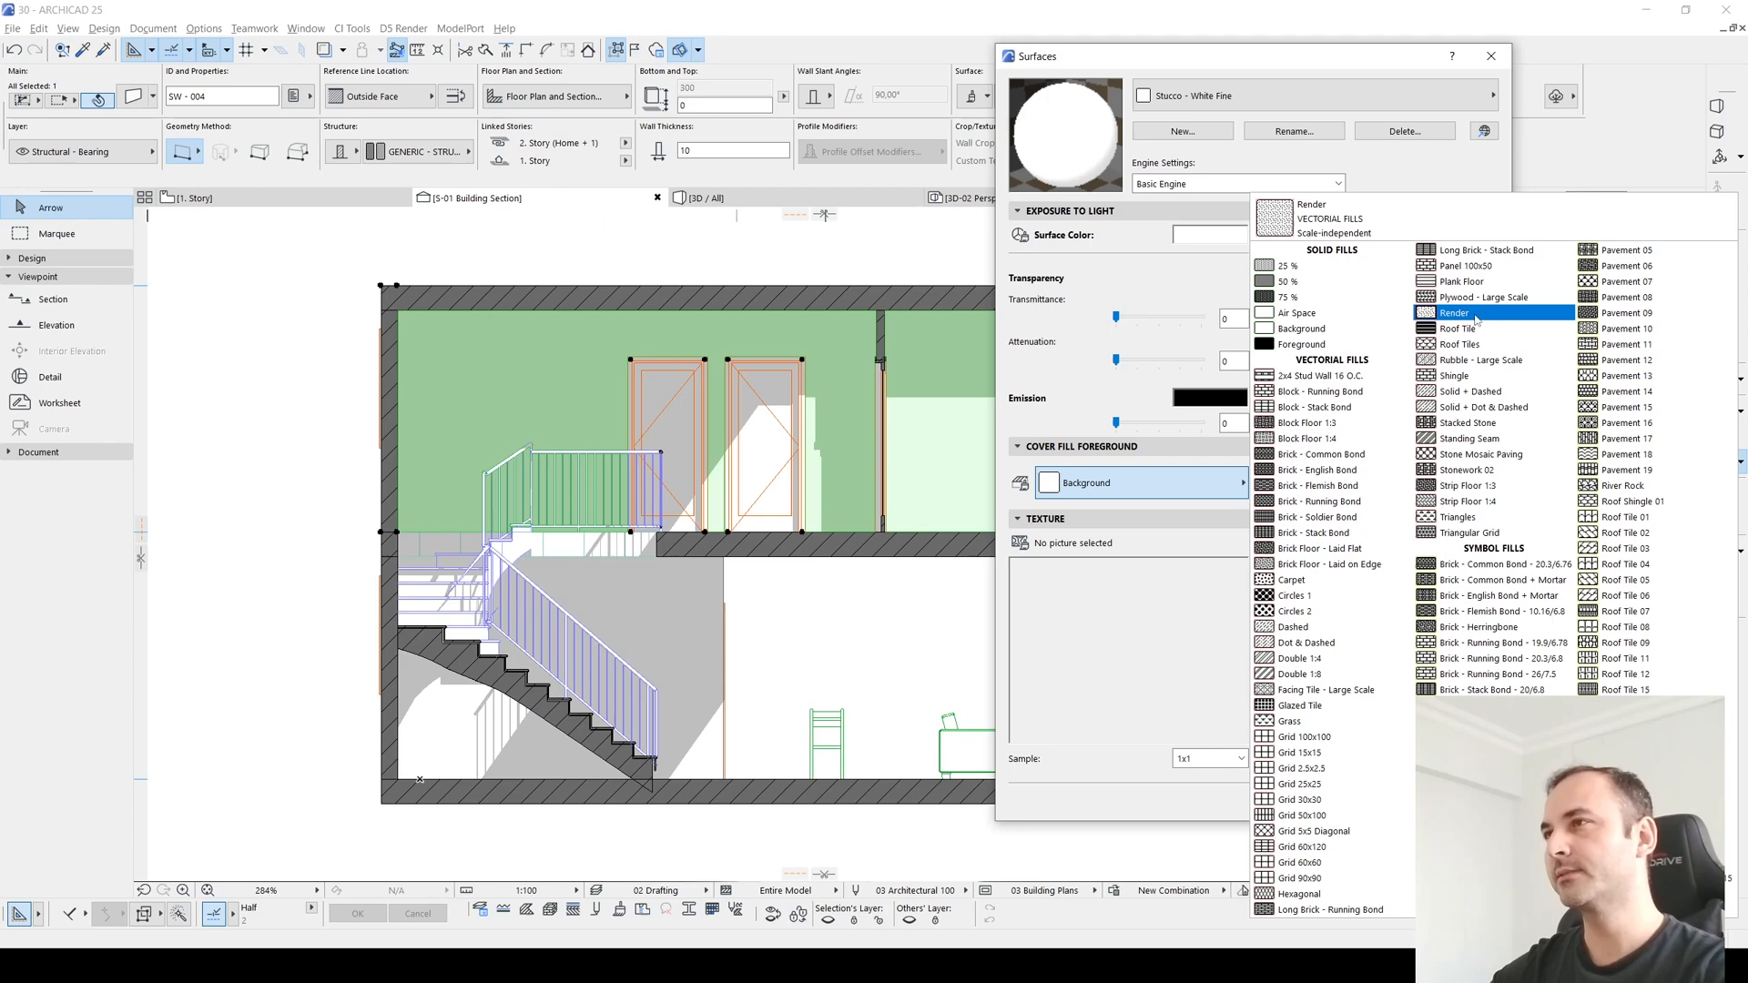
click(1453, 312)
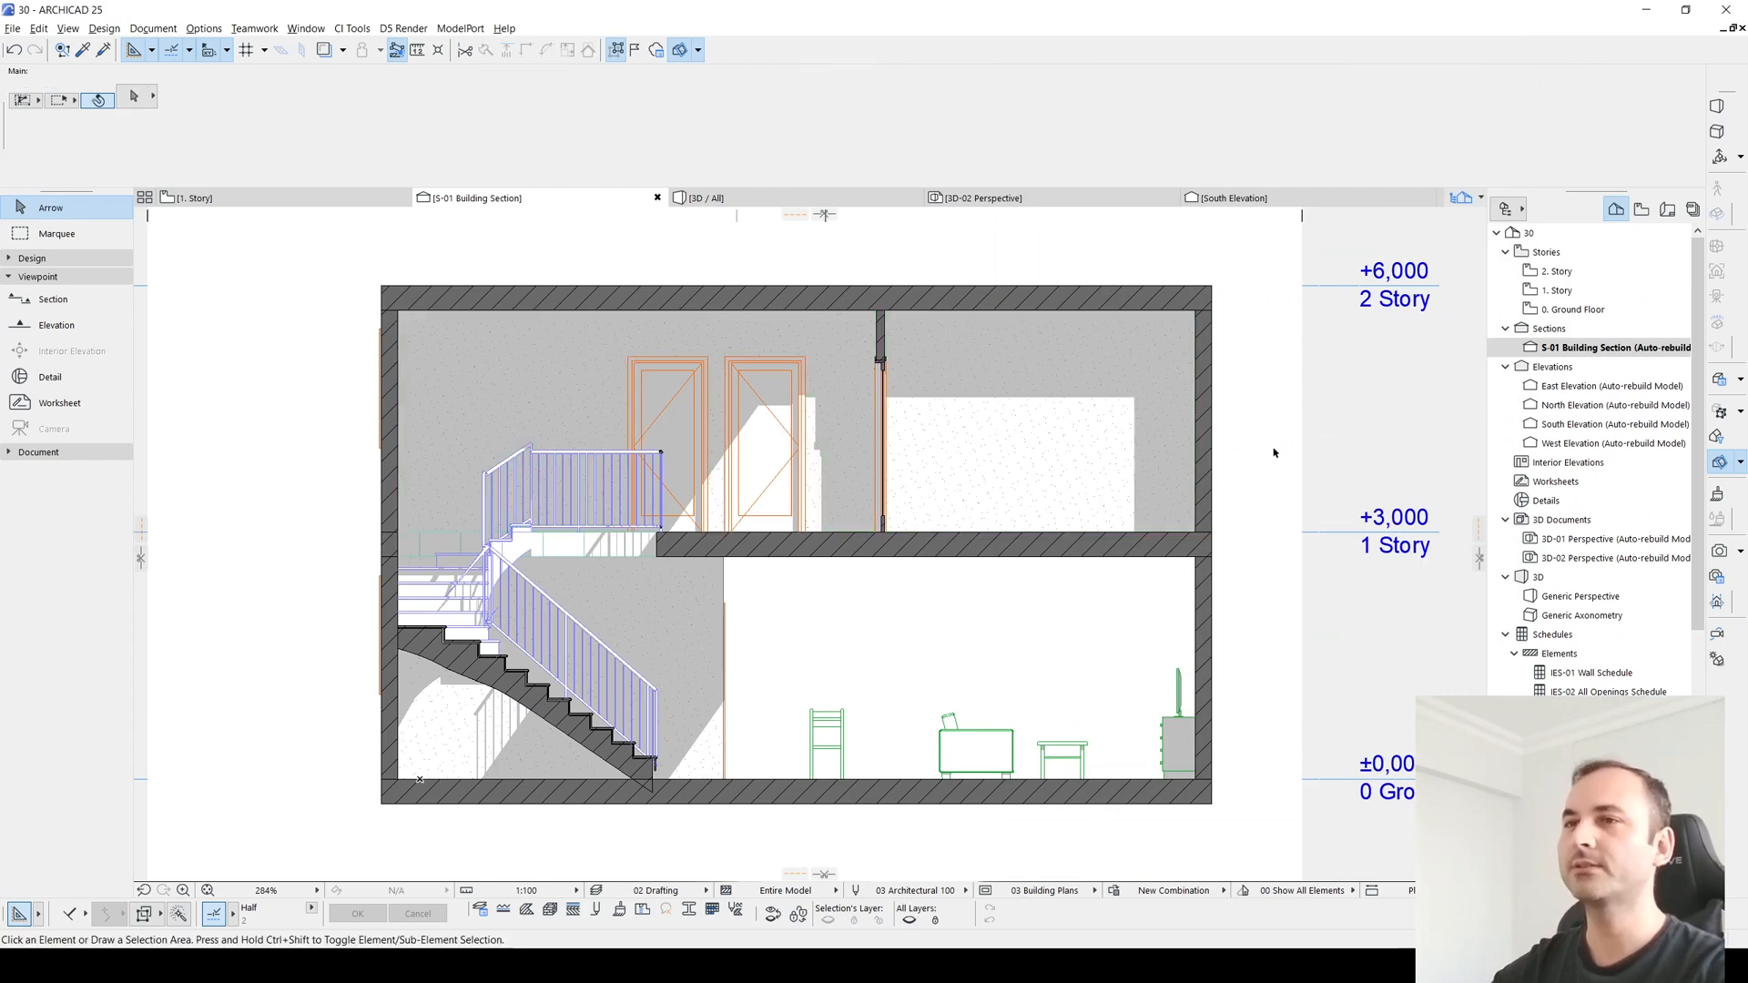
scroll(up, 3)
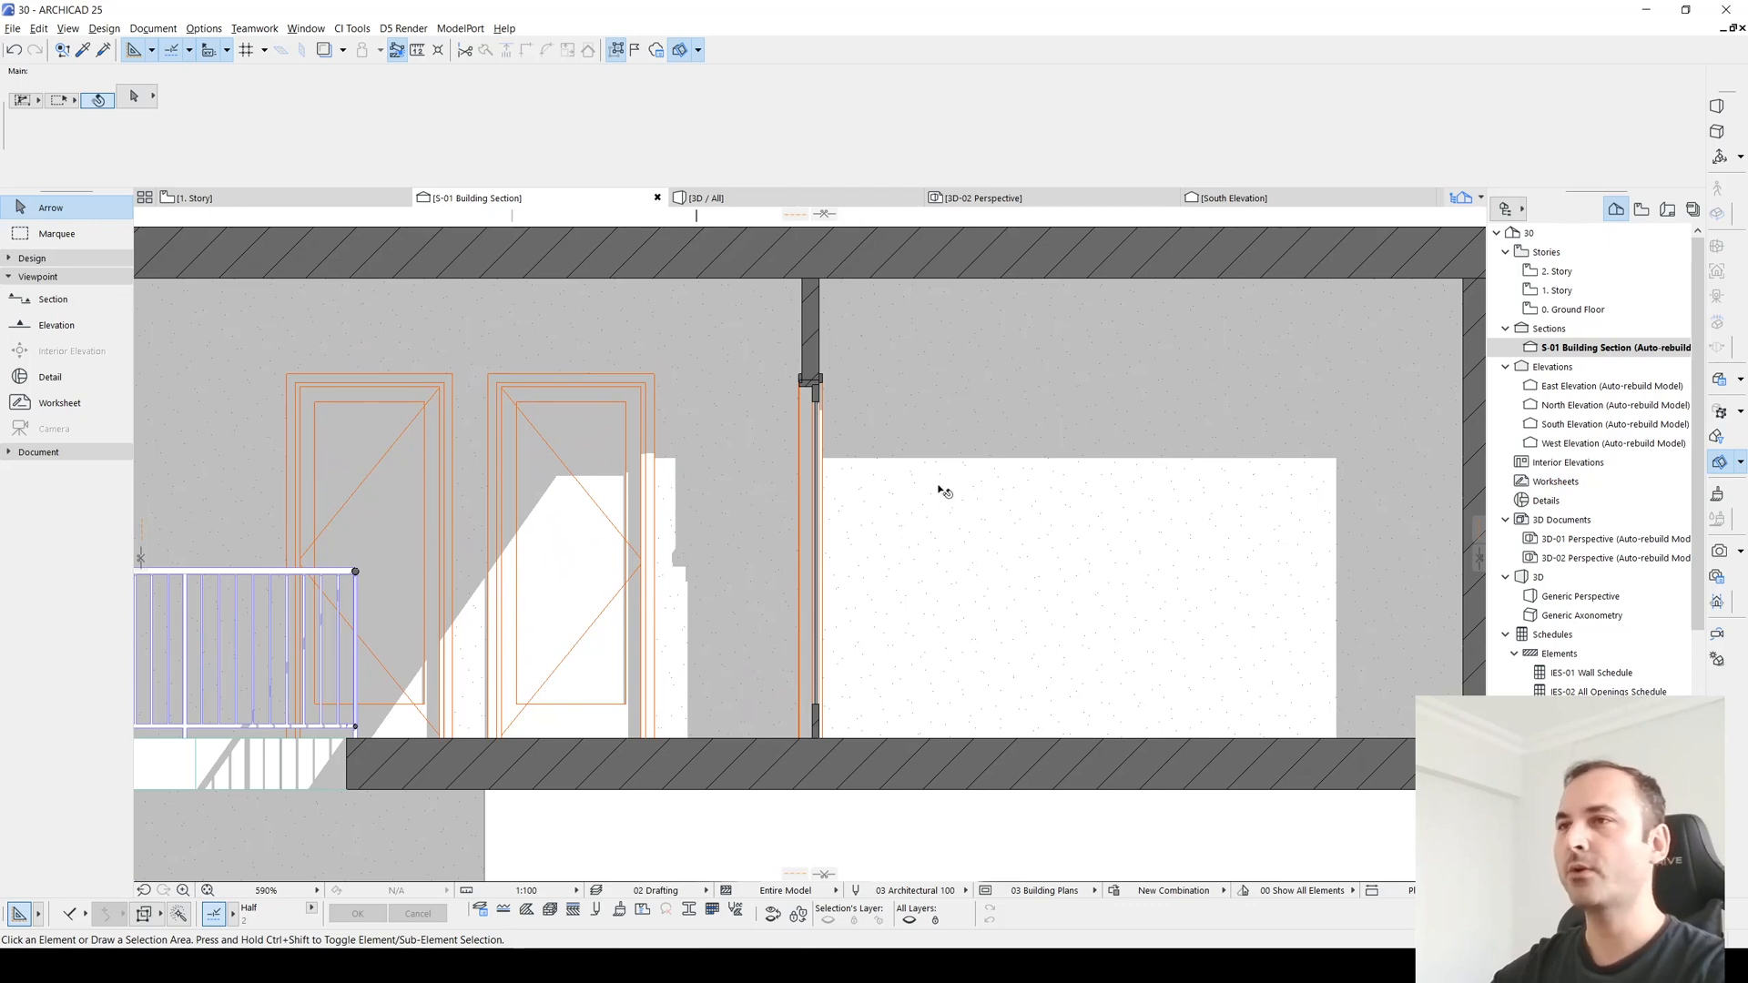
scroll(down, 3)
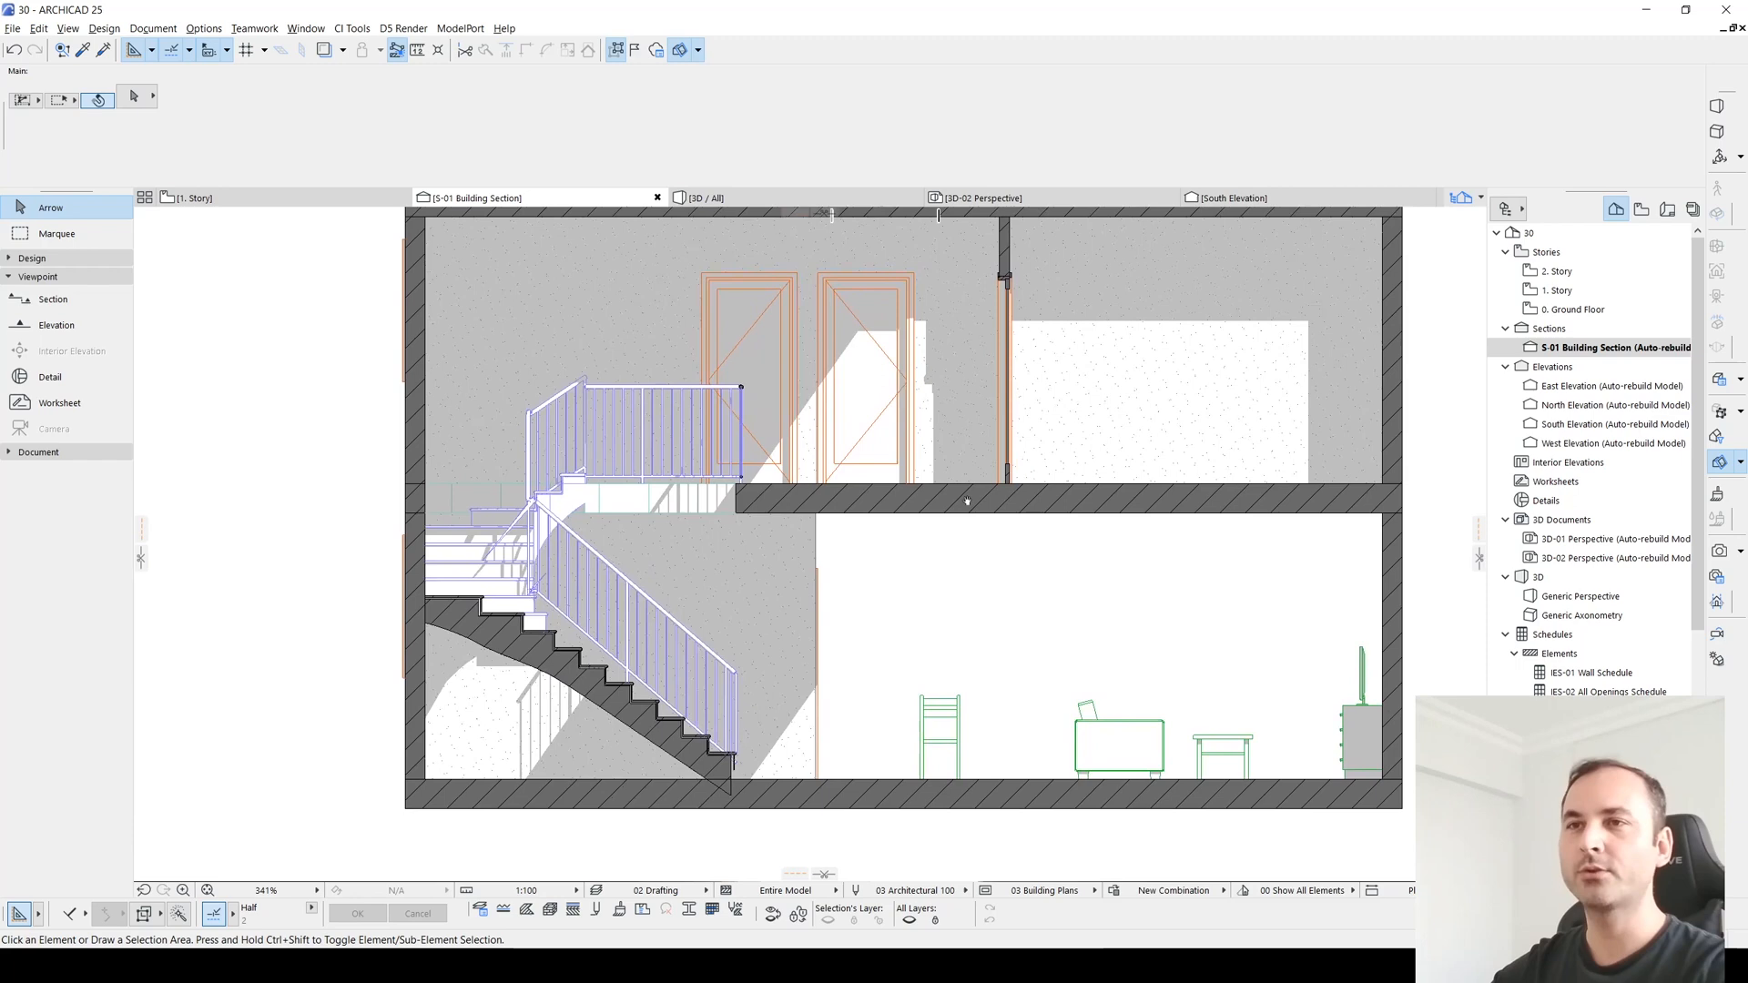
scroll(down, 3)
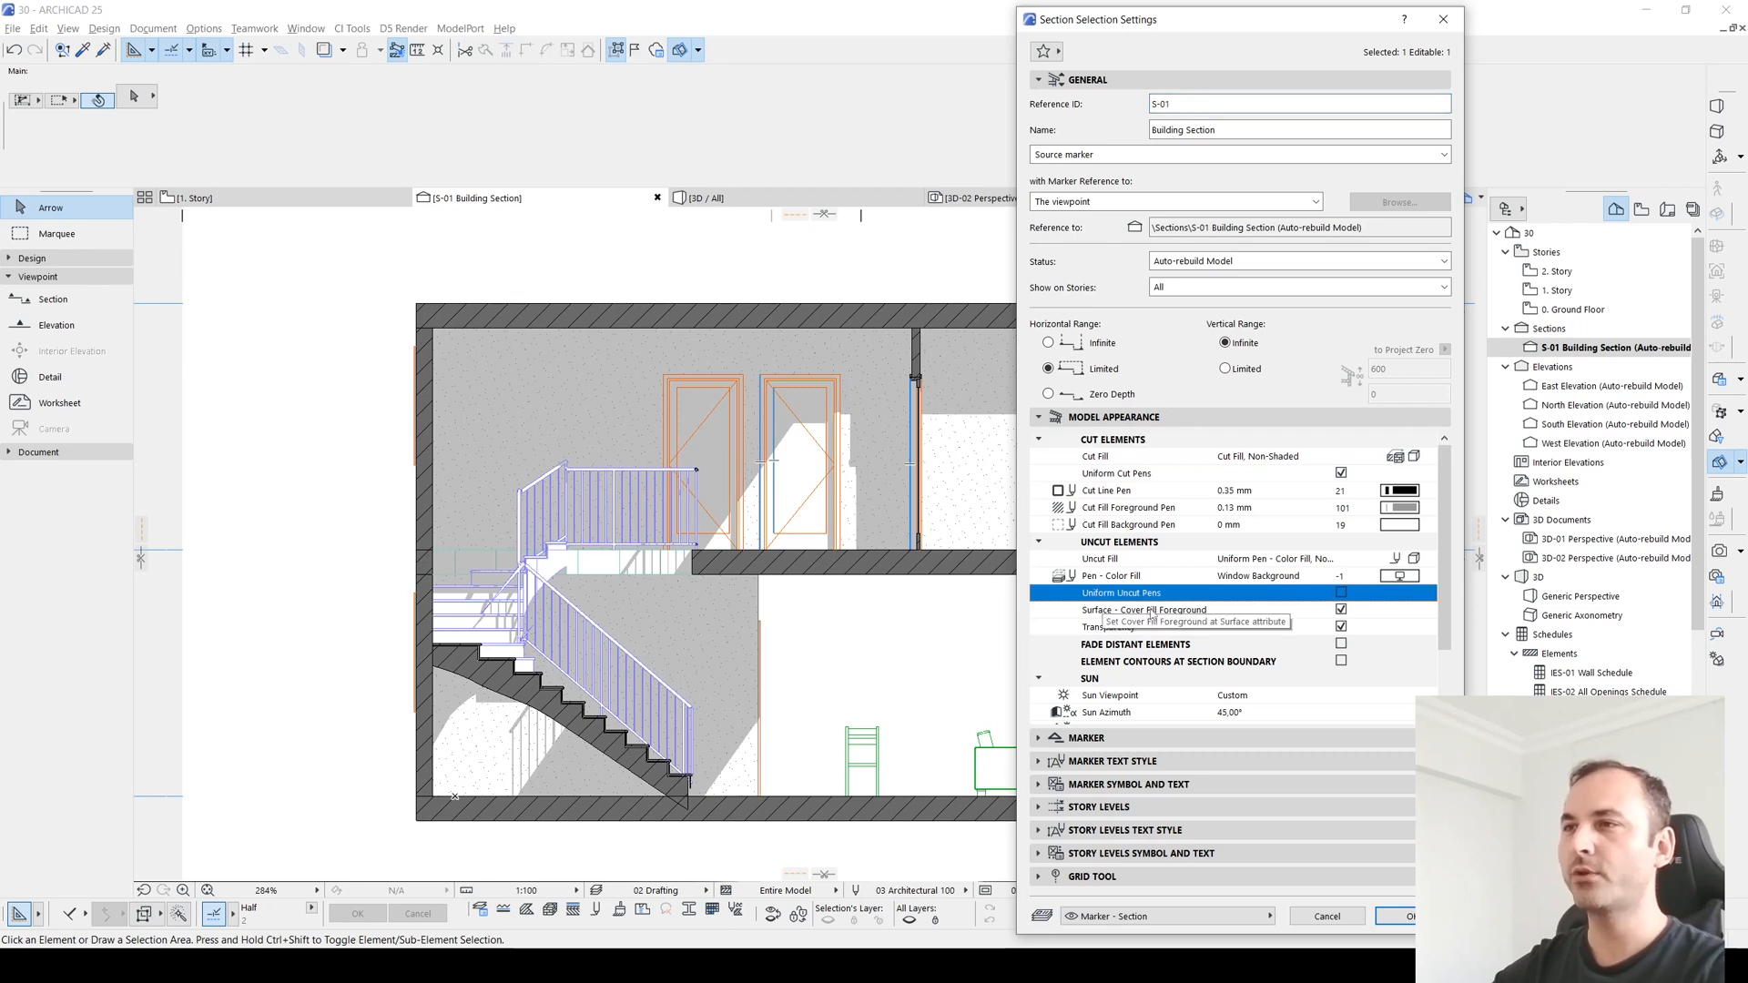
Step: Enable Uniform Uncut Pens, compare 0.20 and 0.10 mm pens, and apply gray pen 81 (0.10 mm)
click(1342, 592)
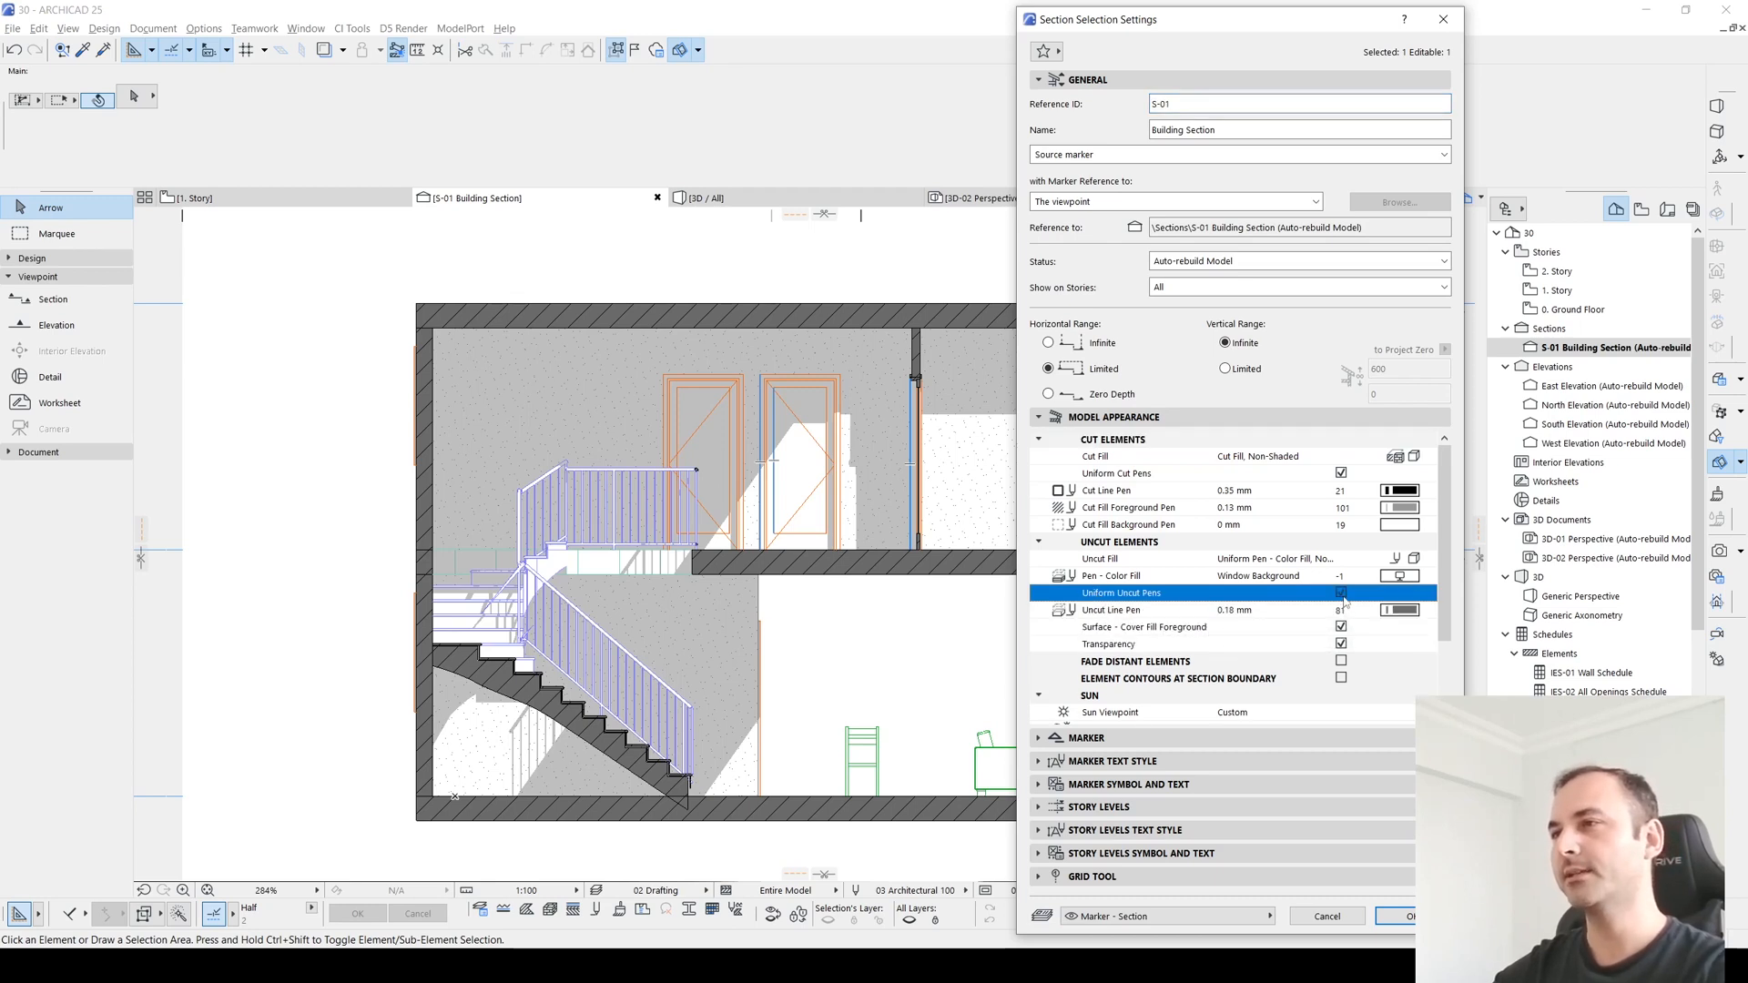
click(1342, 592)
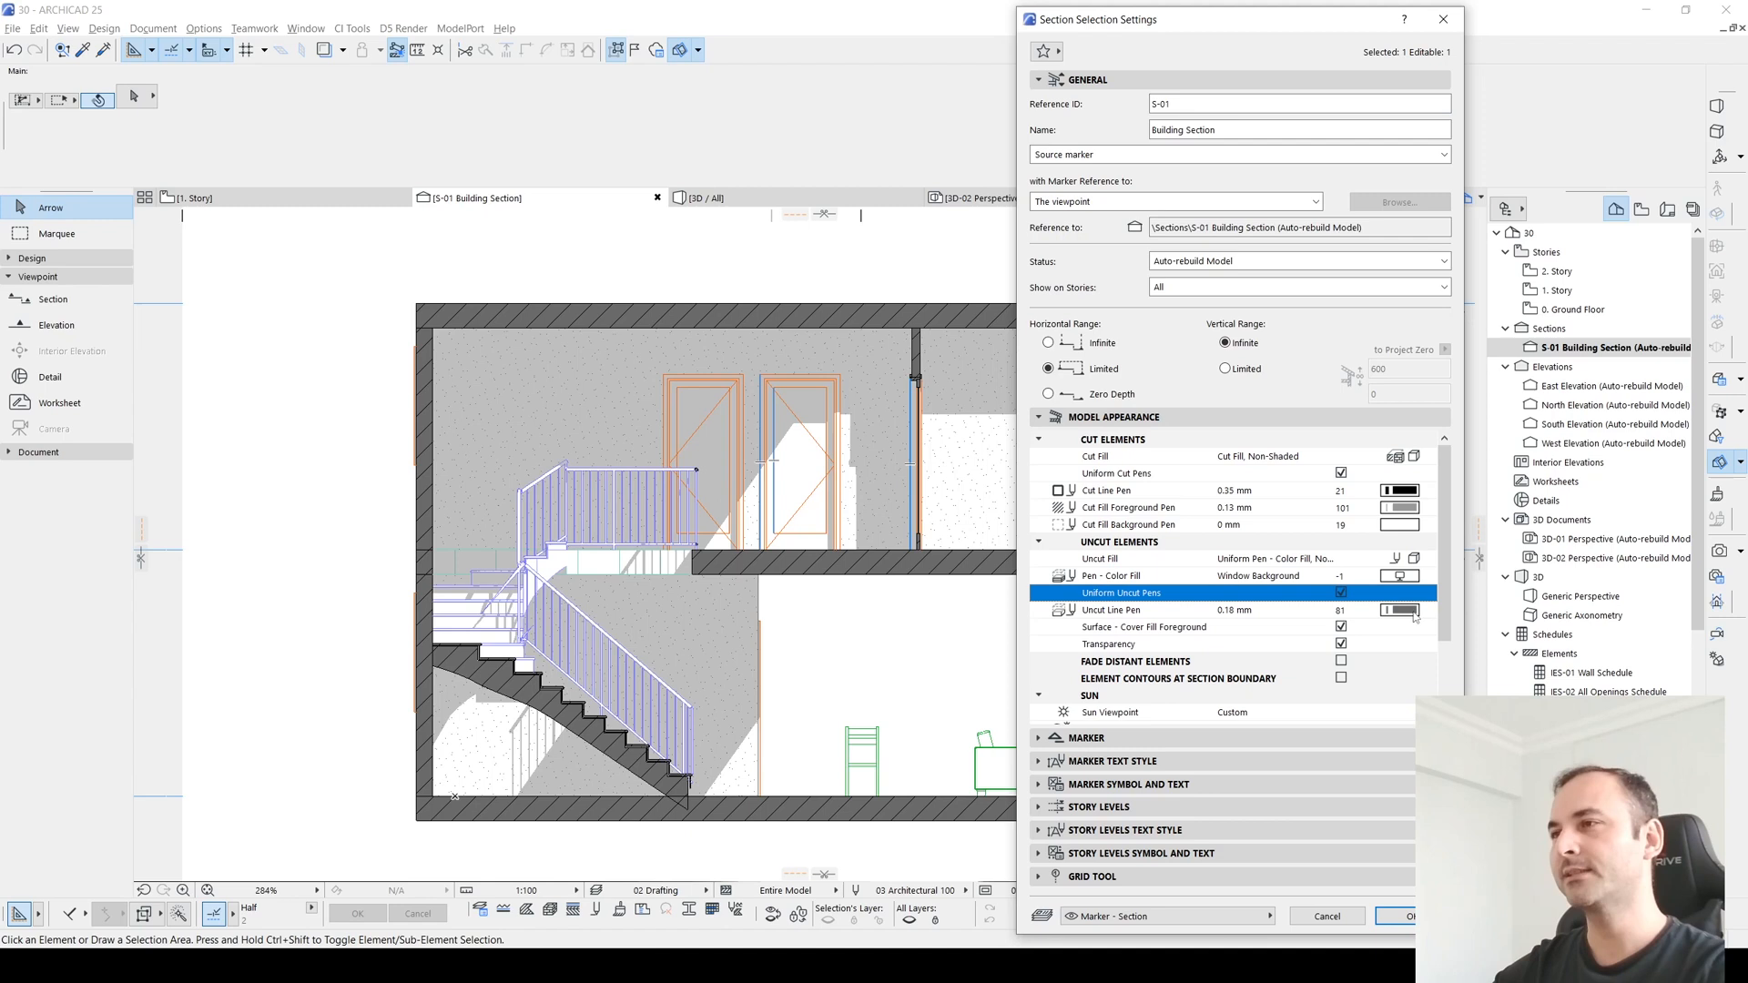
click(1399, 610)
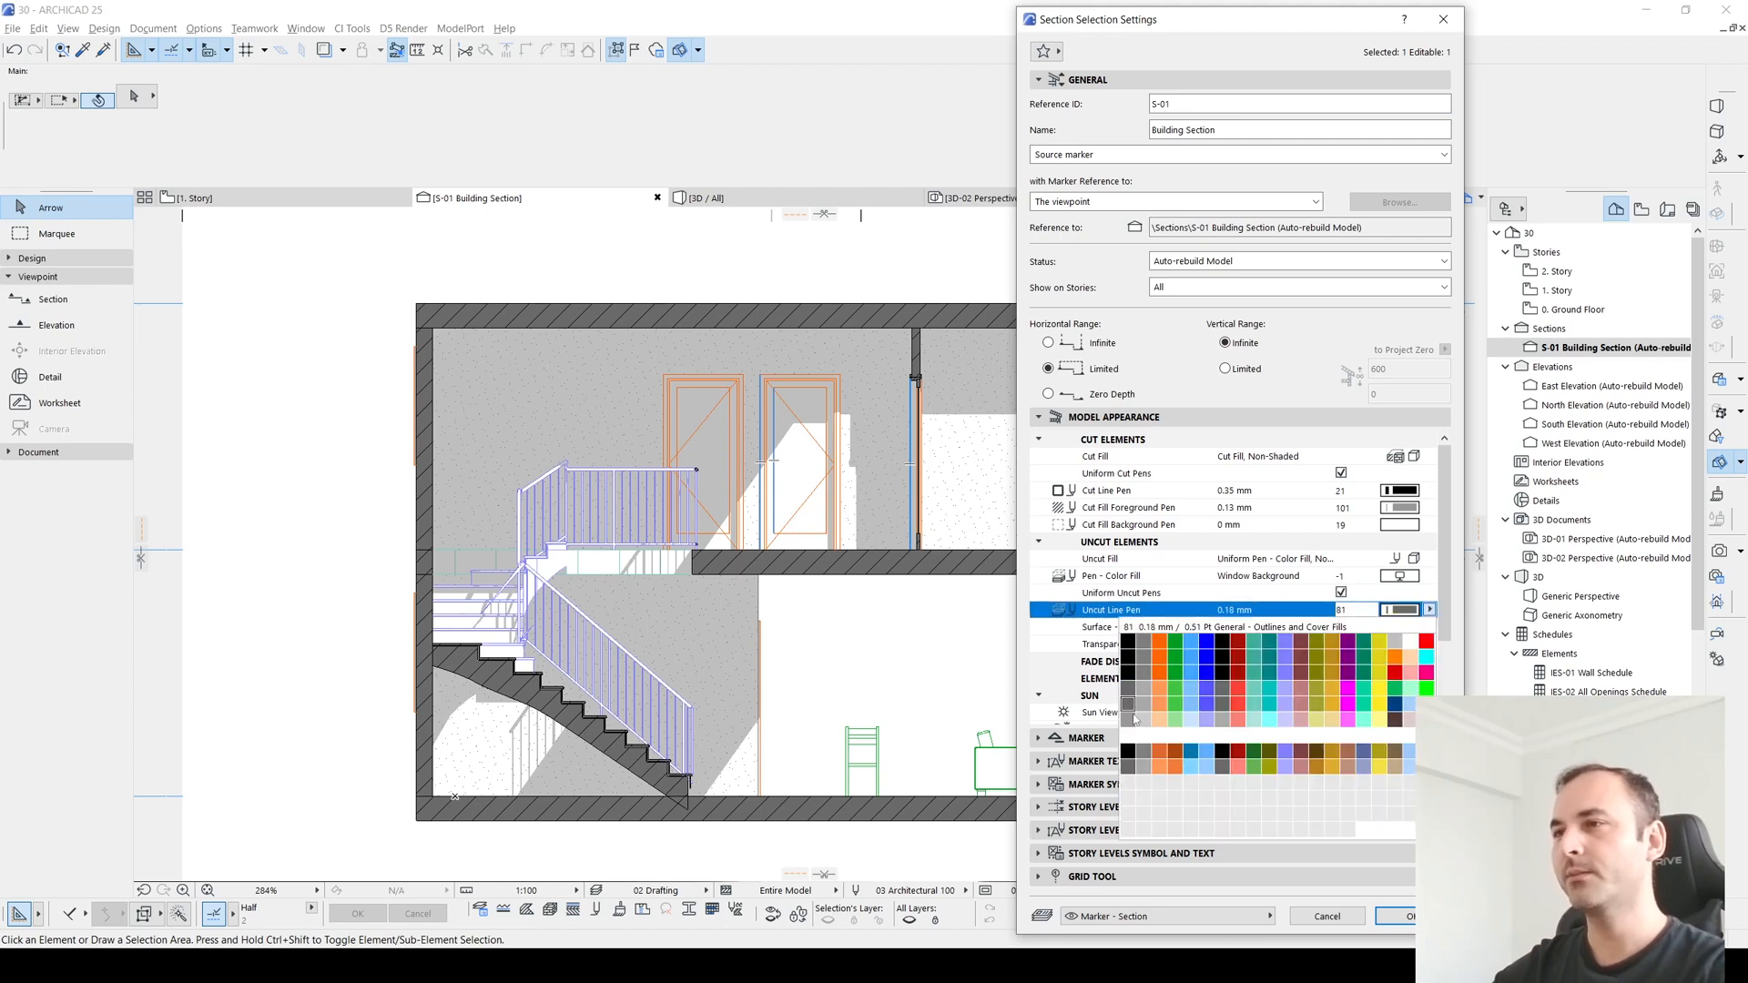
click(1128, 693)
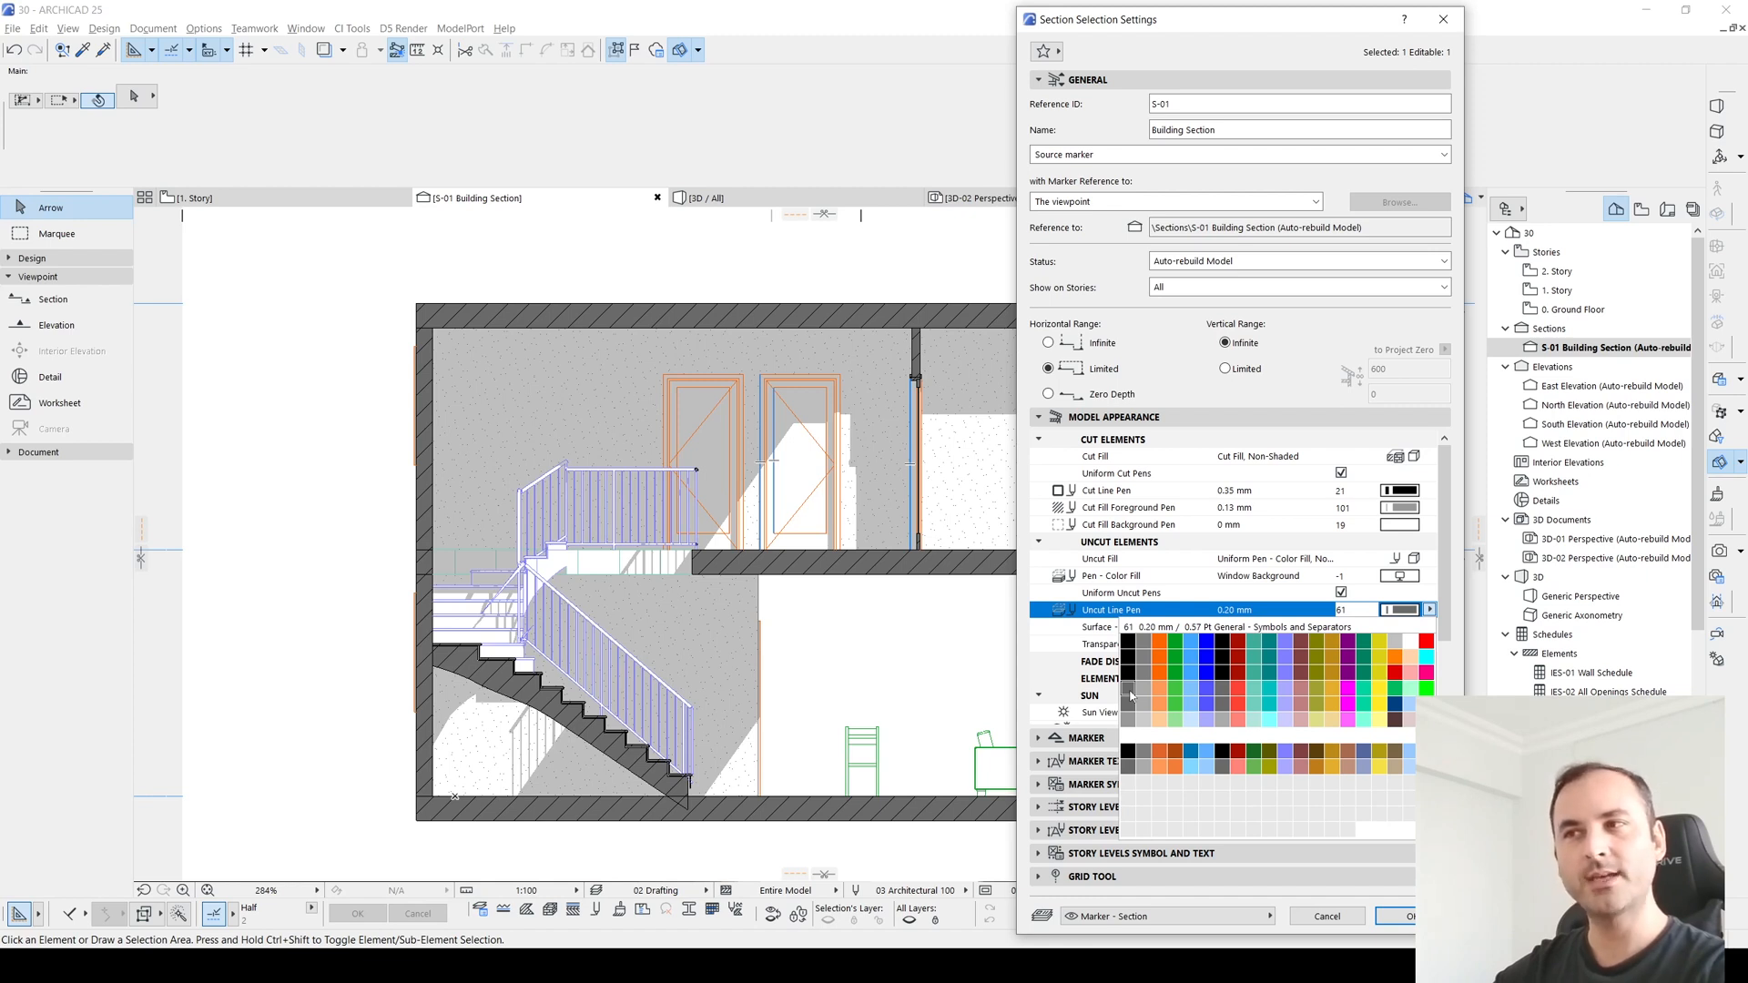
click(1130, 703)
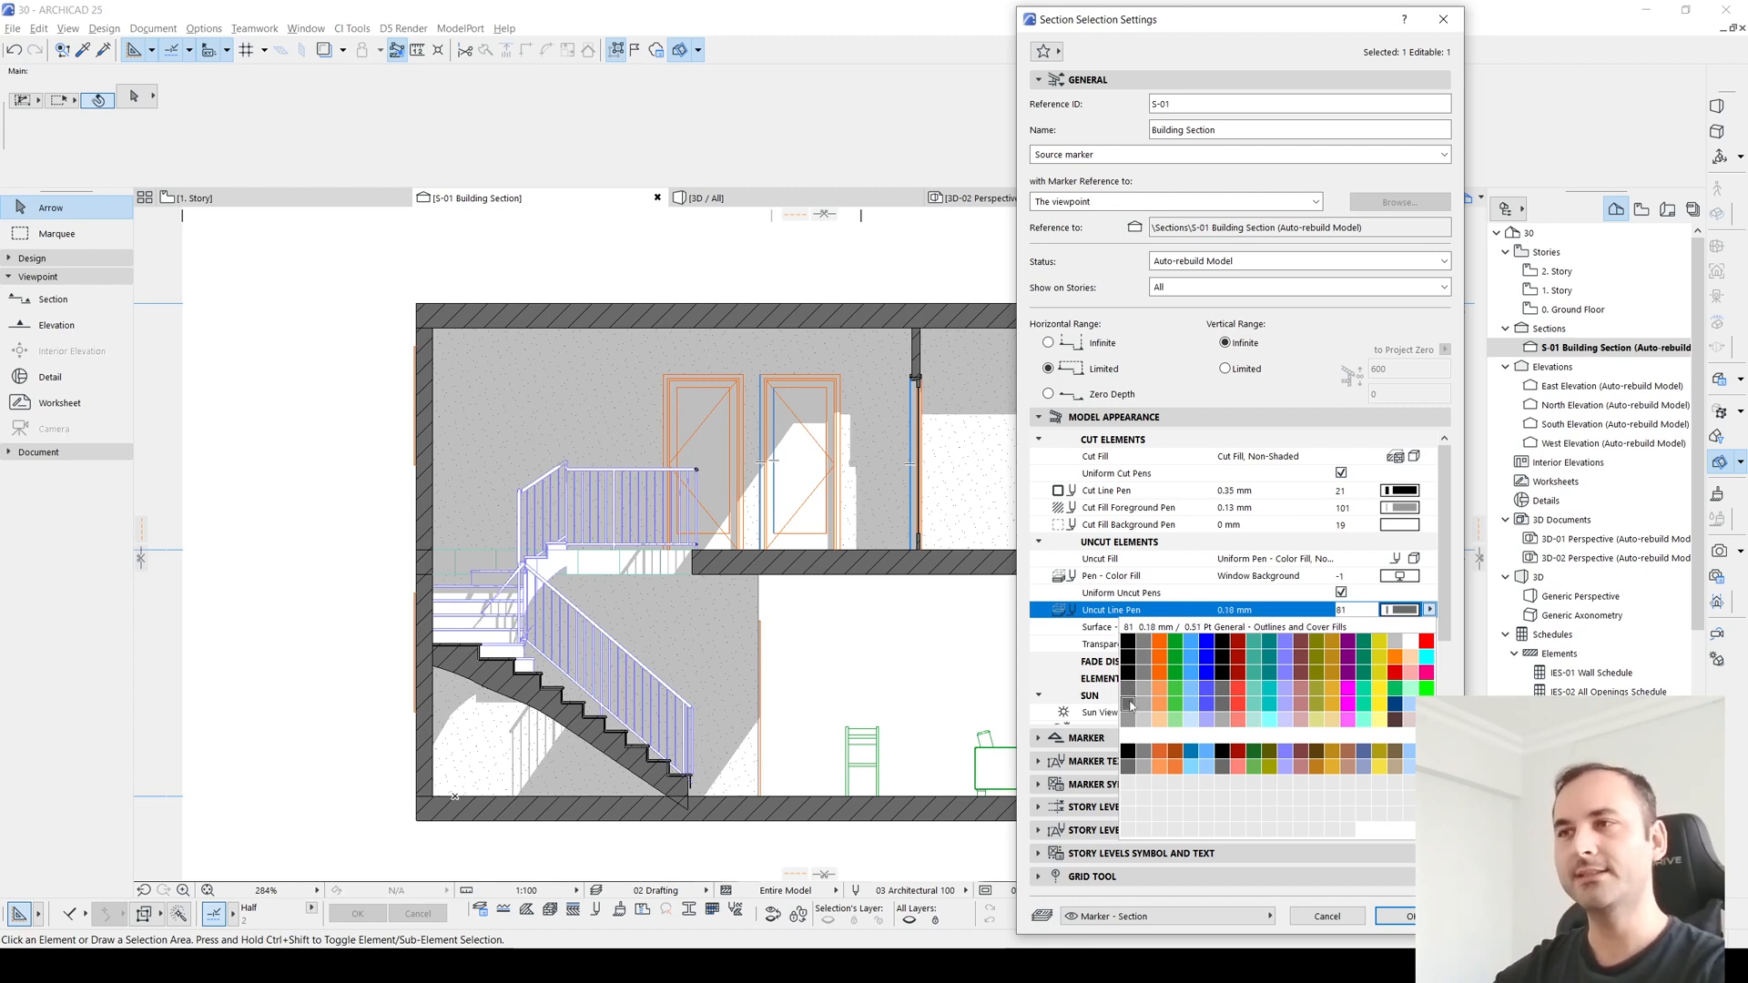
click(1129, 694)
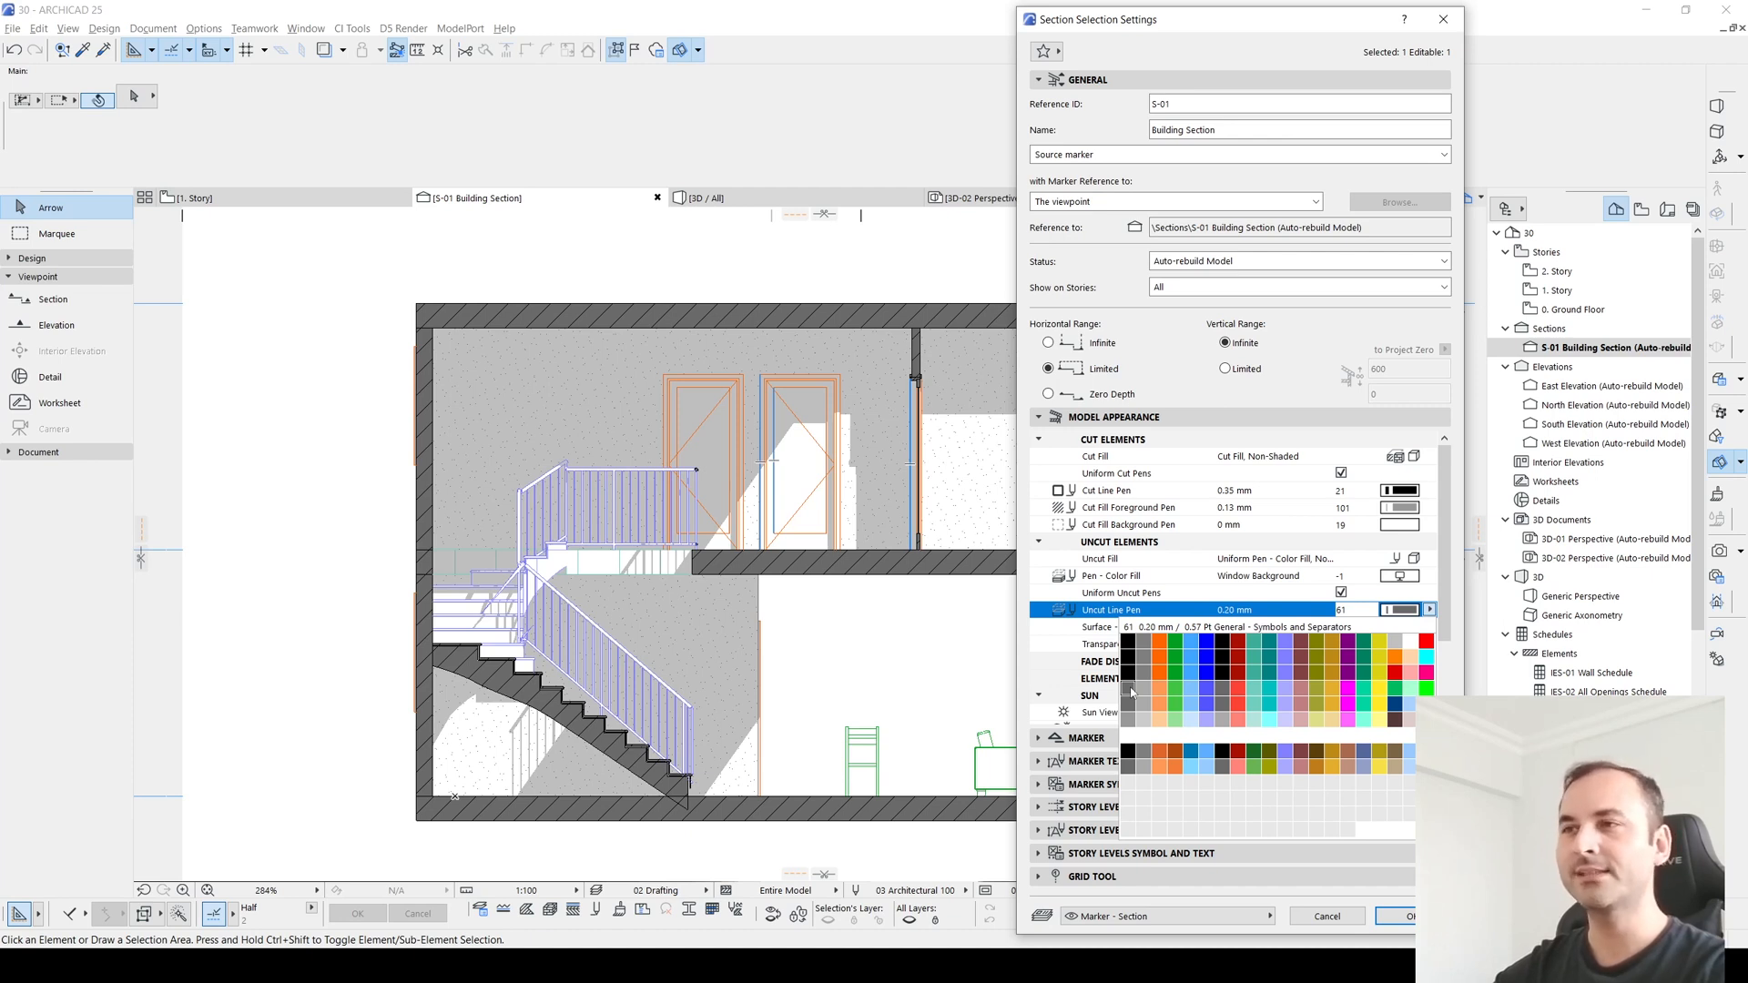
click(1126, 698)
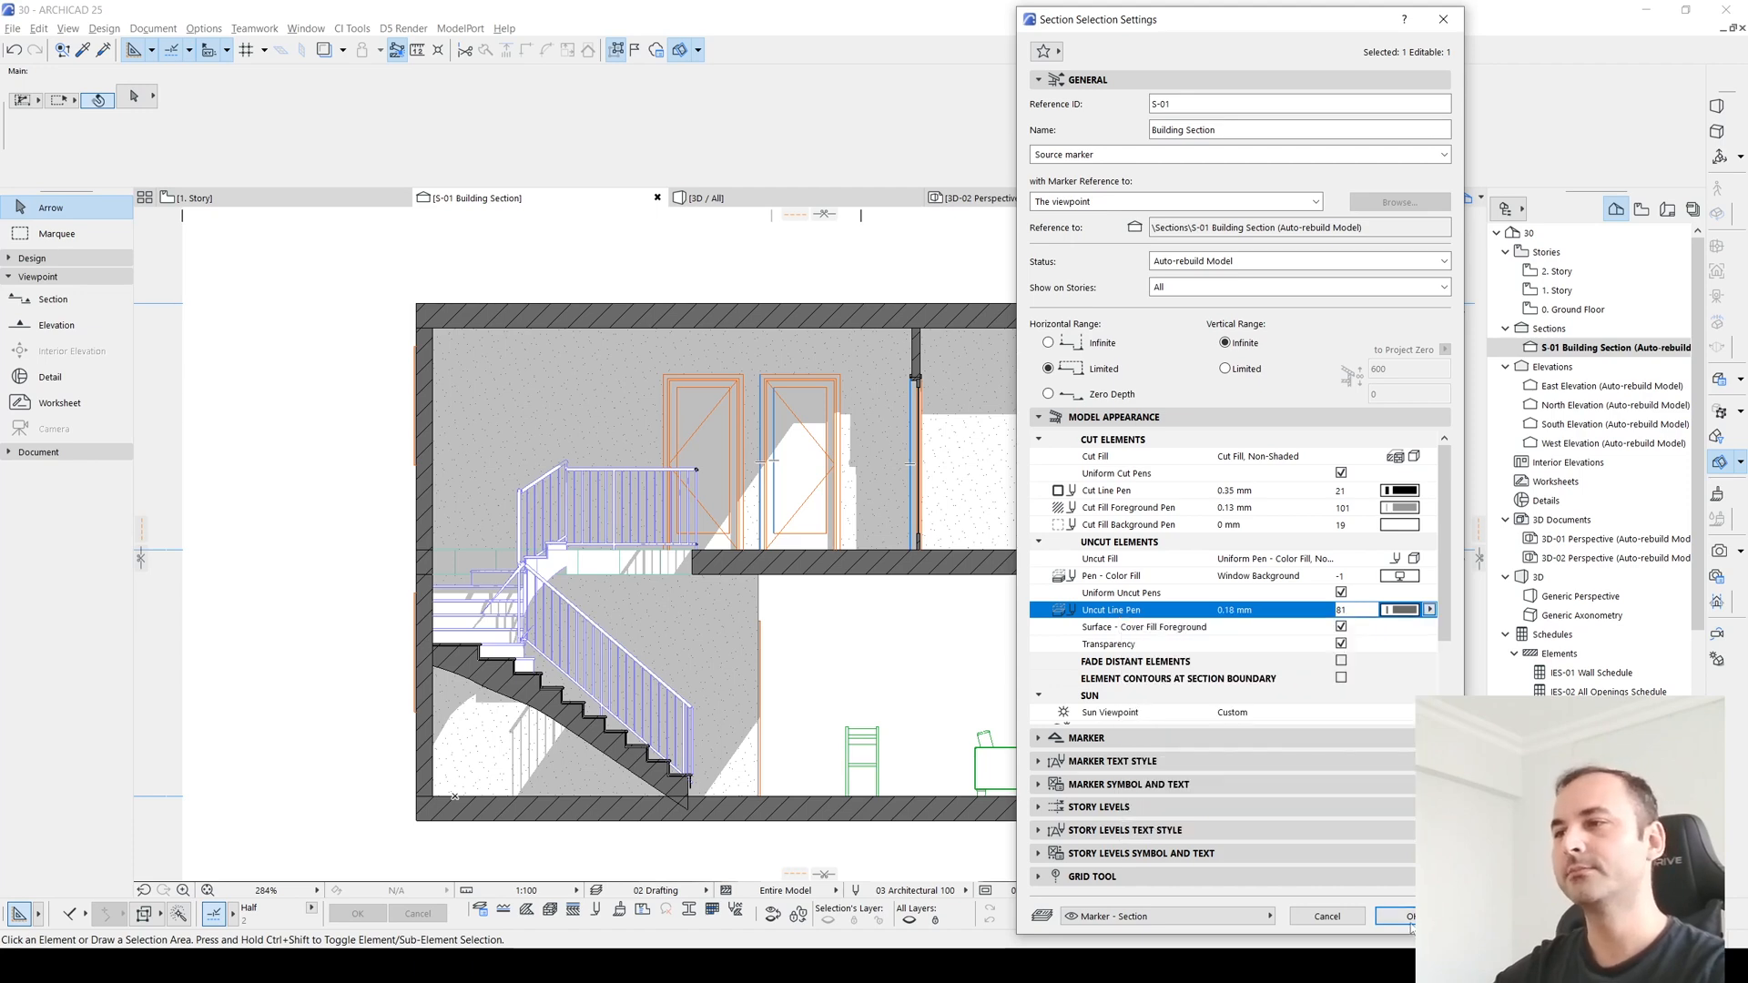
click(1408, 916)
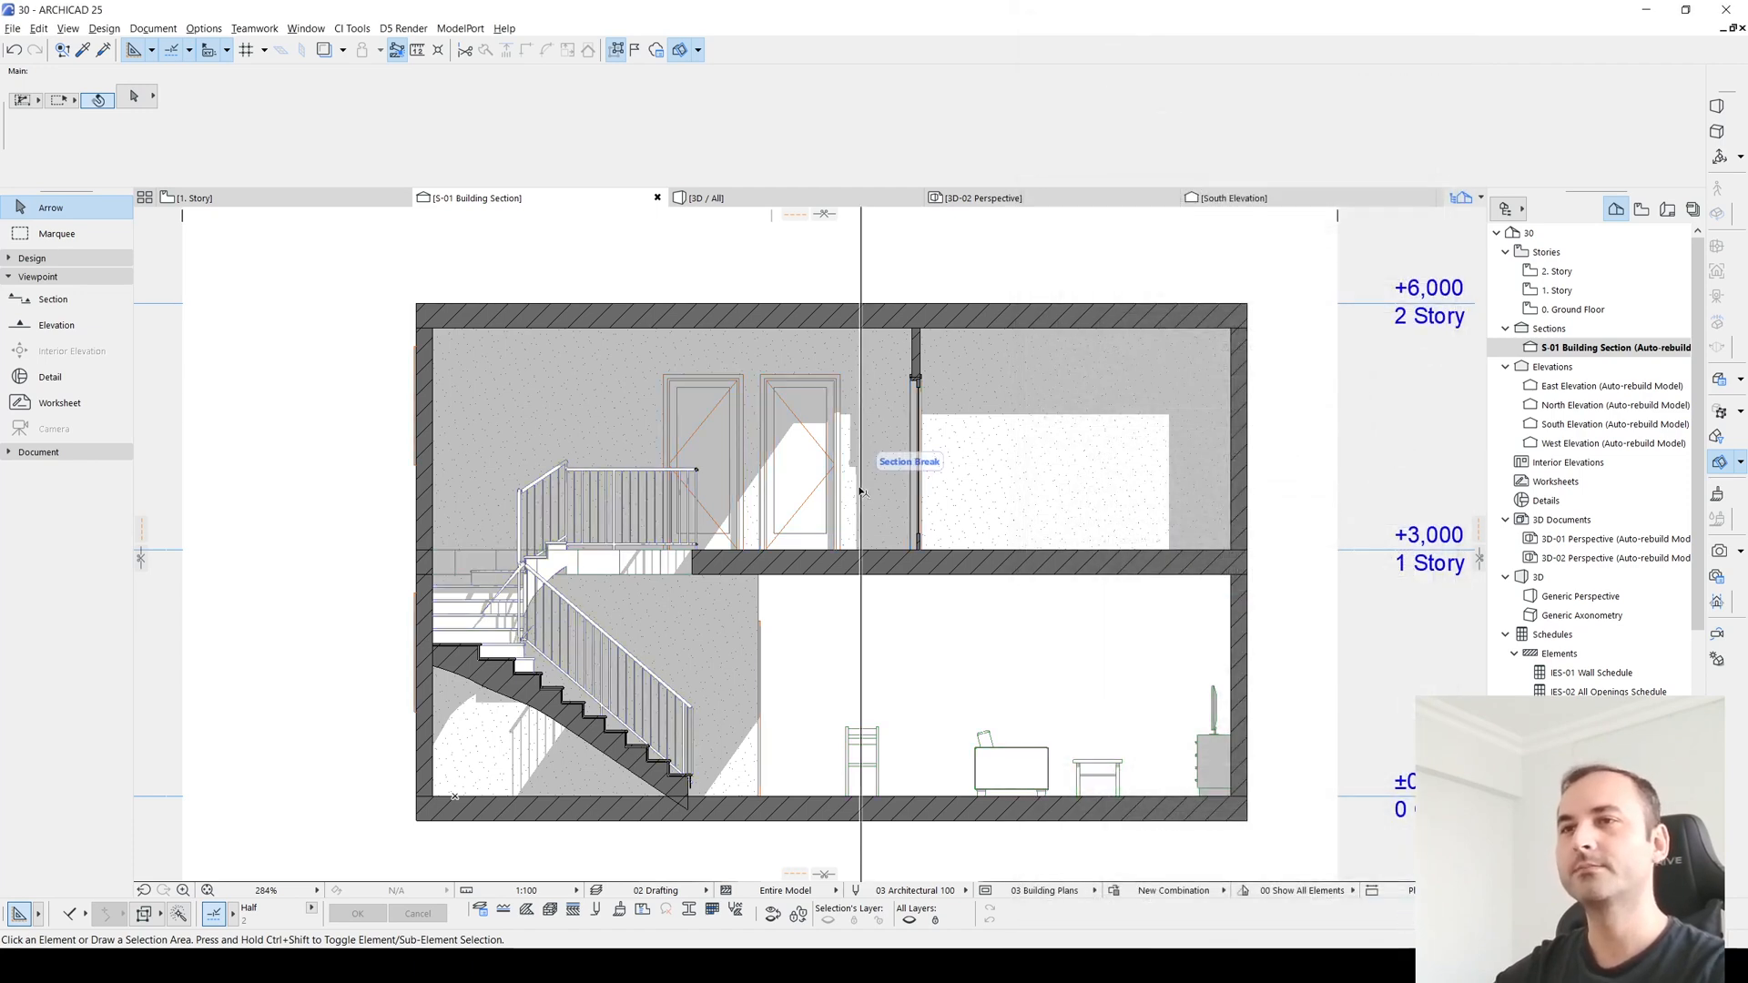
mouse_move(1226, 508)
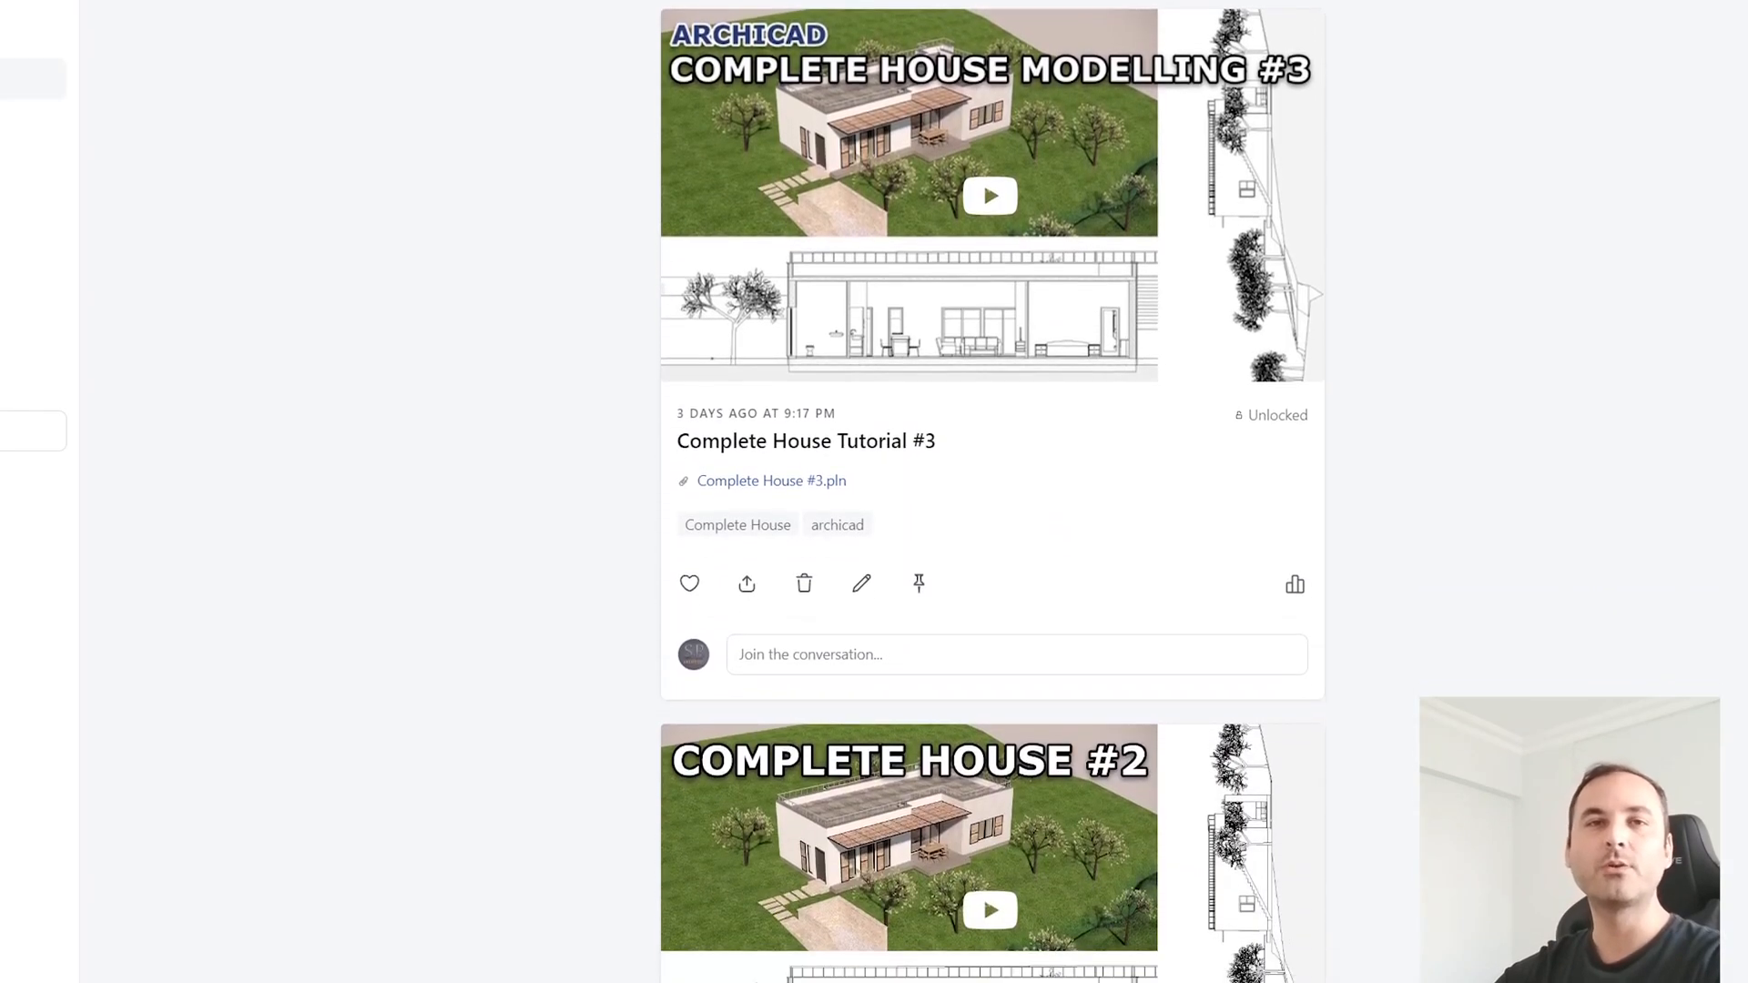
scroll(down, 3)
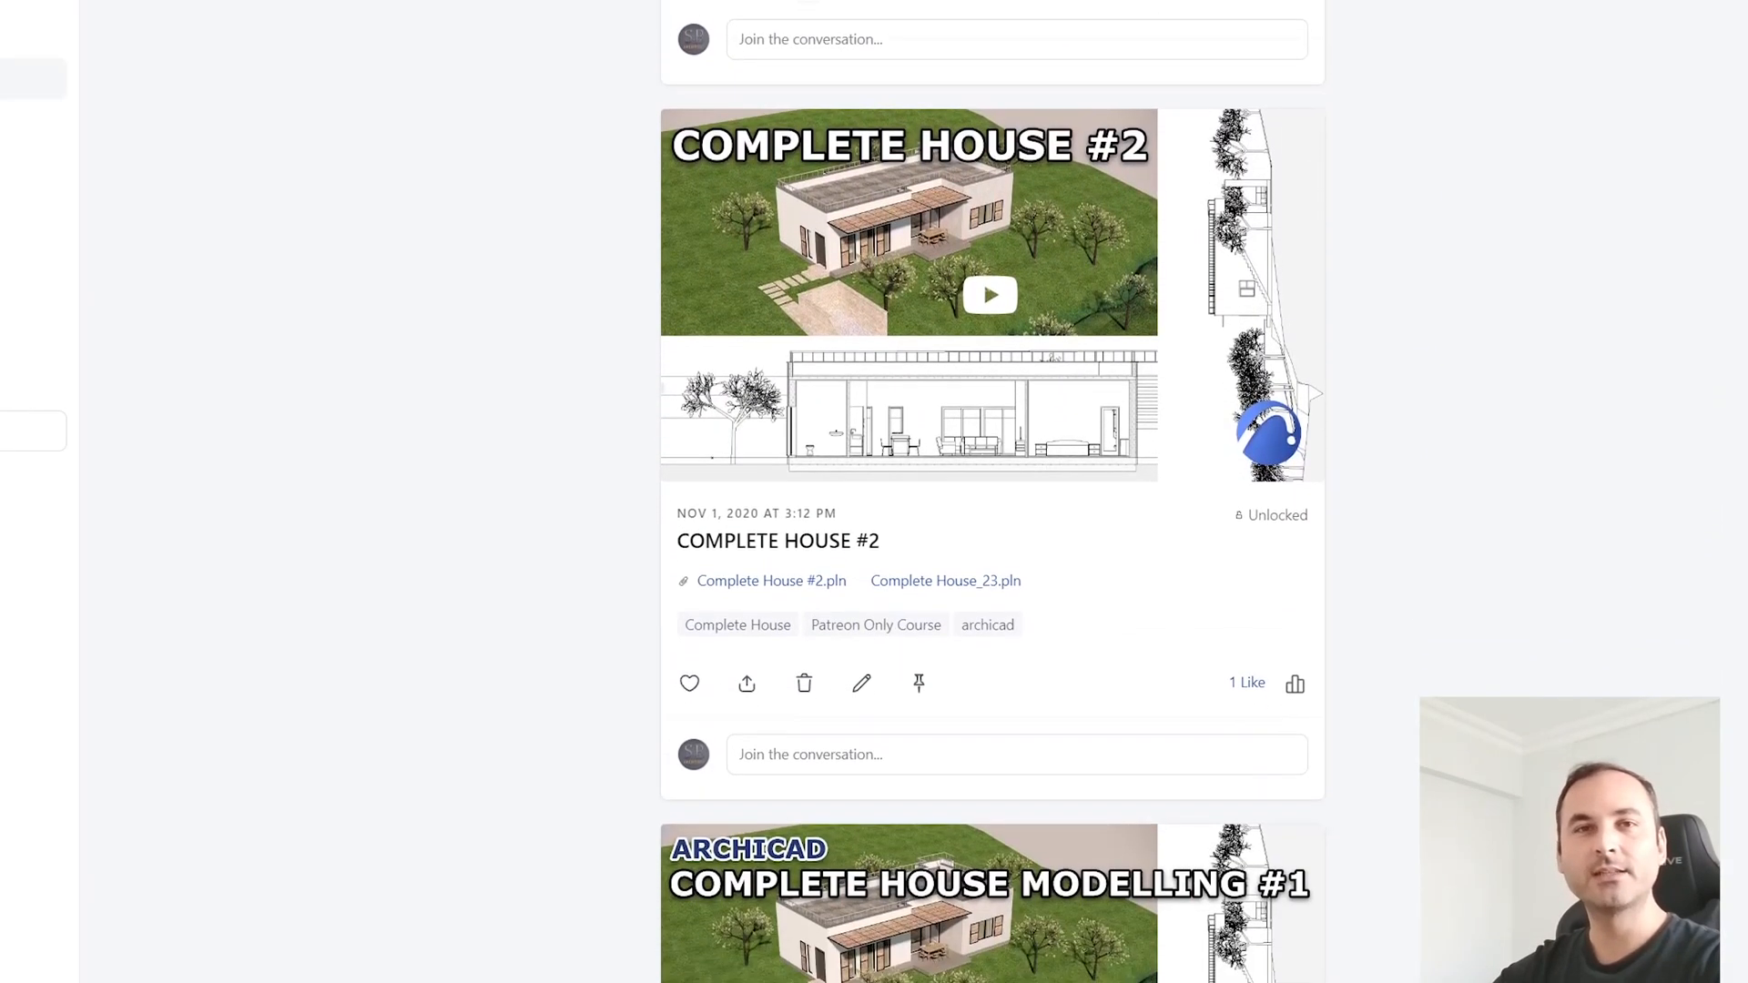
scroll(down, 3)
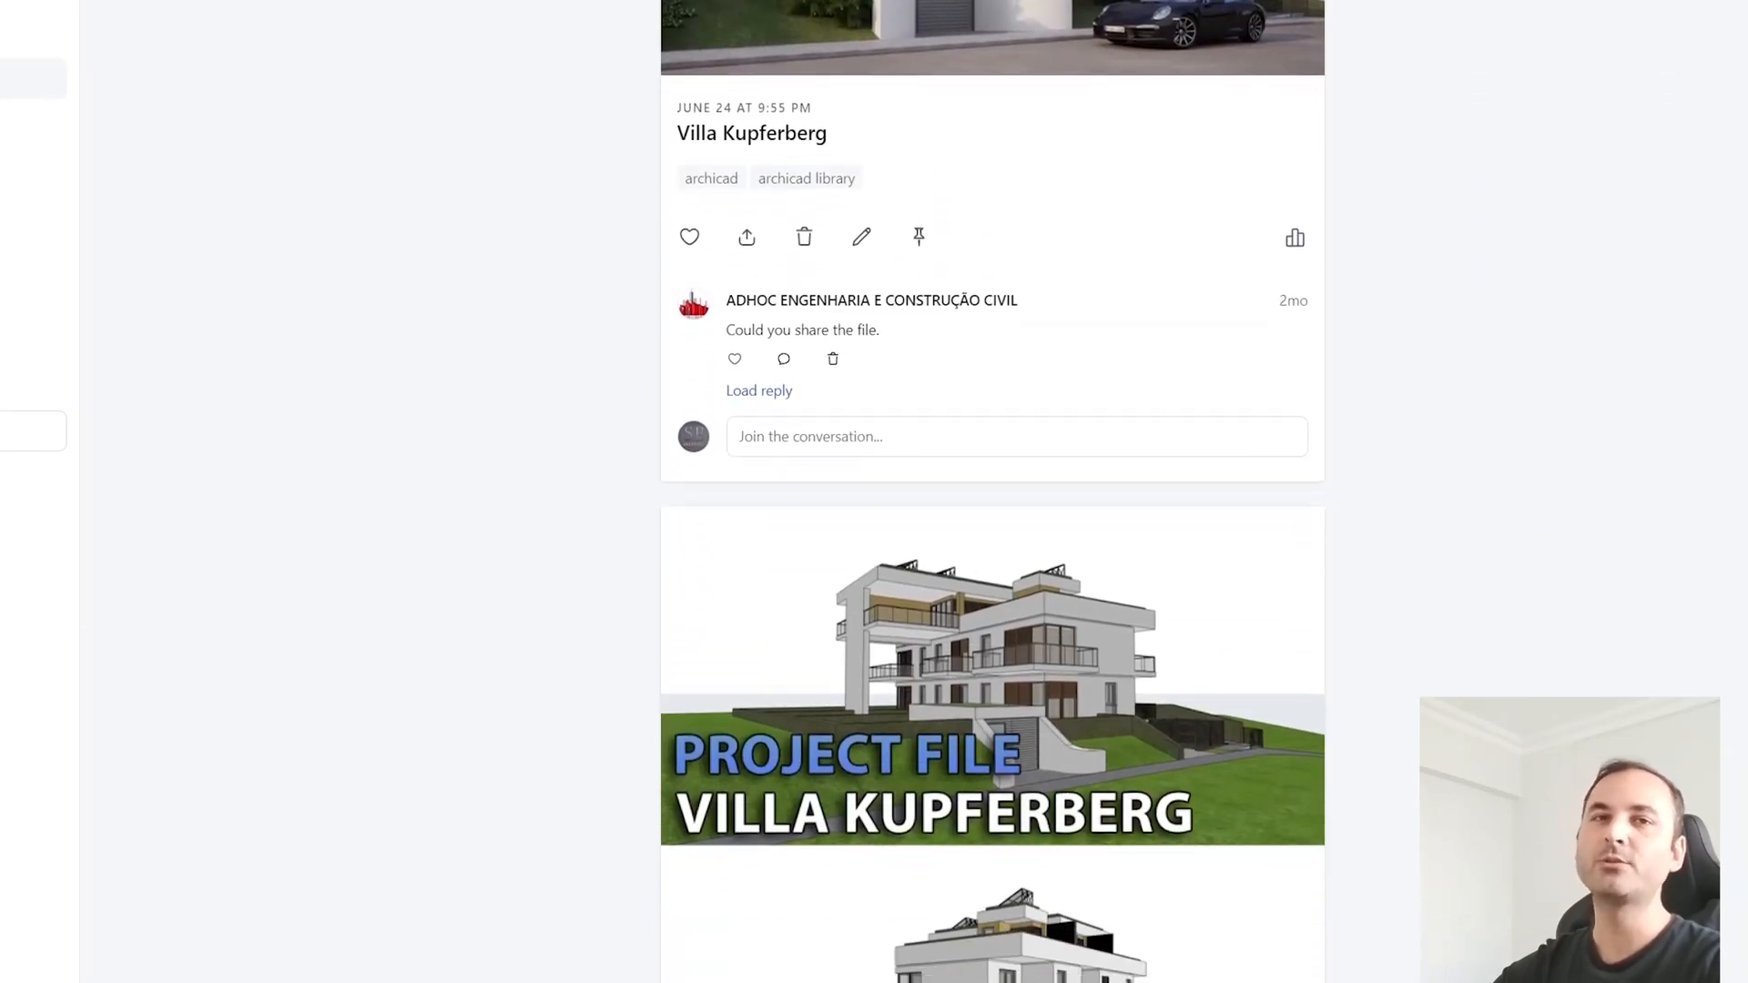
scroll(down, 3)
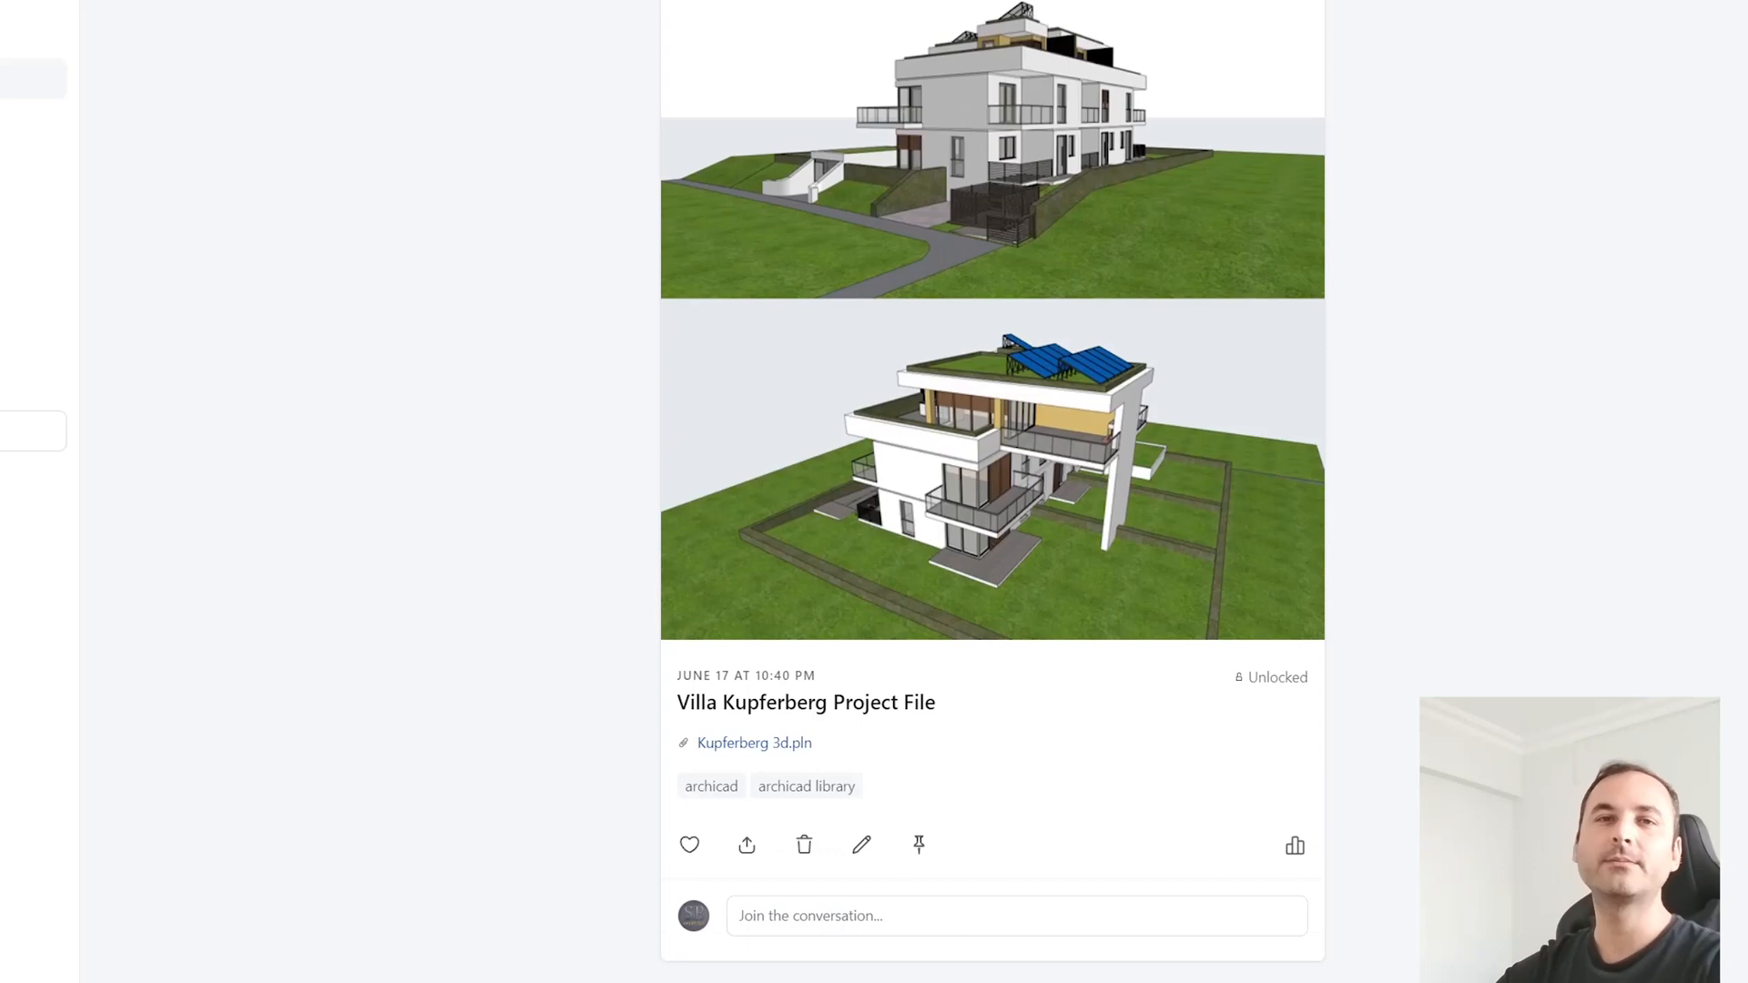